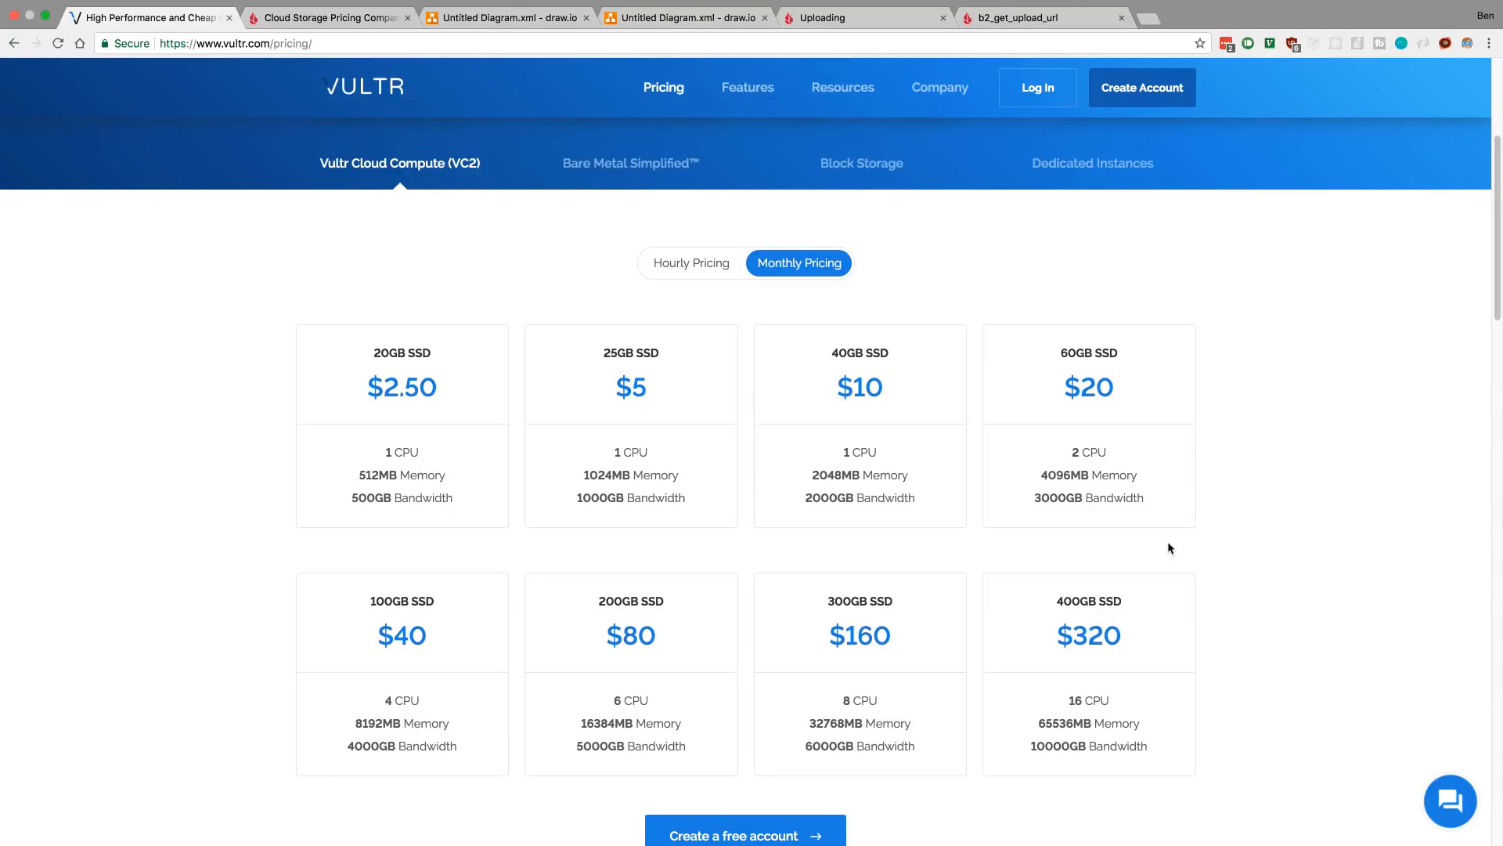
{"action": "mouse_move", "coordinate": [189, 360]}
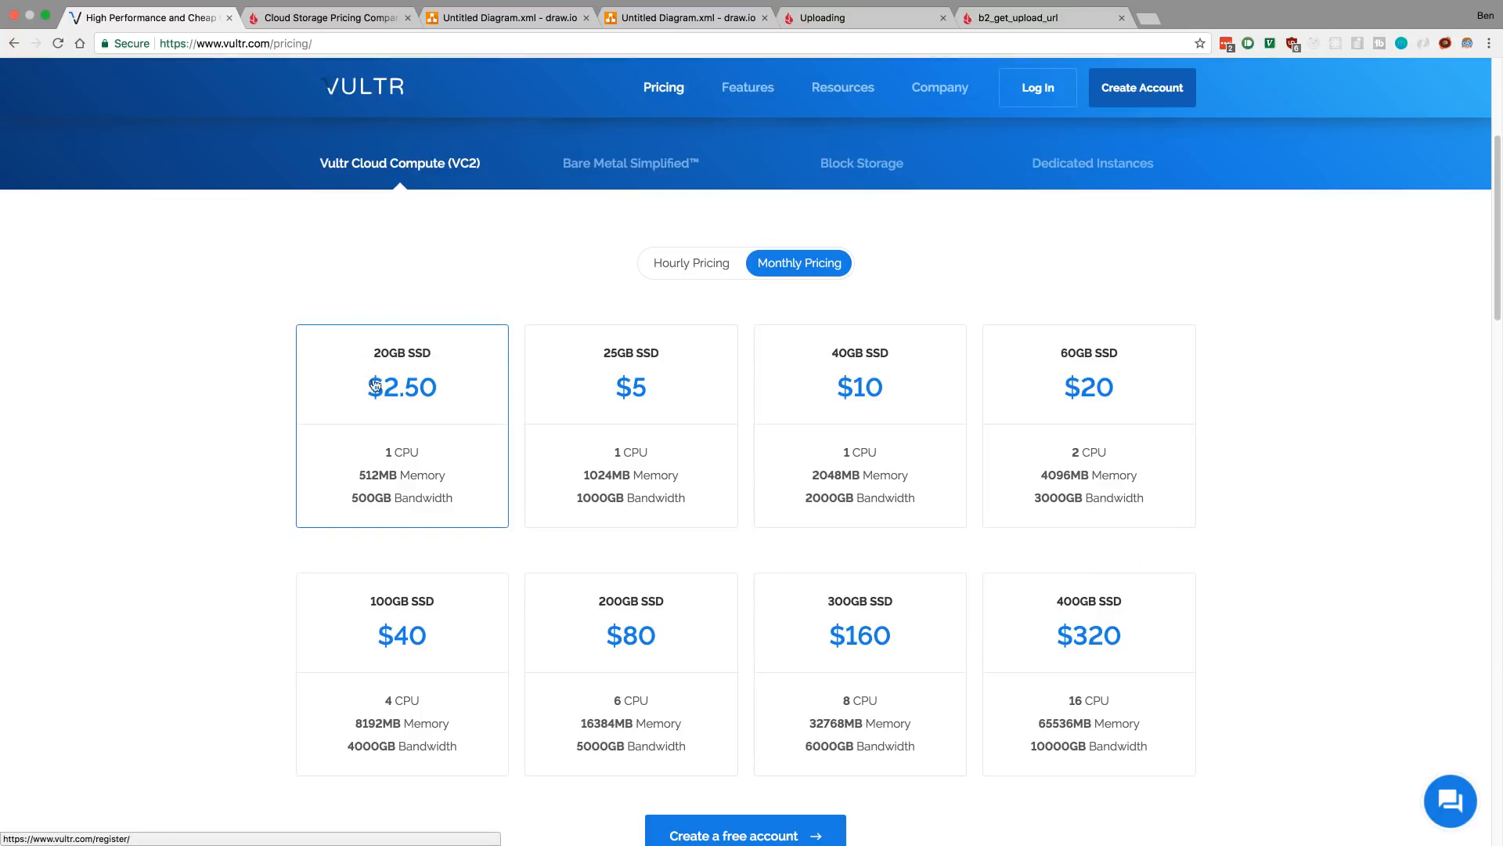
{"action": "mouse_move", "coordinate": [408, 291]}
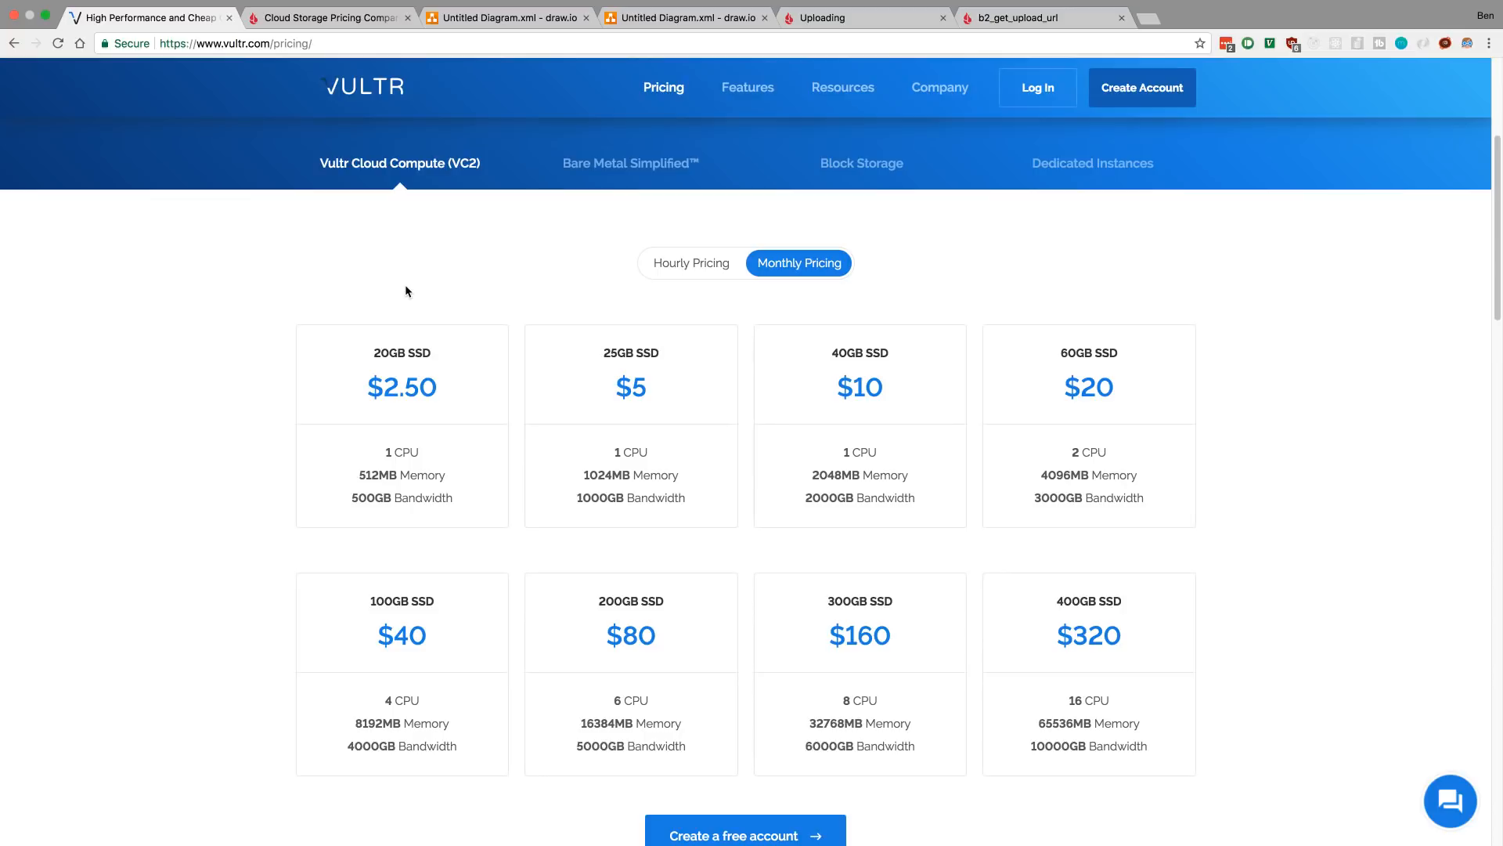
{"action": "mouse_move", "coordinate": [337, 481]}
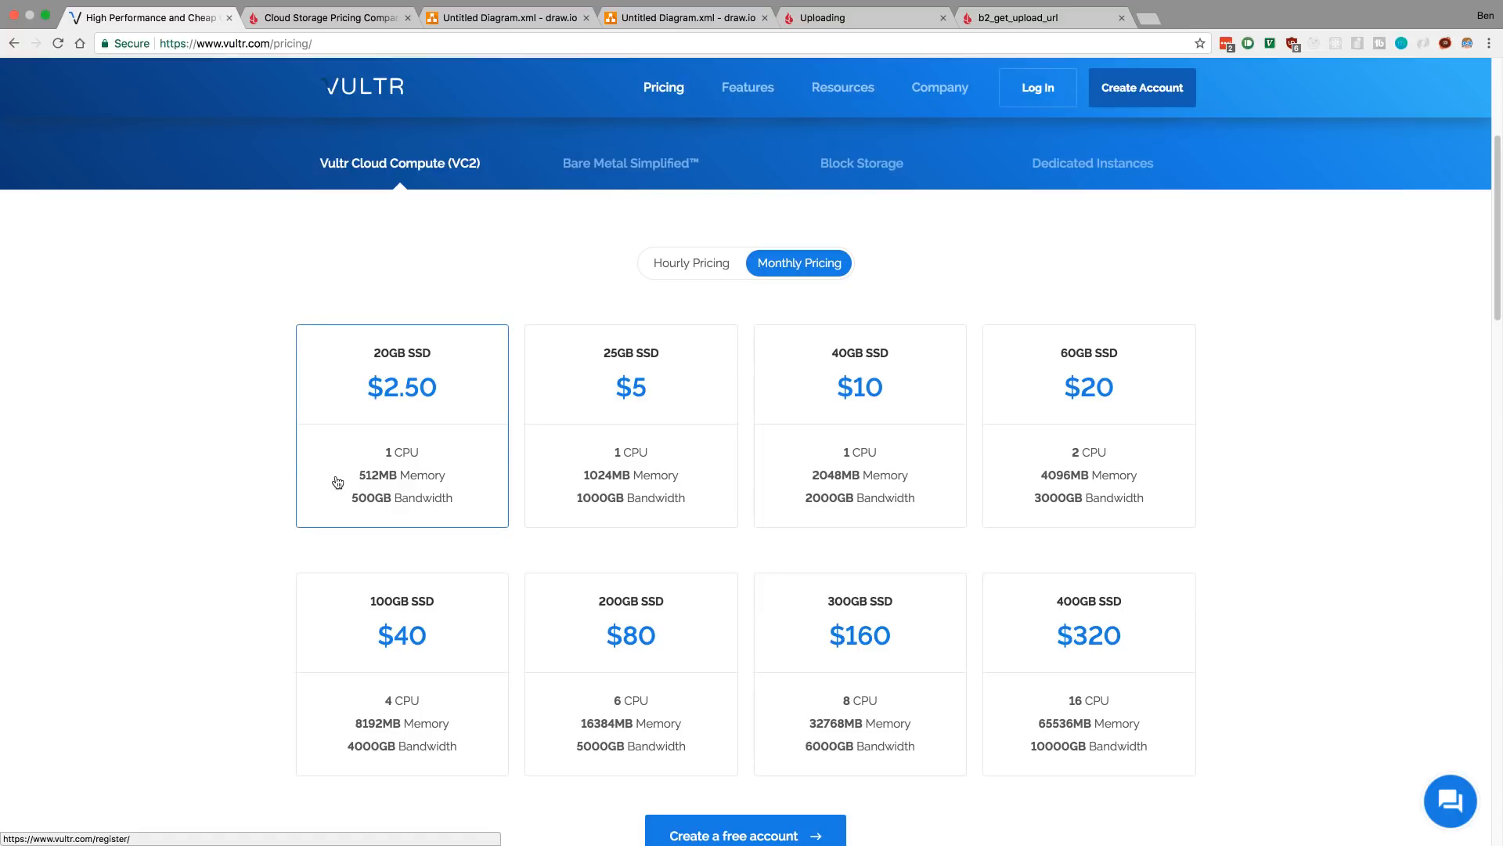
{"action": "mouse_move", "coordinate": [182, 420]}
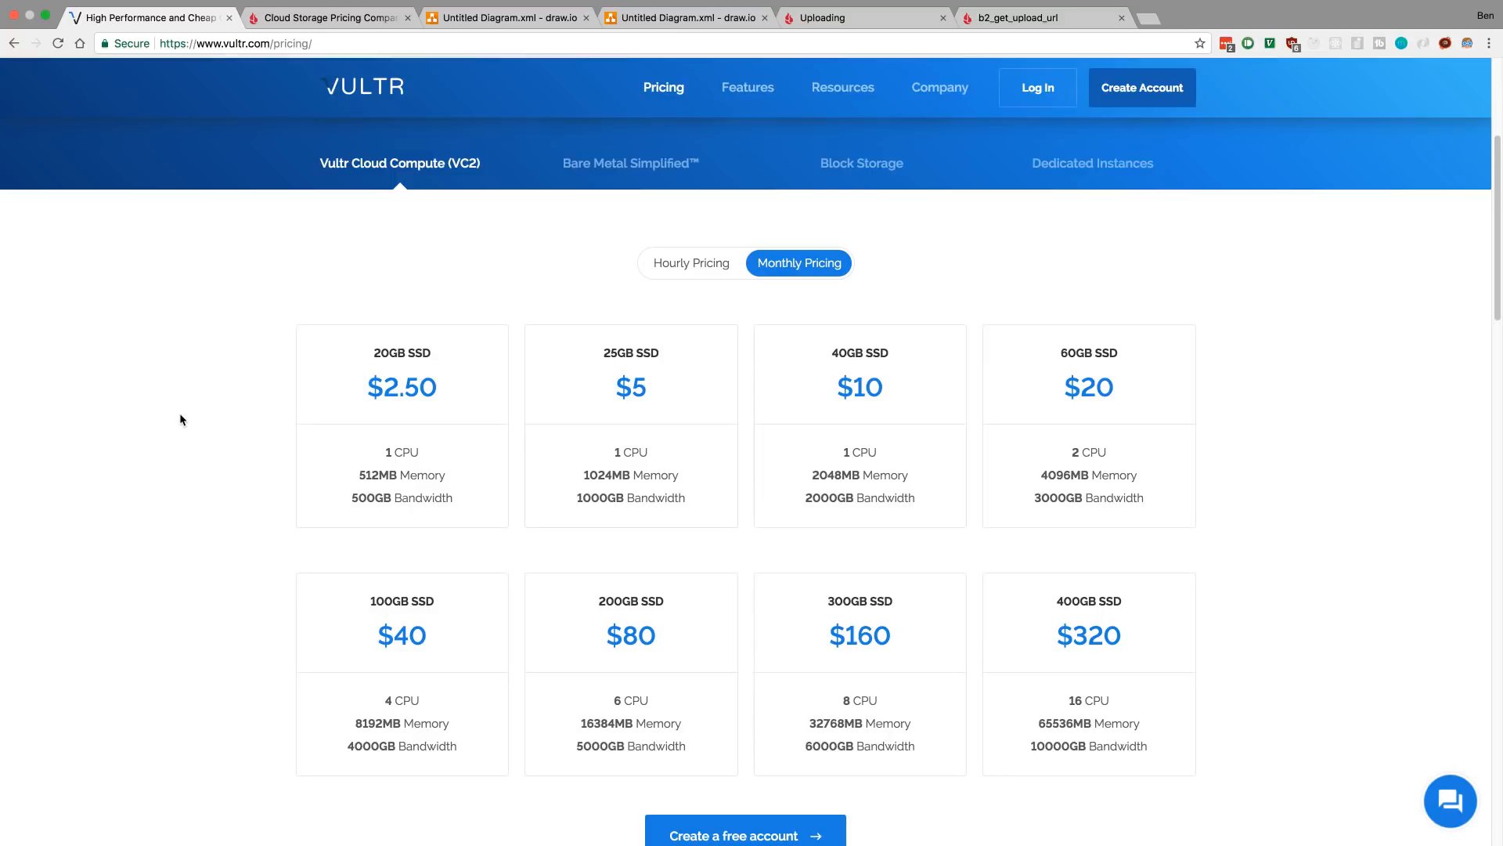
{"action": "mouse_move", "coordinate": [170, 420]}
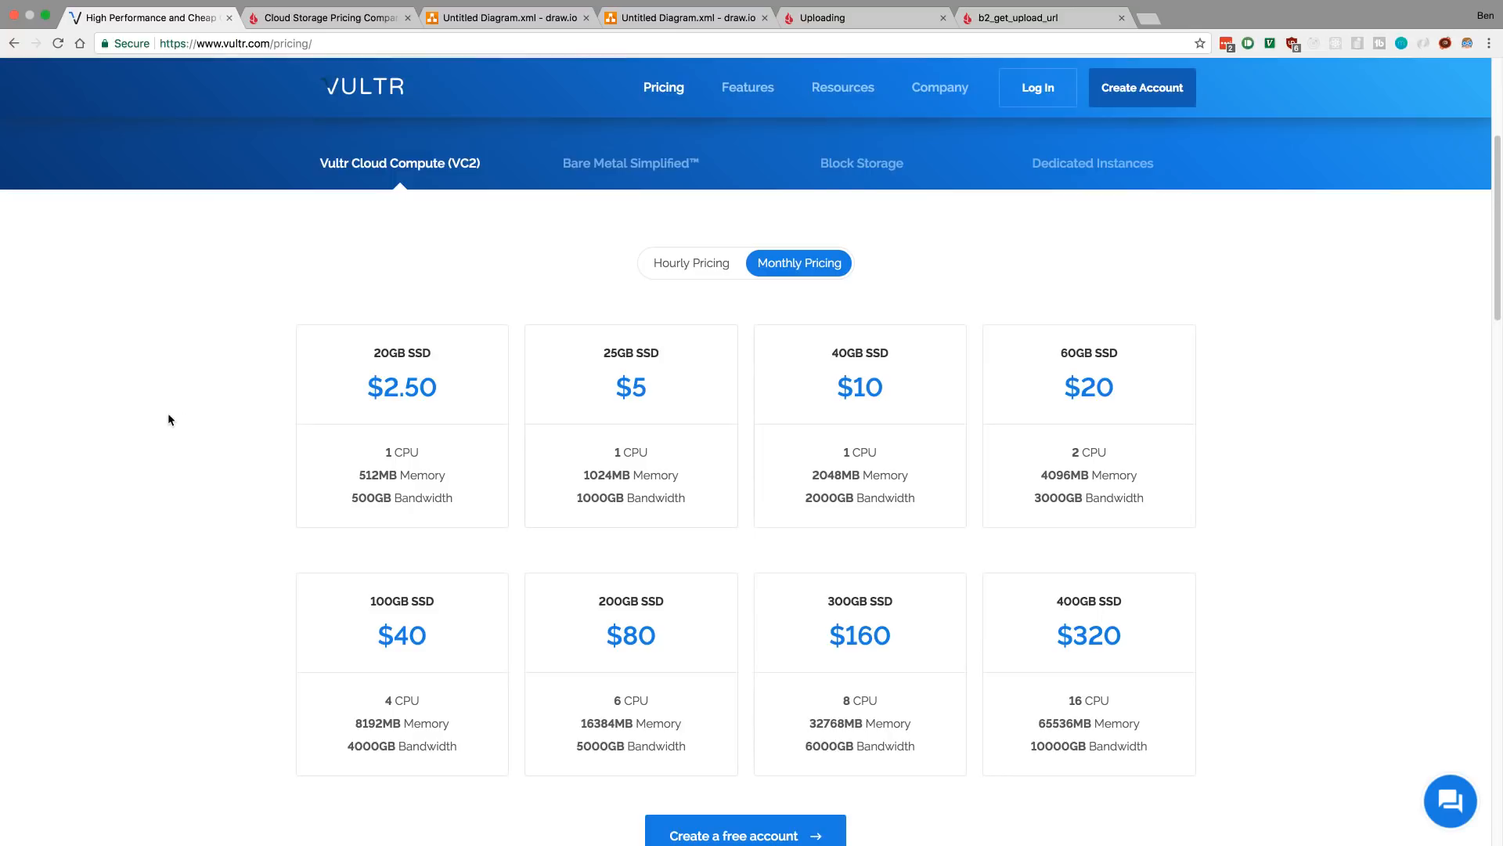
Show the Backblaze B2 Cloud Storage Pricing page comparing against S3, Azure and Google Cloud.
{"action": "left_click", "coordinate": [326, 17]}
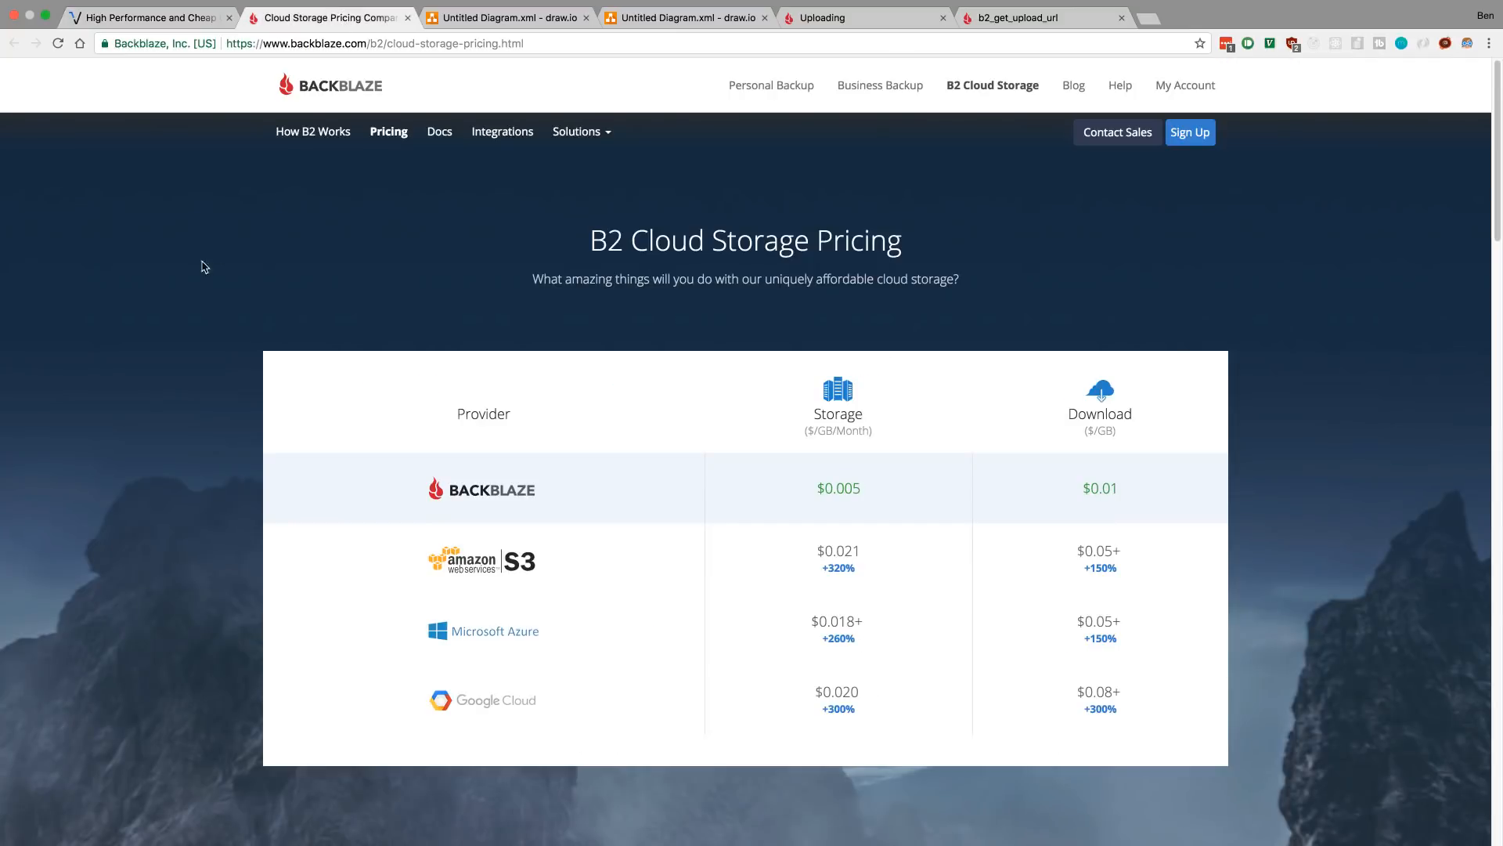
{"action": "mouse_move", "coordinate": [82, 313]}
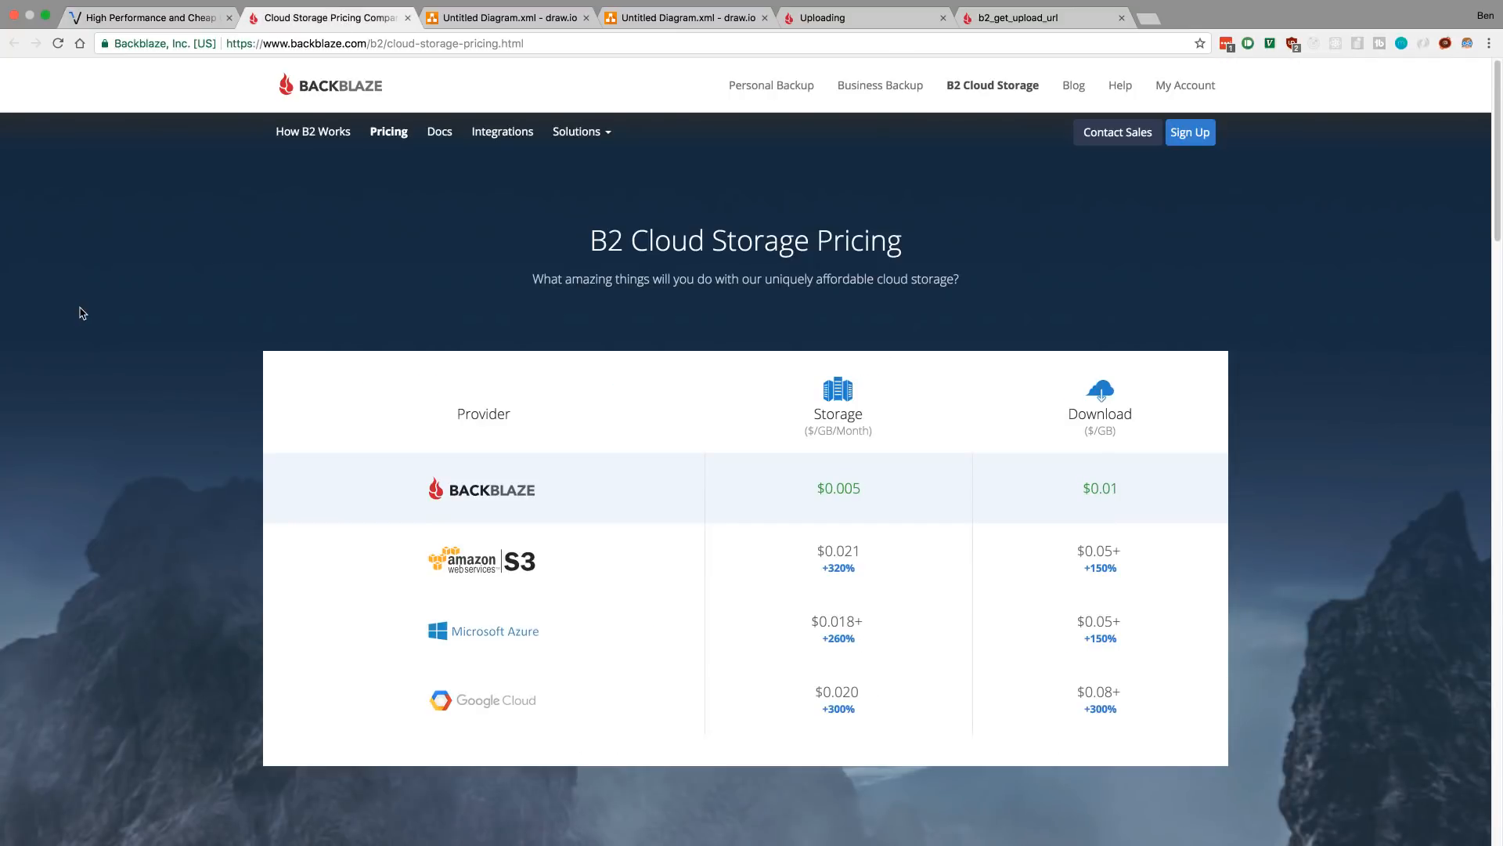
{"action": "mouse_move", "coordinate": [143, 371]}
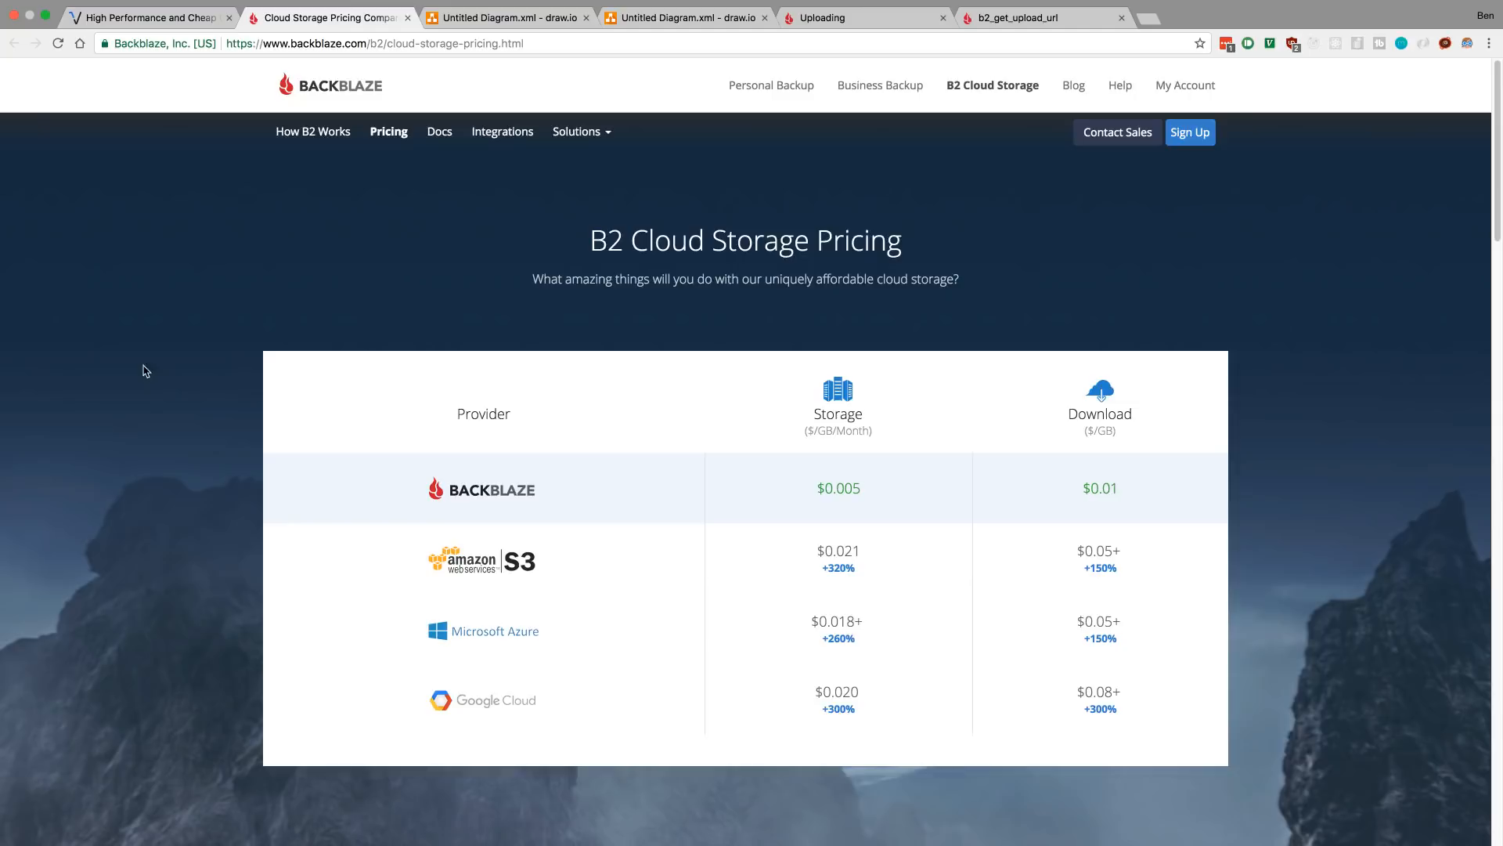
{"action": "mouse_move", "coordinate": [460, 352]}
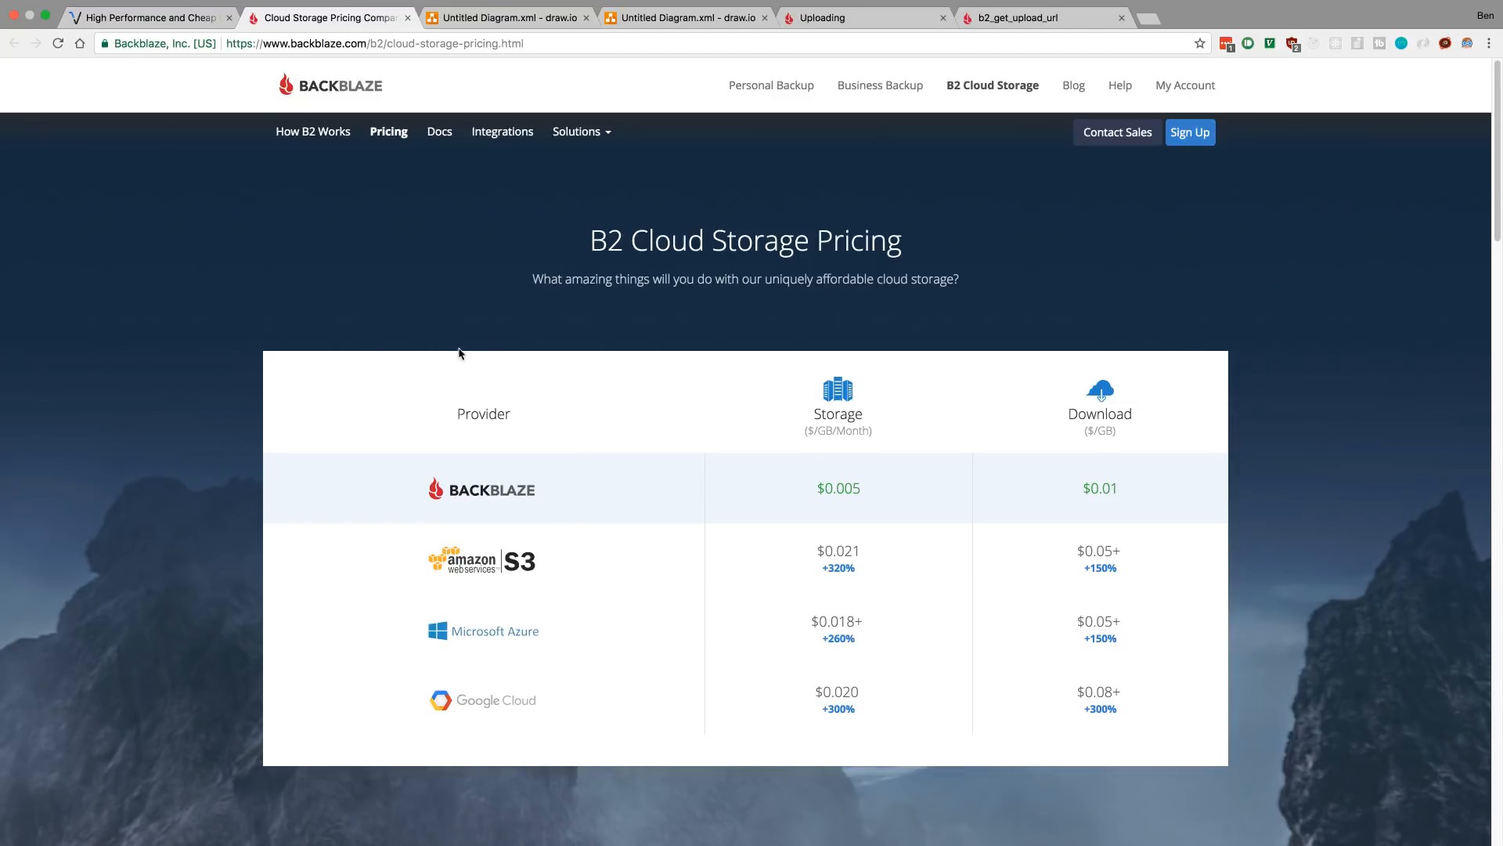
{"action": "mouse_move", "coordinate": [453, 348]}
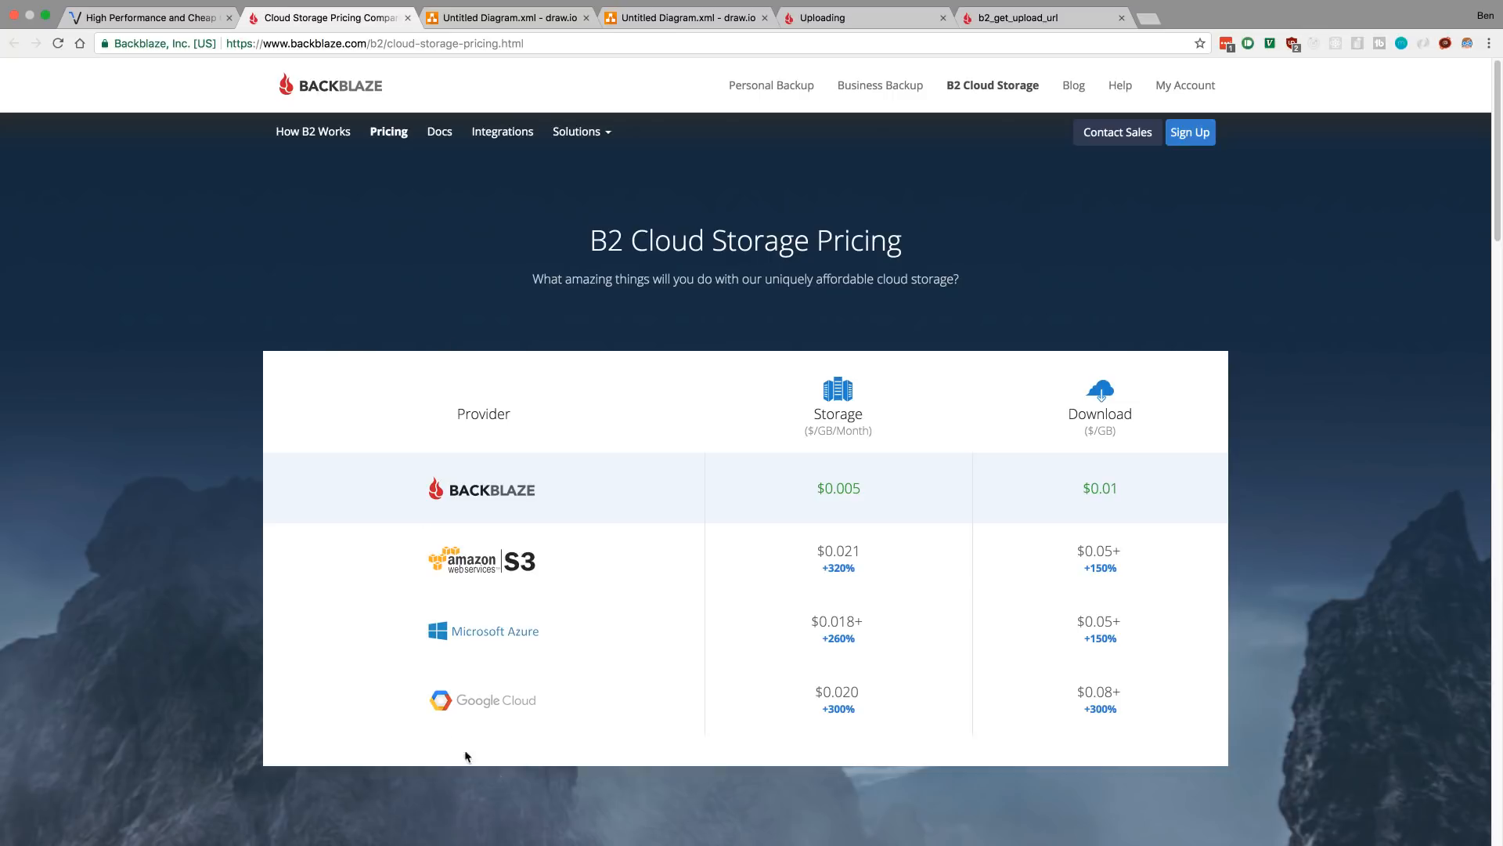
{"action": "mouse_move", "coordinate": [574, 409]}
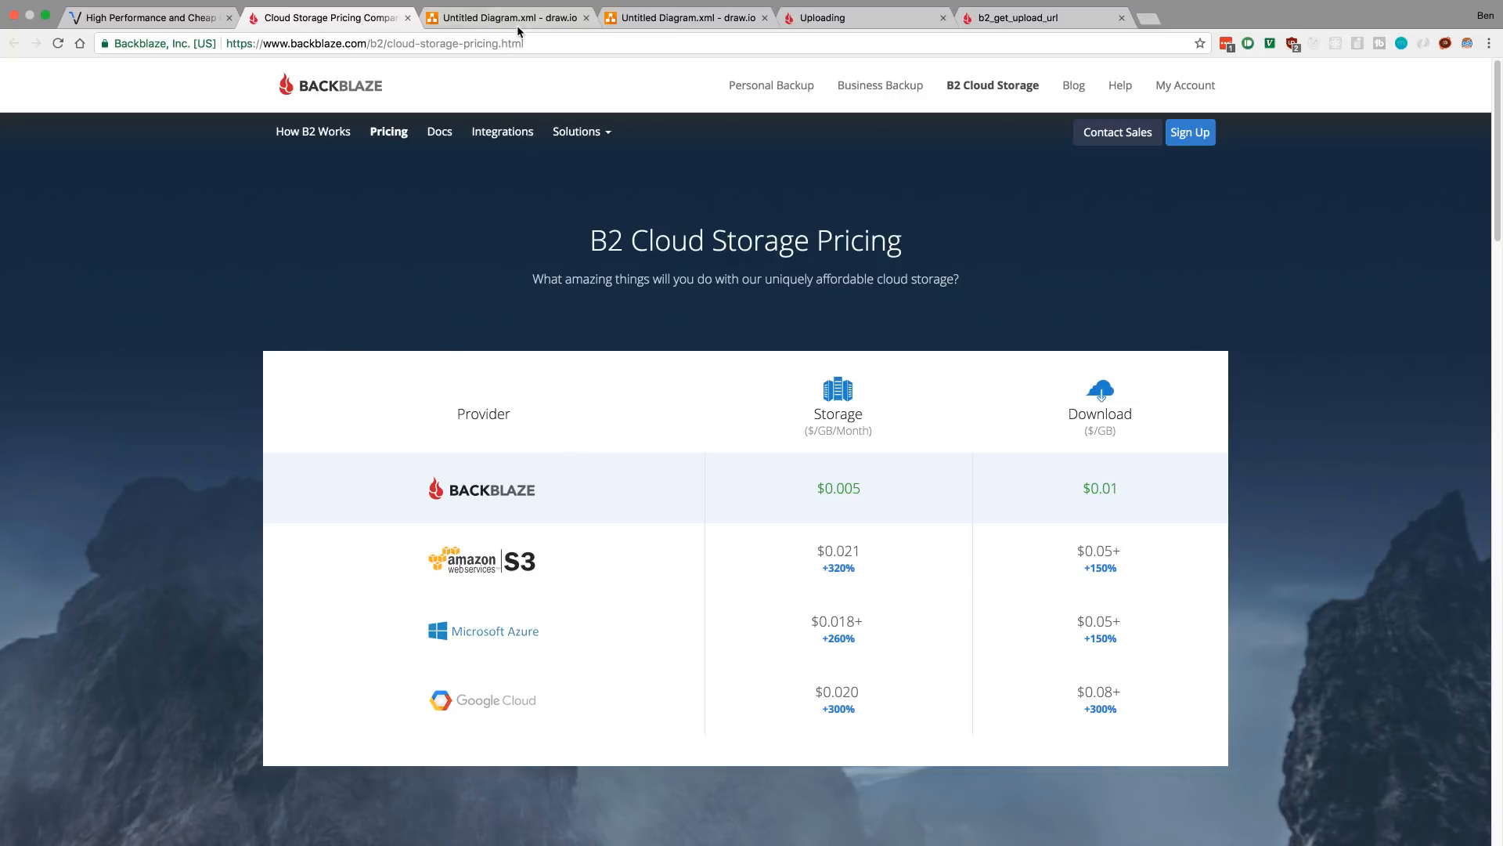
Show the direct image-upload diagram and point out the Website, Server and S3 shapes.
{"action": "left_click", "coordinate": [506, 17]}
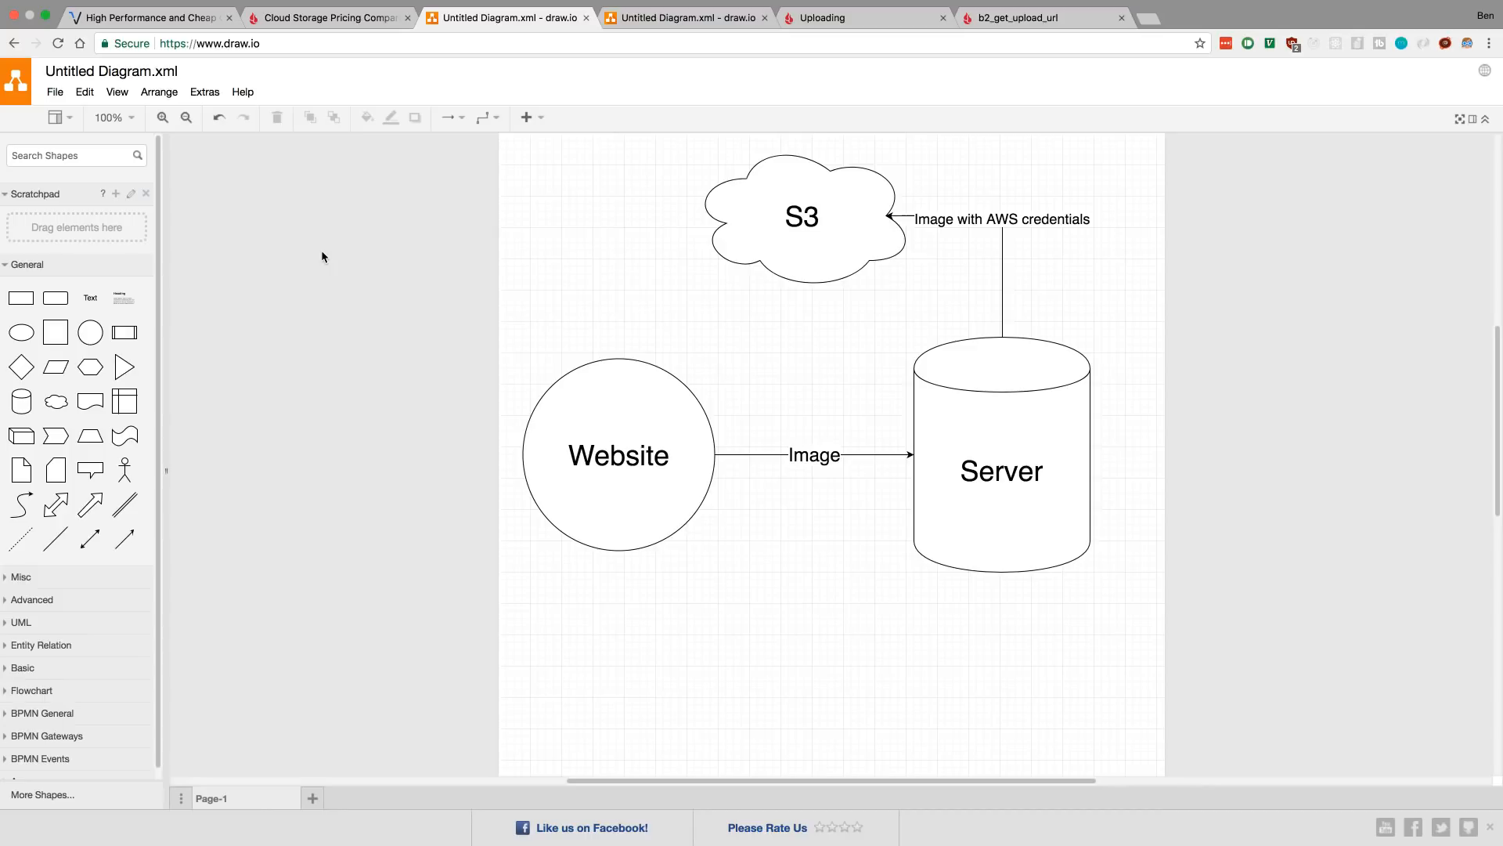
{"action": "mouse_move", "coordinate": [328, 260]}
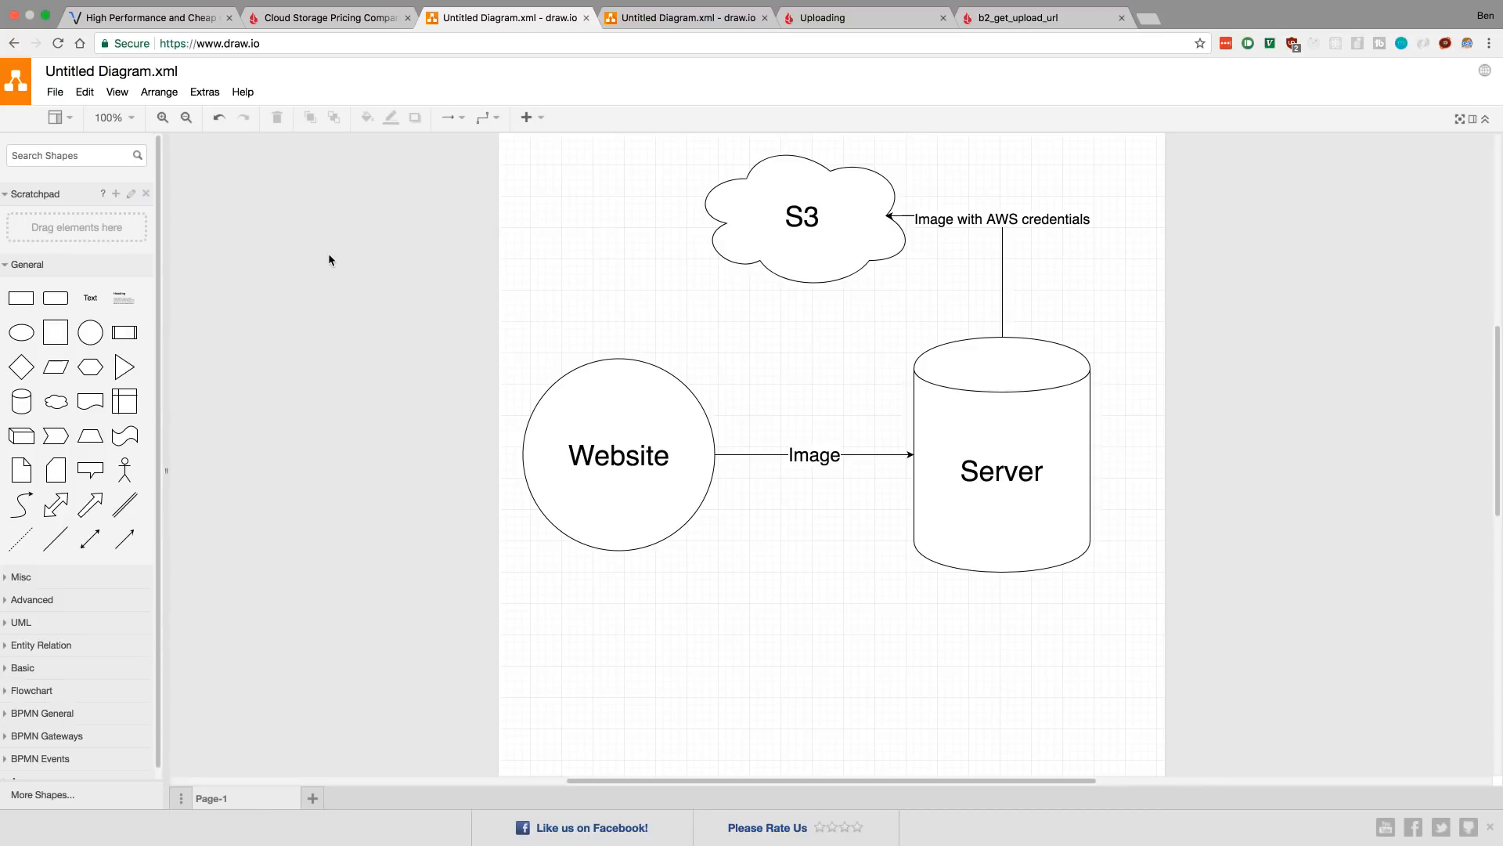
{"action": "left_click", "coordinate": [619, 454]}
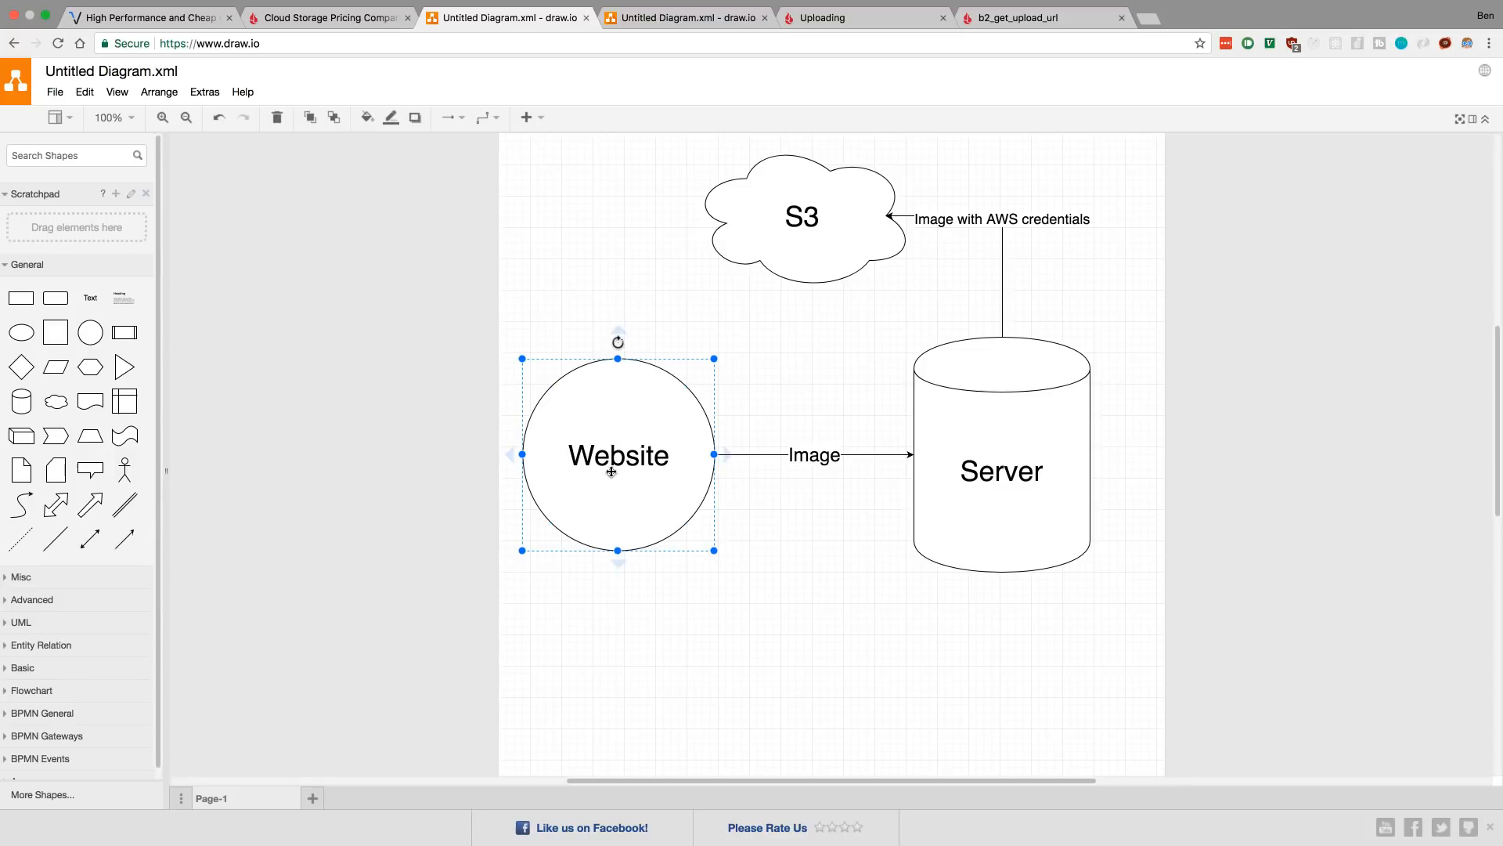
{"action": "left_click", "coordinate": [1001, 470]}
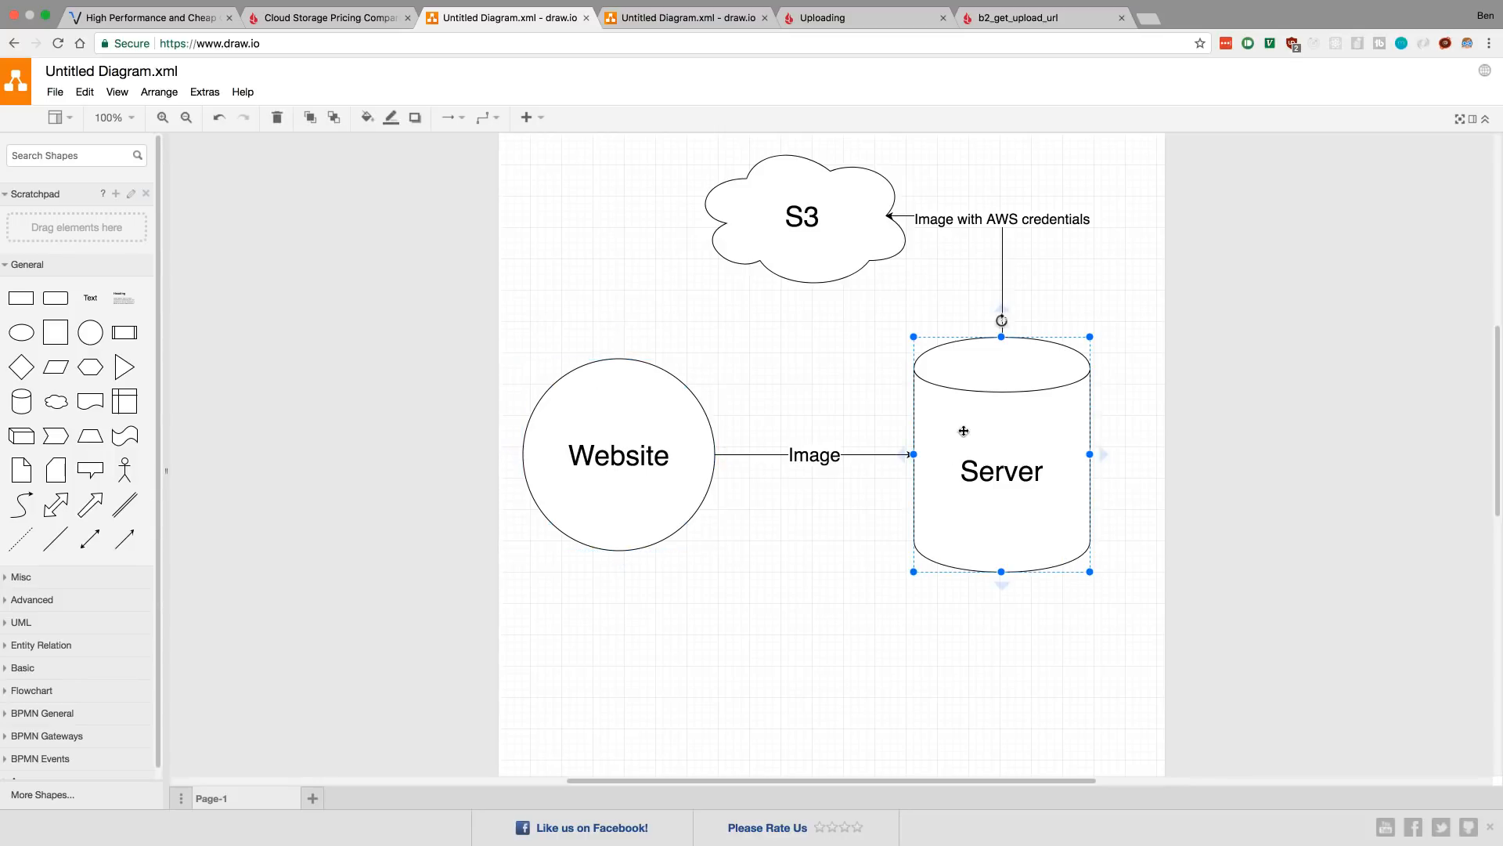
{"action": "mouse_move", "coordinate": [985, 437]}
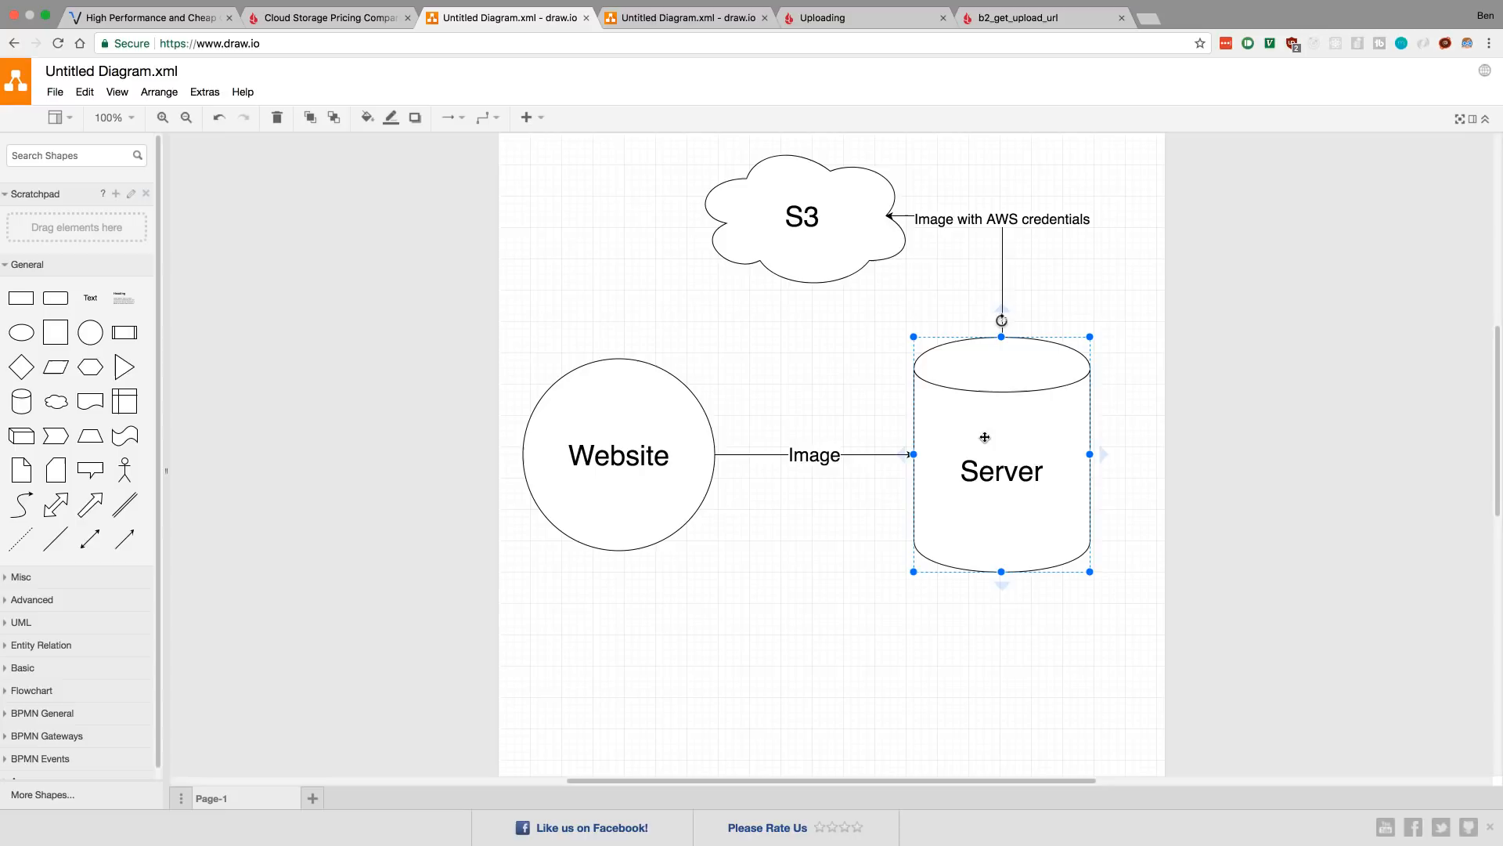
{"action": "left_click", "coordinate": [802, 217]}
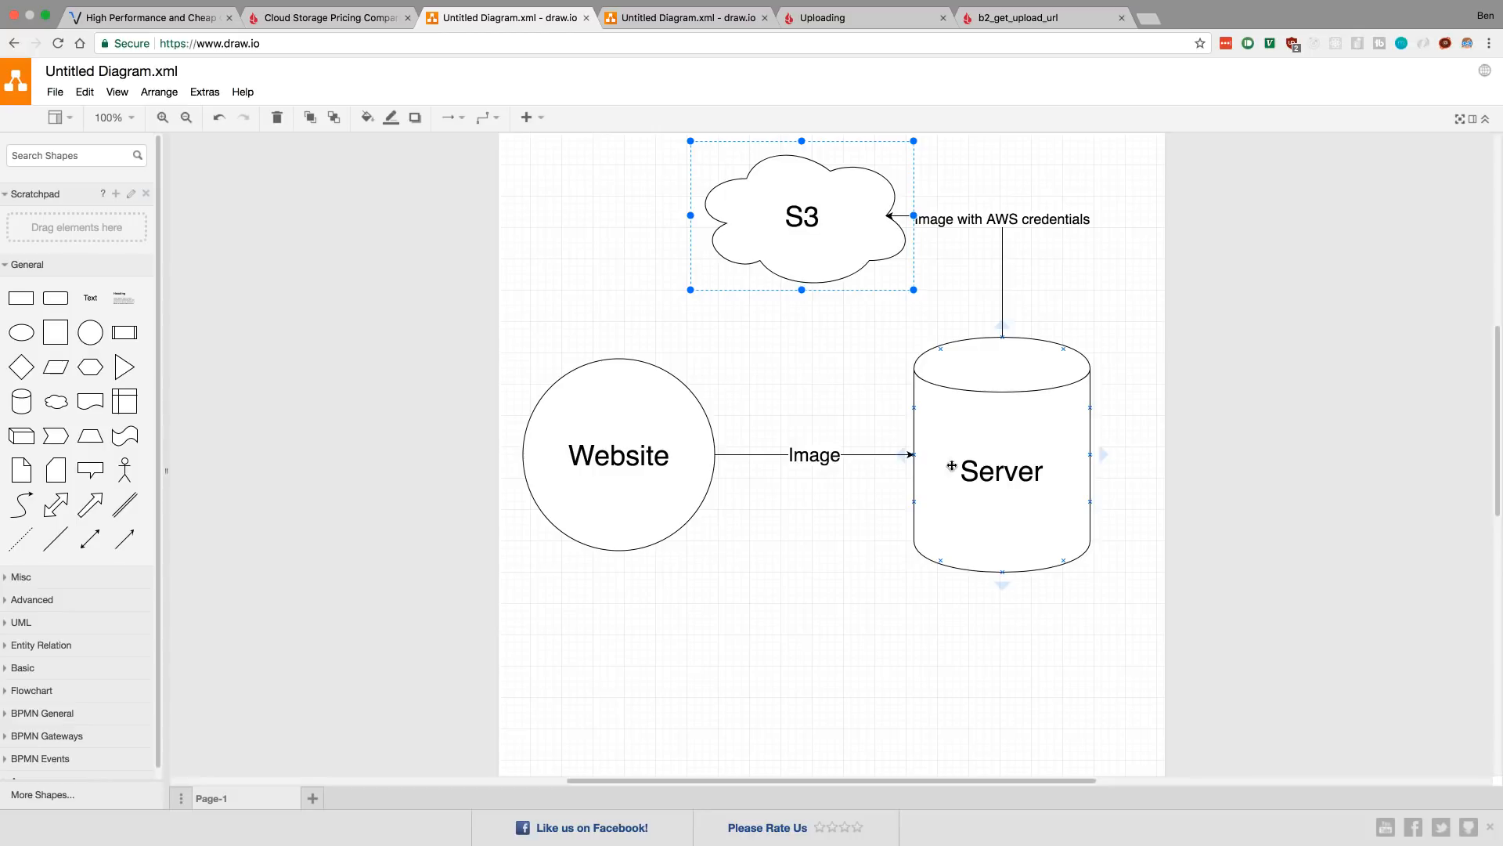
{"action": "left_click", "coordinate": [619, 454]}
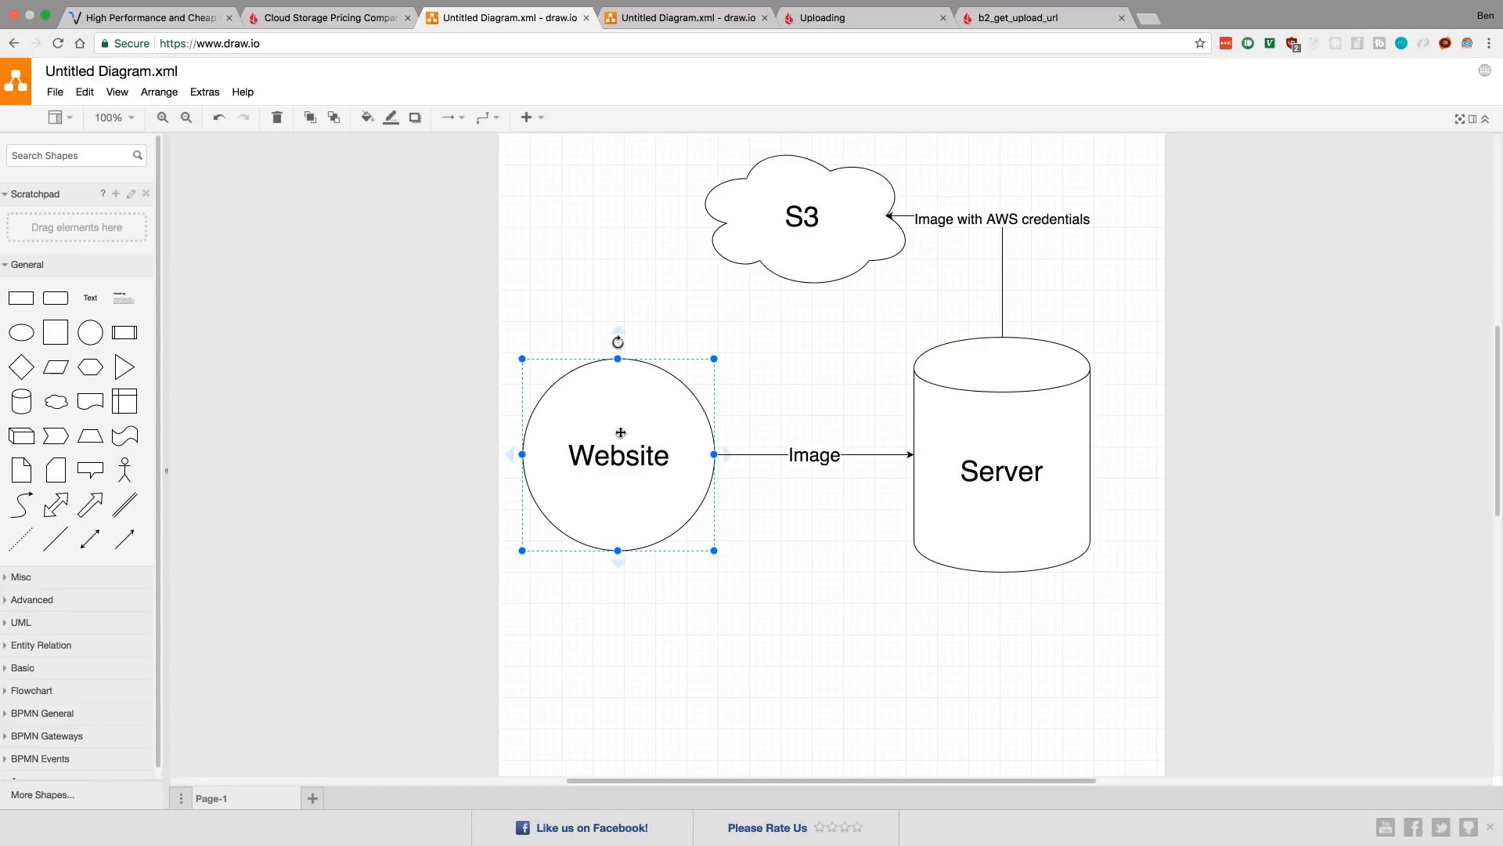
{"action": "mouse_move", "coordinate": [795, 251]}
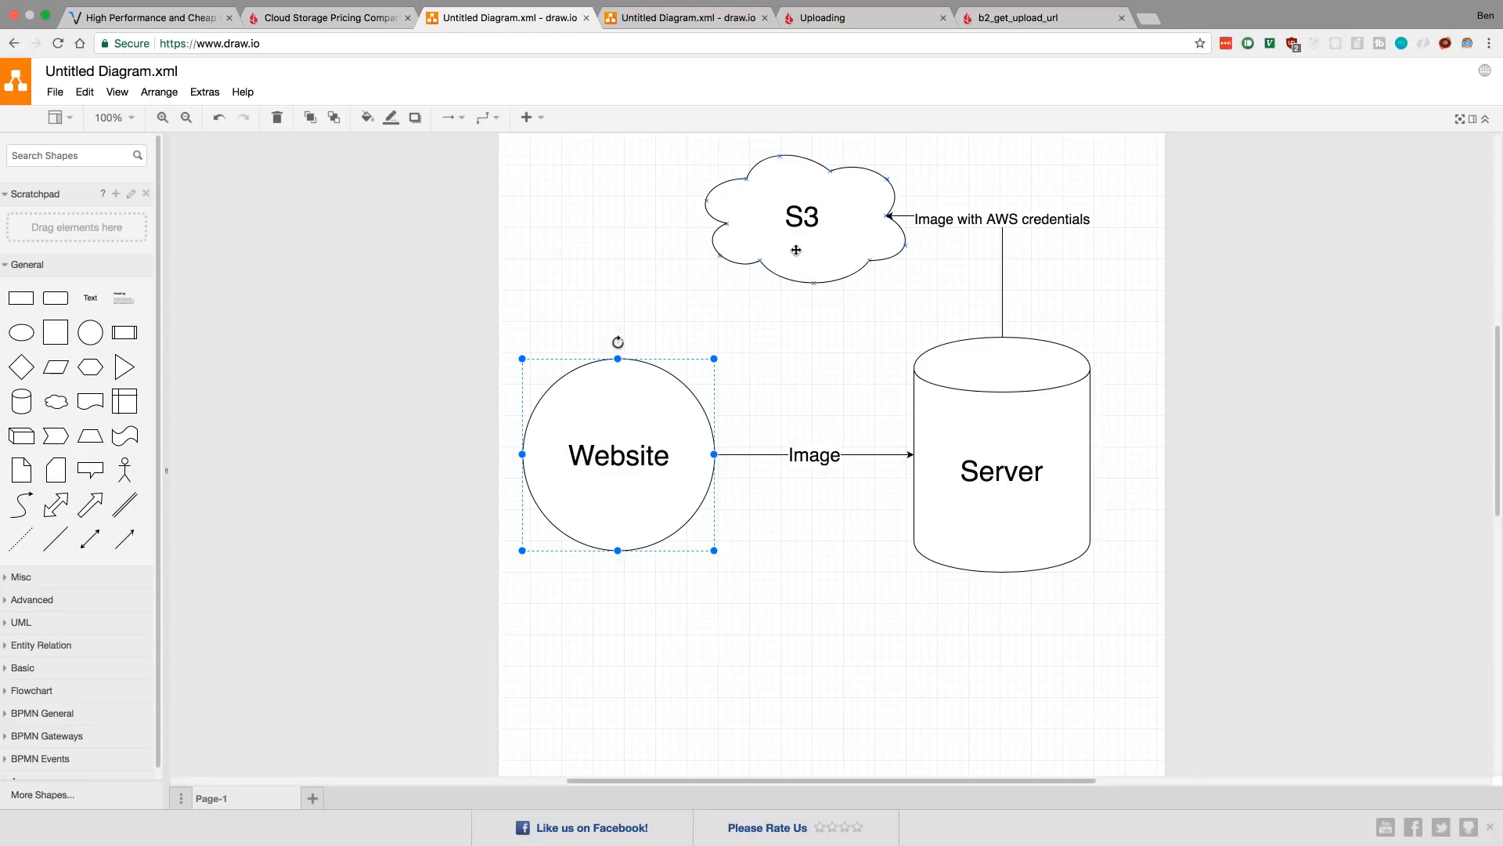
{"action": "left_click", "coordinate": [618, 454]}
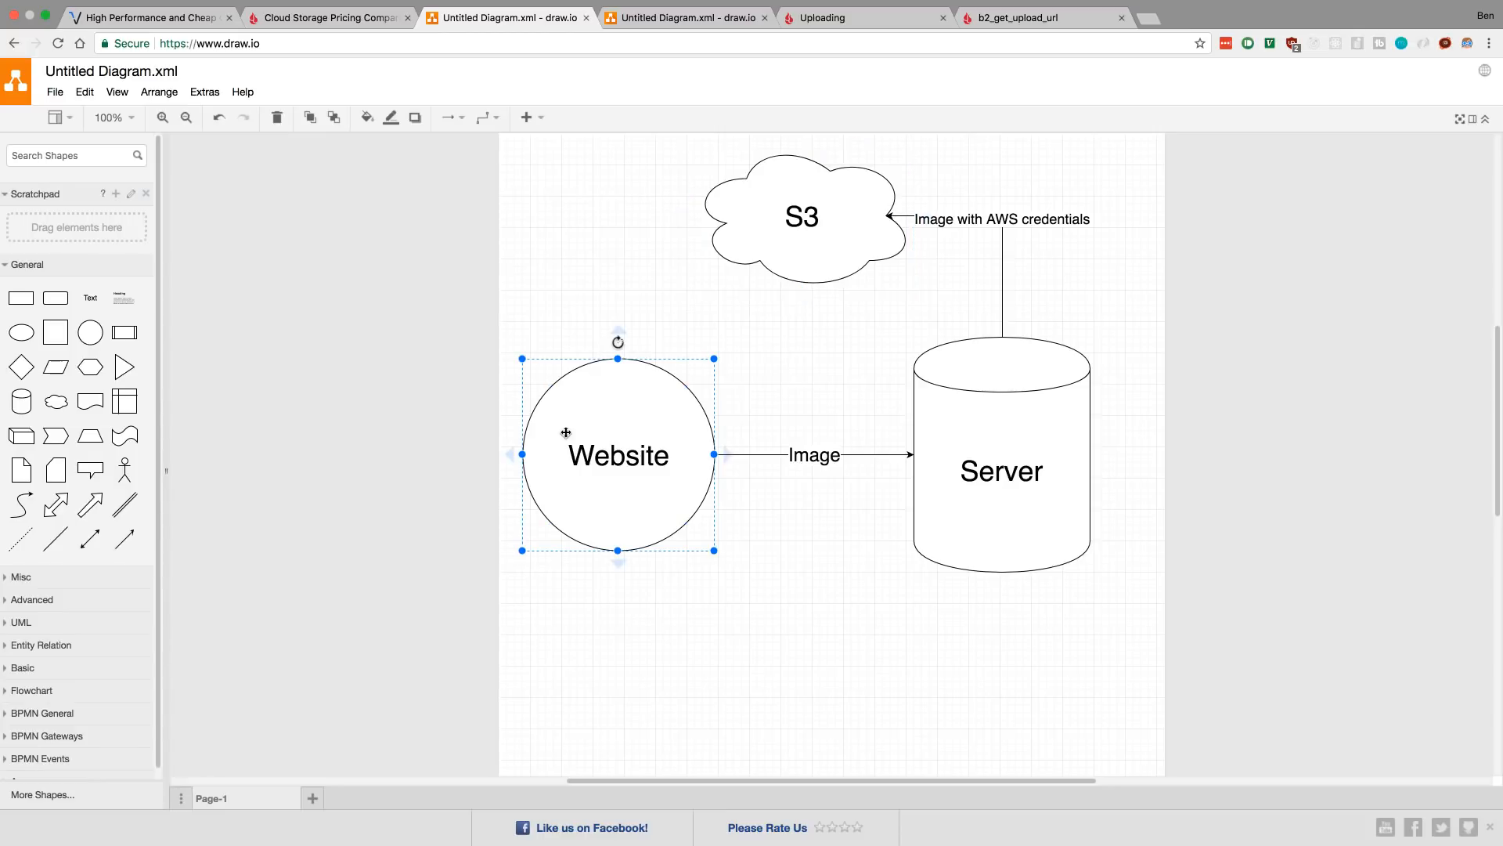
{"action": "mouse_move", "coordinate": [898, 463]}
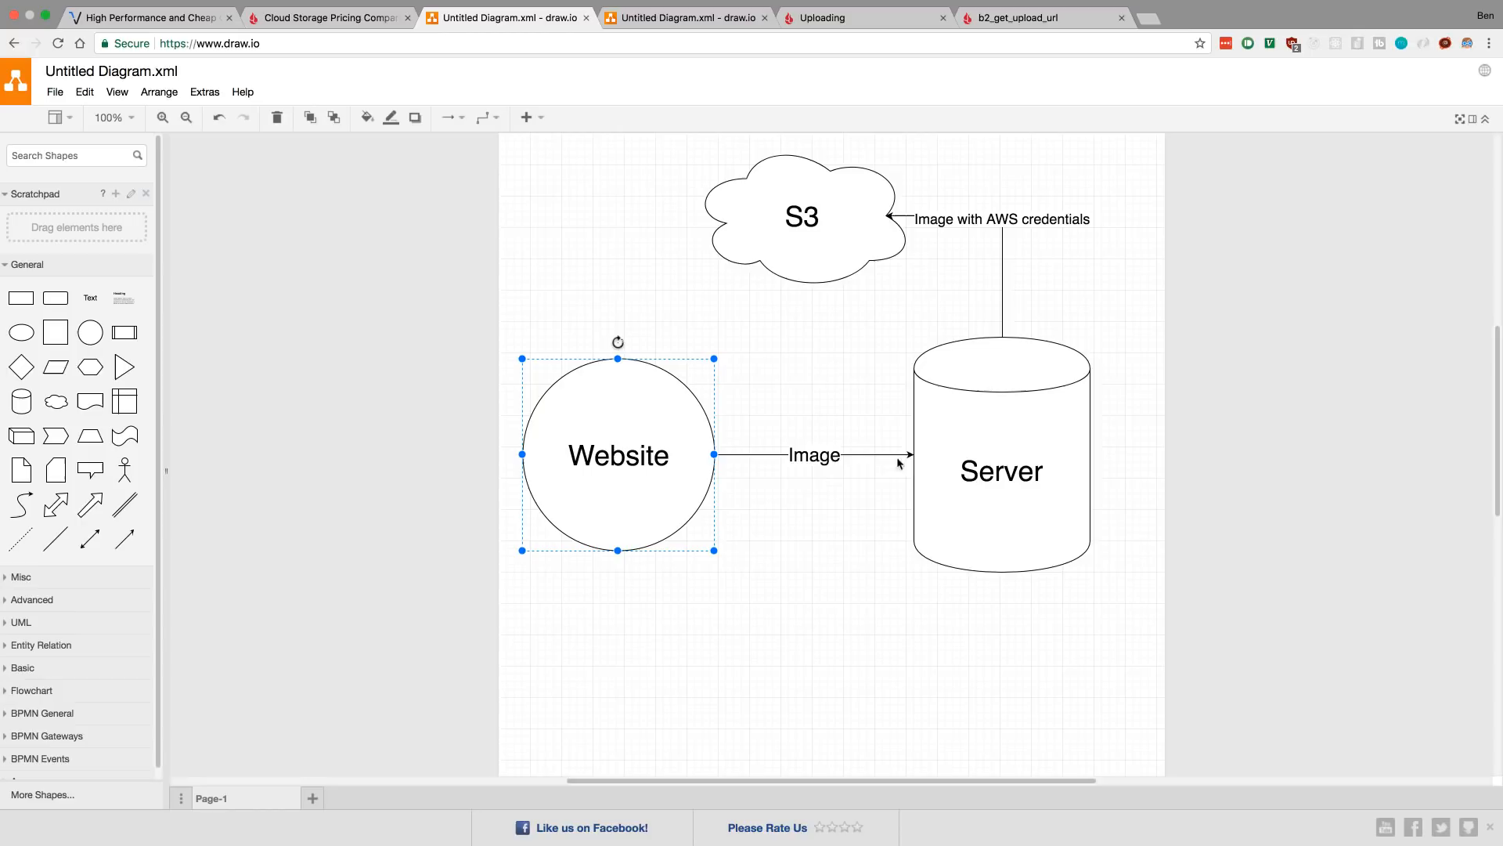
{"action": "mouse_move", "coordinate": [583, 446]}
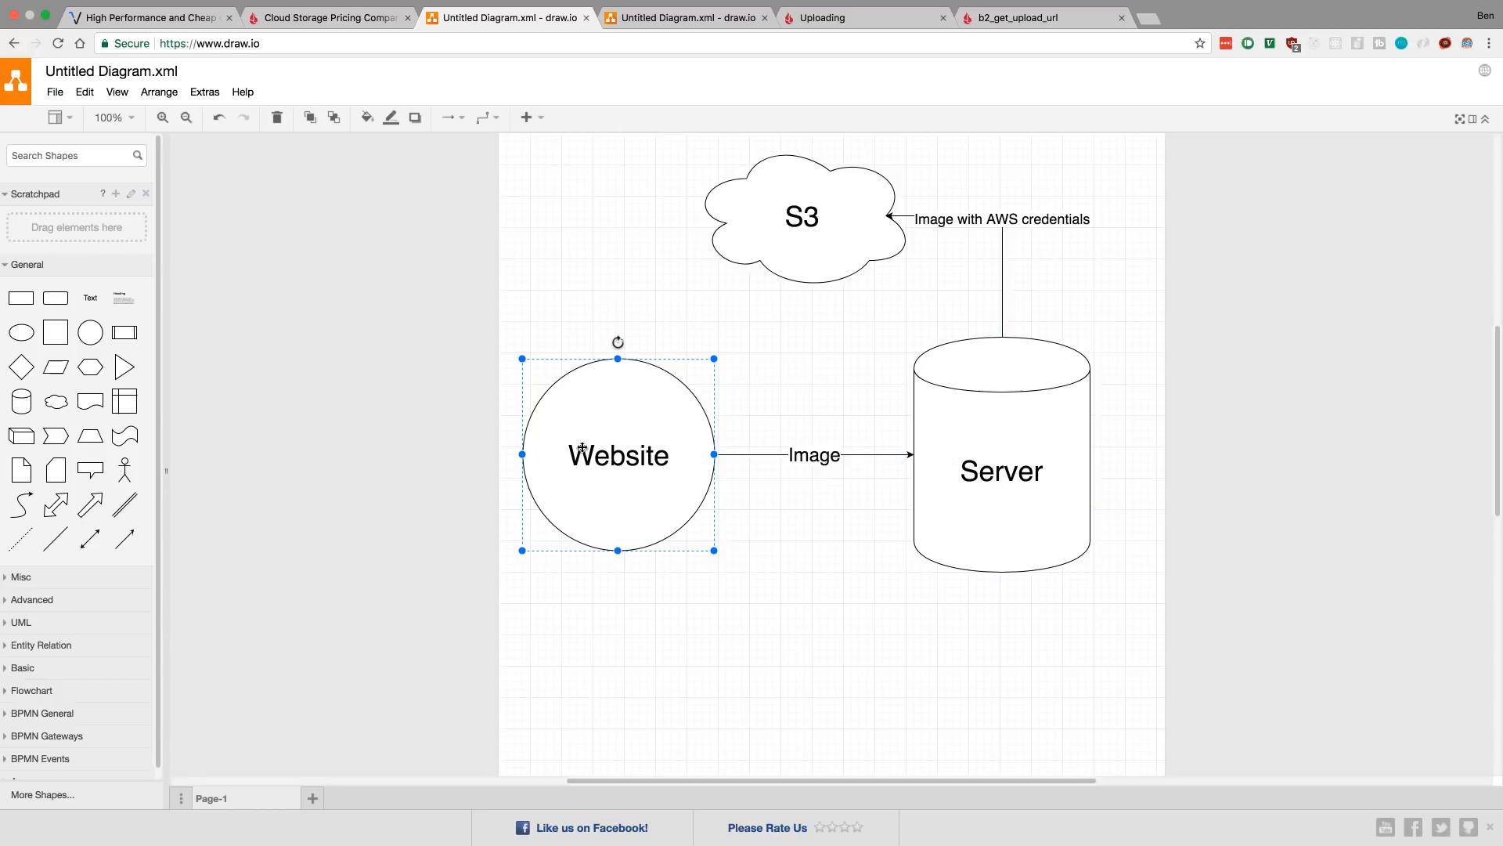
Walk through the Server, S3 and Website shapes again to trace the upload path.
{"action": "left_click", "coordinate": [1000, 470]}
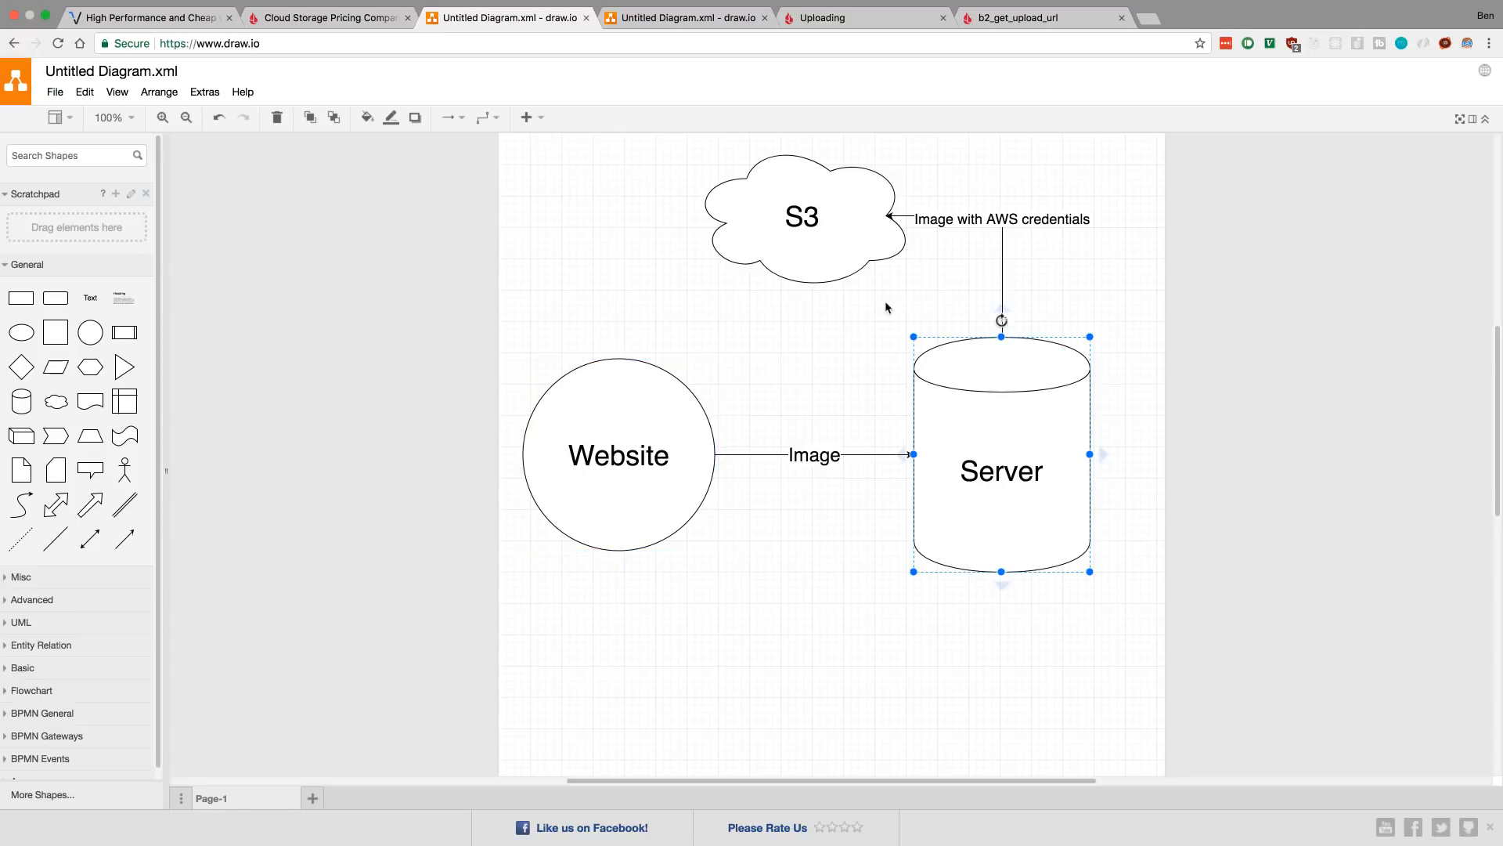
{"action": "left_click", "coordinate": [802, 216]}
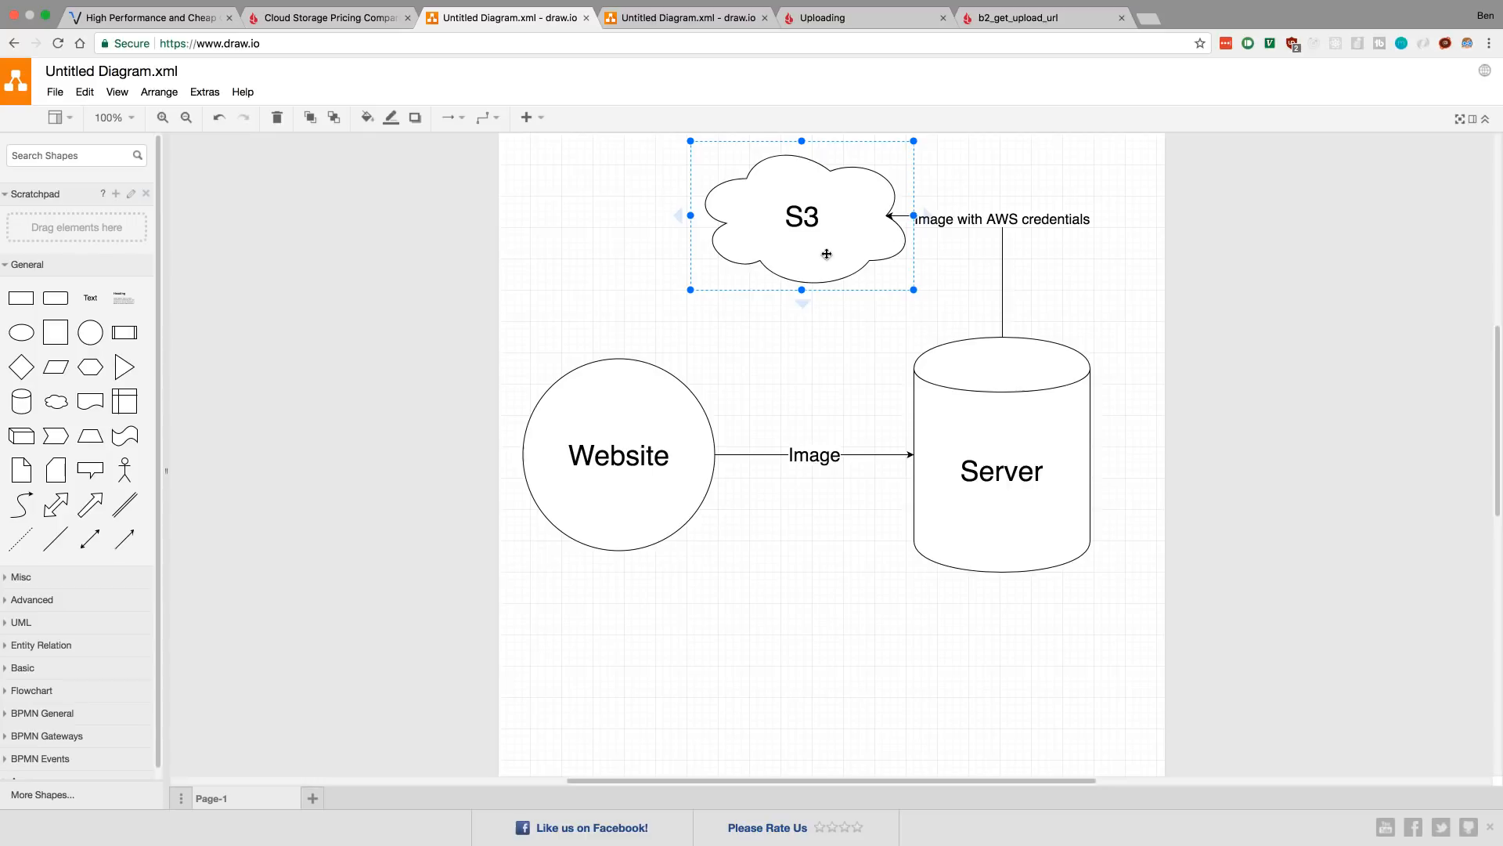
{"action": "left_click", "coordinate": [619, 454]}
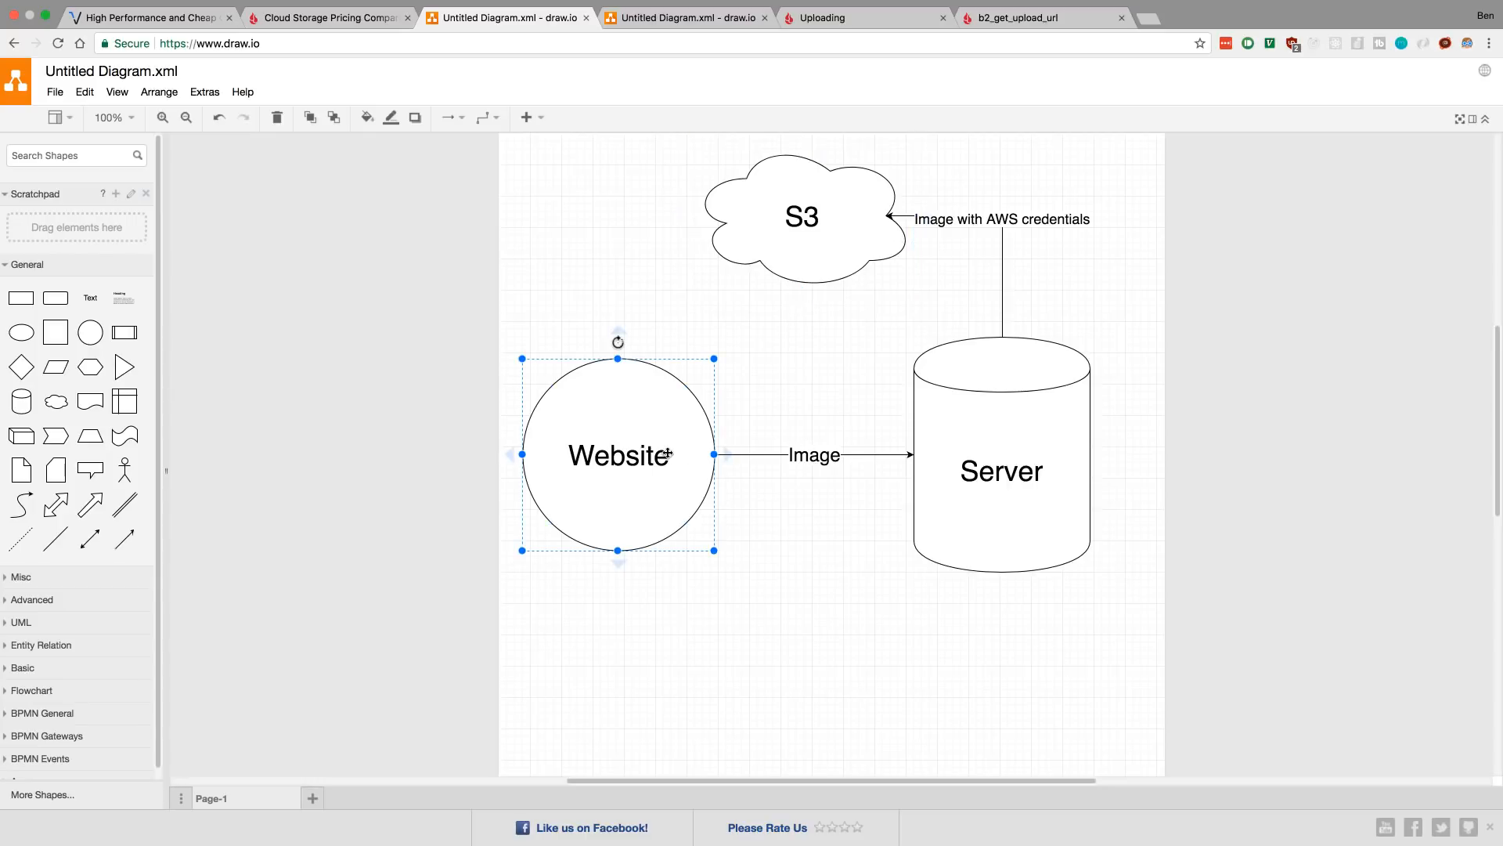
{"action": "left_click", "coordinate": [801, 216]}
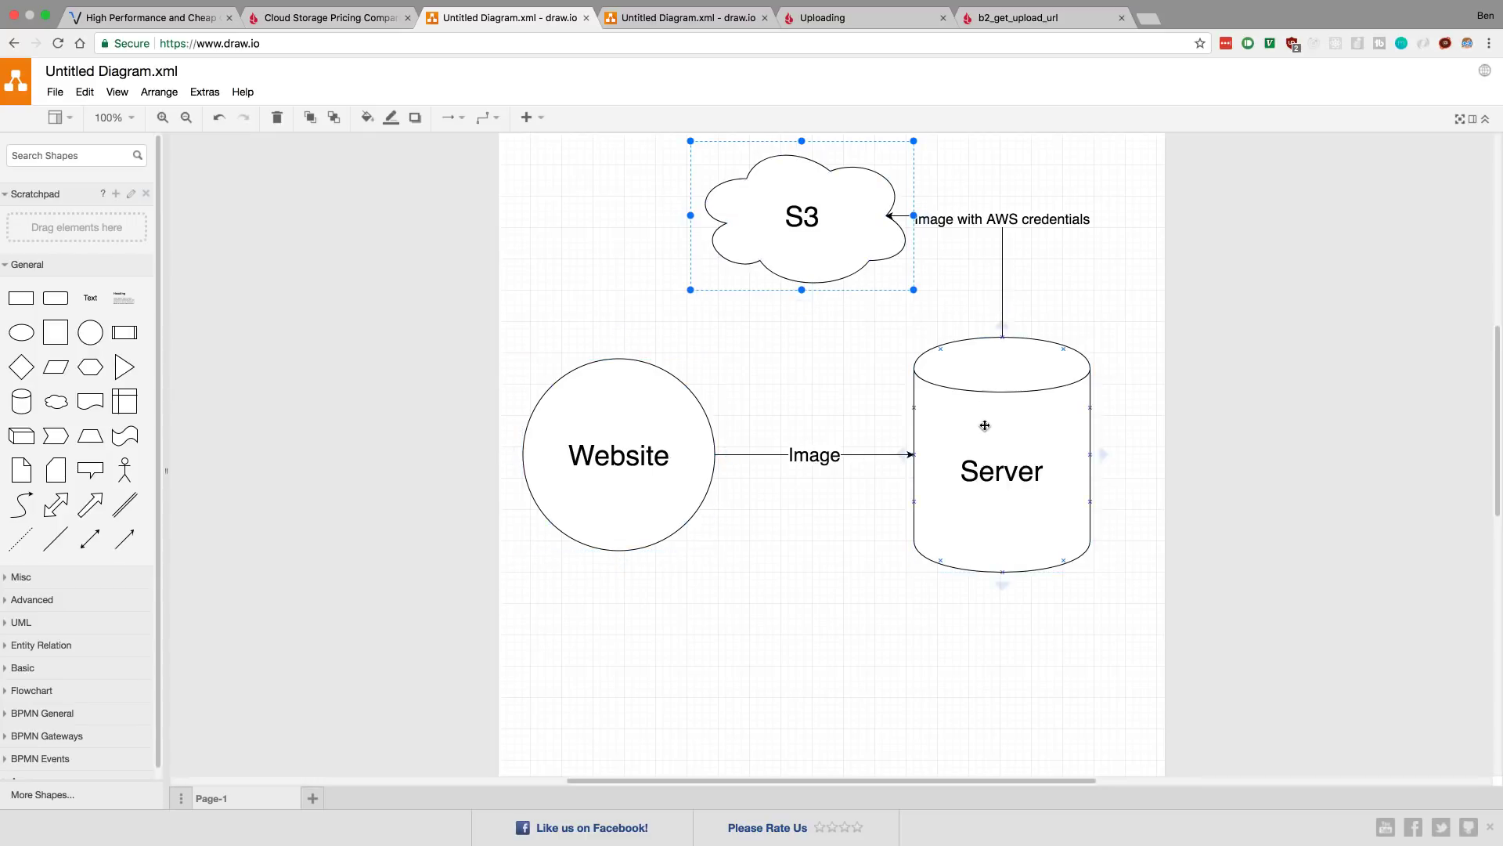
{"action": "left_click", "coordinate": [1001, 470]}
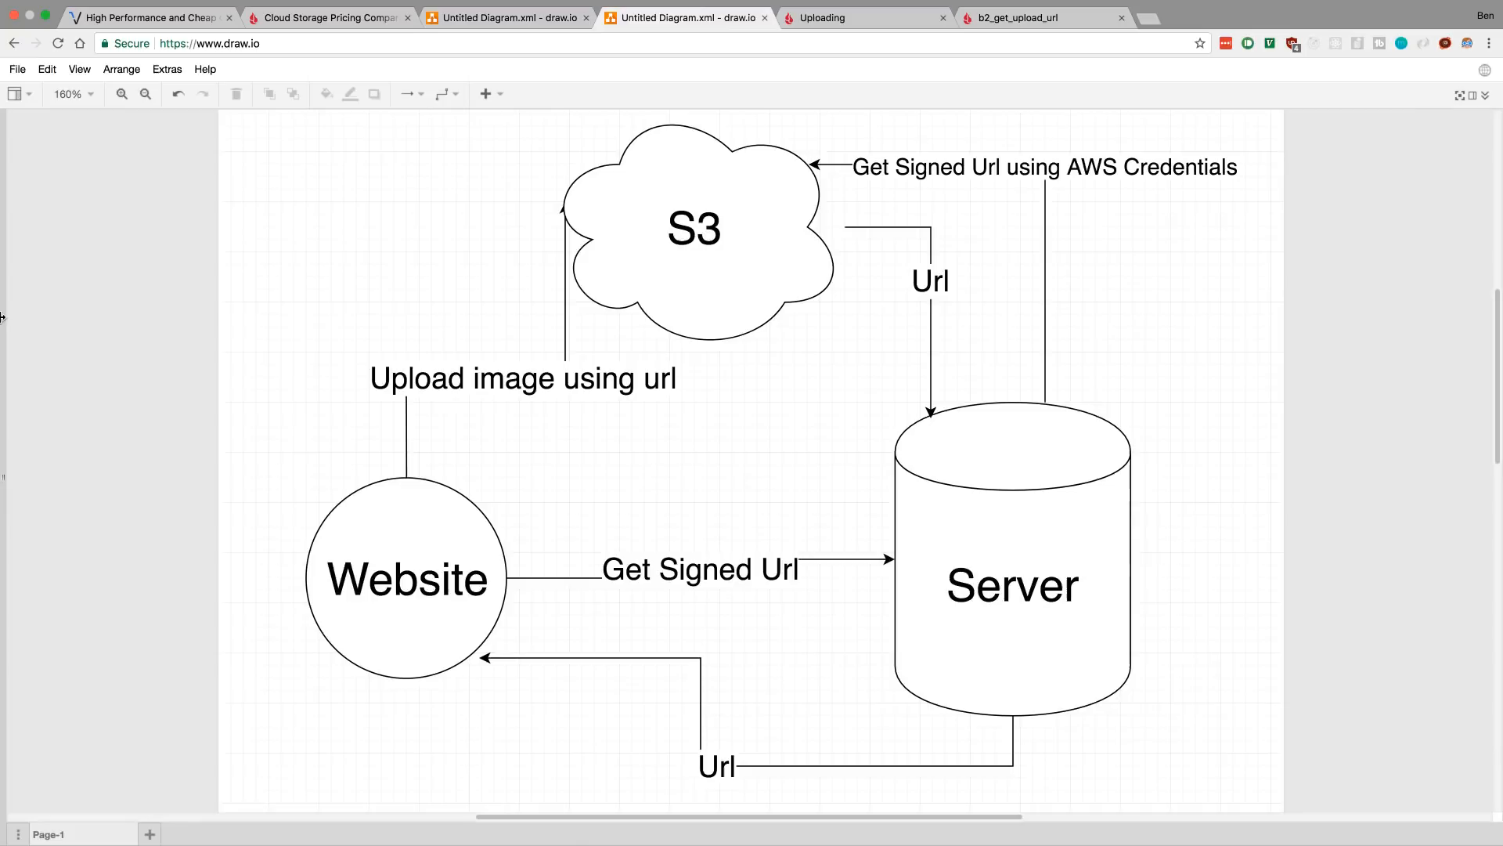
Point out the Website, Server and 'Upload image using url' connector in the signed-URL diagram.
{"action": "left_click", "coordinate": [408, 577]}
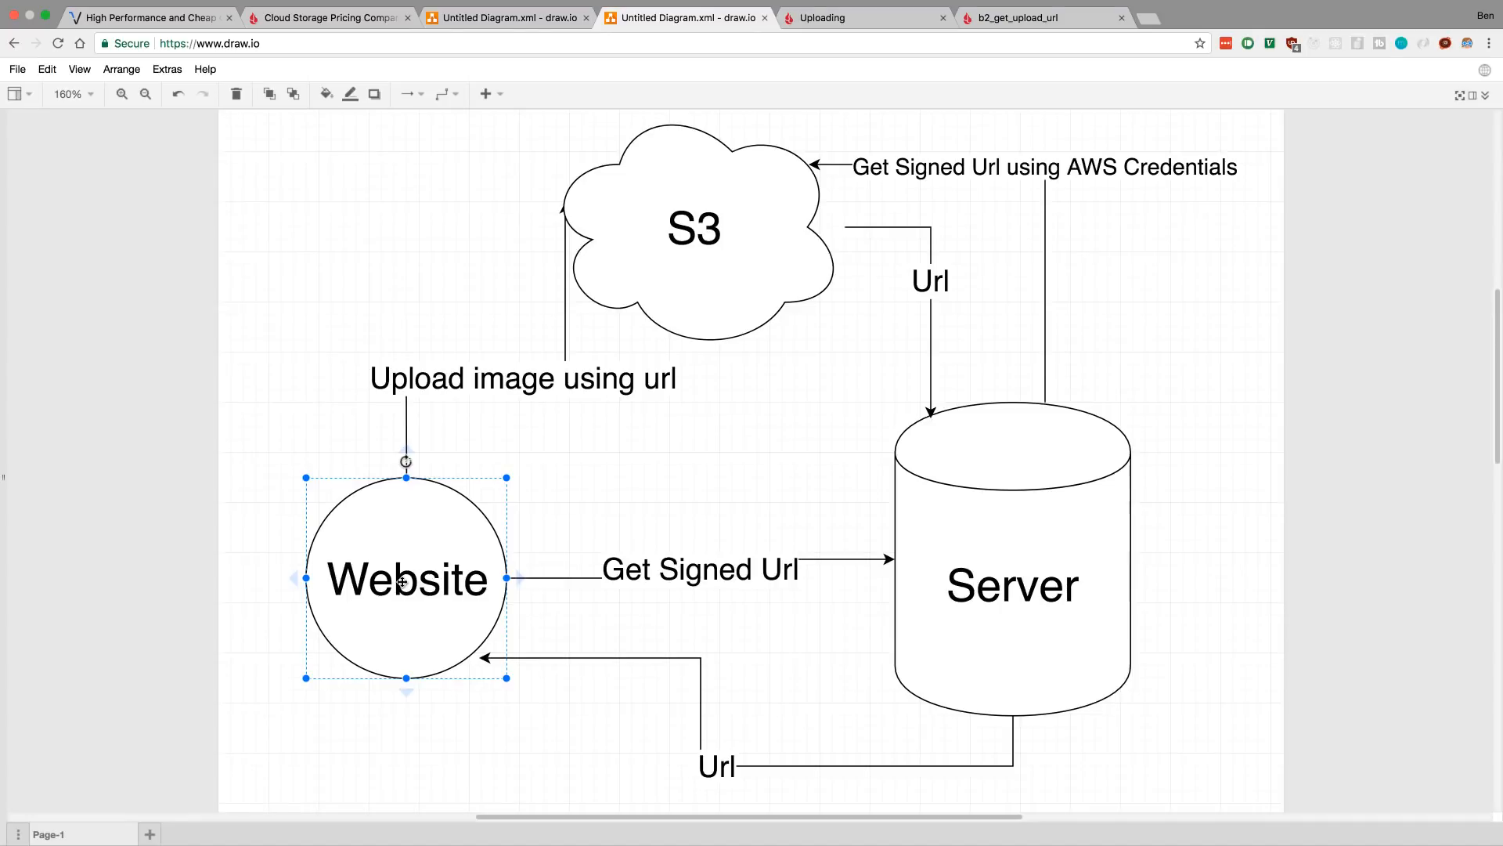
{"action": "mouse_move", "coordinate": [565, 605]}
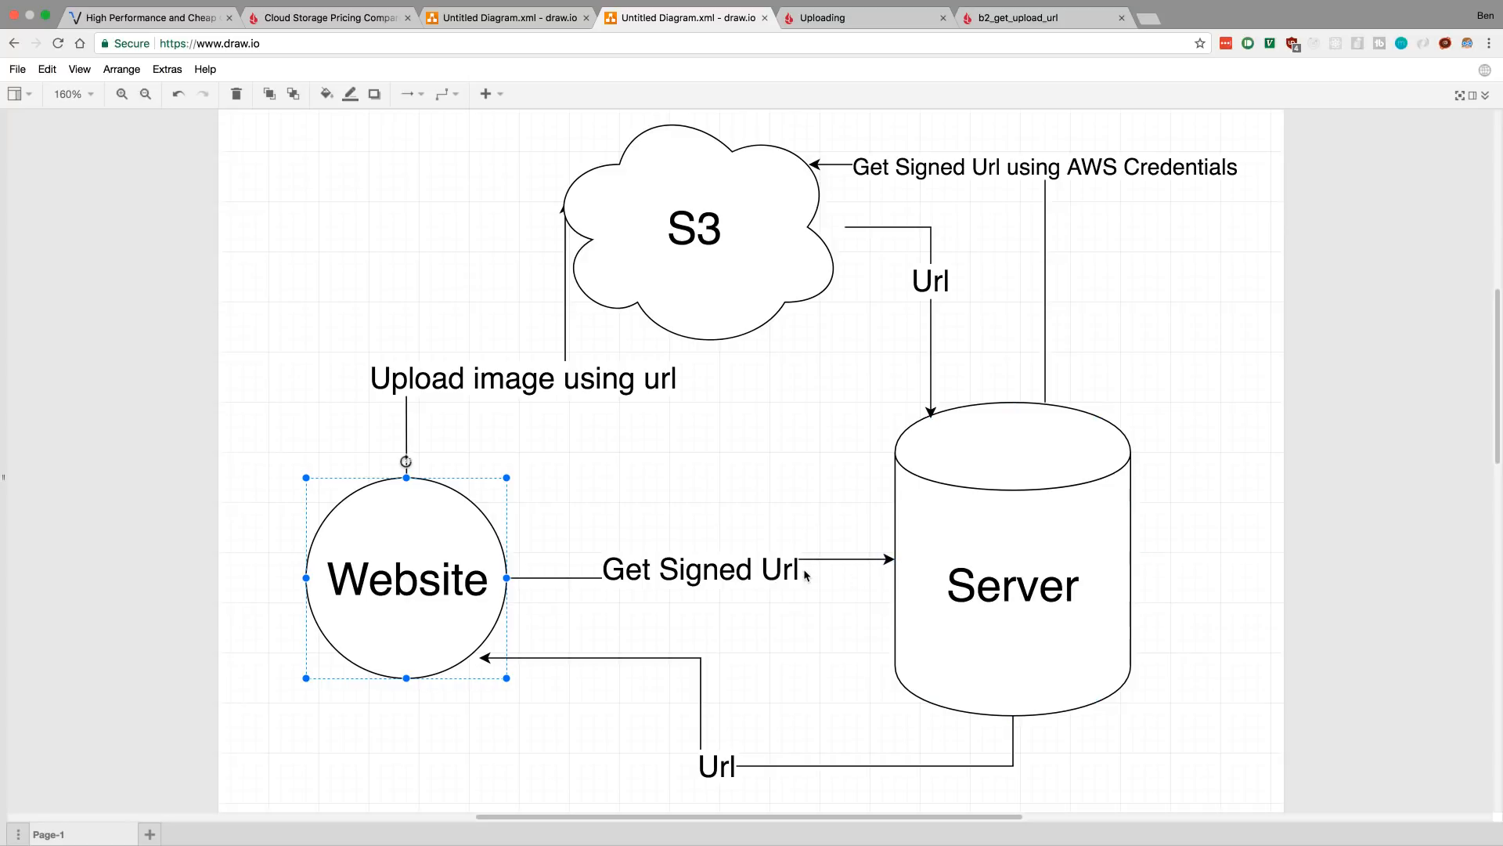
{"action": "left_click", "coordinate": [1011, 584]}
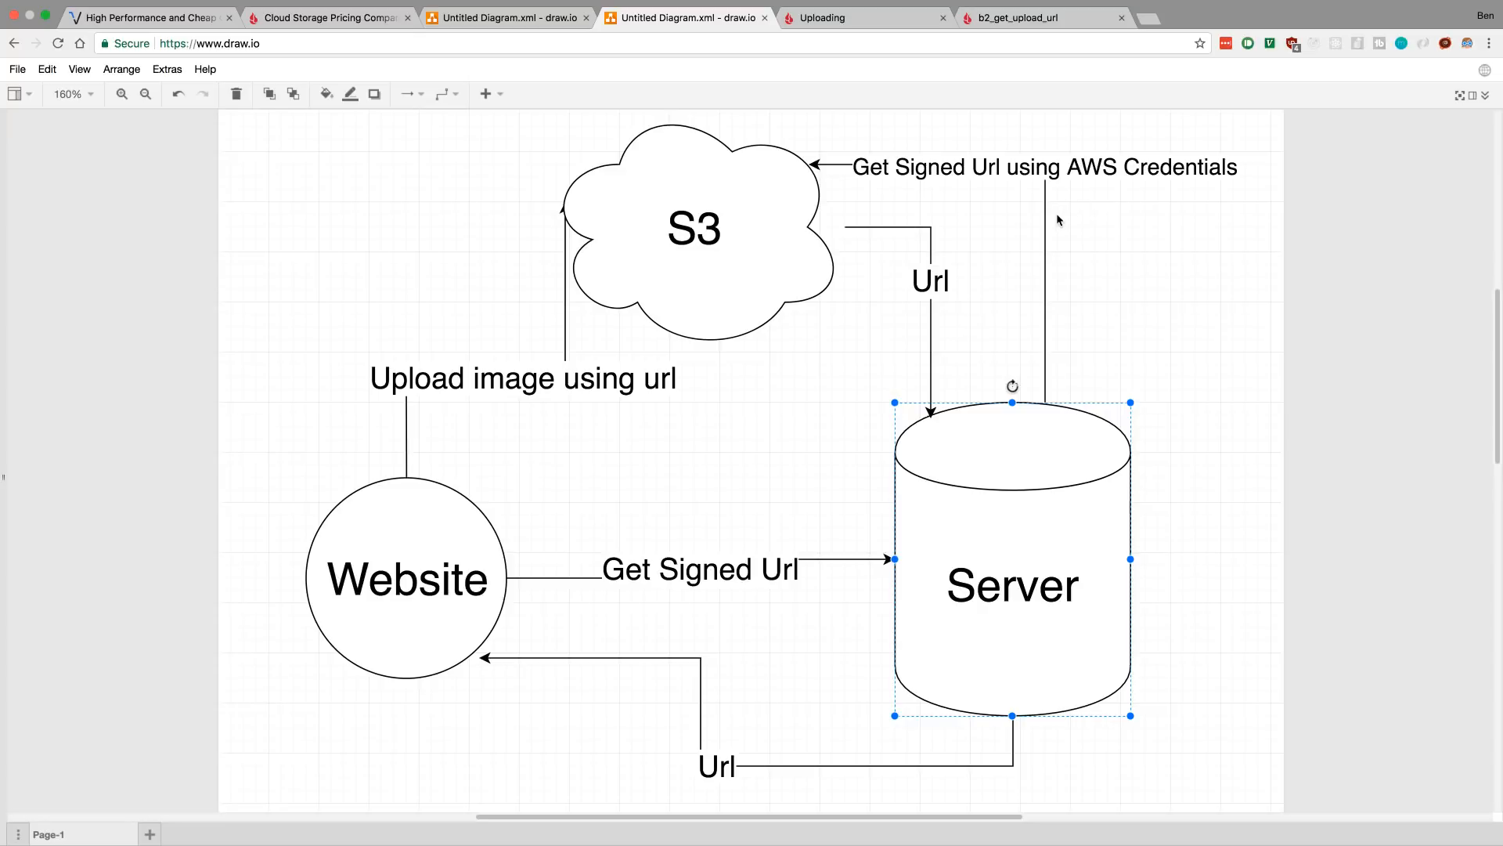
{"action": "mouse_move", "coordinate": [1036, 523]}
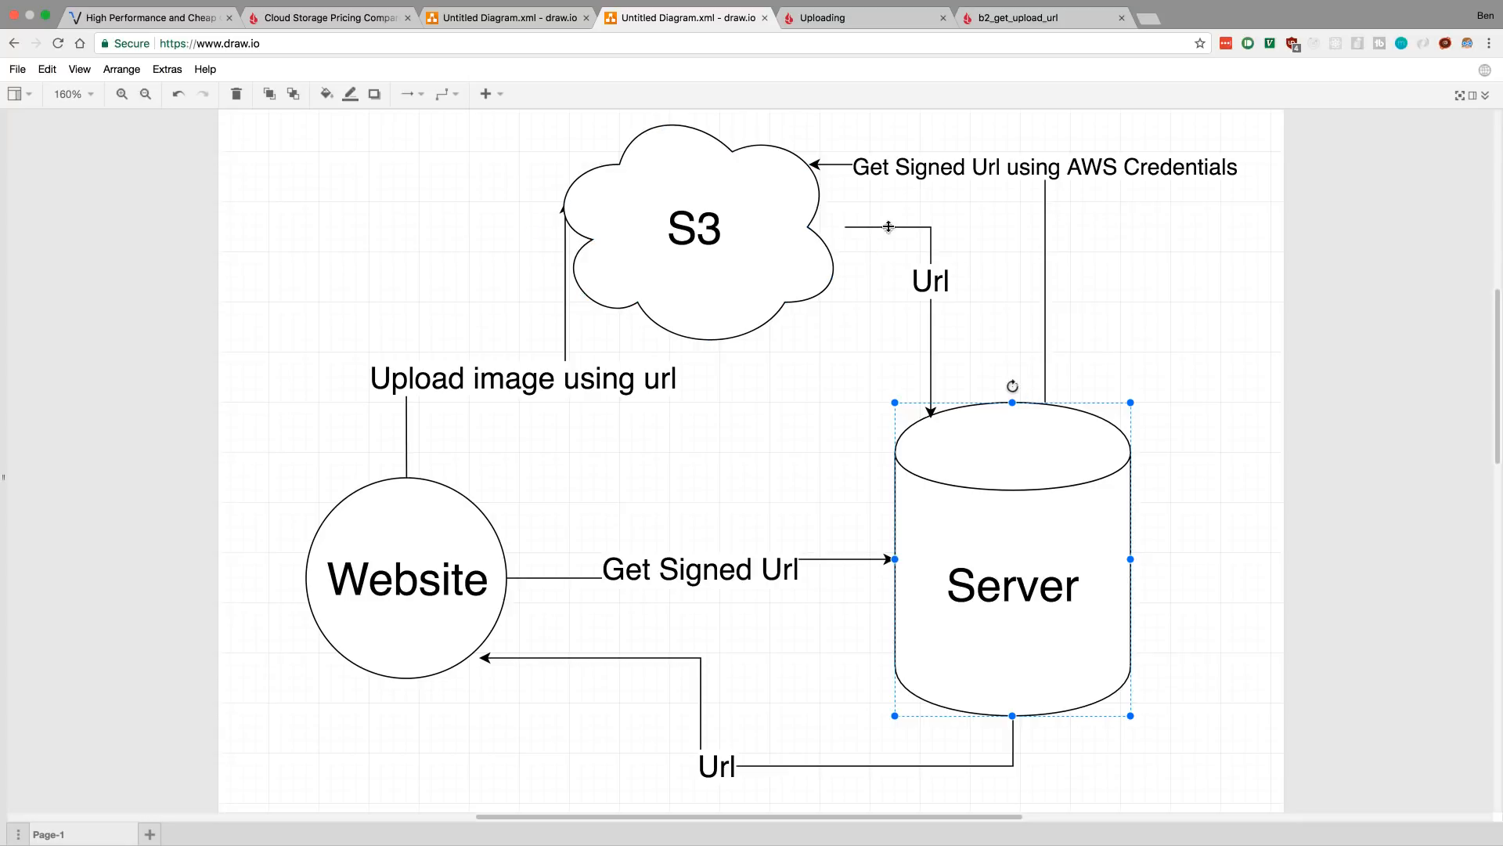
{"action": "mouse_move", "coordinate": [741, 253]}
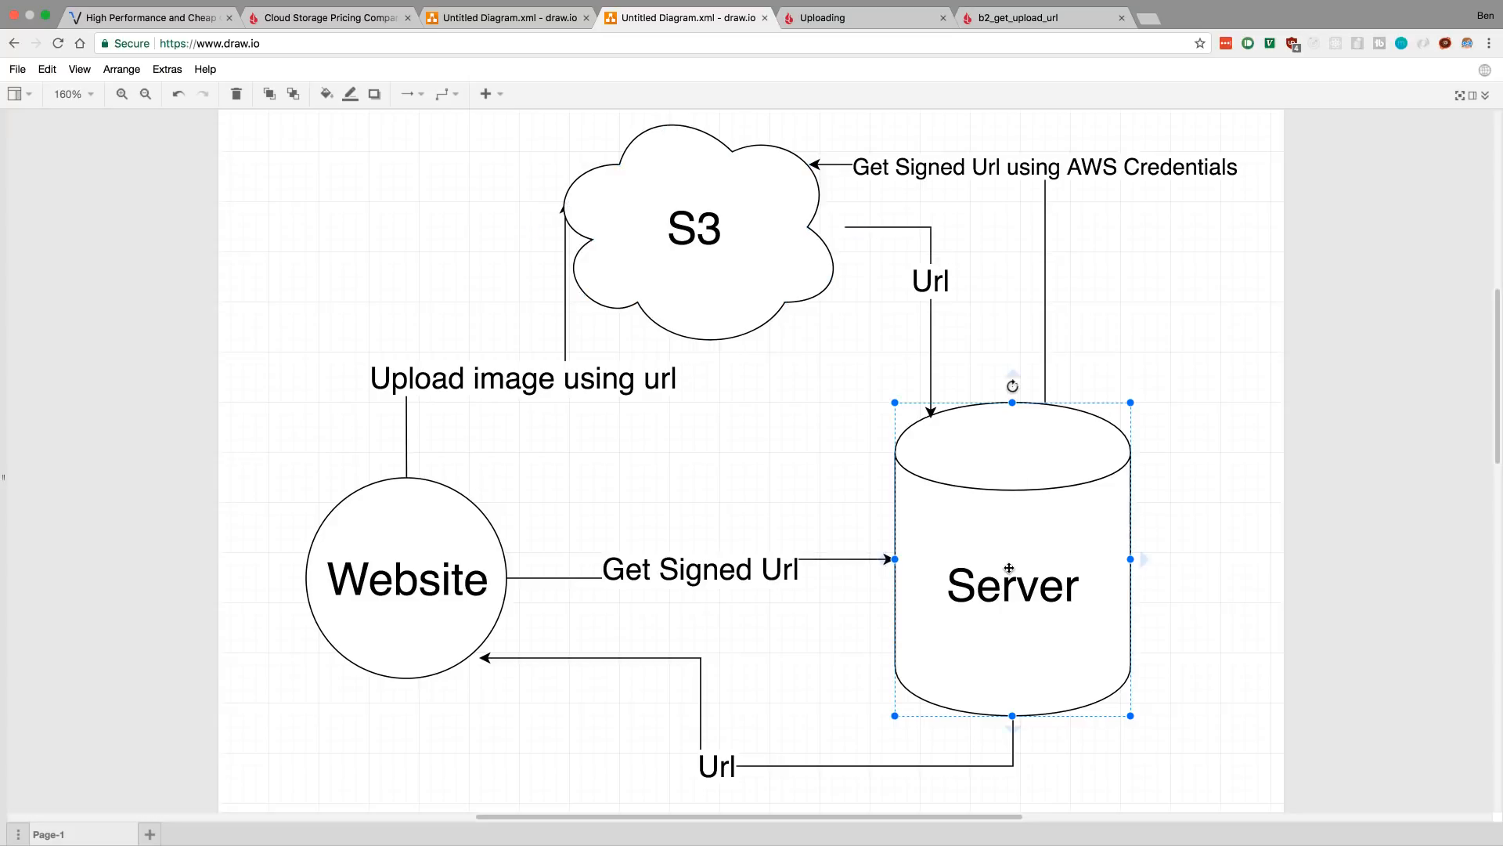
{"action": "mouse_move", "coordinate": [924, 349]}
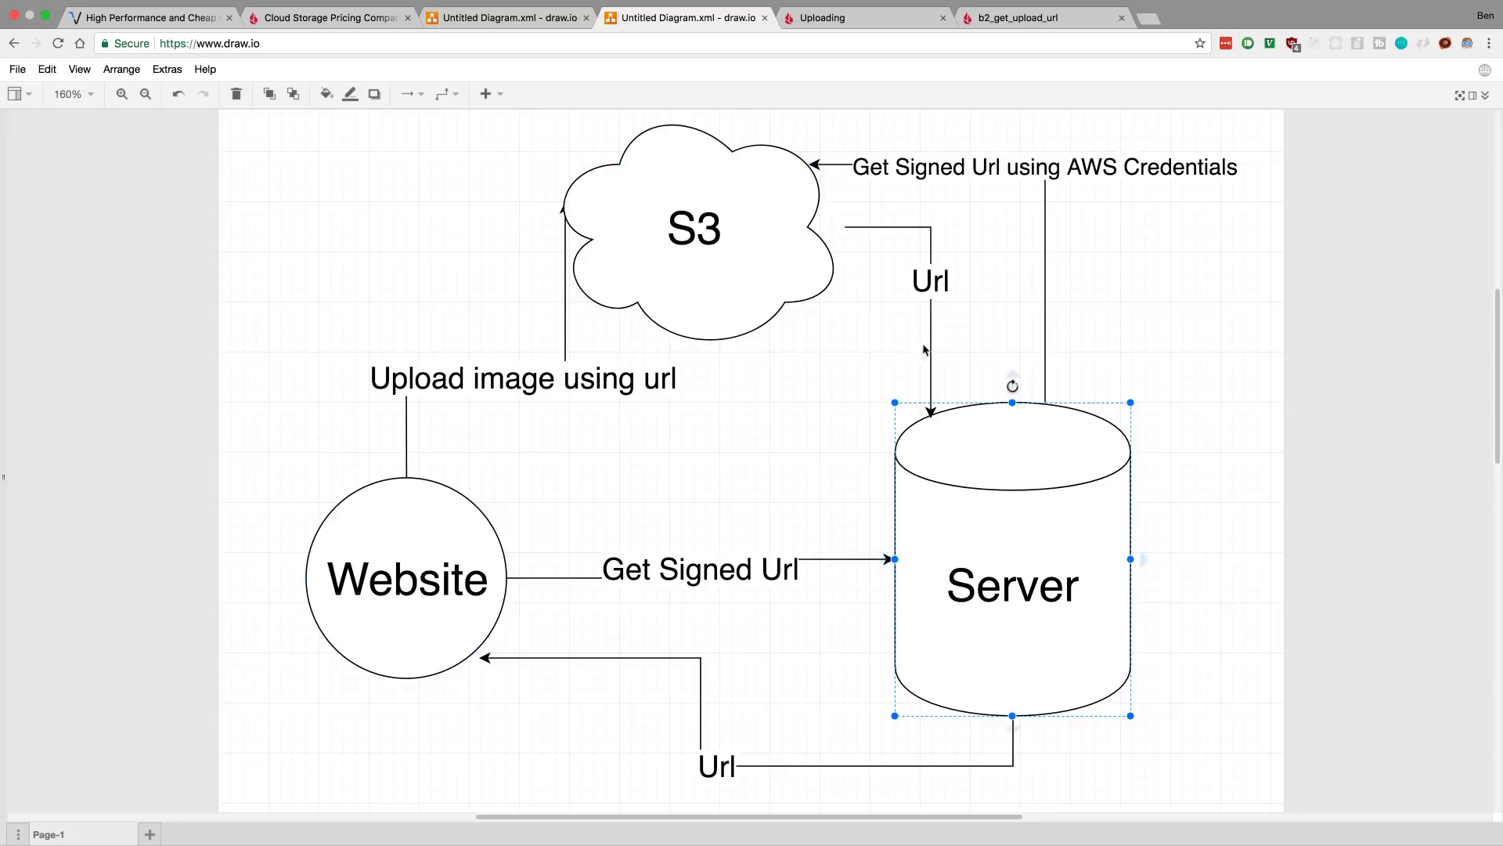
{"action": "mouse_move", "coordinate": [67, 427]}
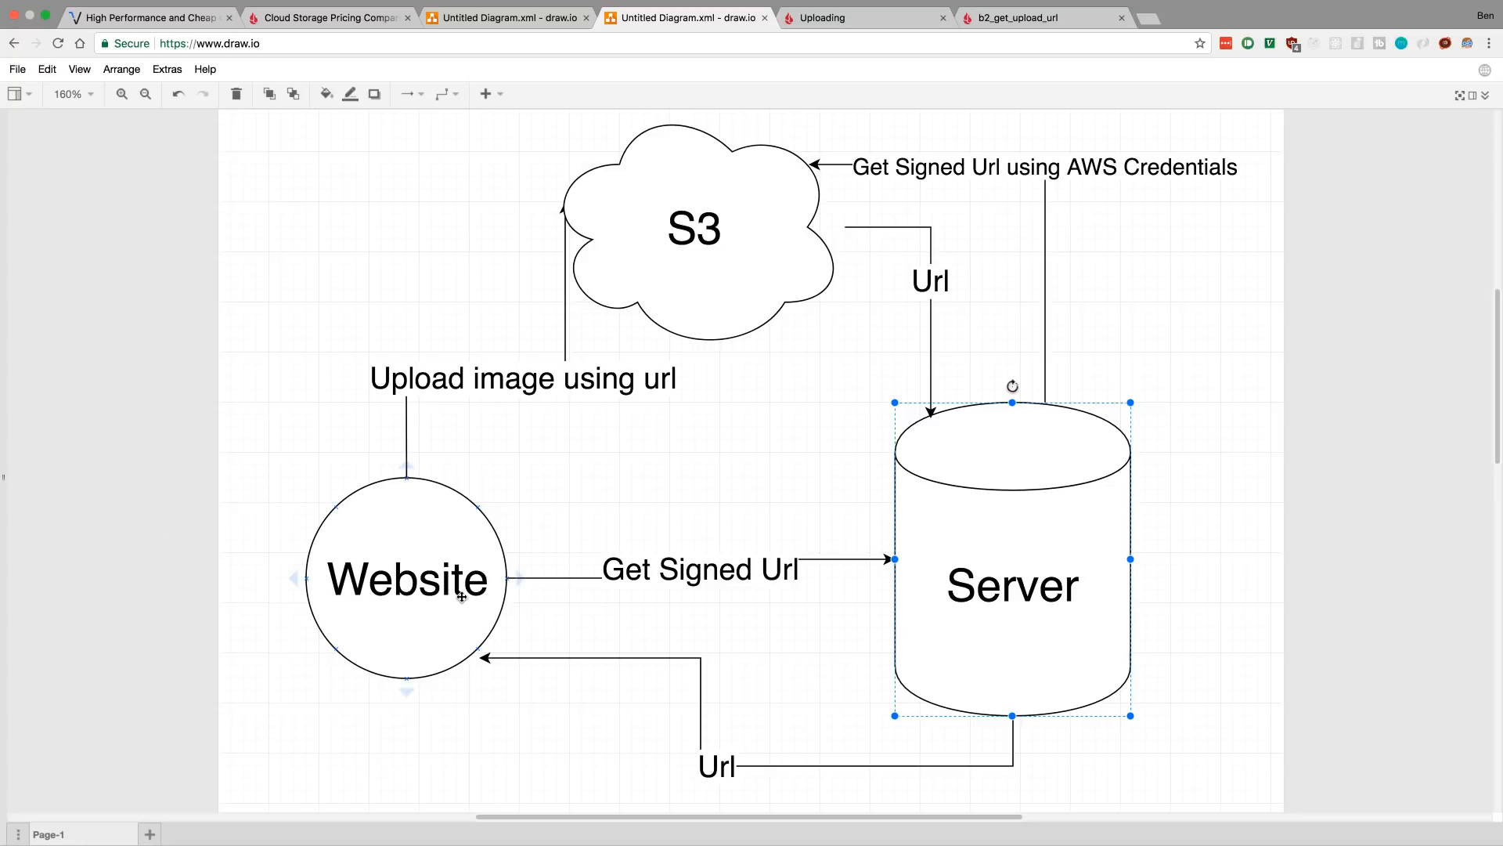
{"action": "left_click", "coordinate": [694, 227]}
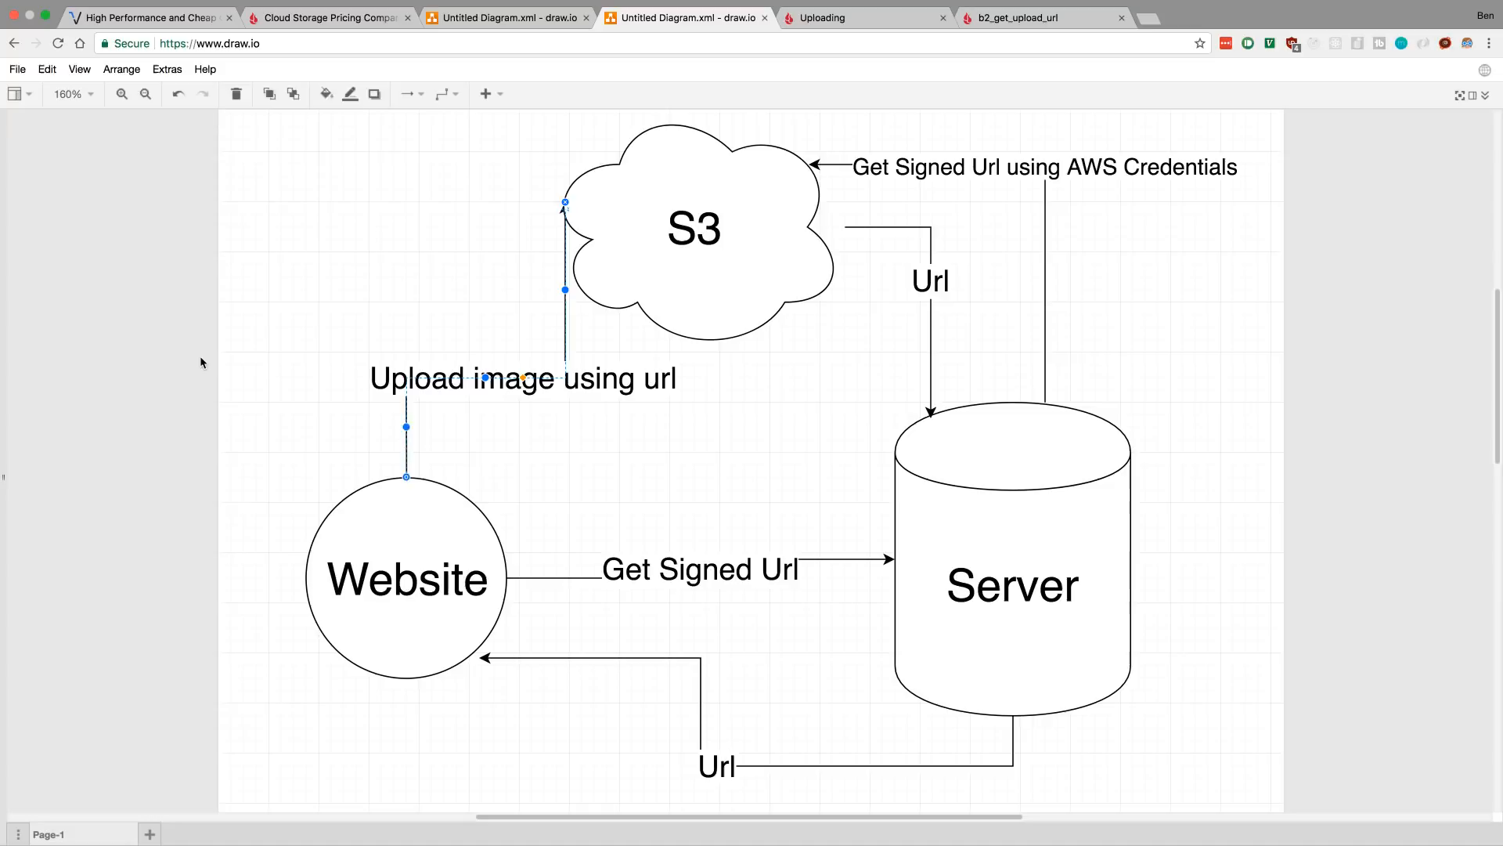
{"action": "left_click", "coordinate": [202, 361]}
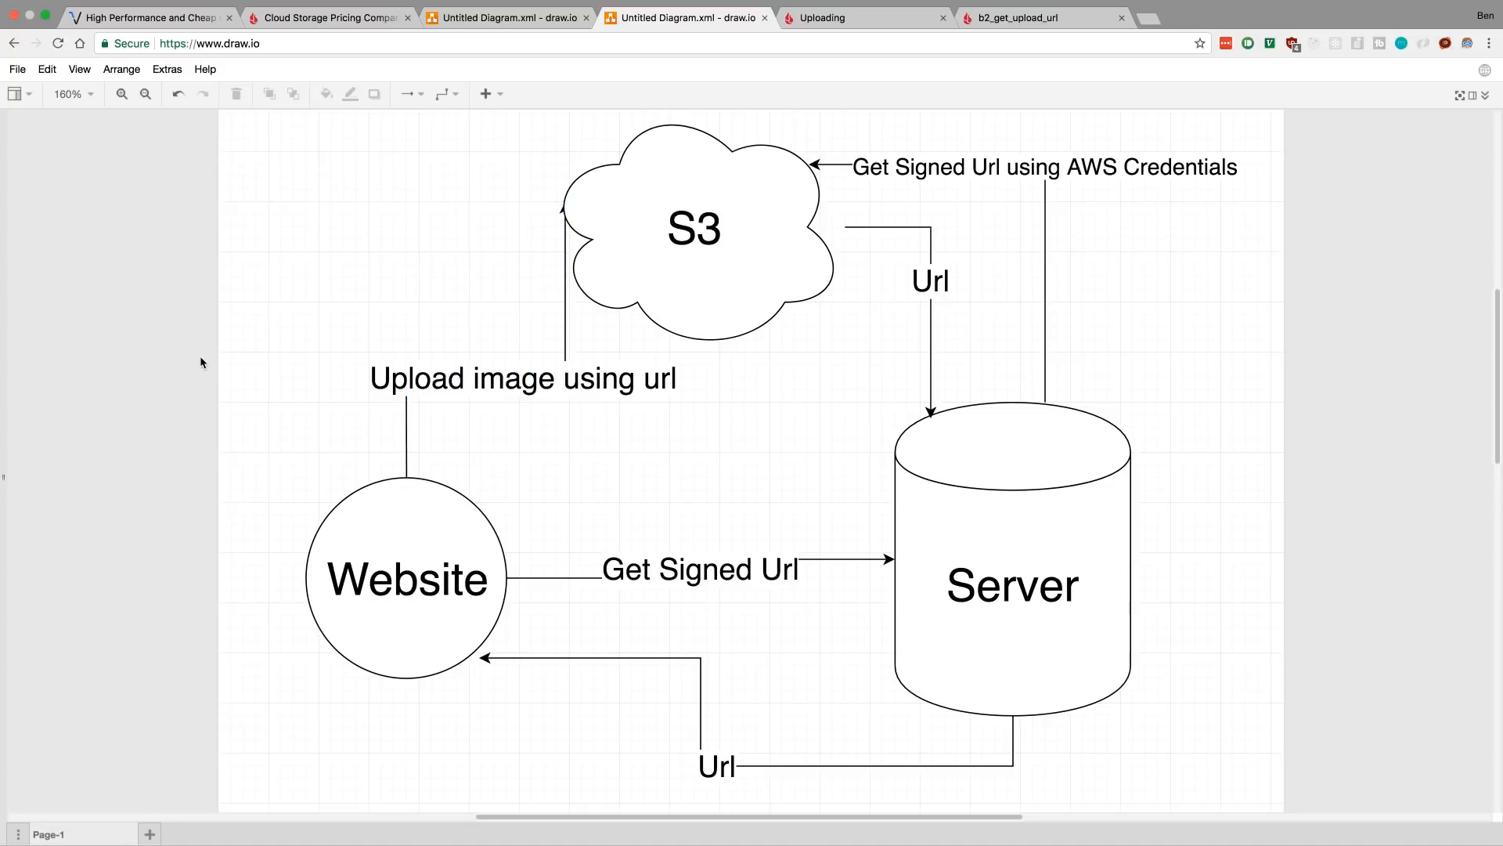
{"action": "left_click", "coordinate": [408, 578]}
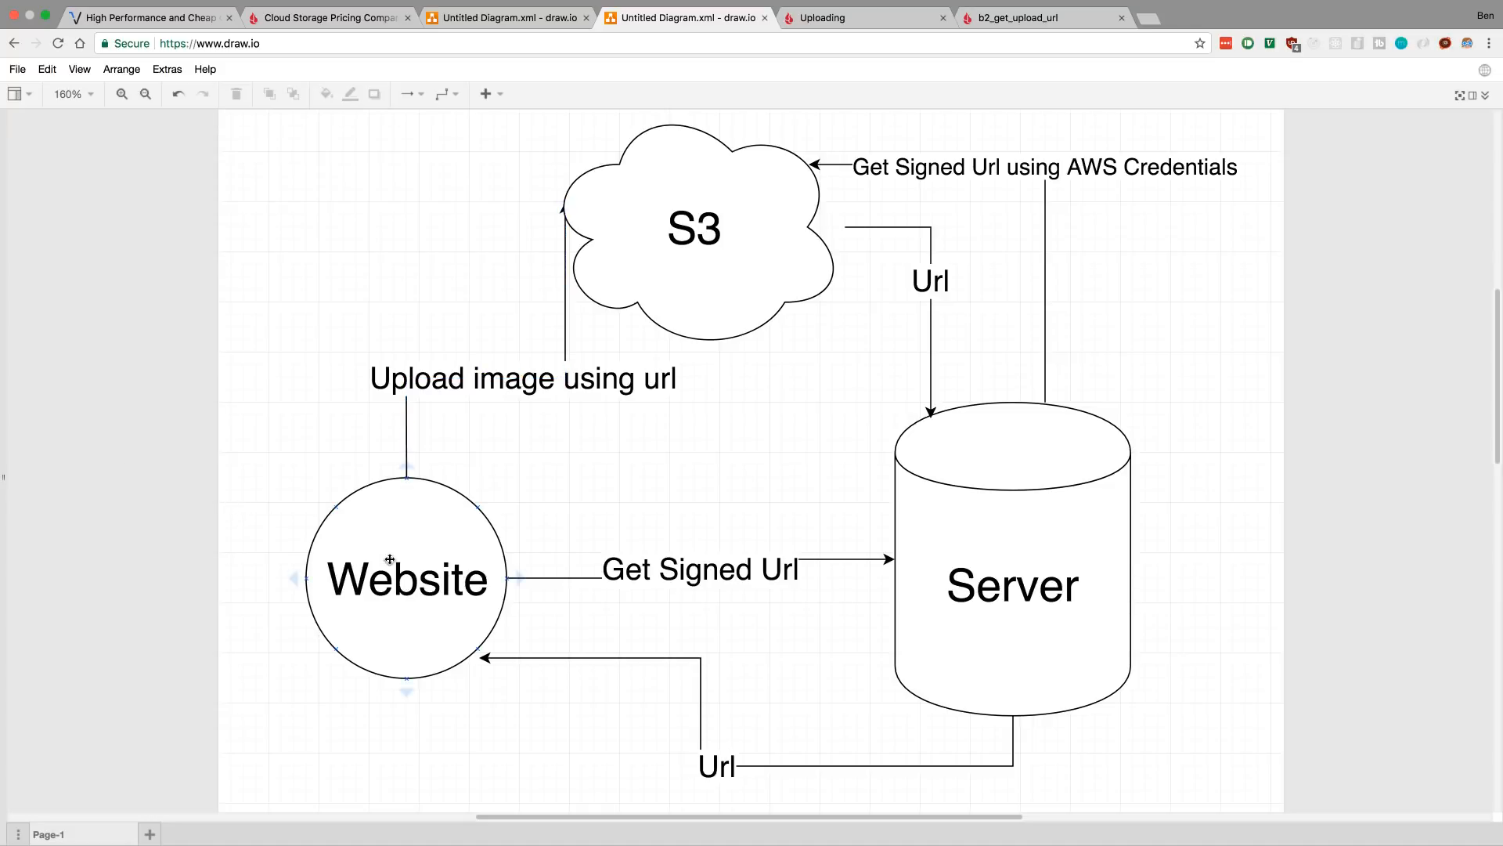
{"action": "left_click", "coordinate": [843, 337]}
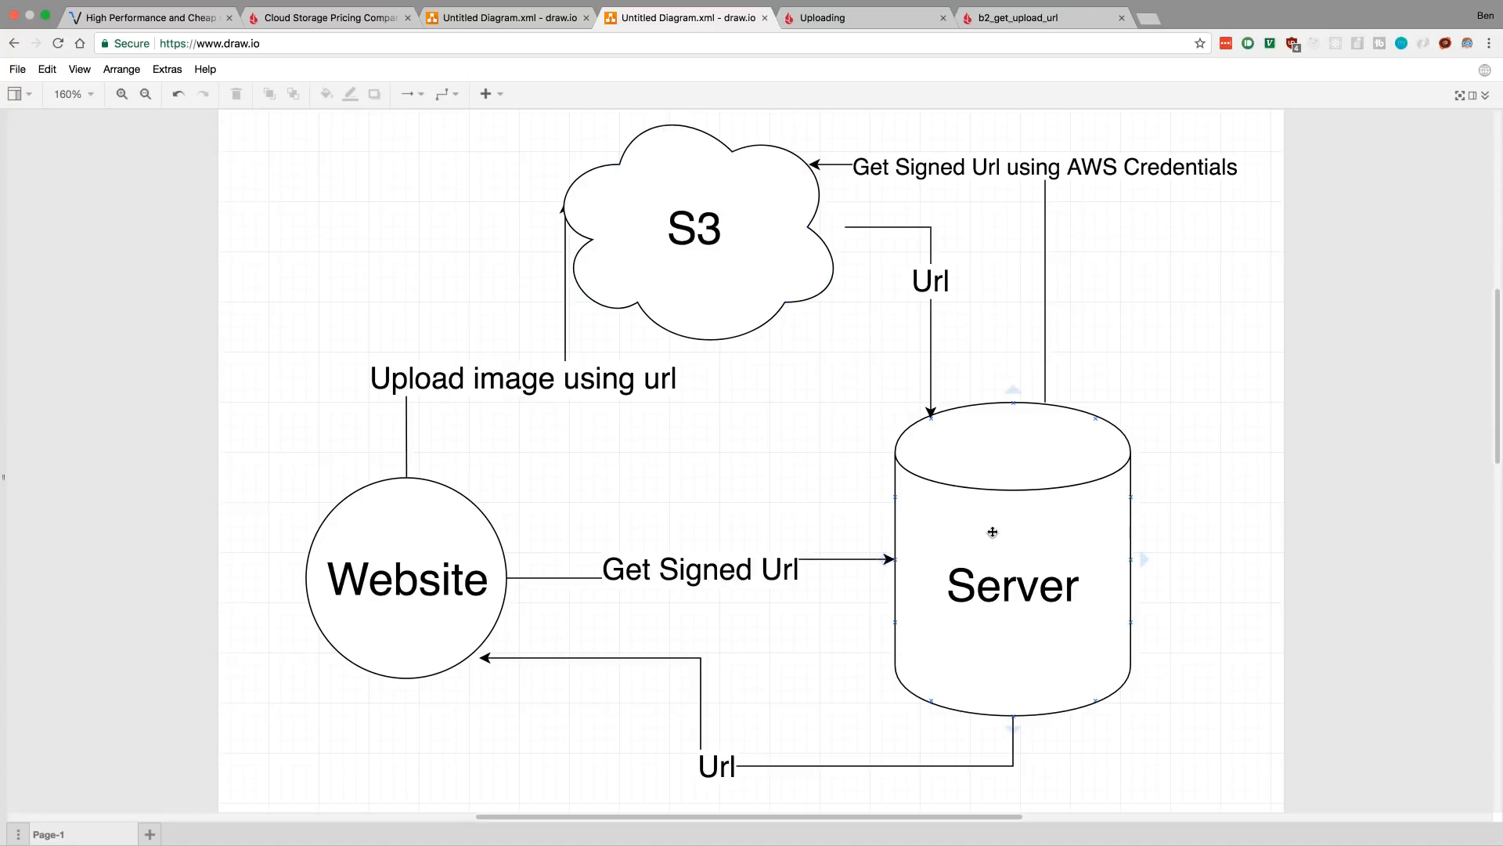
{"action": "mouse_move", "coordinate": [980, 550]}
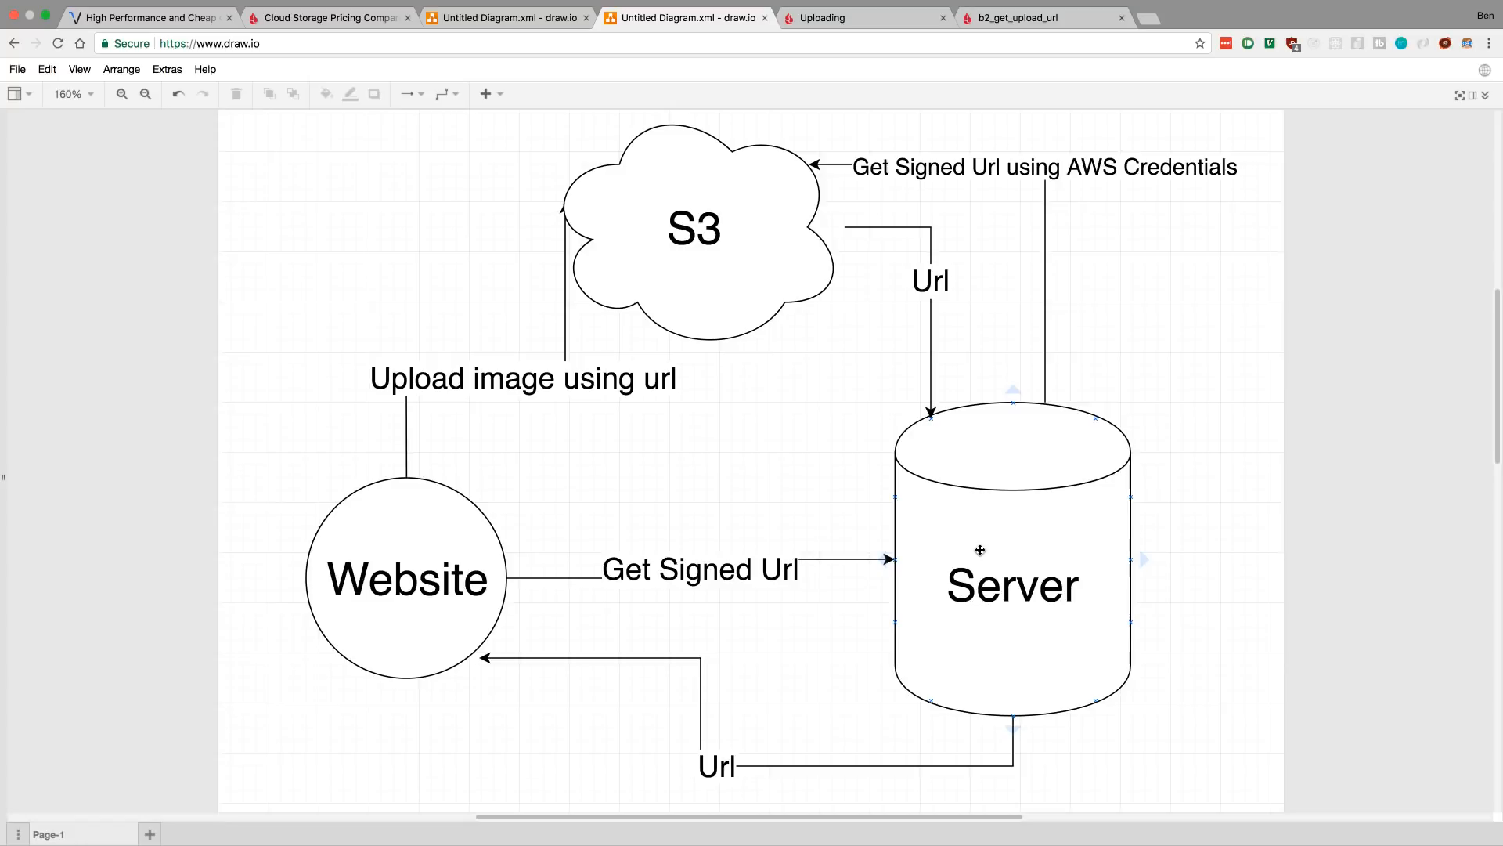
{"action": "left_click", "coordinate": [381, 565]}
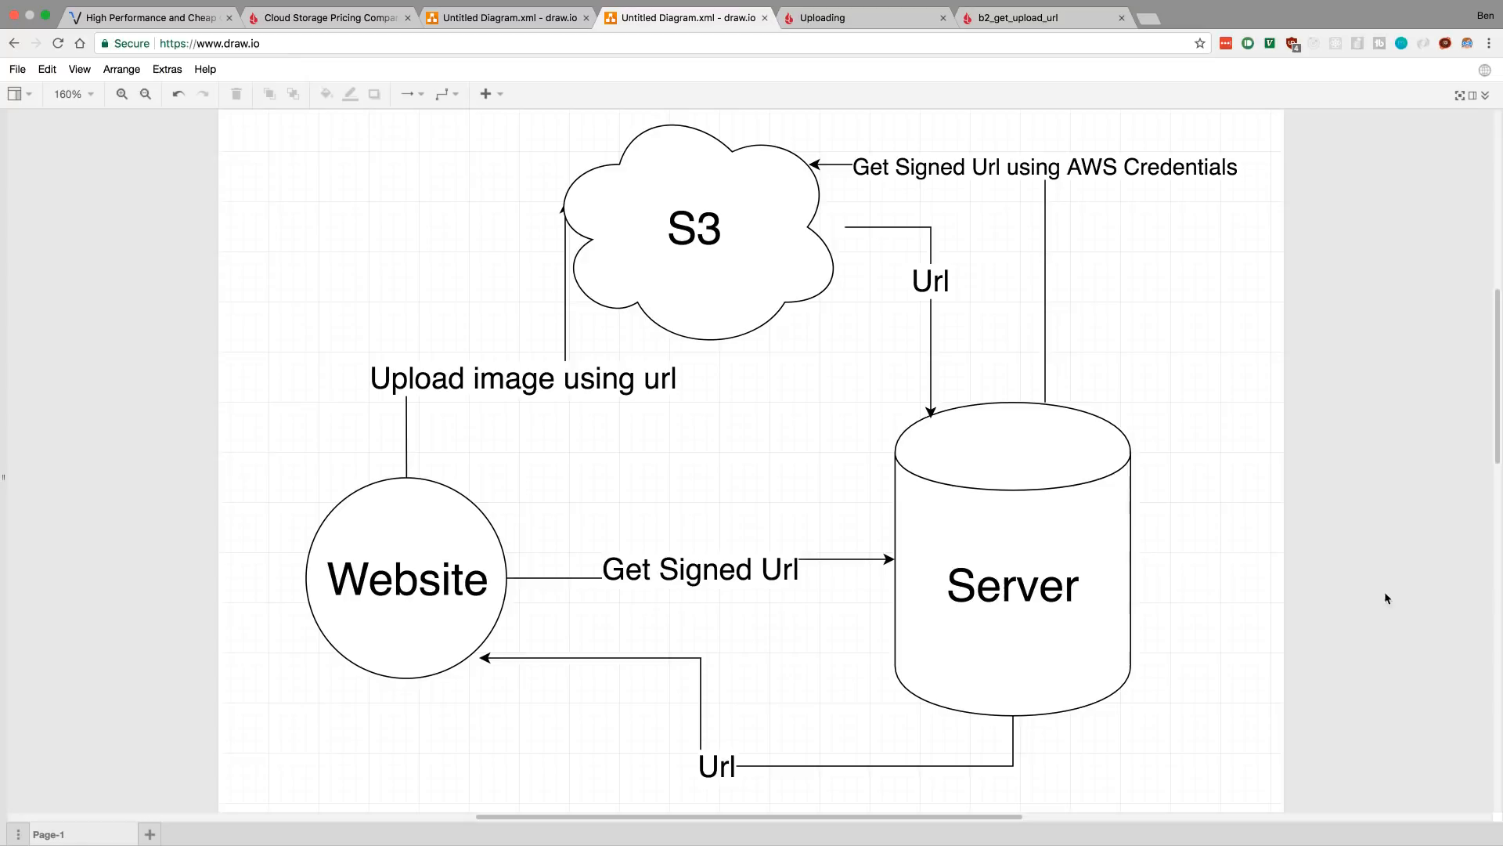
Highlight the Server, S3 cloud and Website once more, then move to the B2 Uploading docs page.
{"action": "left_click", "coordinate": [1012, 584]}
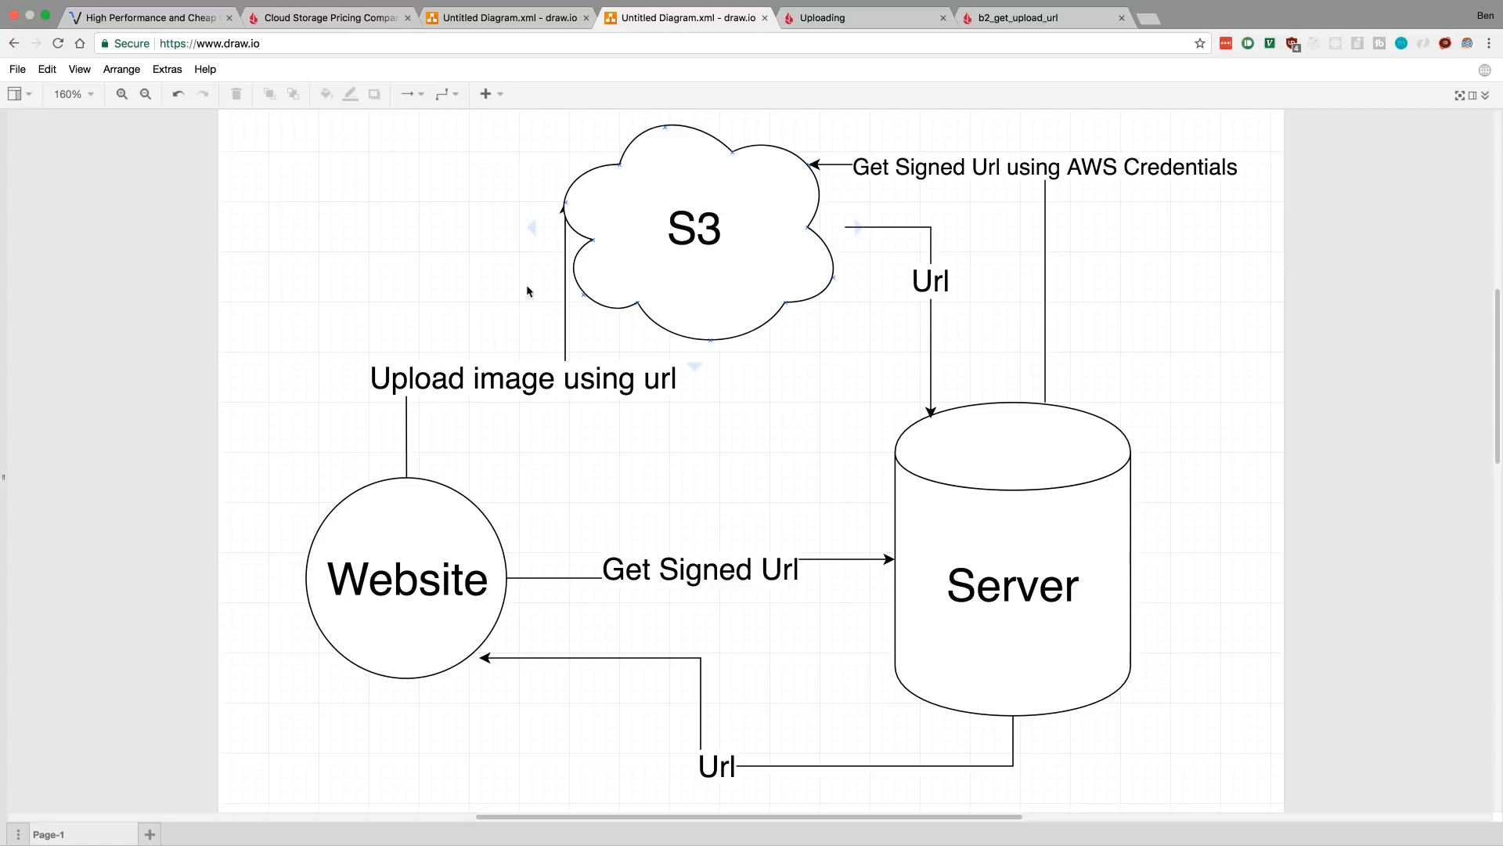
{"action": "left_click", "coordinate": [507, 349]}
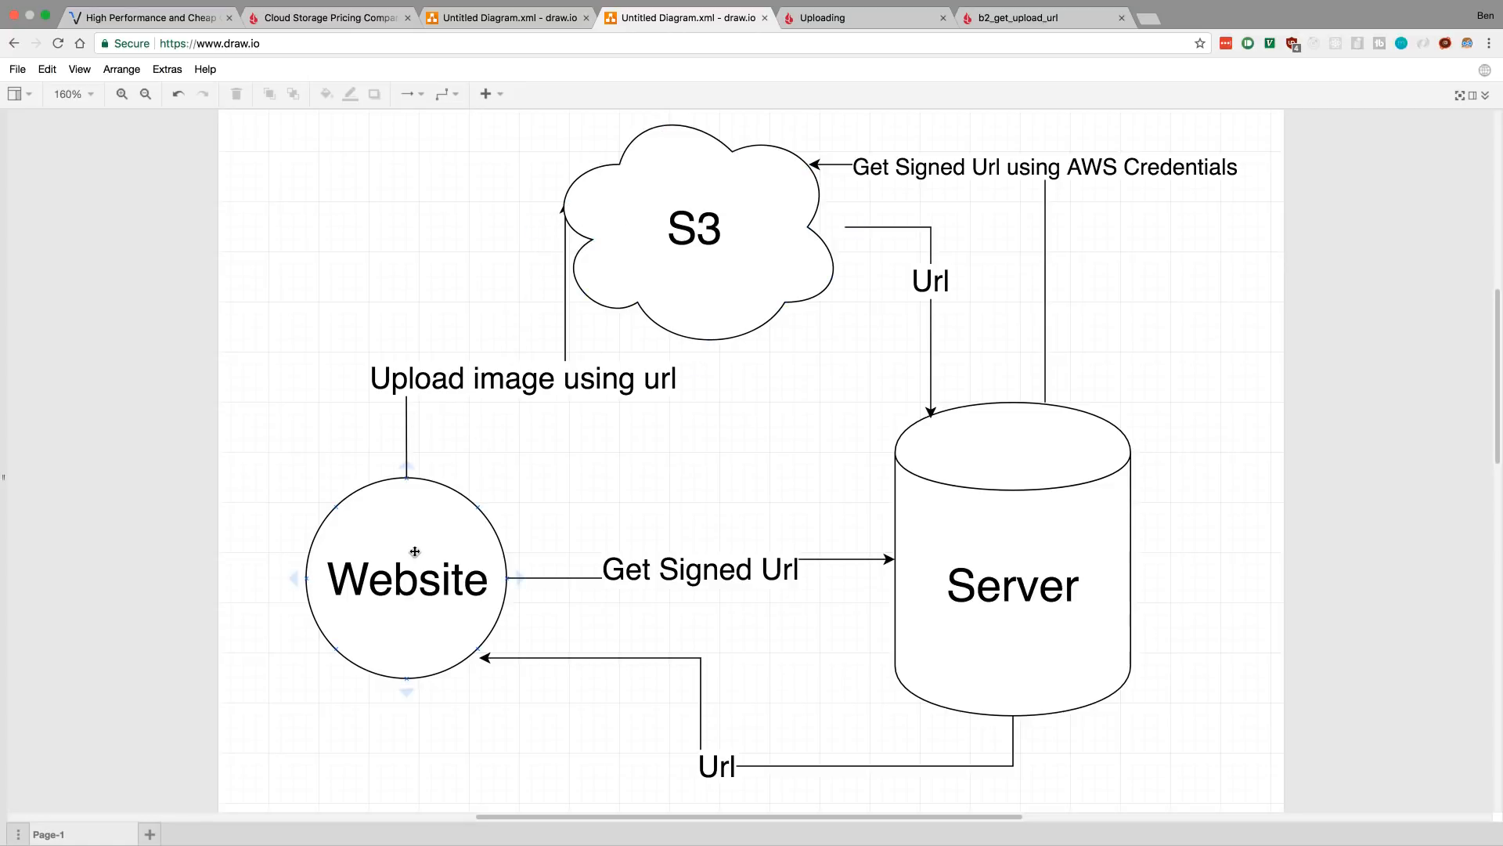
{"action": "mouse_move", "coordinate": [422, 518]}
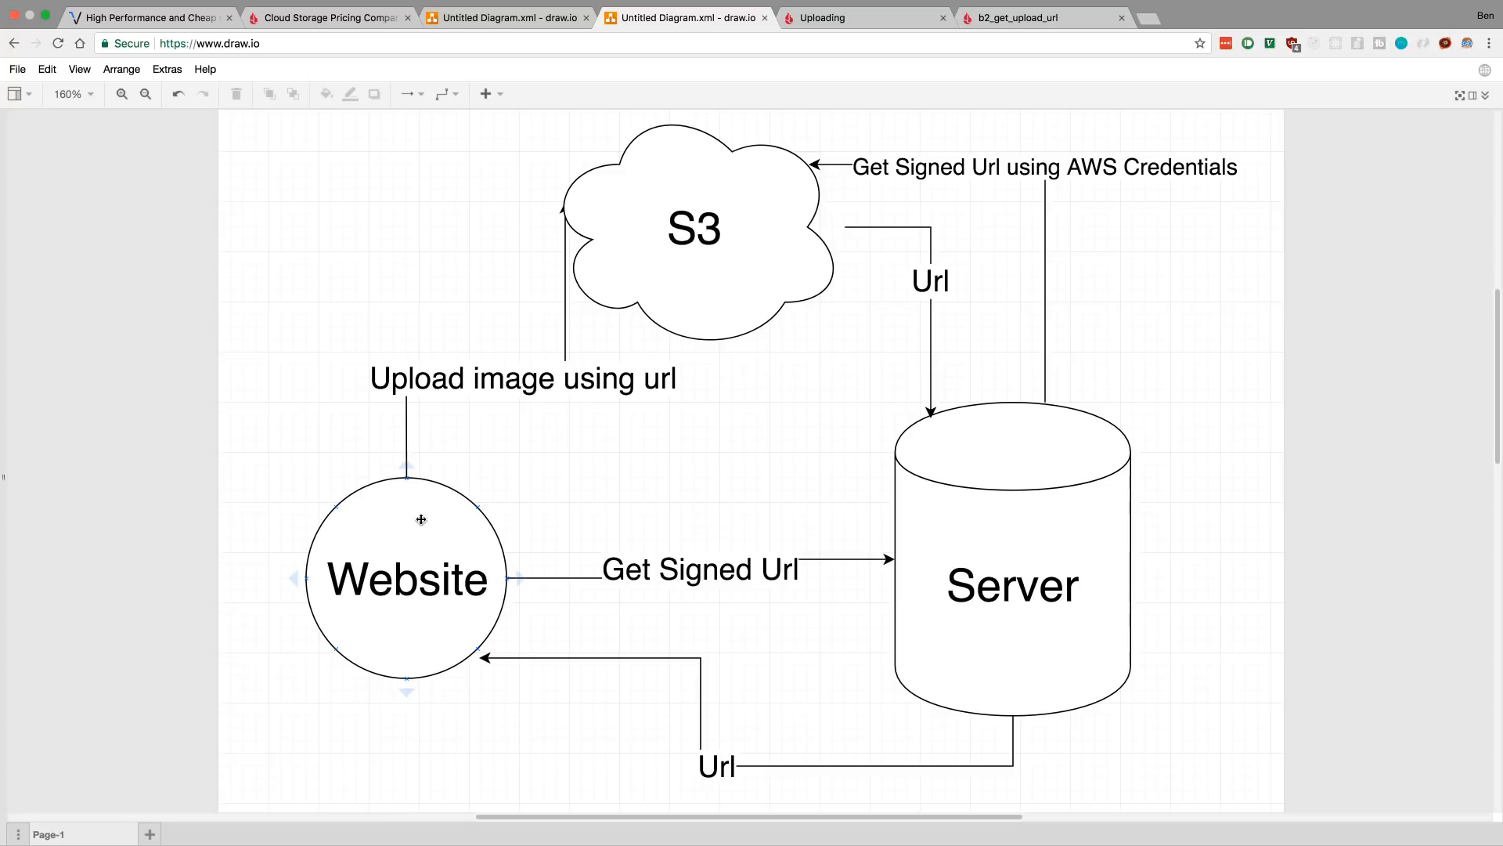
{"action": "left_click", "coordinate": [692, 227]}
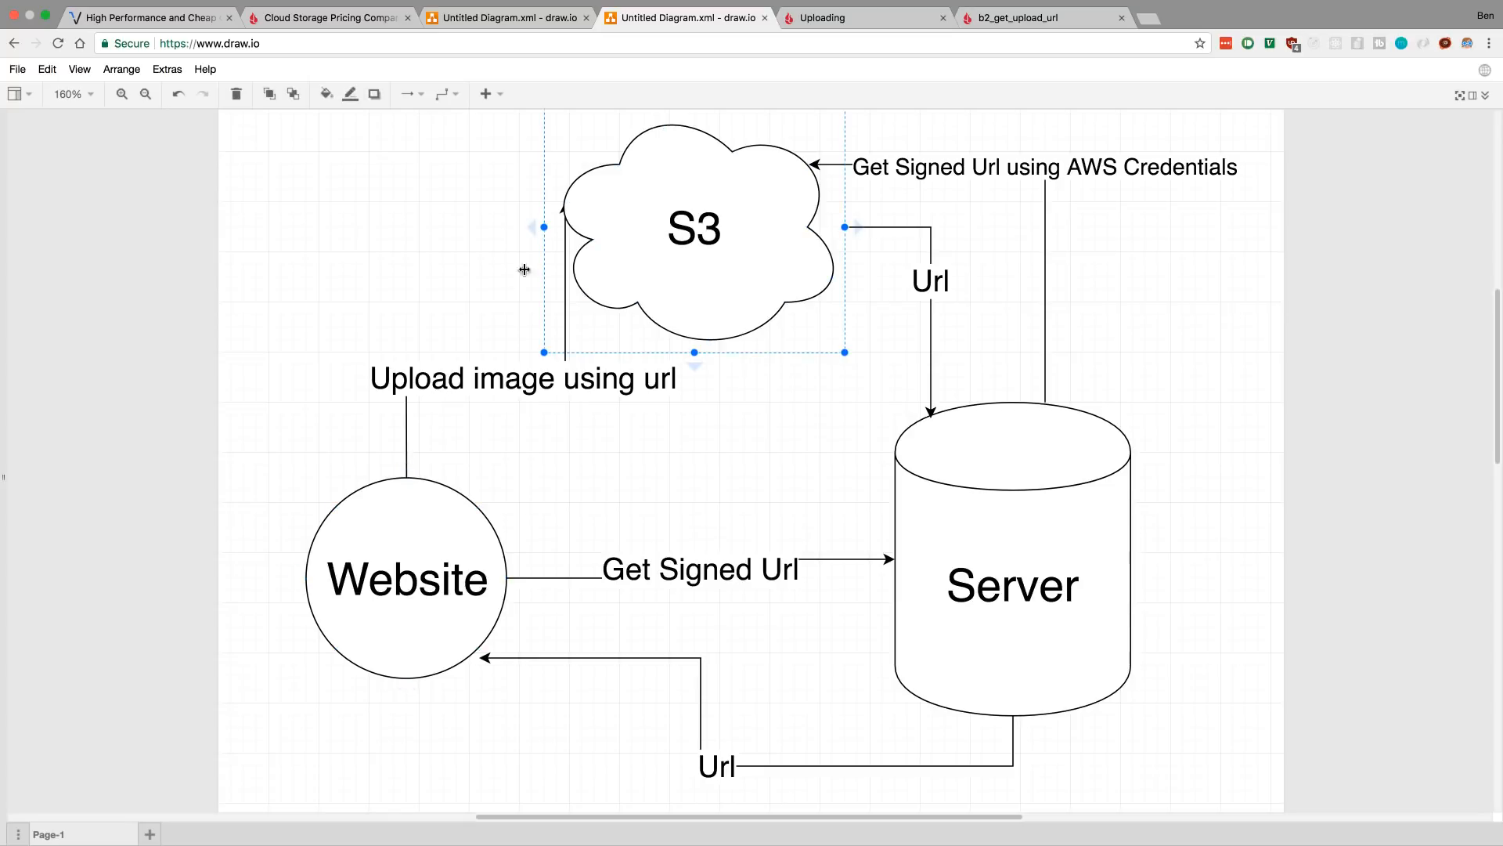
{"action": "left_click", "coordinate": [819, 484]}
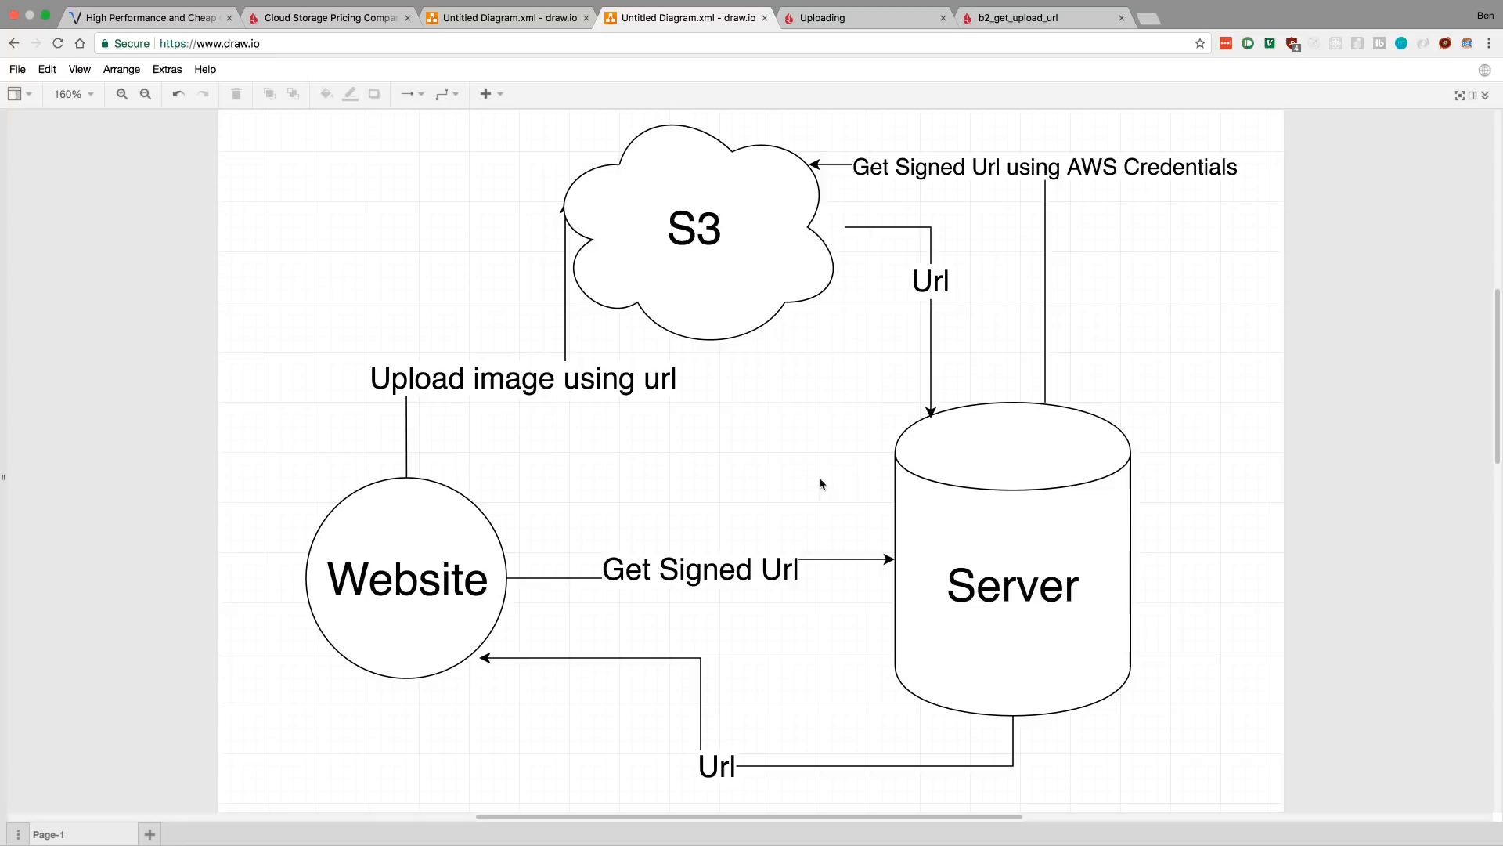
{"action": "left_click", "coordinate": [1012, 585]}
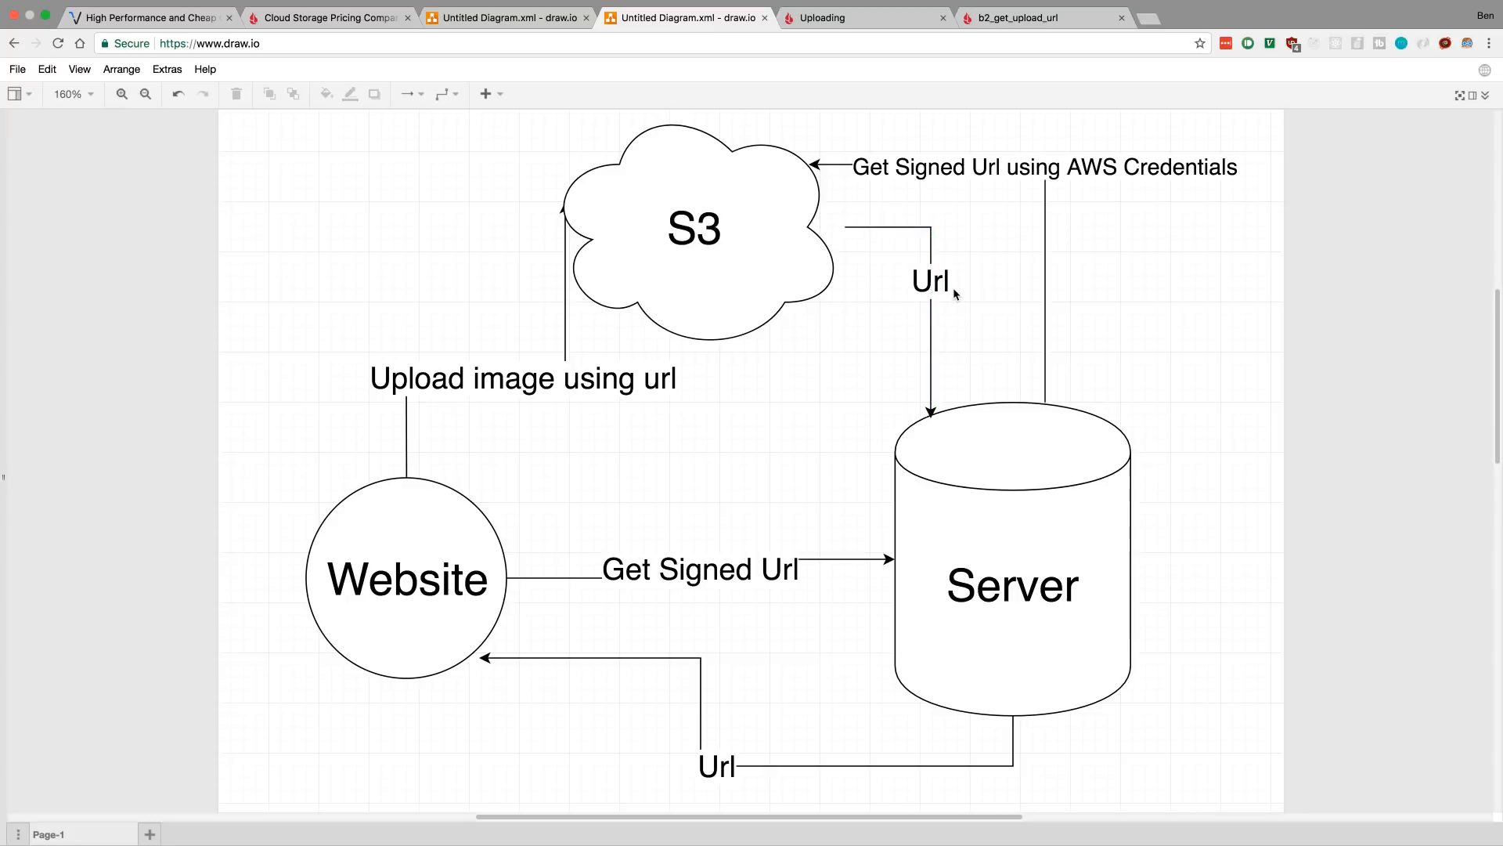
{"action": "mouse_move", "coordinate": [889, 448]}
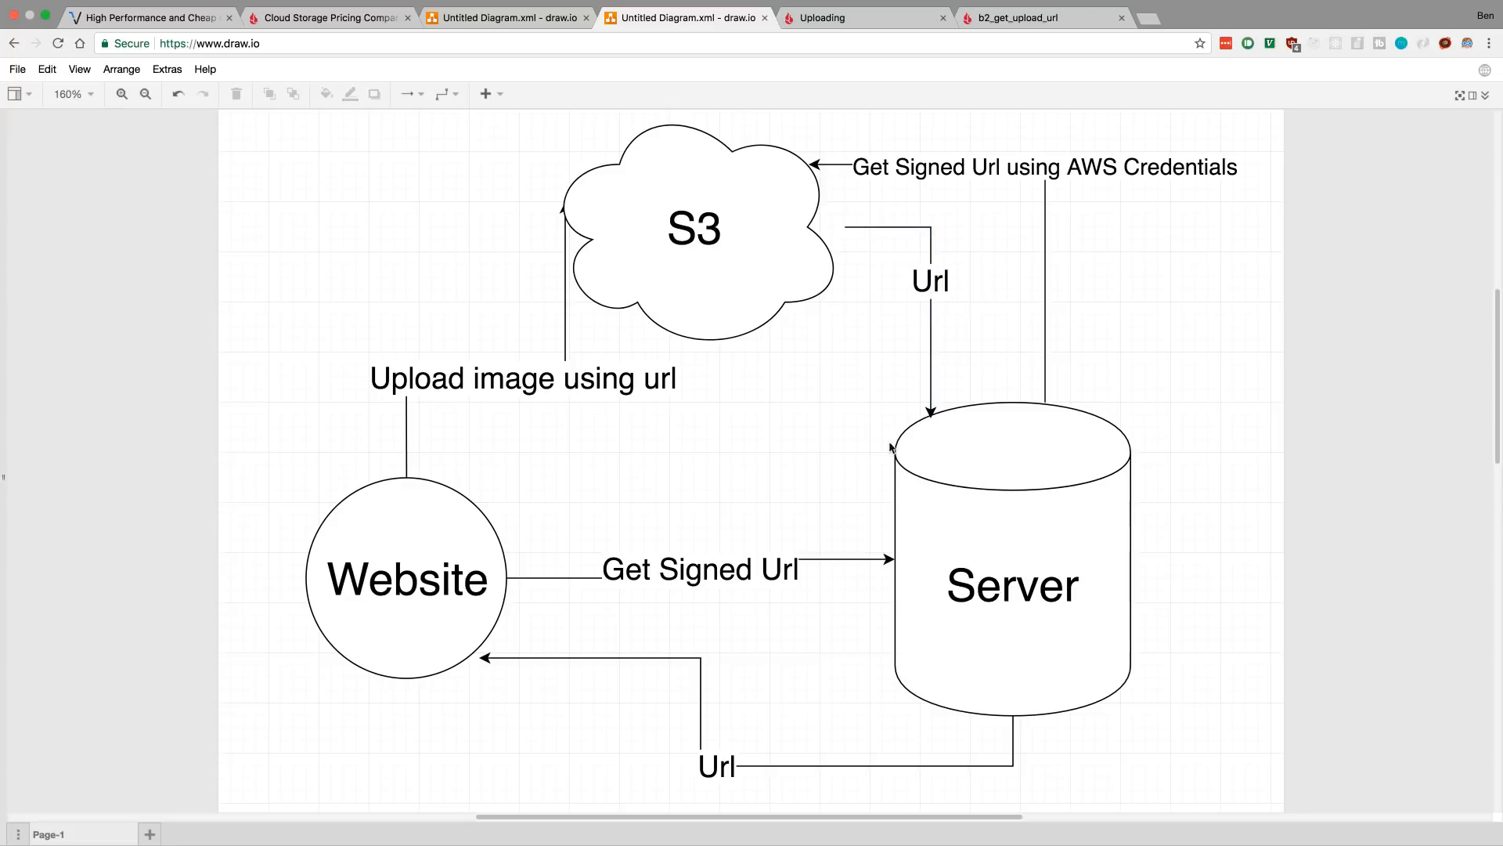
{"action": "left_click", "coordinate": [407, 580]}
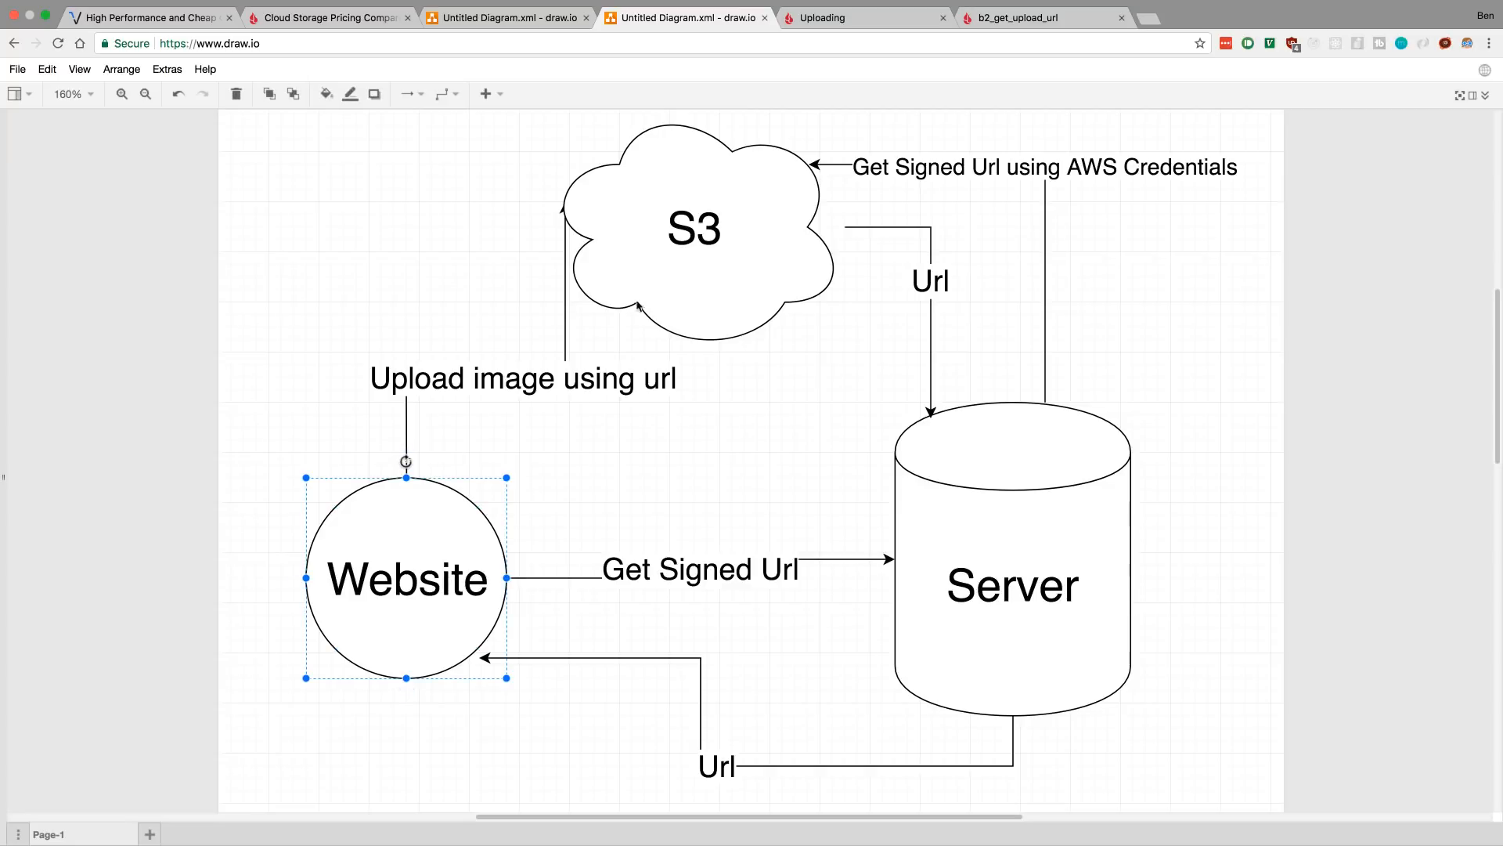
{"action": "mouse_move", "coordinate": [606, 454]}
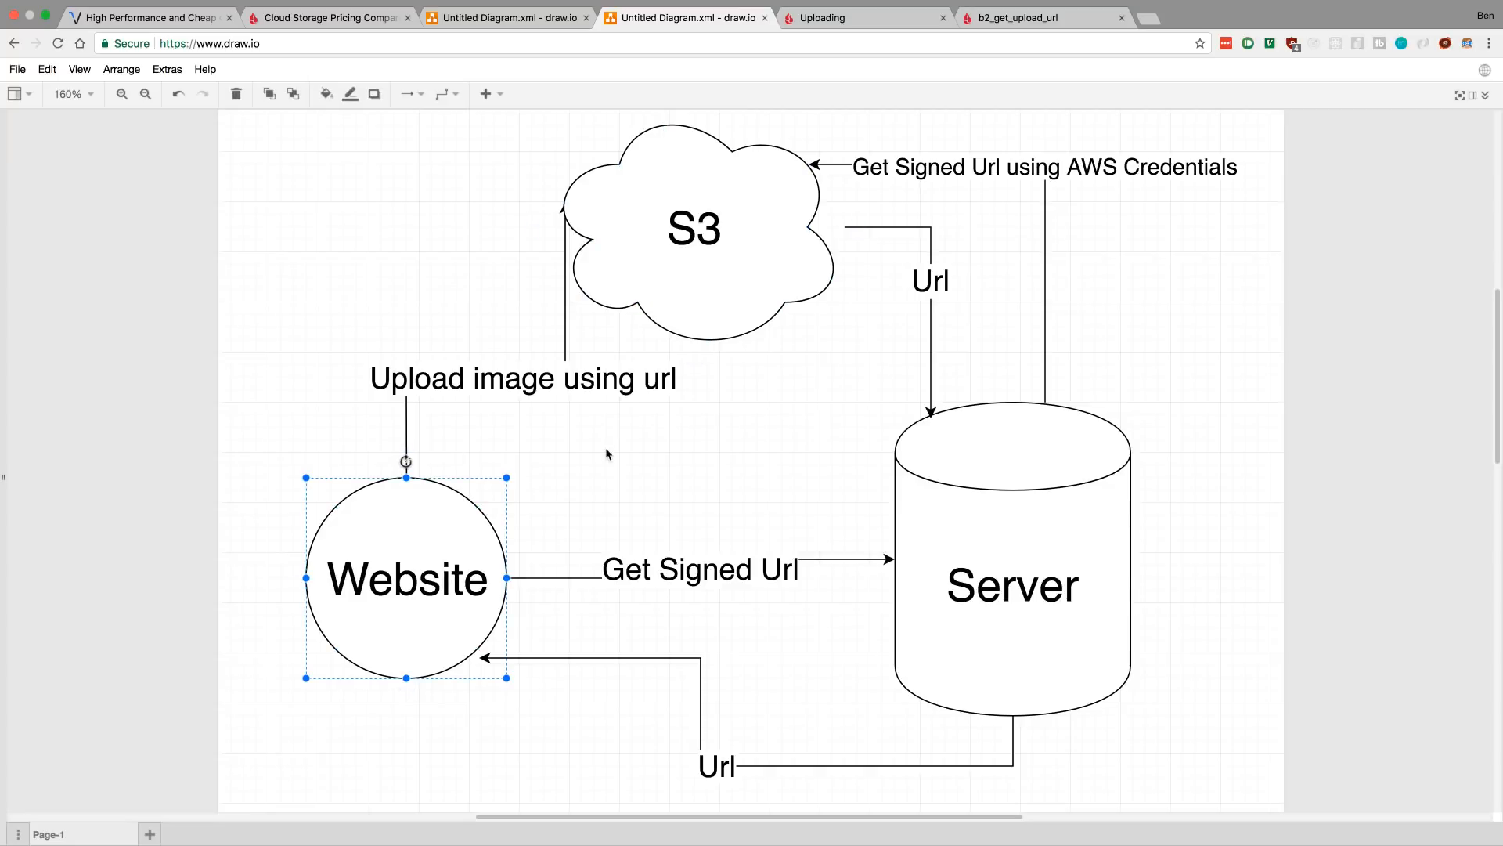
{"action": "left_click", "coordinate": [606, 454]}
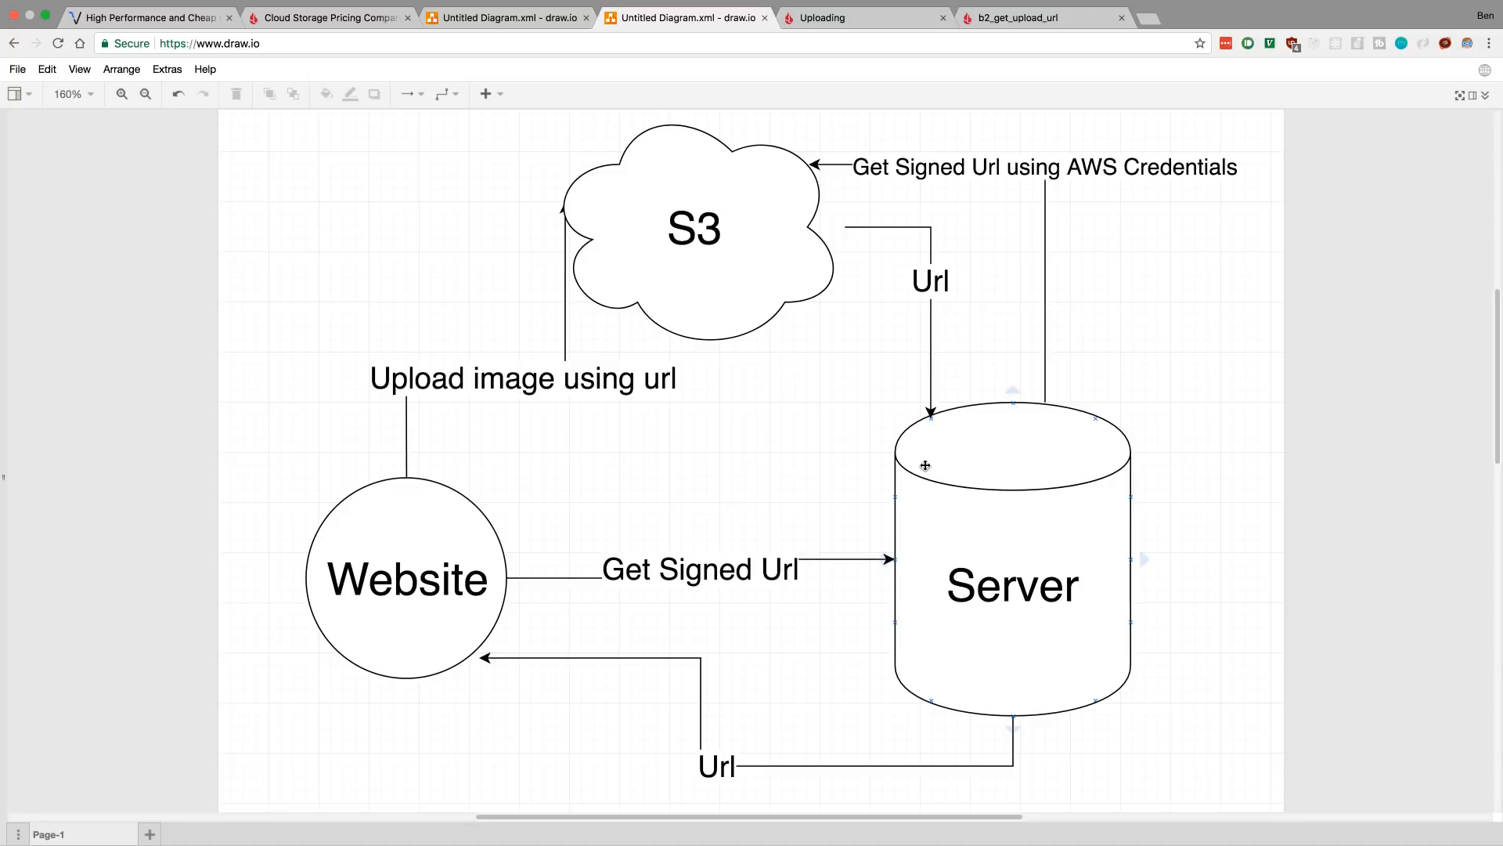
{"action": "left_click", "coordinate": [860, 17]}
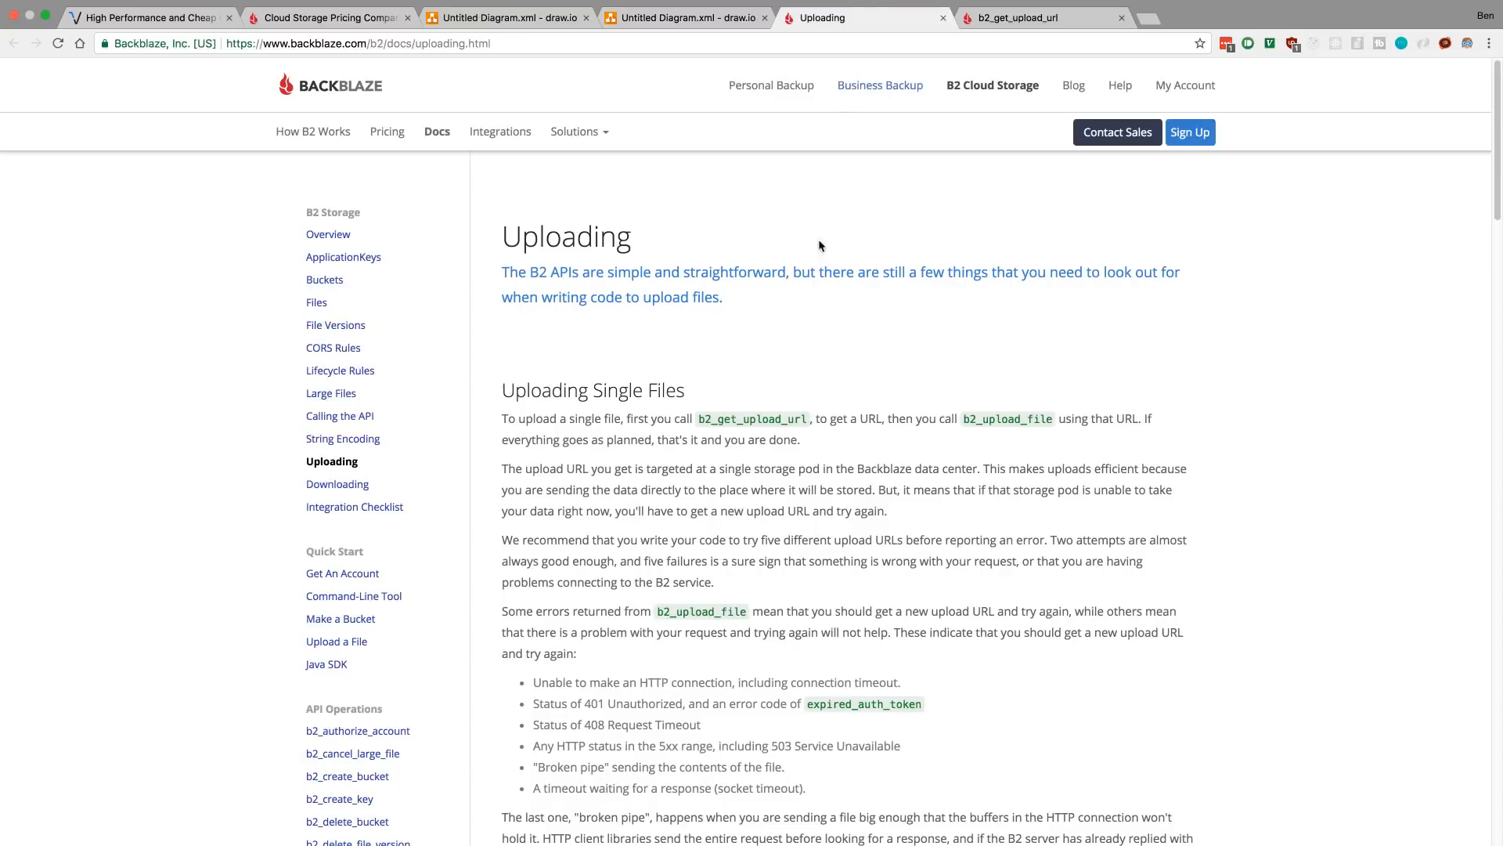
{"action": "mouse_move", "coordinate": [843, 332]}
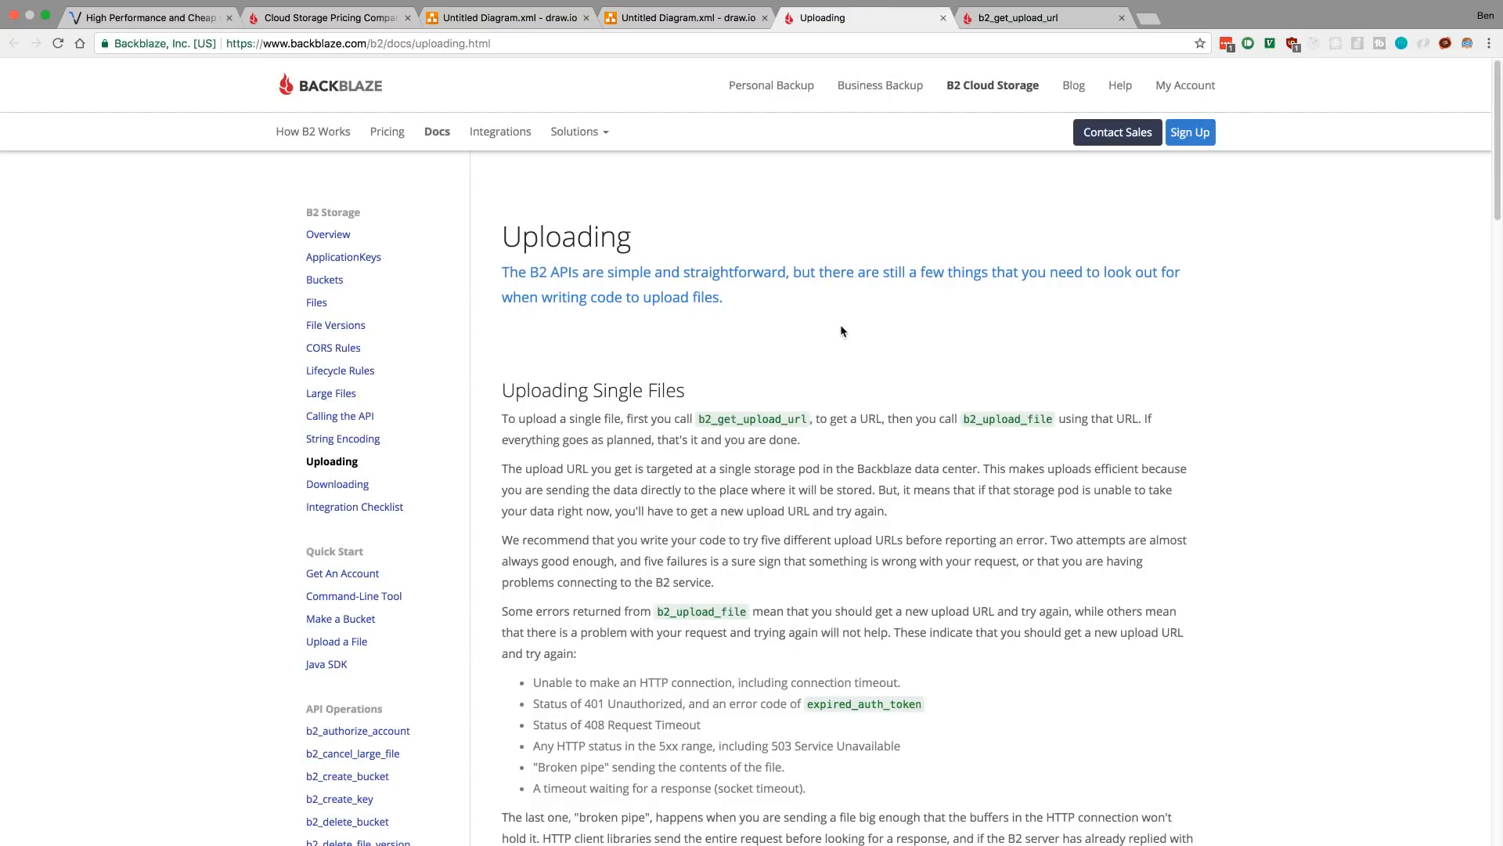
{"action": "mouse_move", "coordinate": [853, 370]}
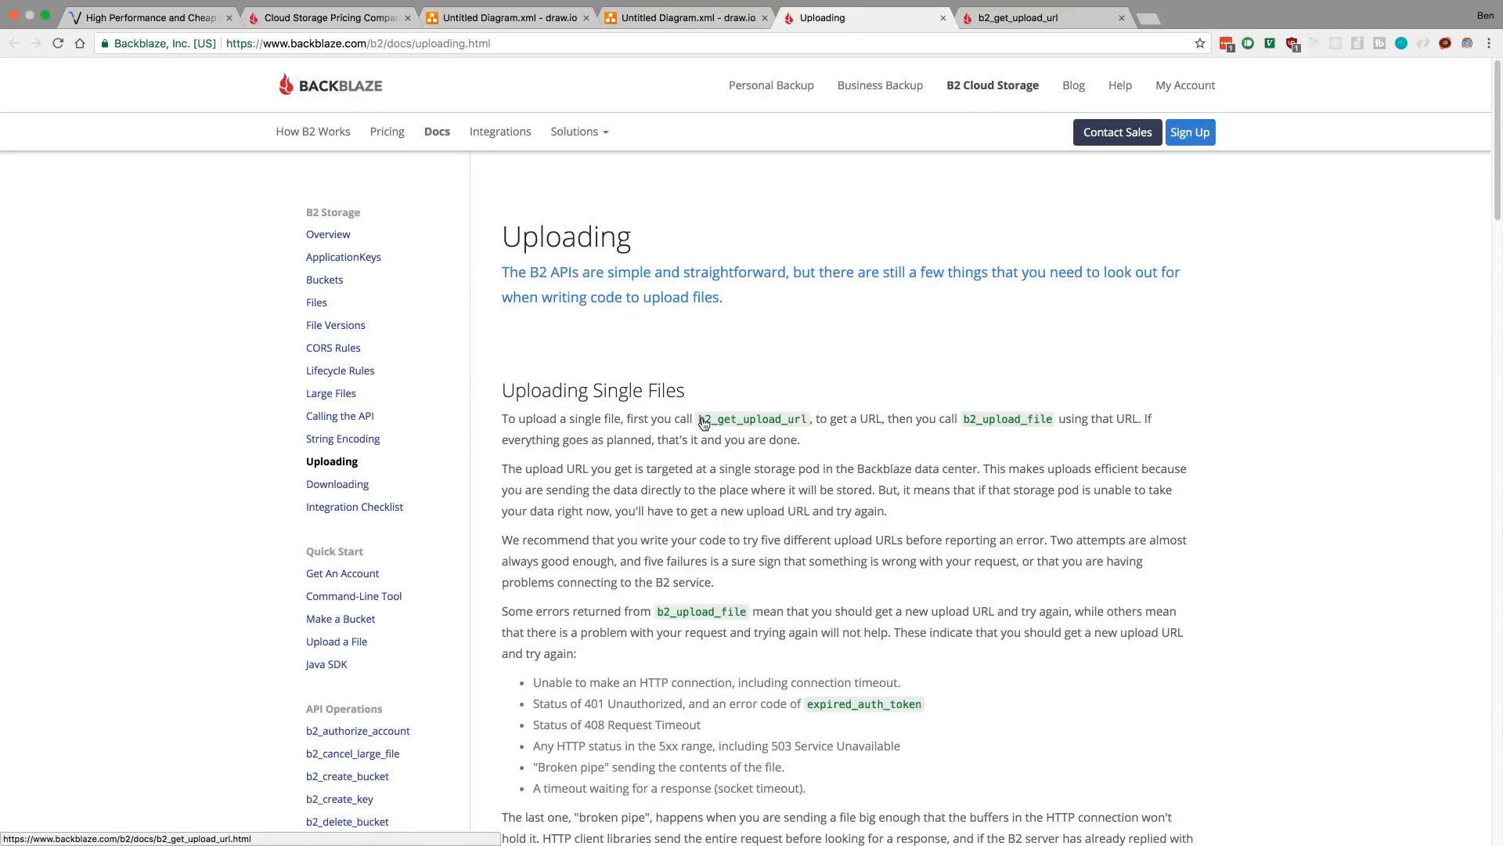
{"action": "mouse_move", "coordinate": [761, 424]}
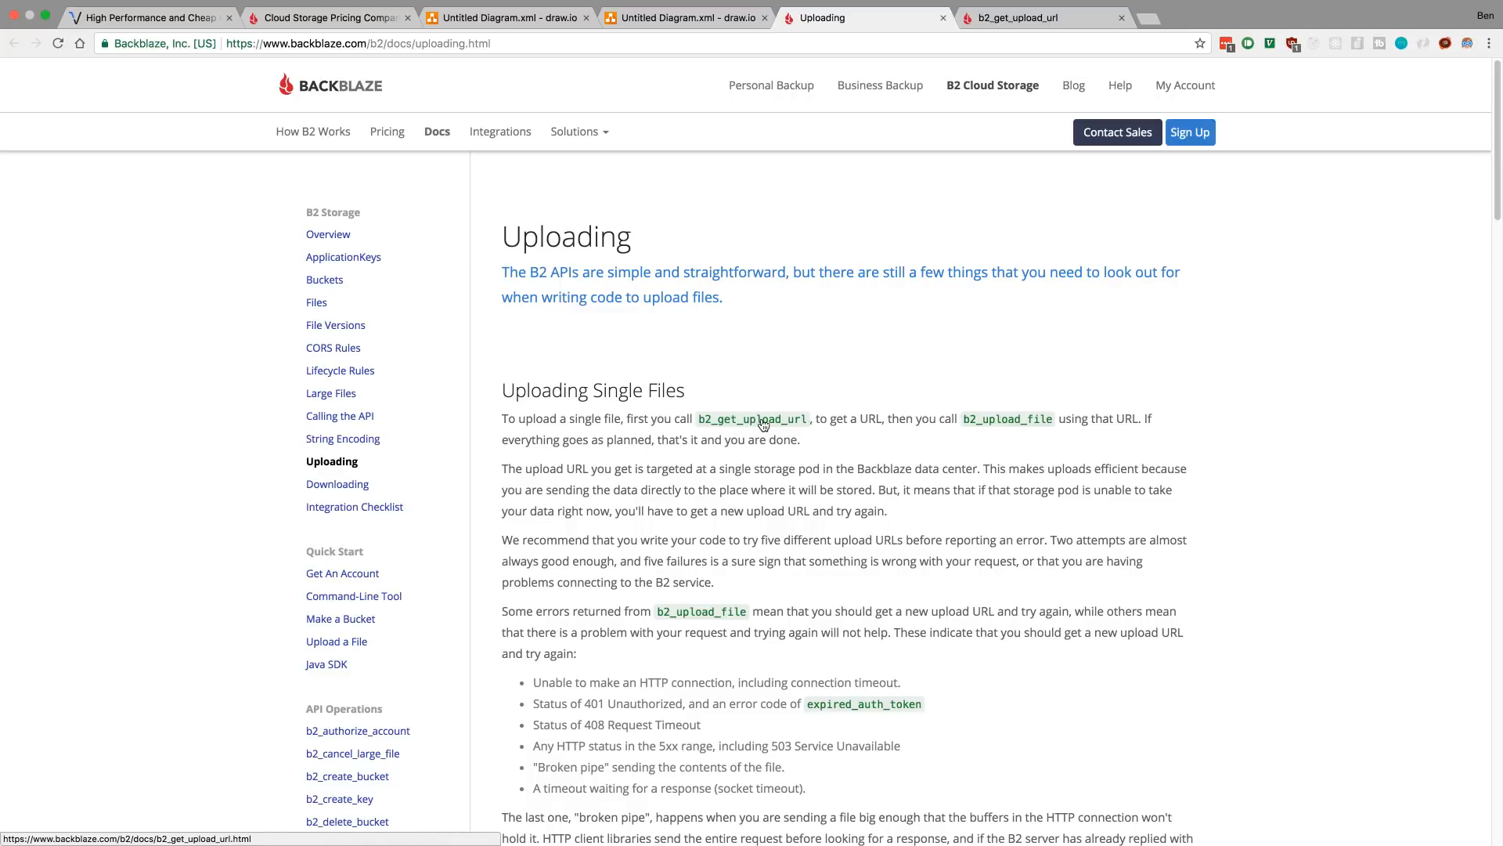
{"action": "mouse_move", "coordinate": [1005, 428]}
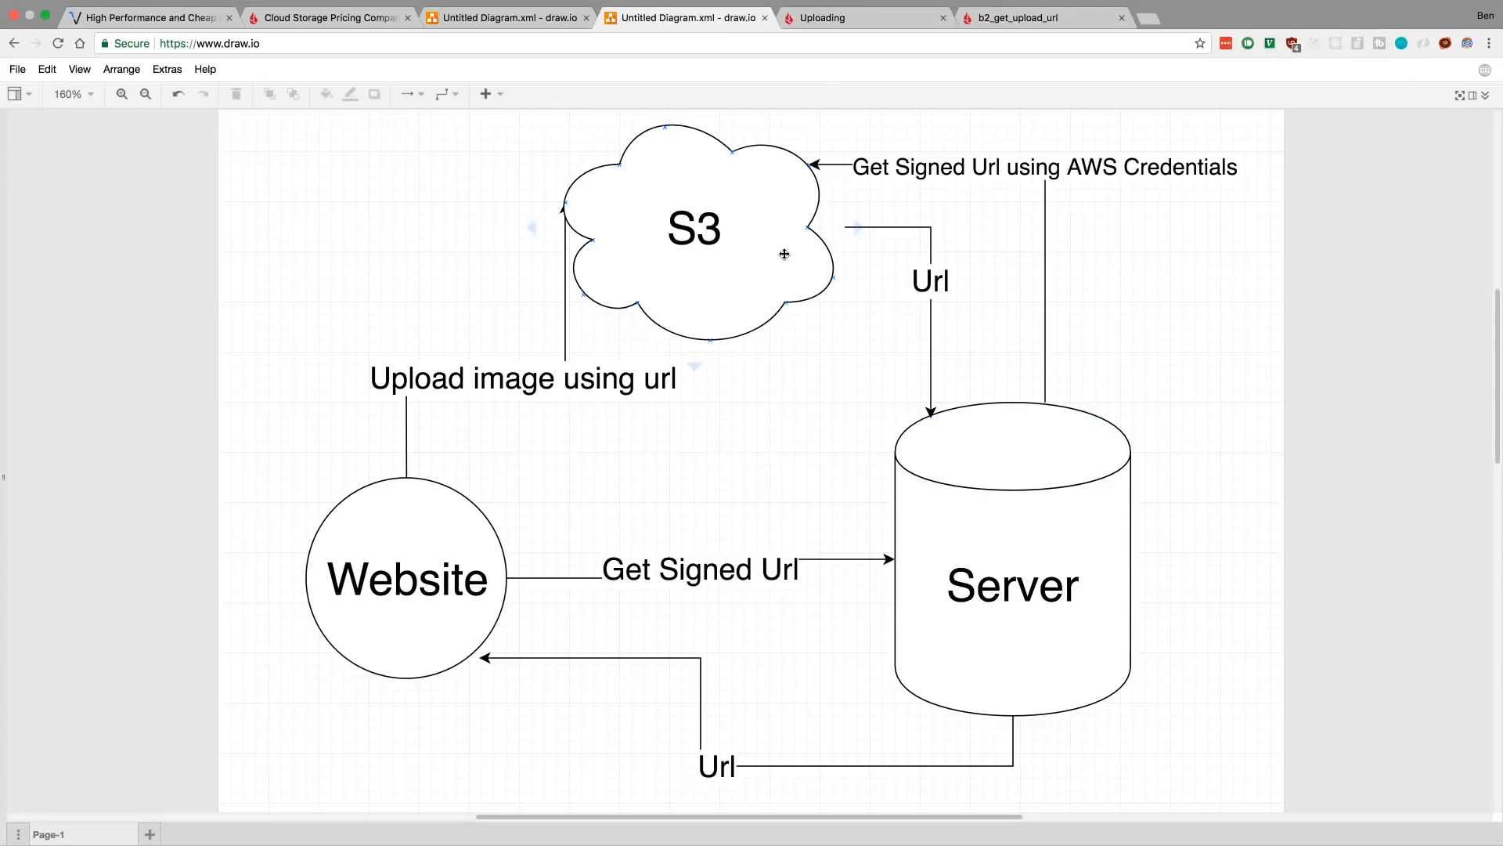
Leave the diagram for the B2 Uploading docs, then the b2_get_upload_url API reference.
{"action": "left_click", "coordinate": [669, 364]}
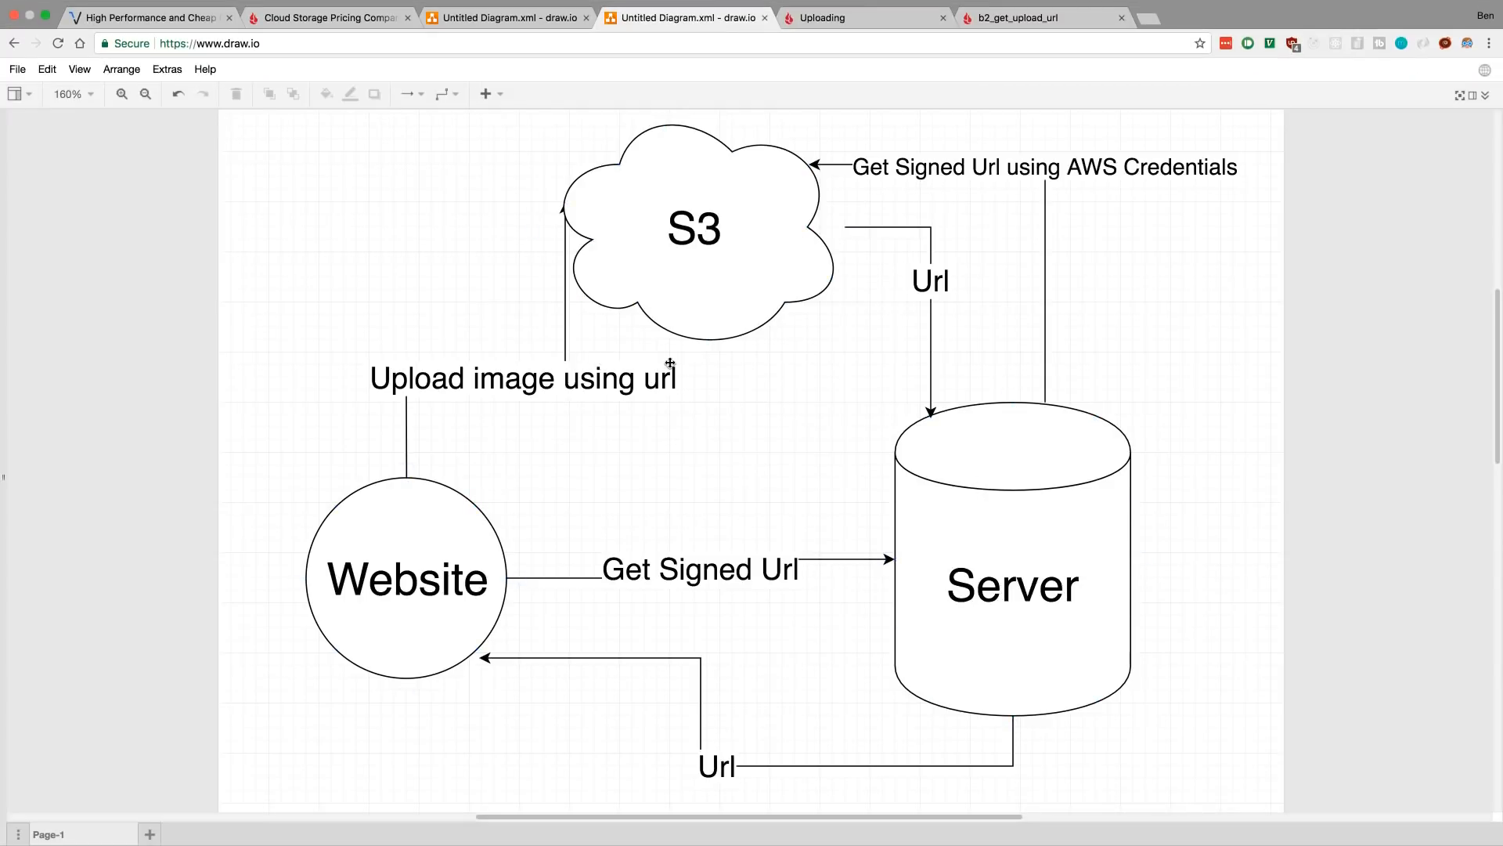
{"action": "left_click", "coordinate": [857, 17]}
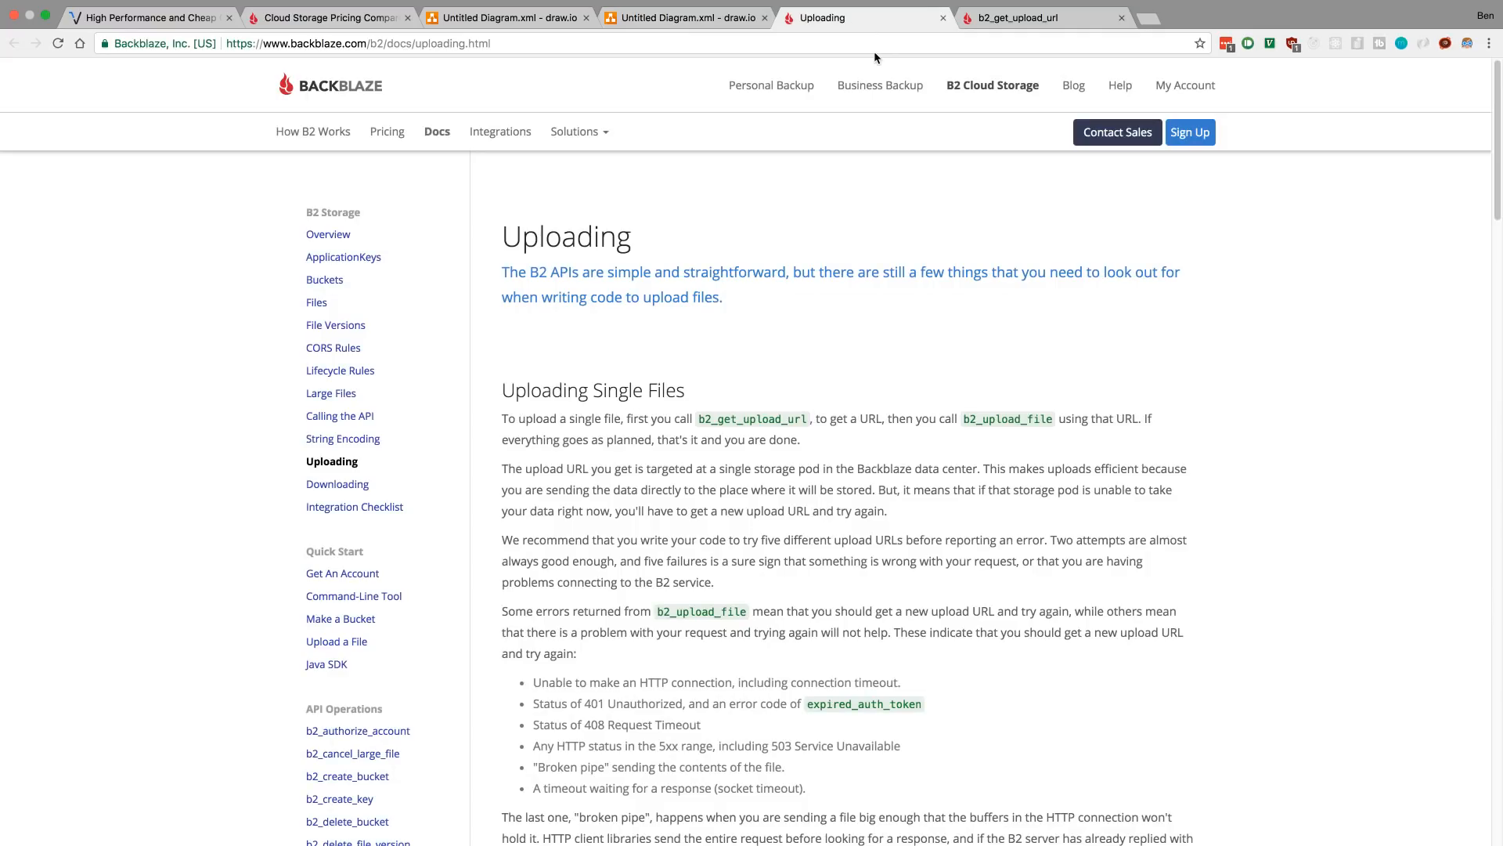
{"action": "left_click", "coordinate": [1016, 17]}
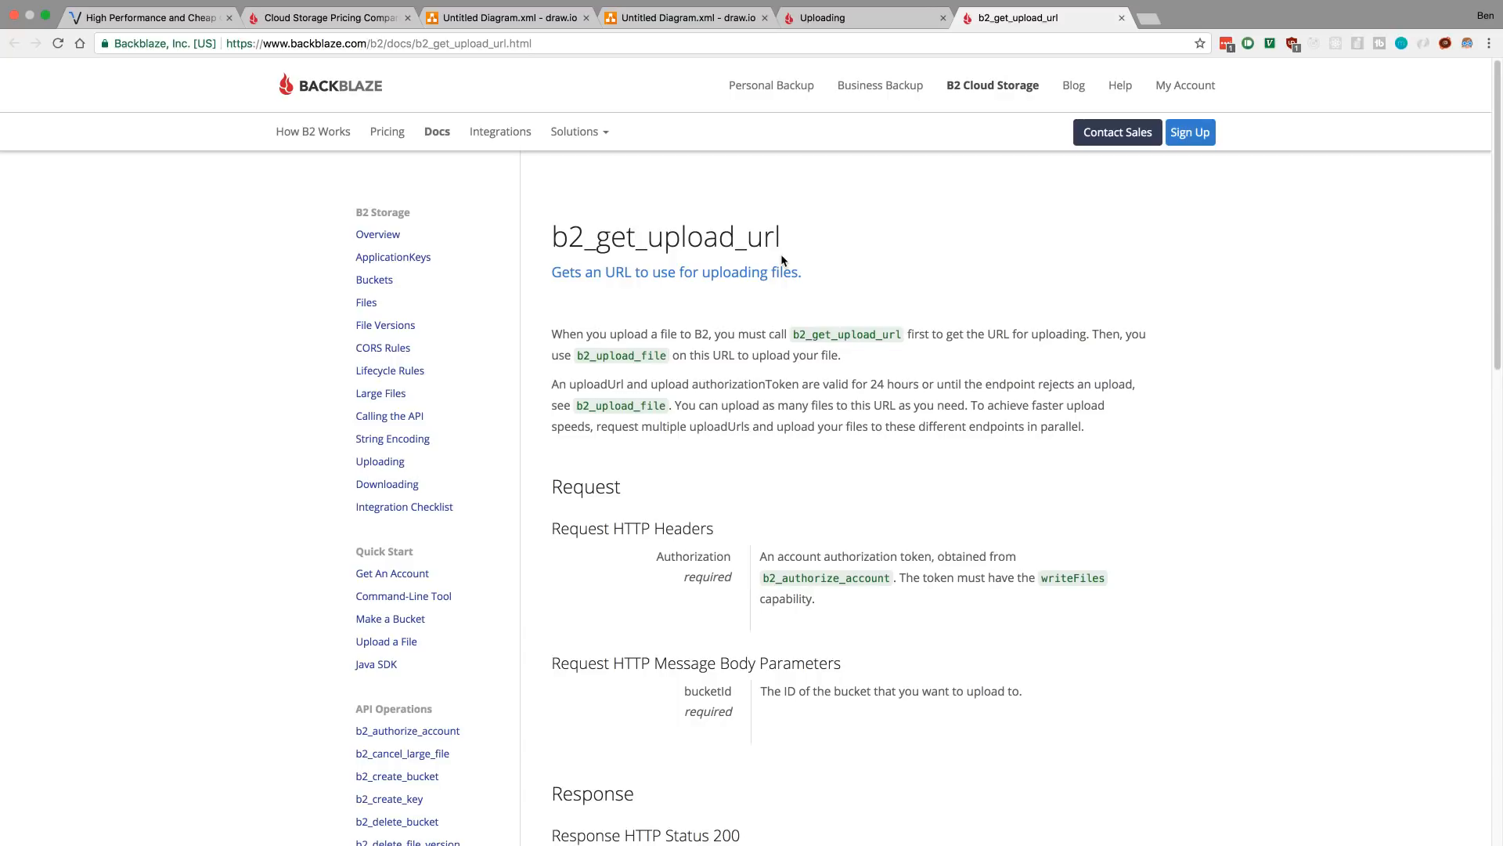
{"action": "mouse_move", "coordinate": [772, 273]}
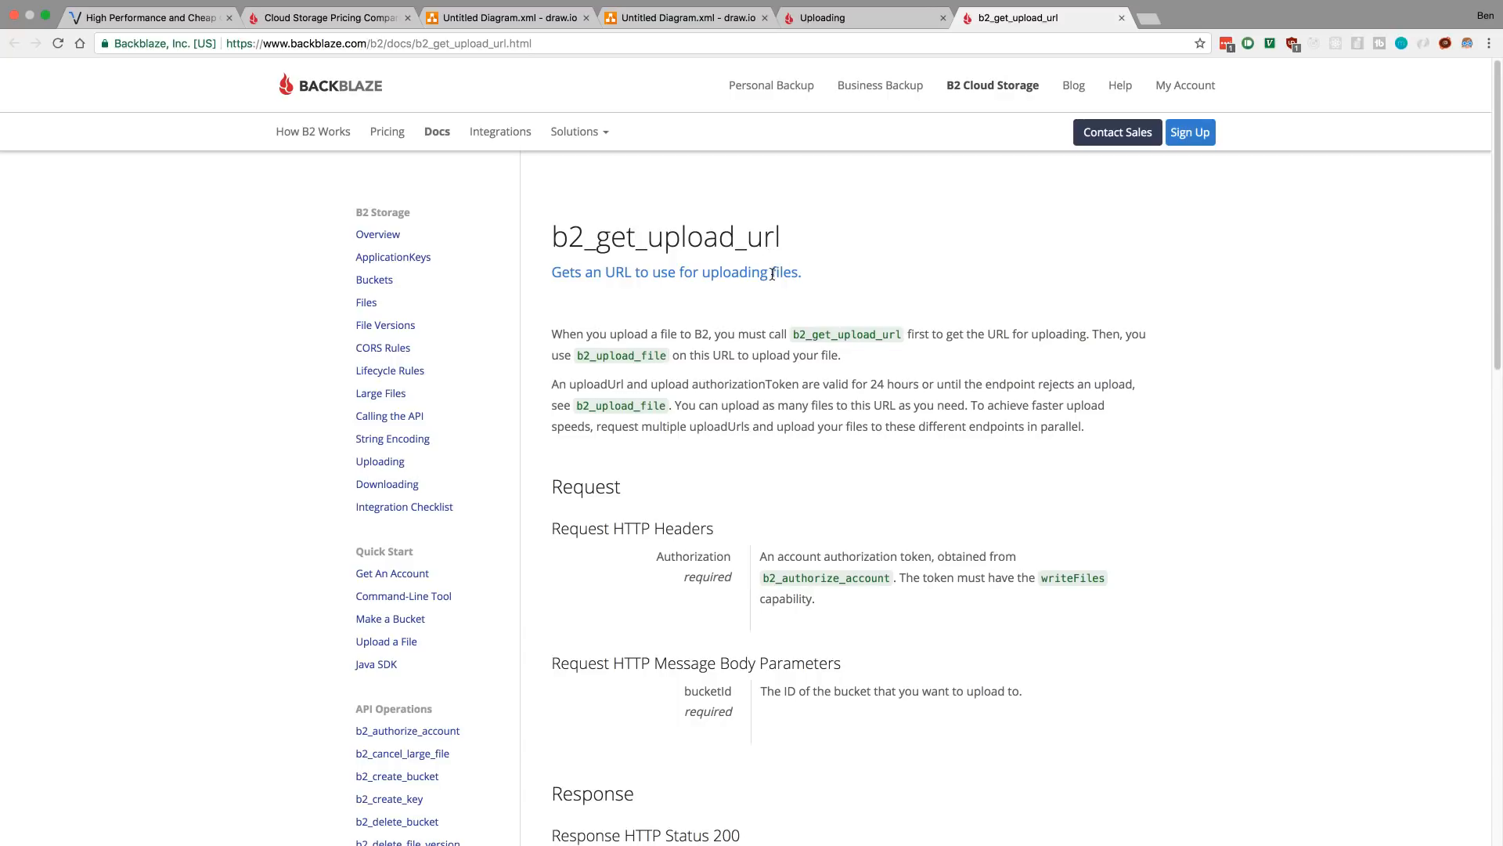
{"action": "mouse_move", "coordinate": [614, 421]}
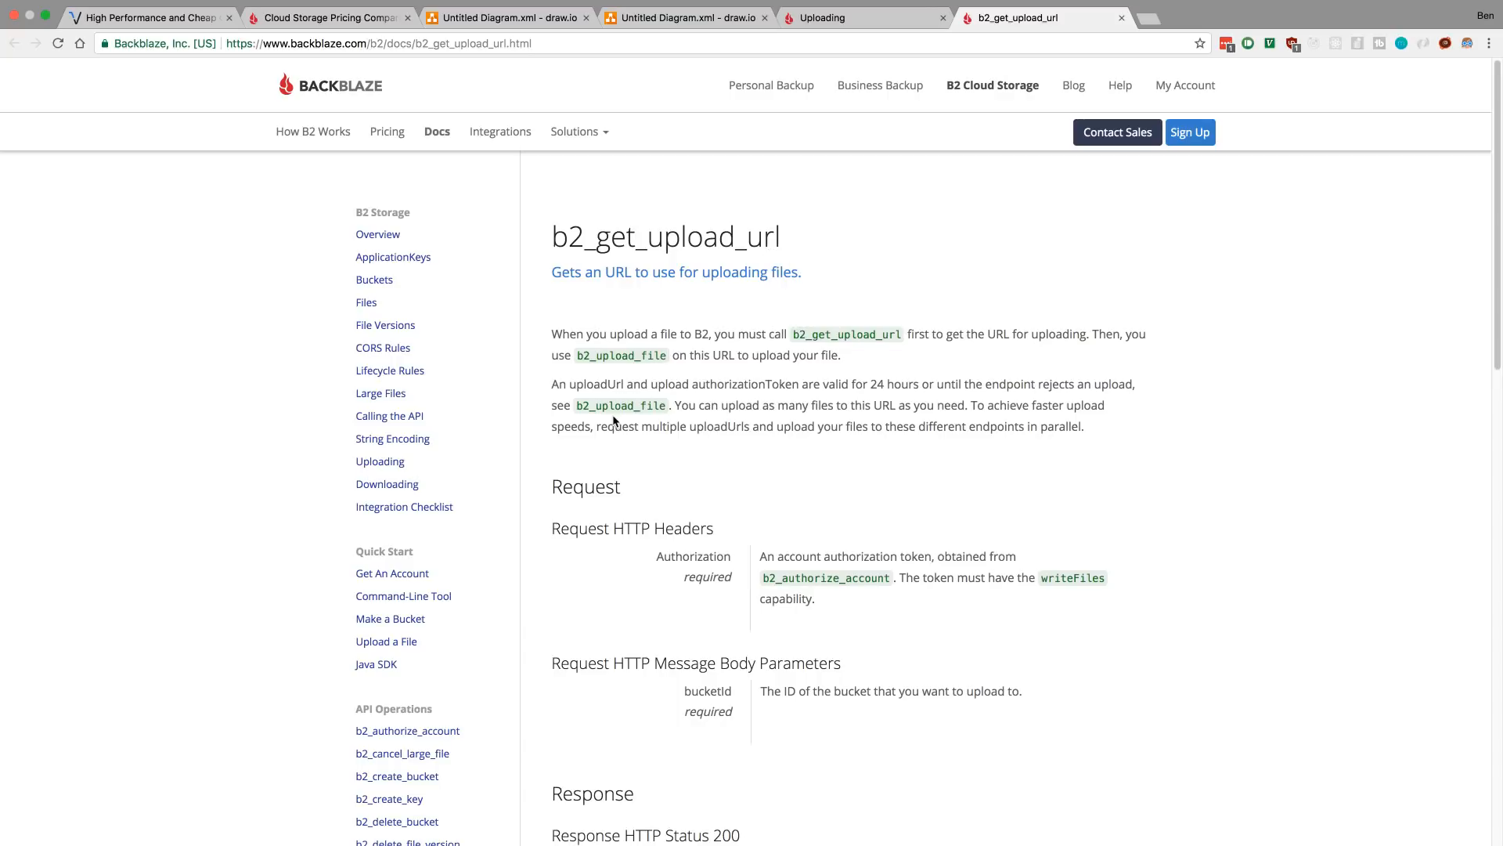
{"action": "mouse_move", "coordinate": [614, 385]}
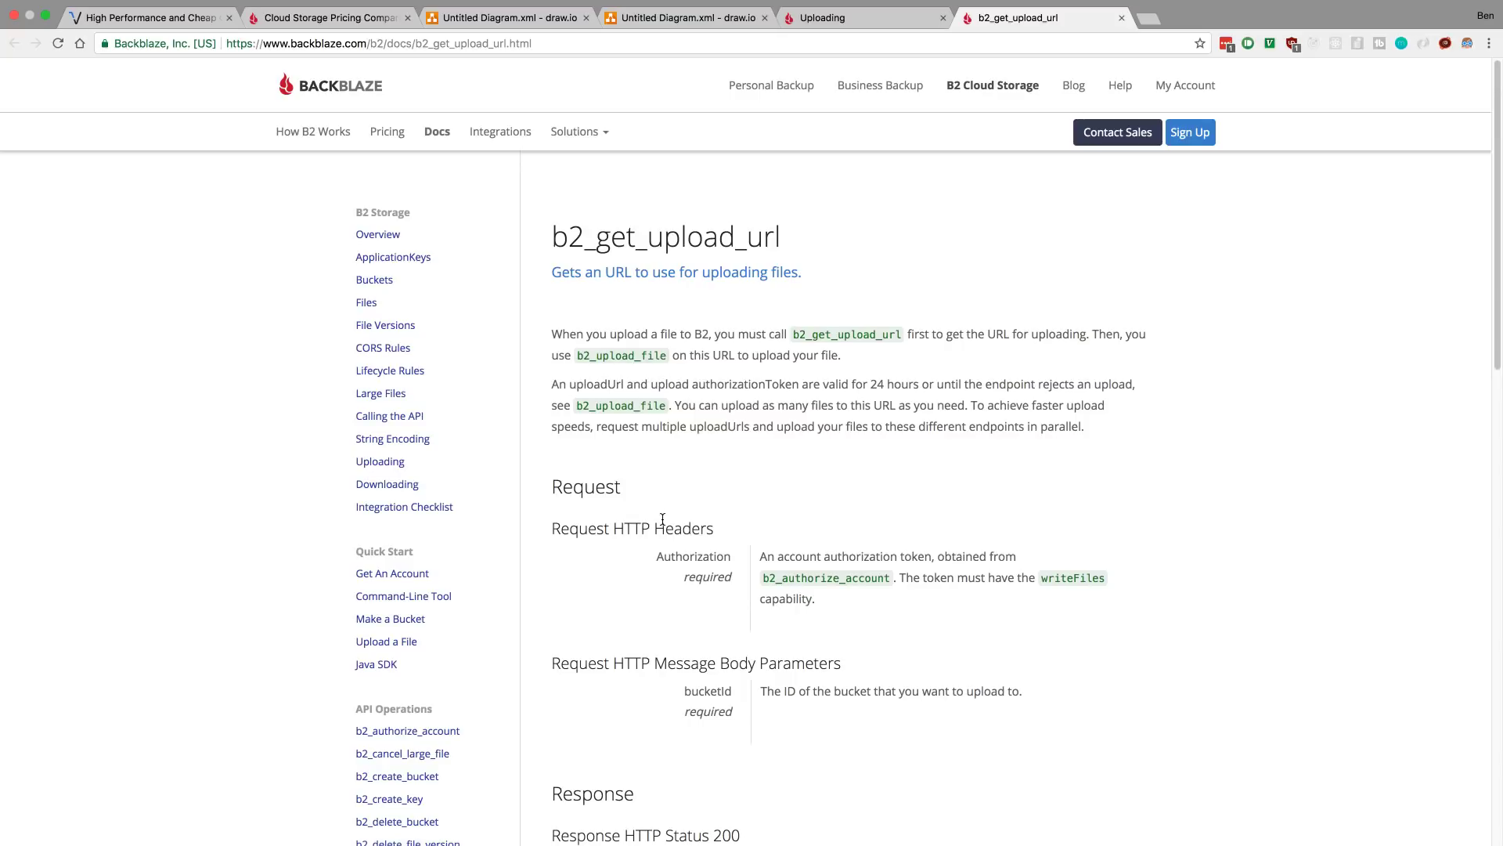
{"action": "mouse_move", "coordinate": [402, 753]}
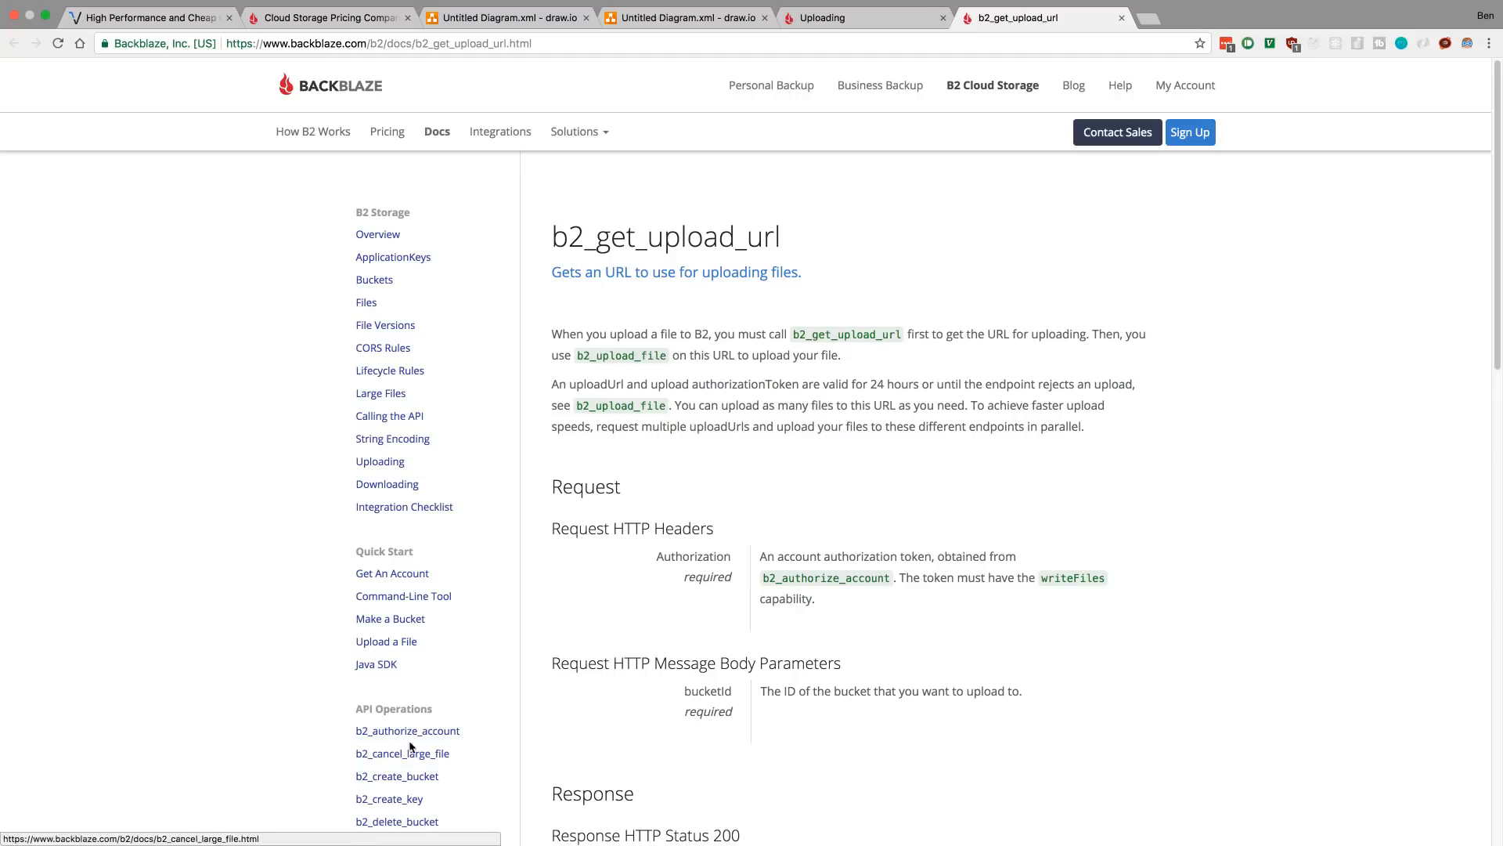
{"action": "mouse_move", "coordinate": [812, 634]}
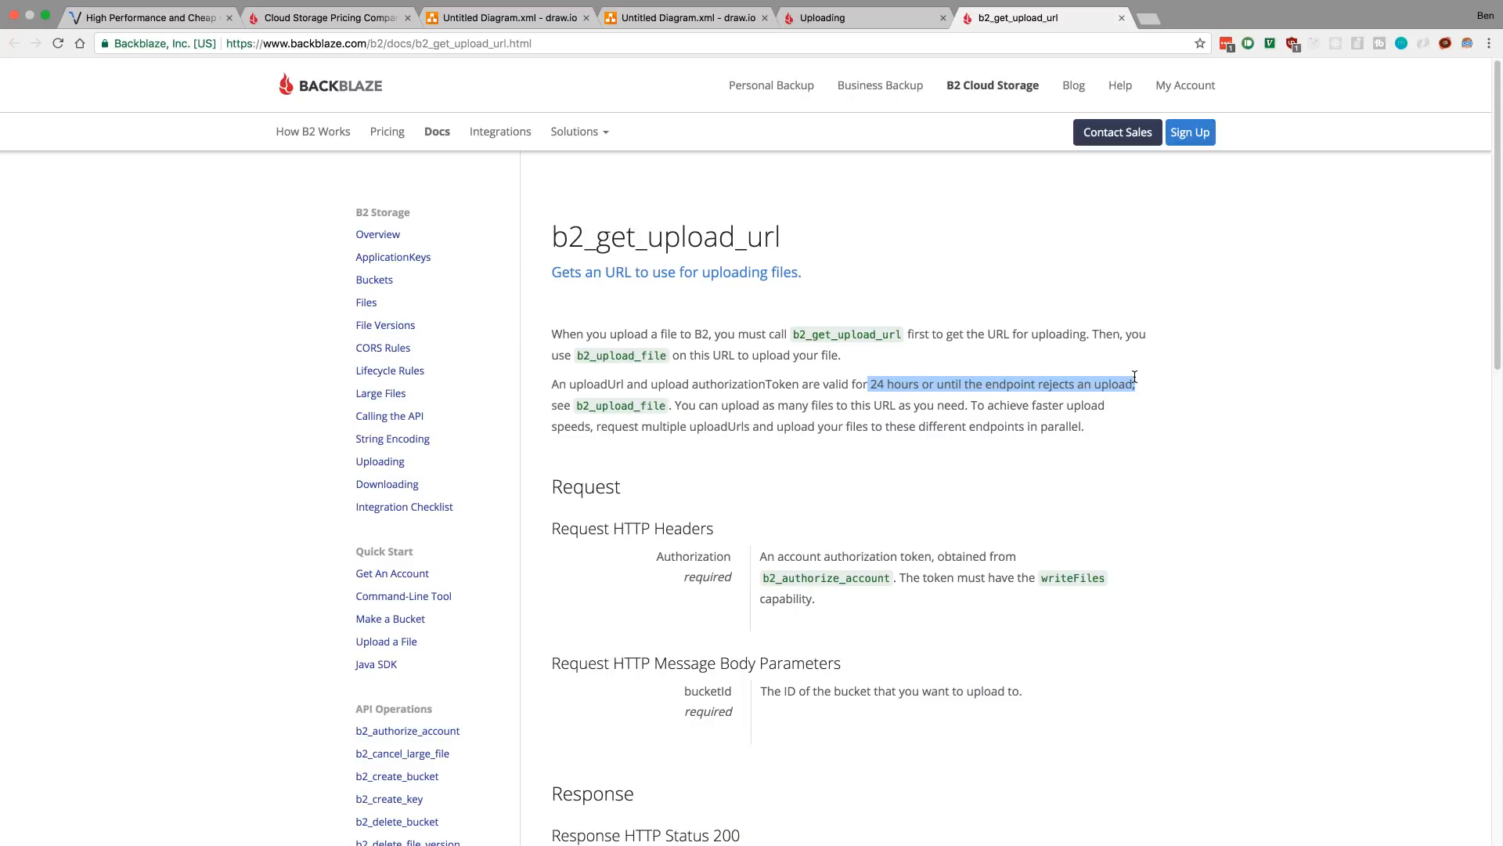
{"action": "mouse_move", "coordinate": [947, 429]}
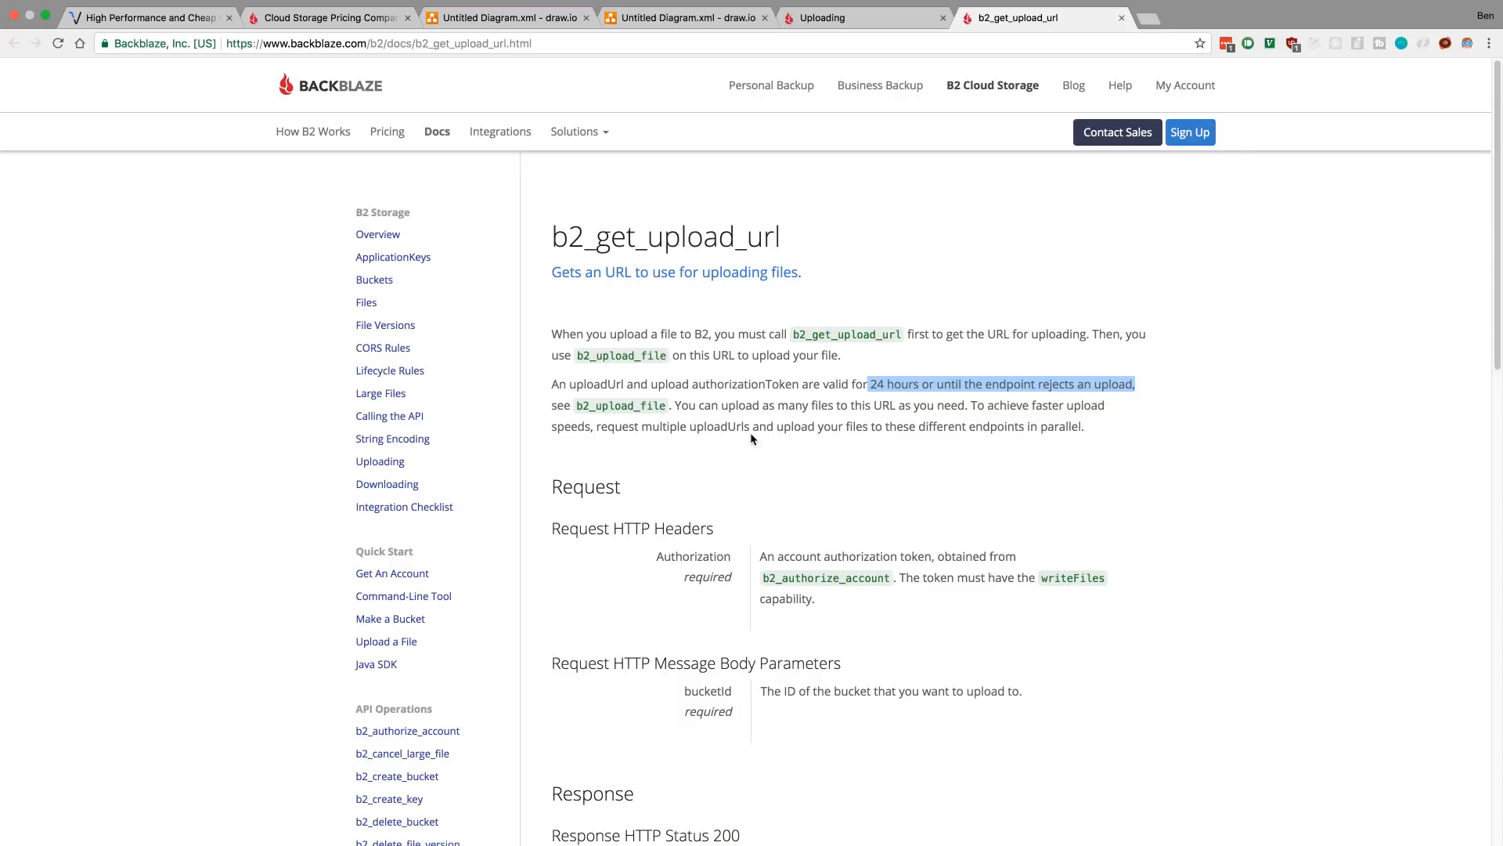
{"action": "mouse_move", "coordinate": [926, 443]}
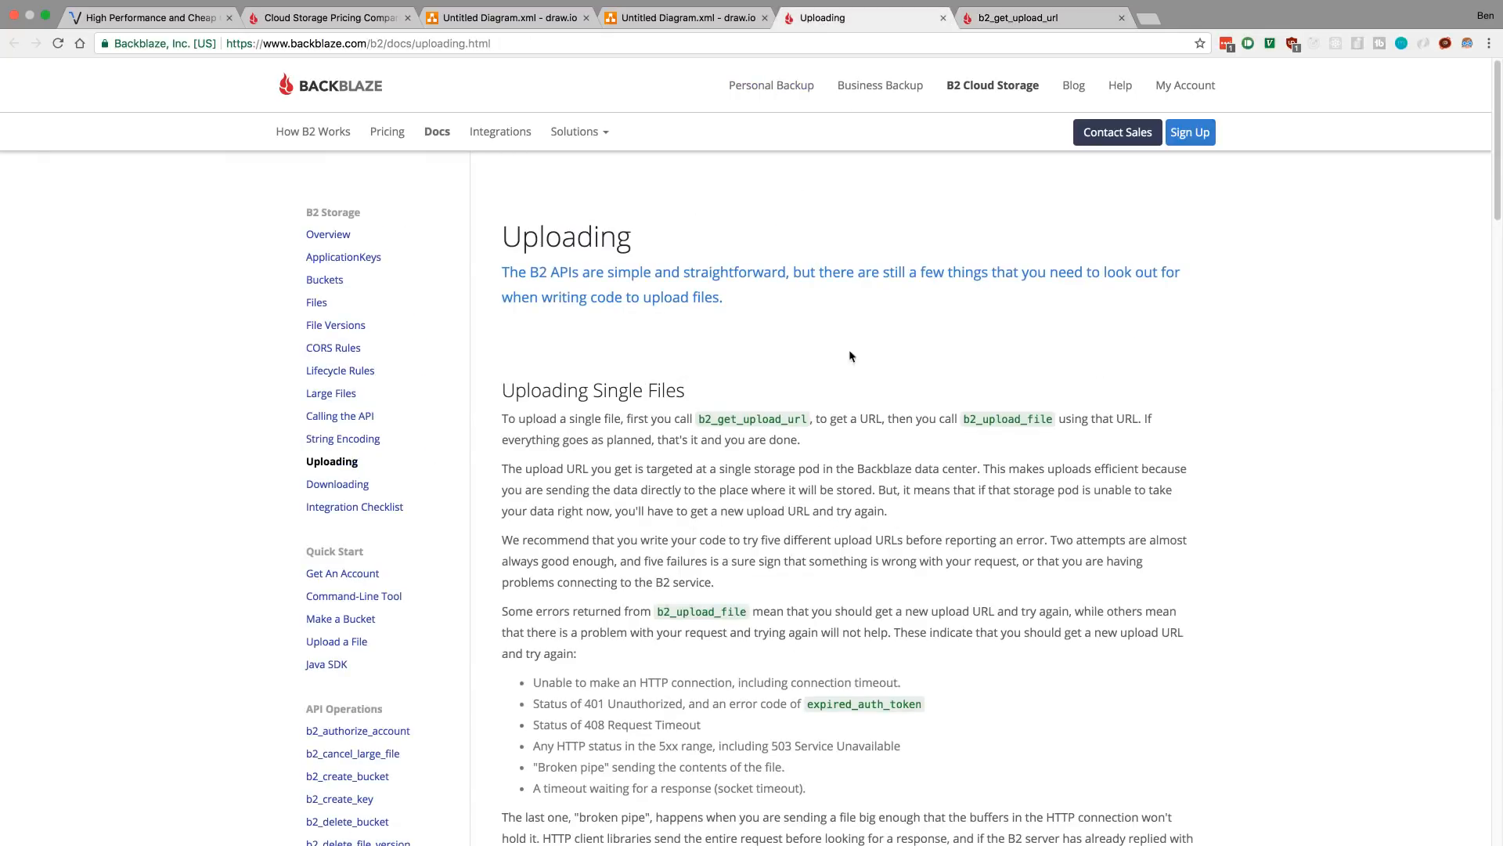
{"action": "mouse_move", "coordinate": [874, 413]}
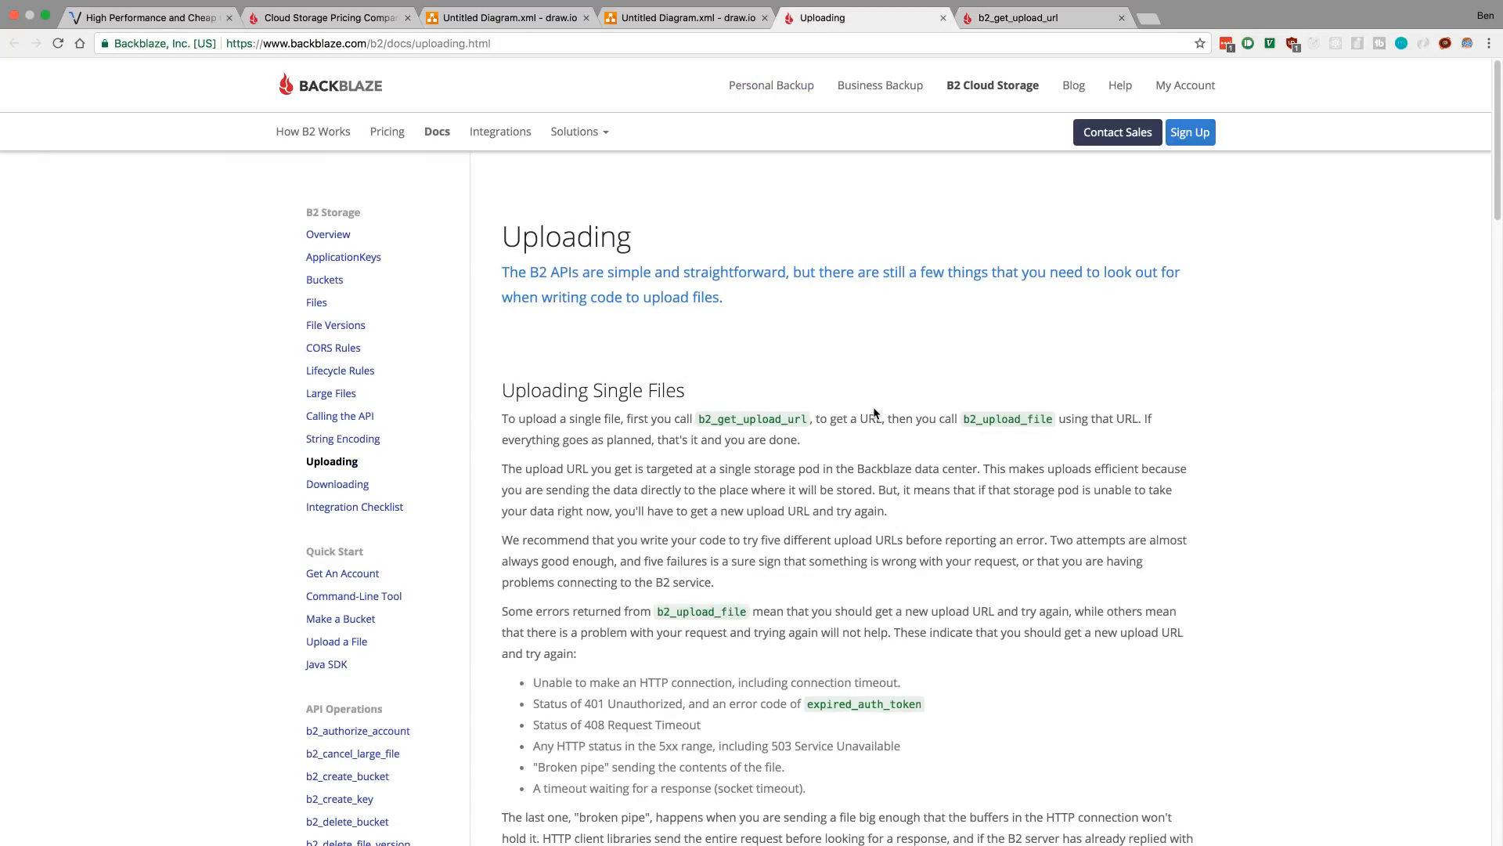
Return to the b2_get_upload_url reference with its 24-hour upload token note.
{"action": "left_click", "coordinate": [1011, 17]}
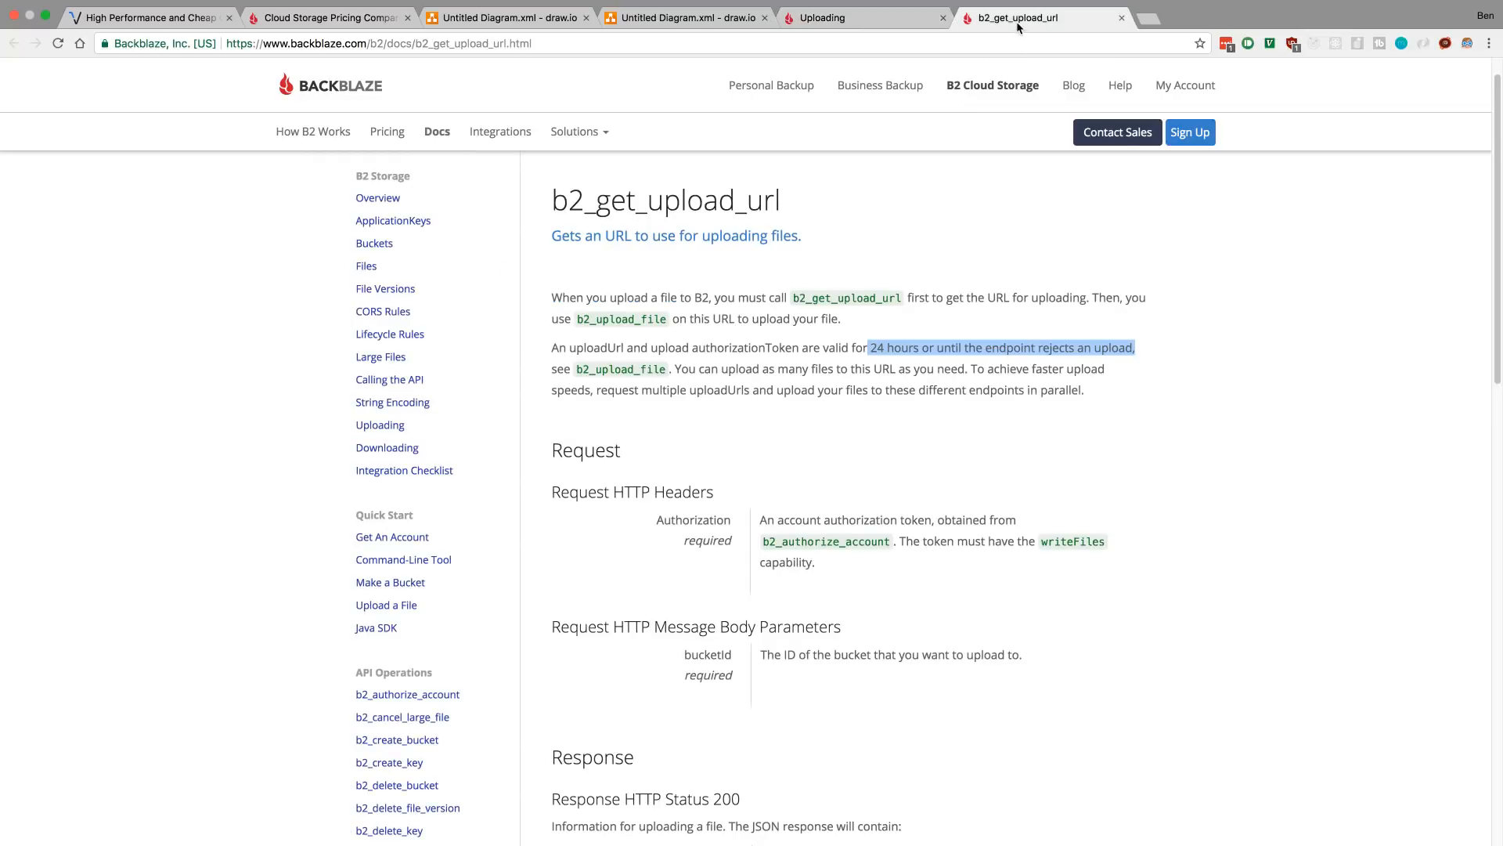
{"action": "mouse_move", "coordinate": [974, 459]}
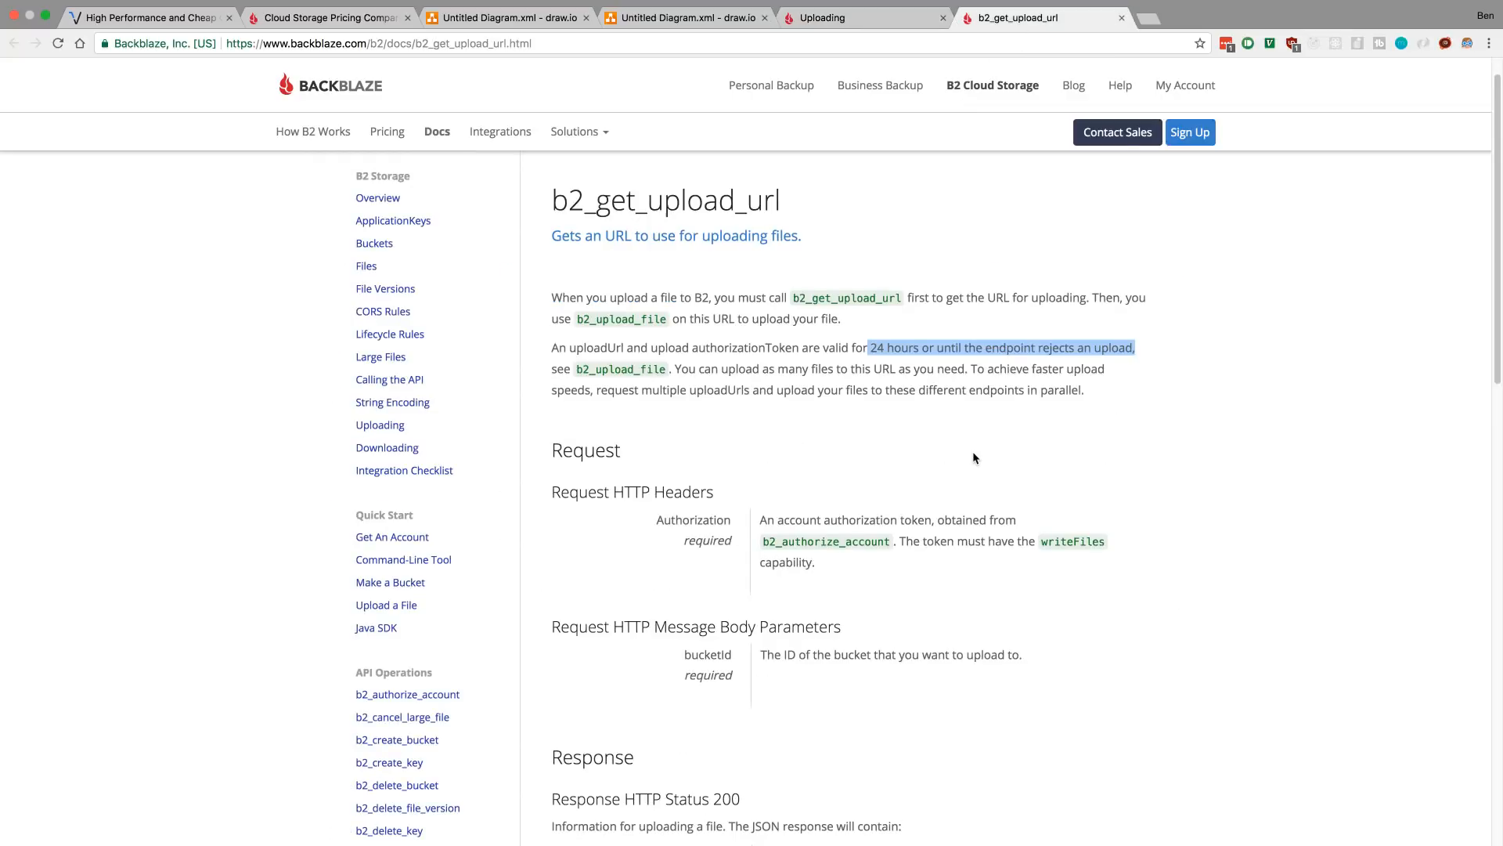
{"action": "mouse_move", "coordinate": [975, 438]}
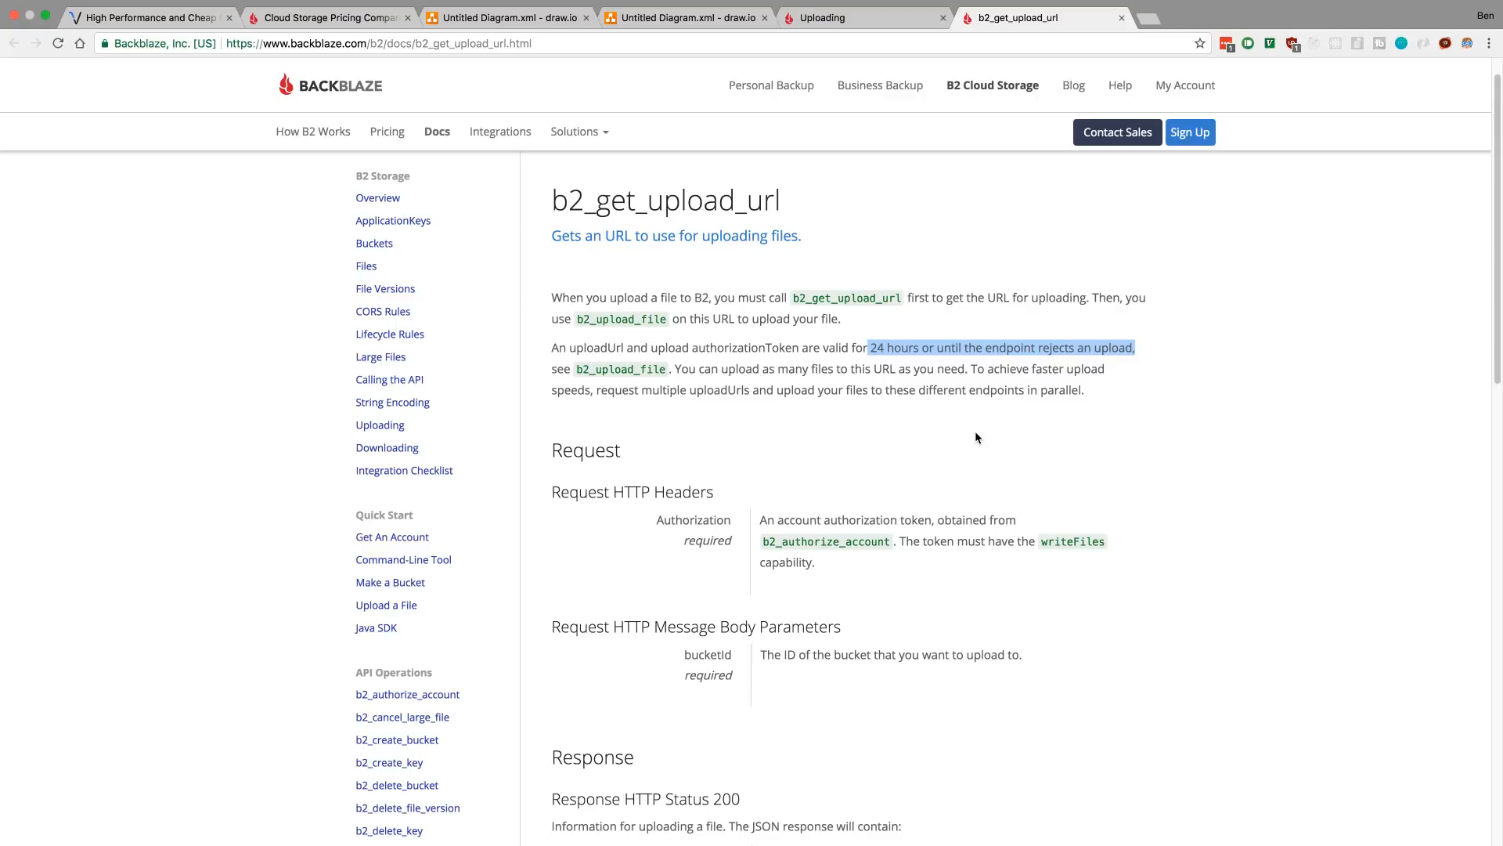
{"action": "mouse_move", "coordinate": [674, 362]}
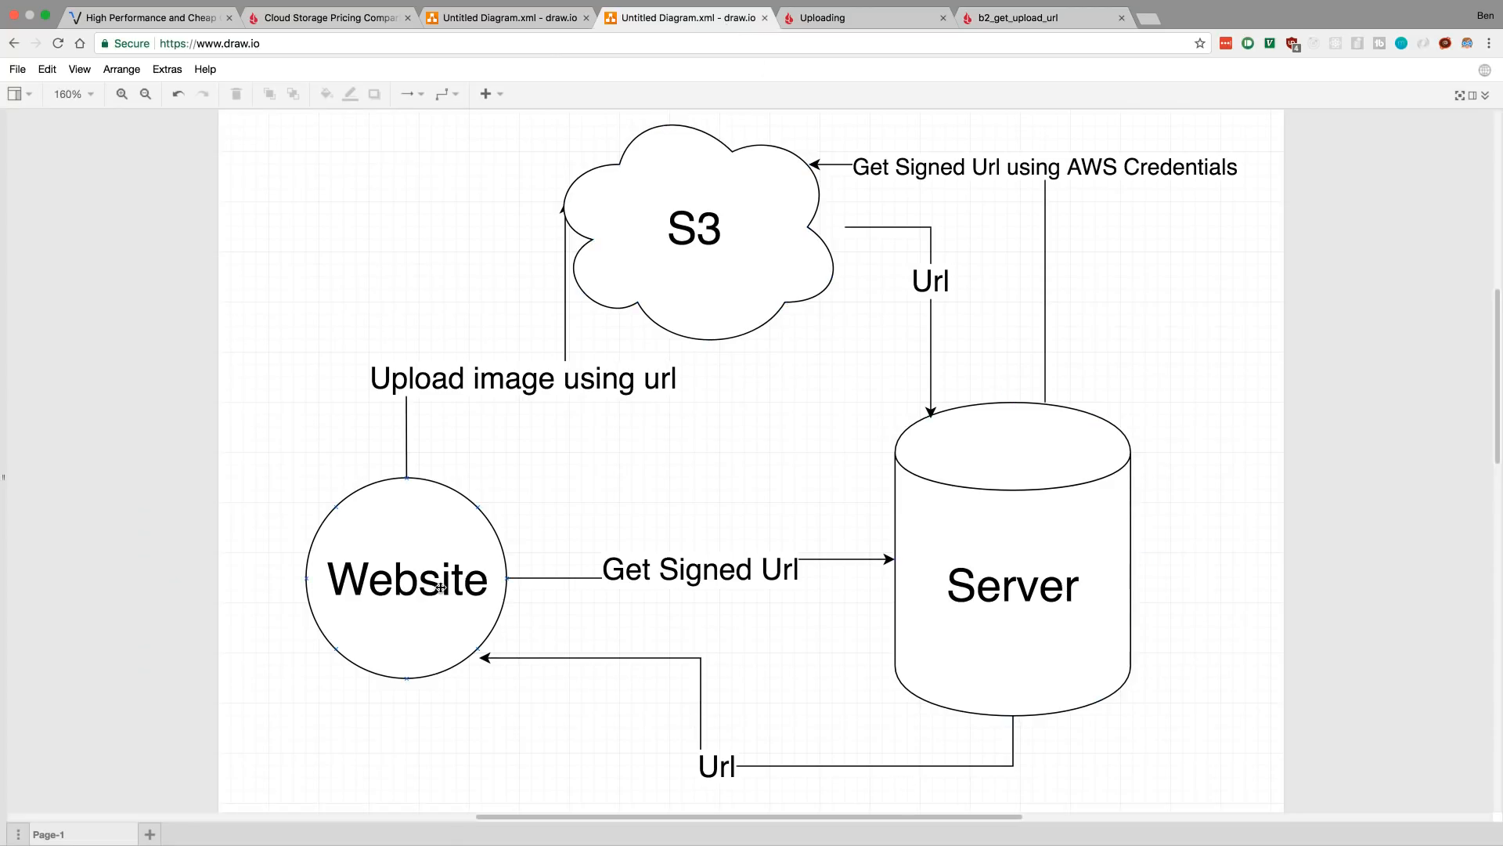
{"action": "left_click", "coordinate": [694, 228]}
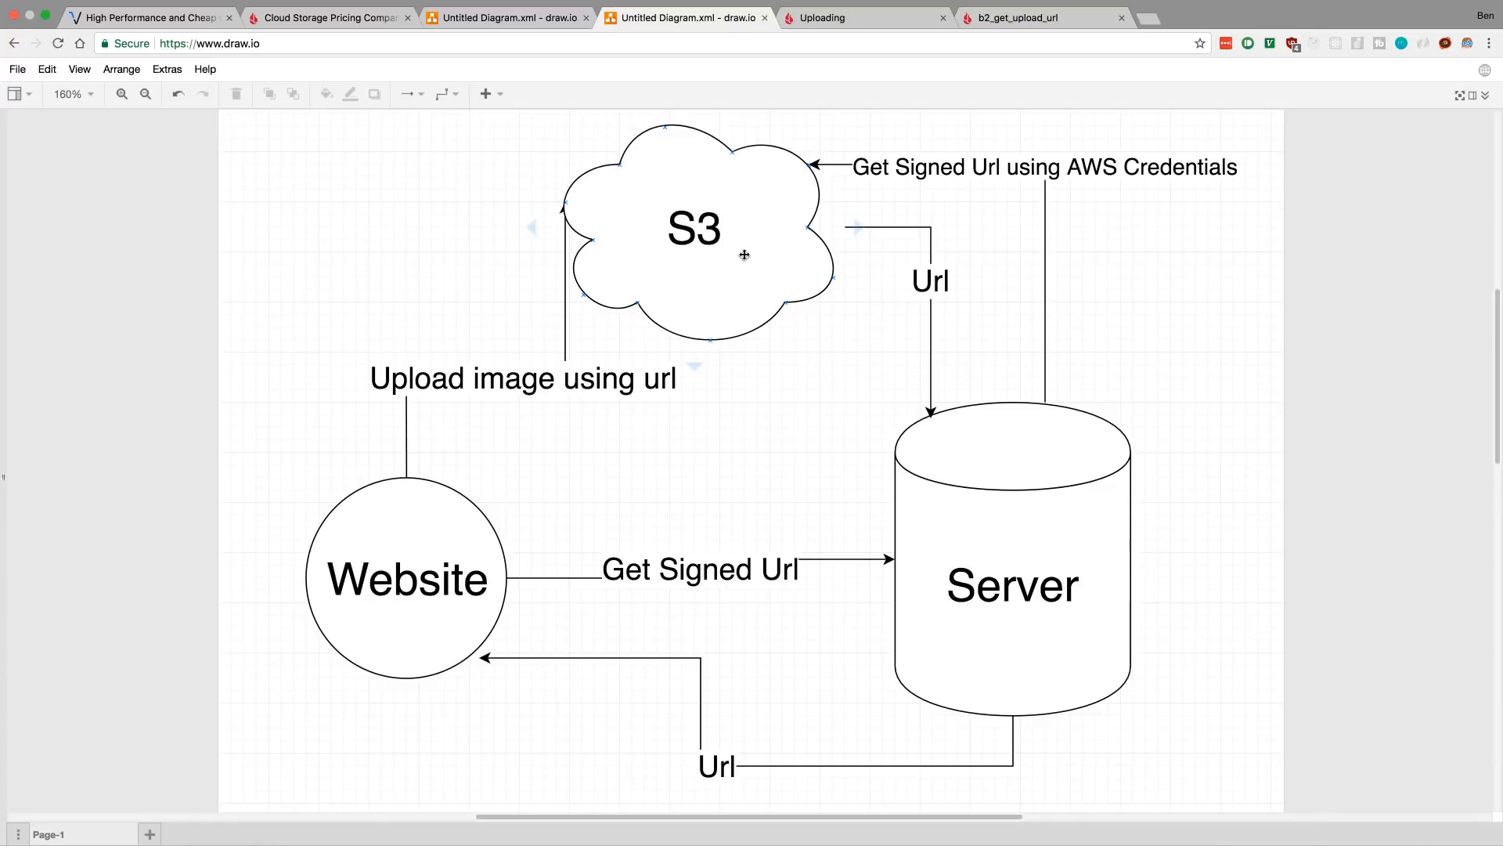
{"action": "left_click", "coordinate": [408, 579]}
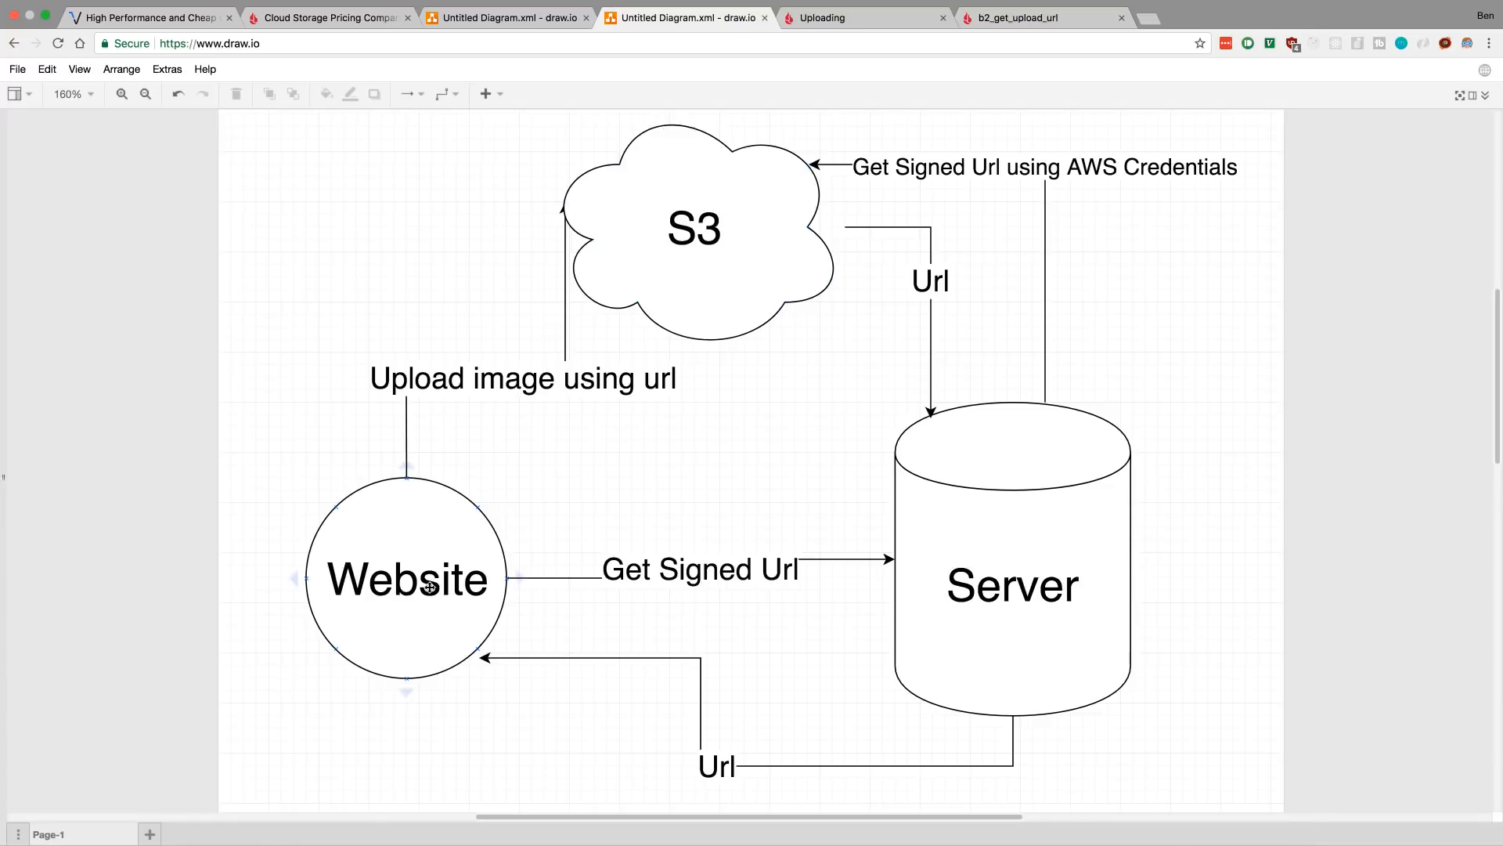
{"action": "left_click", "coordinate": [407, 580]}
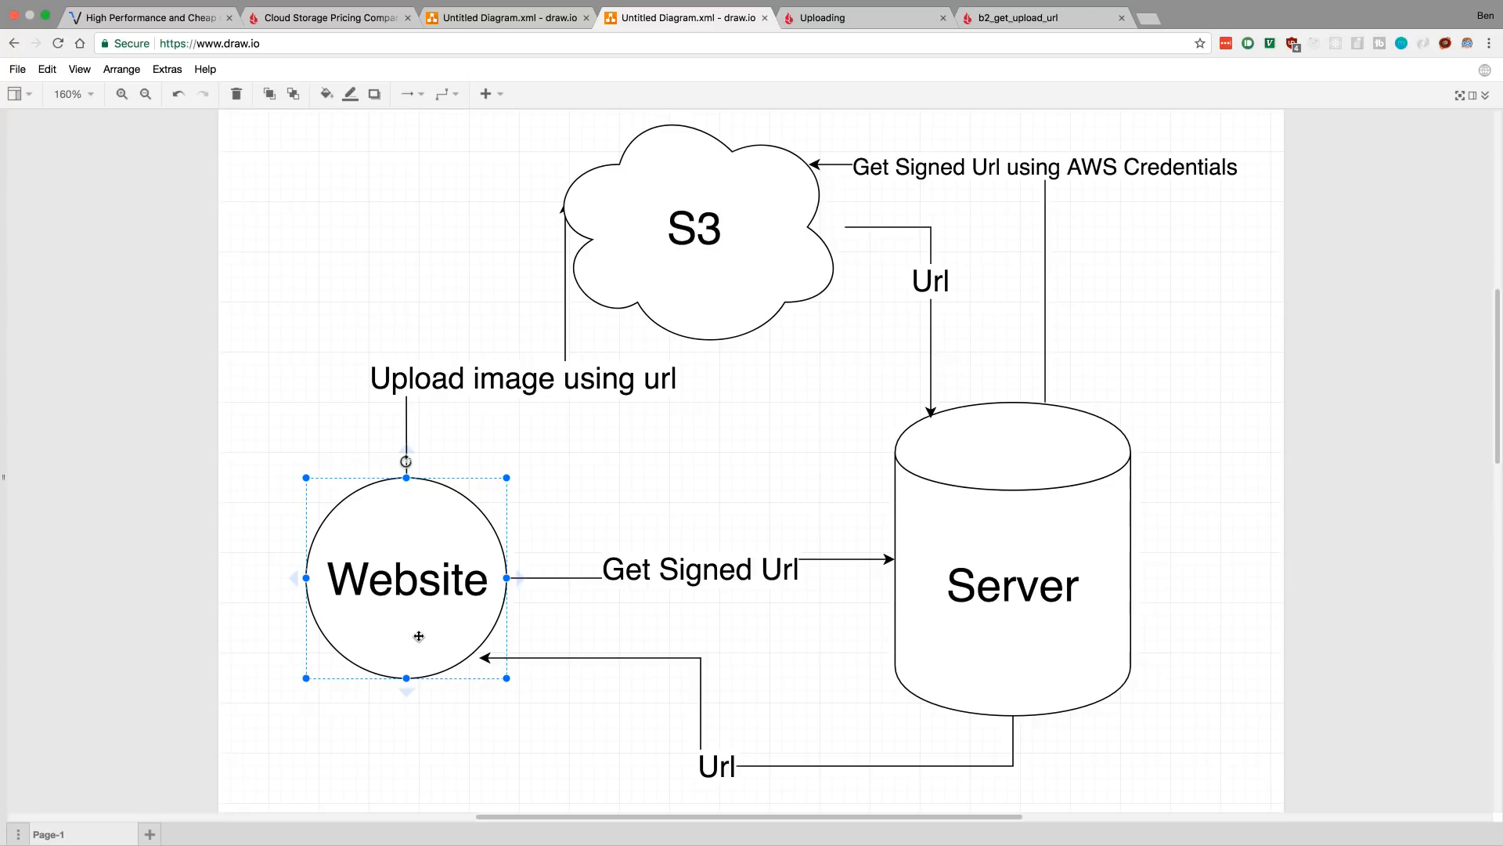
{"action": "mouse_move", "coordinate": [692, 725]}
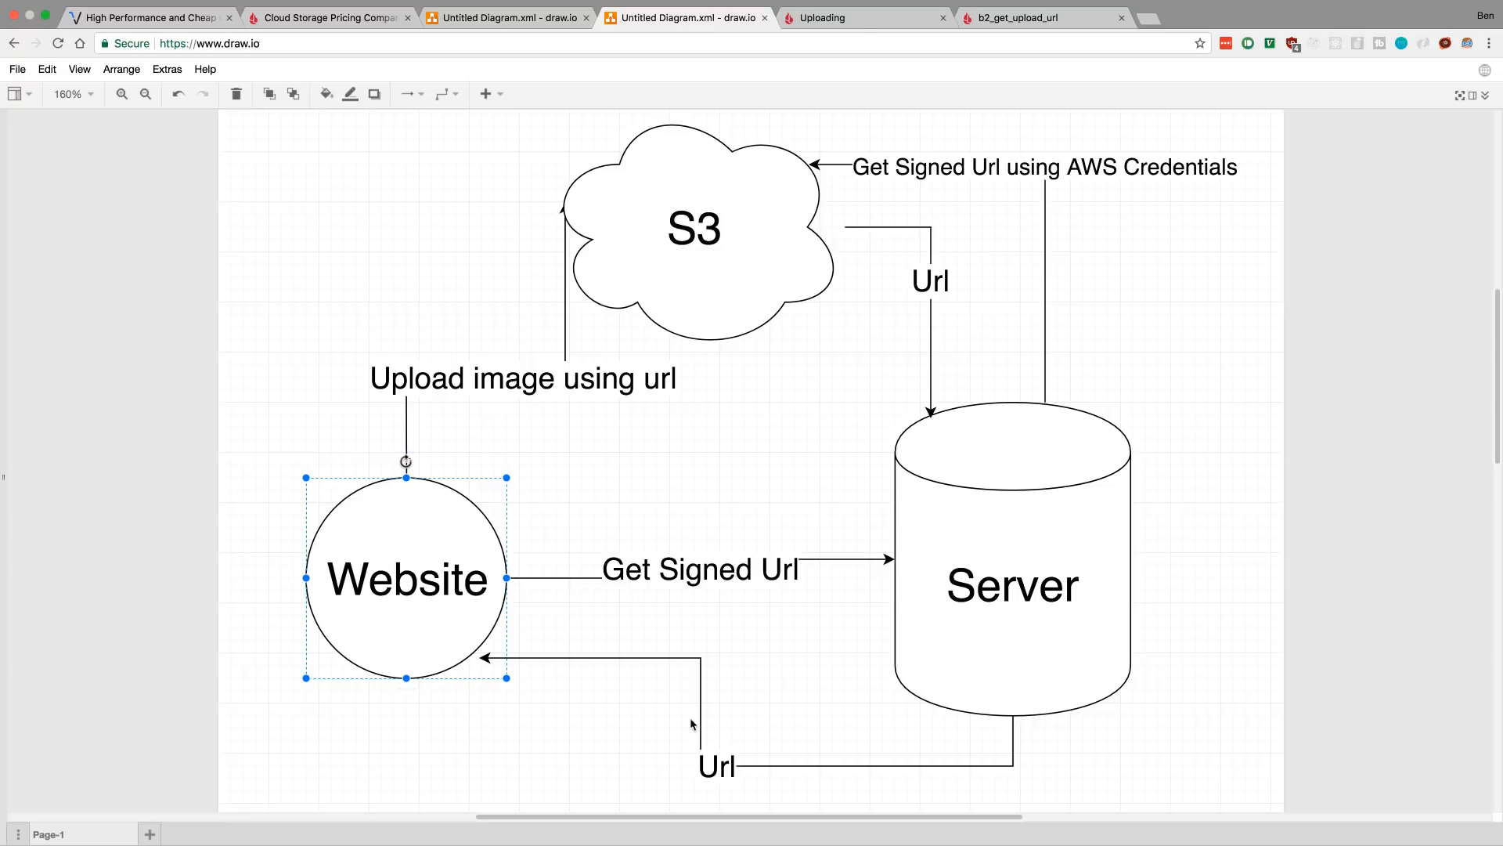
Review the b2_get_upload_url reference down to Response Errors and back to the top.
{"action": "left_click", "coordinate": [860, 17]}
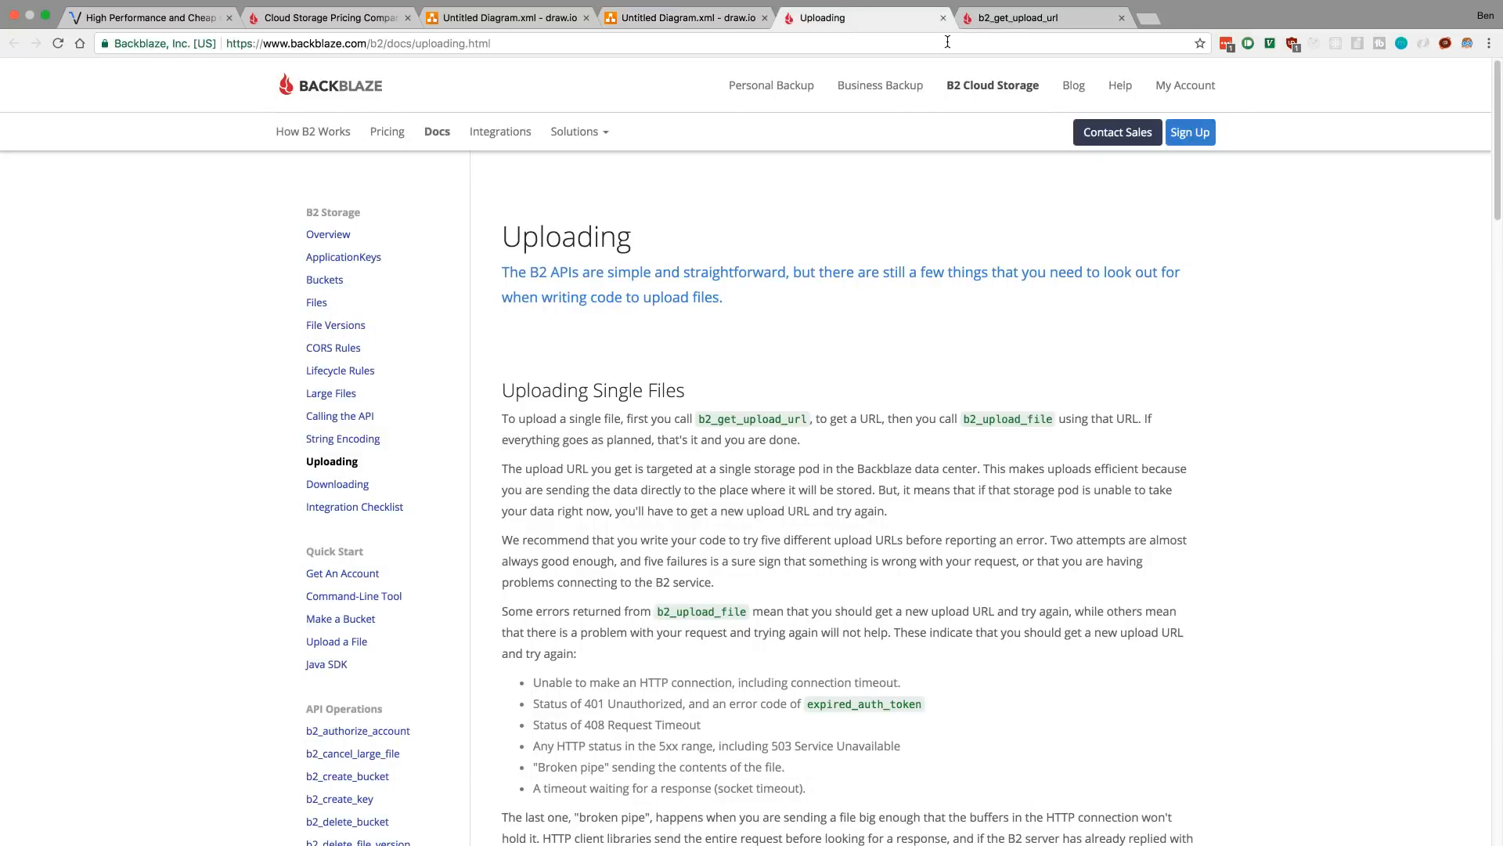
{"action": "left_click", "coordinate": [1035, 17]}
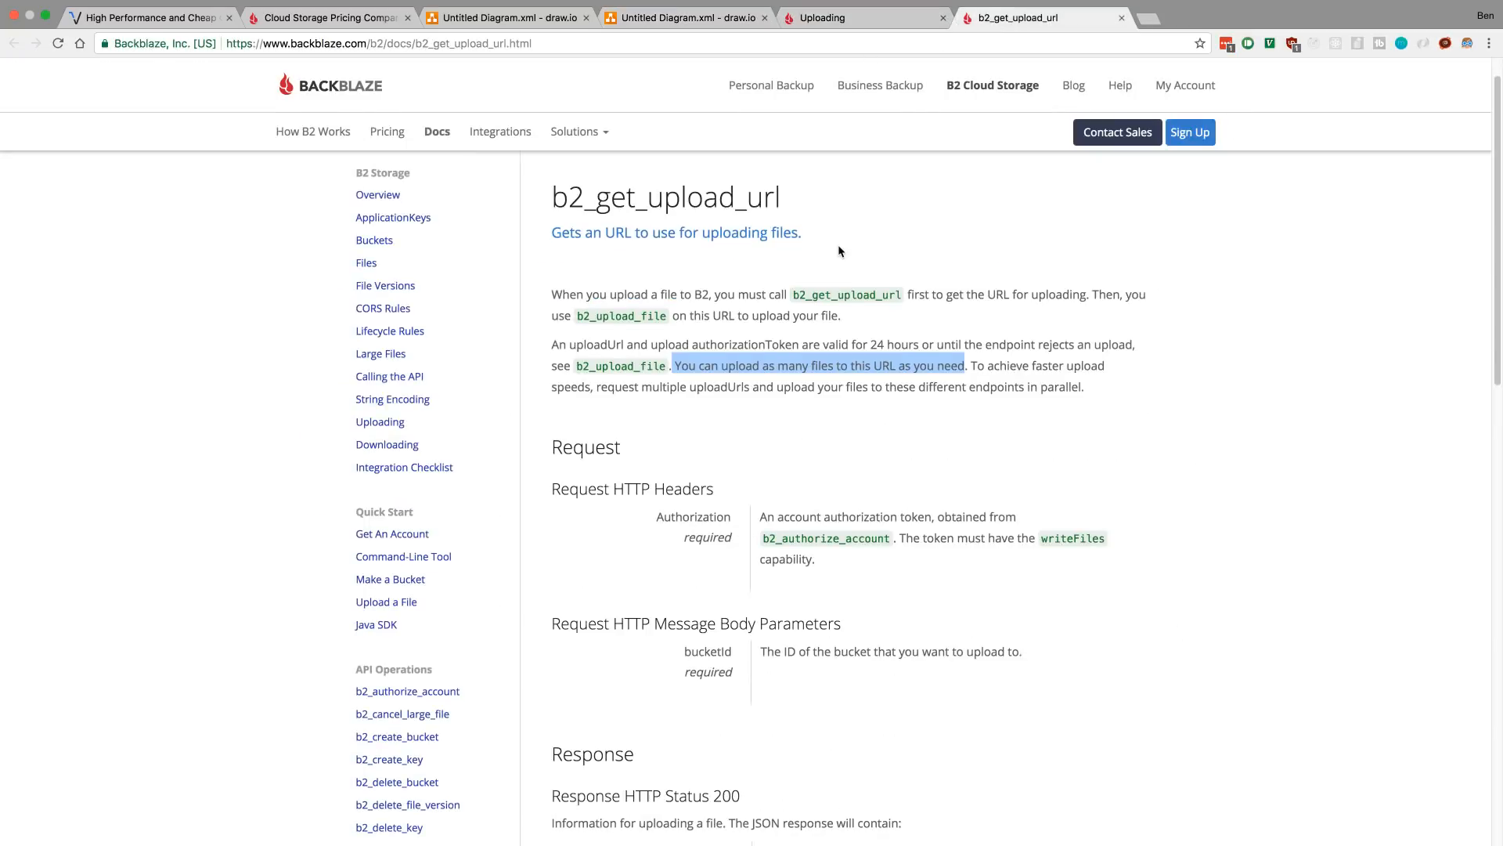
{"action": "scroll", "scroll_direction": "down", "scroll_amount": 3}
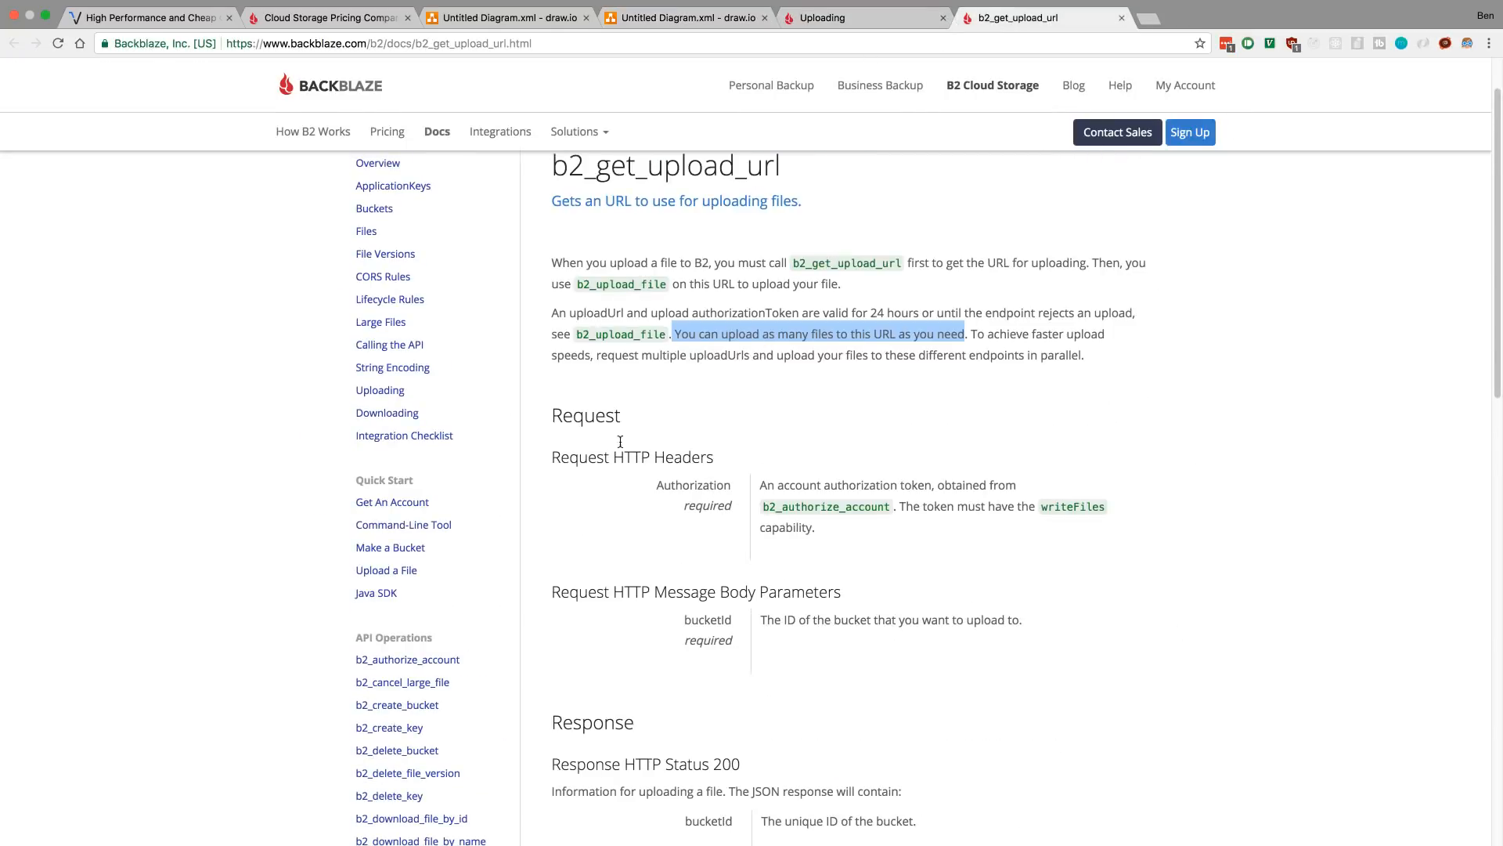
{"action": "scroll", "scroll_direction": "down", "scroll_amount": 3}
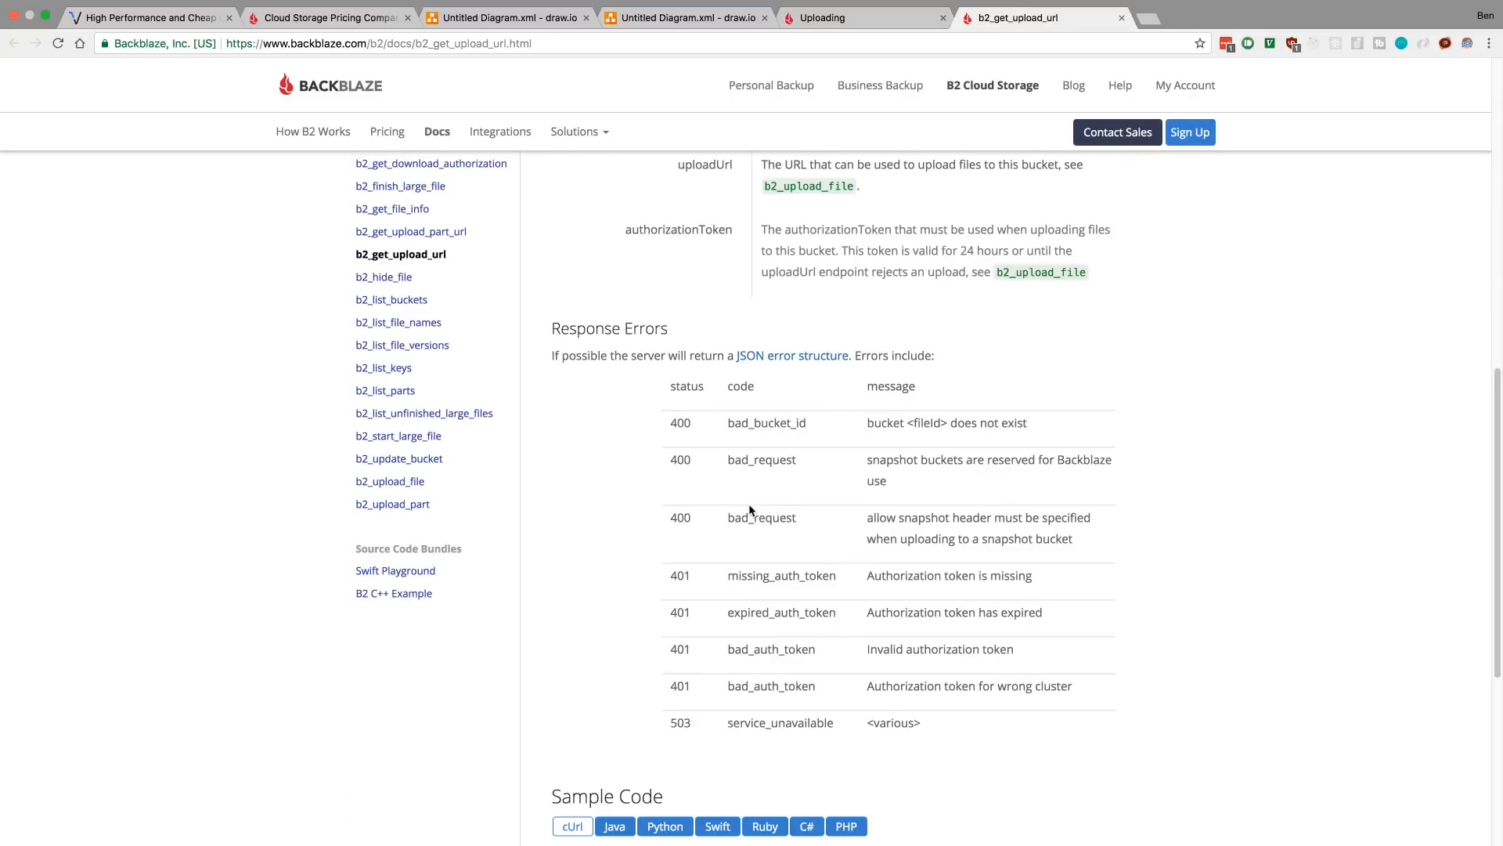
{"action": "scroll", "scroll_direction": "up", "scroll_amount": 3}
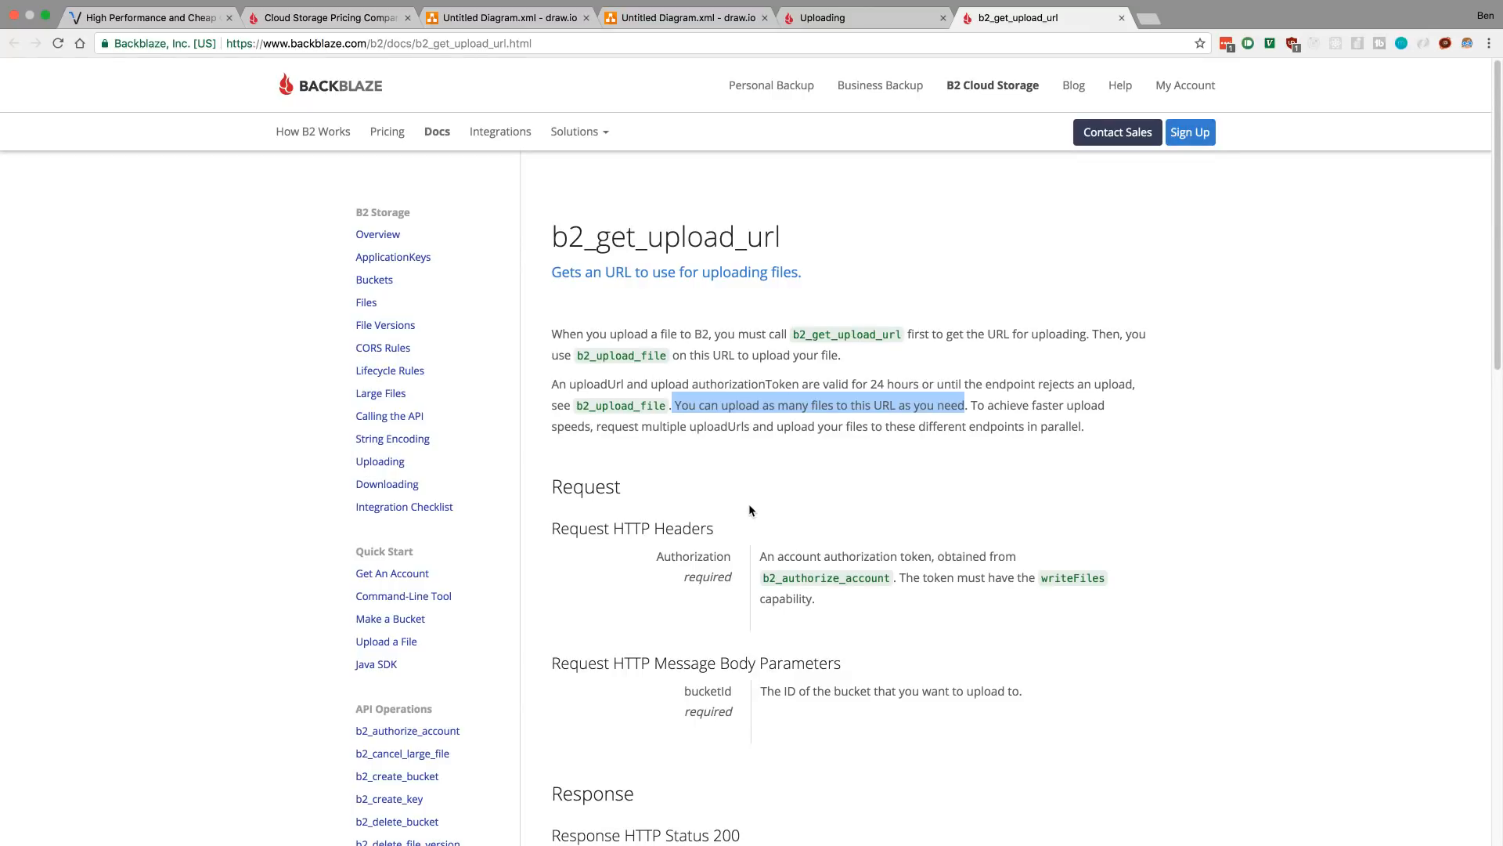
{"action": "mouse_move", "coordinate": [866, 307]}
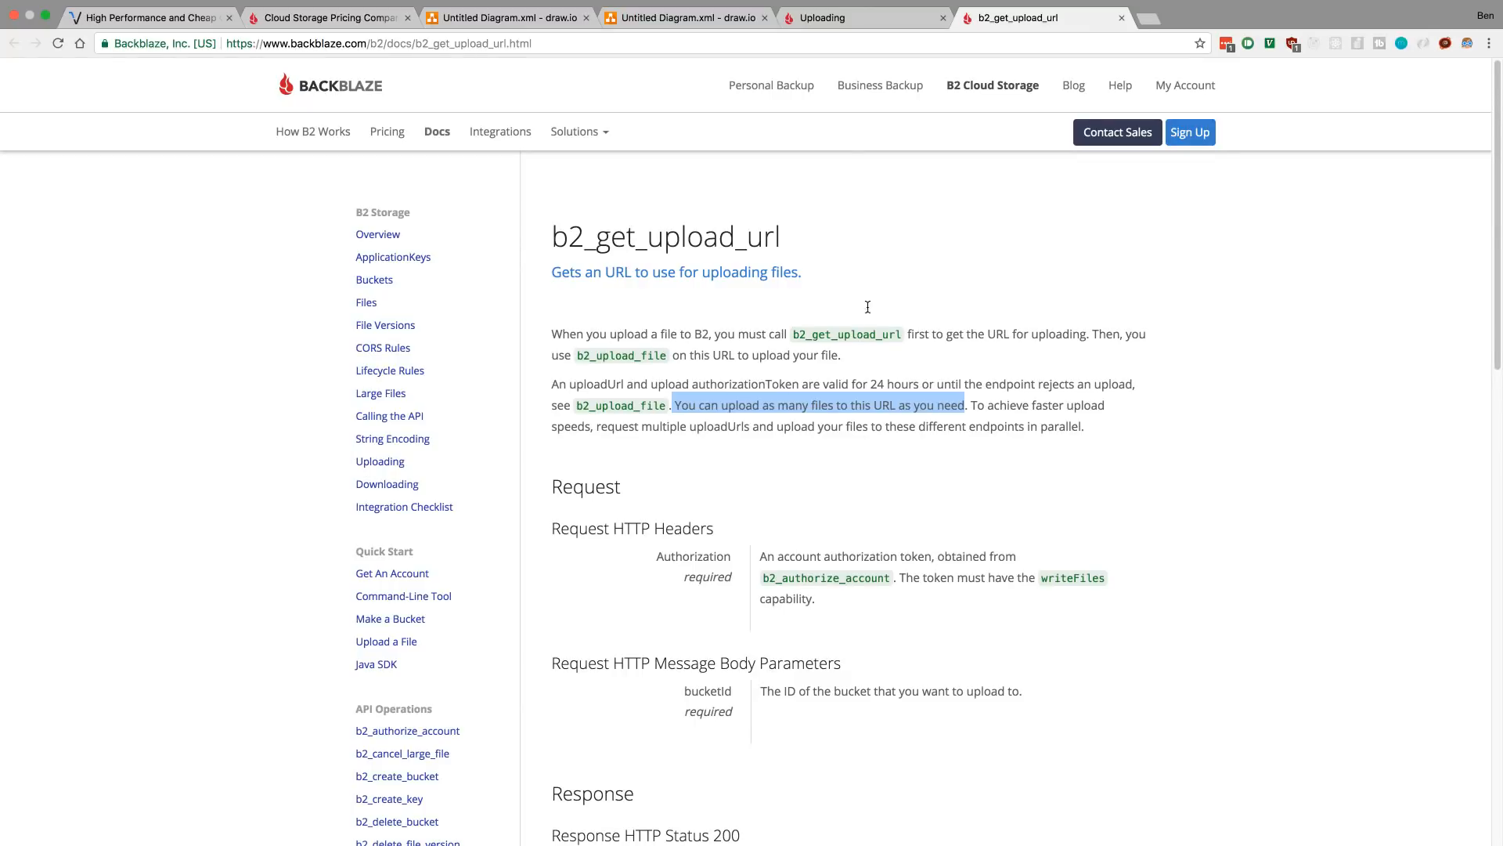
{"action": "left_click", "coordinate": [379, 461]}
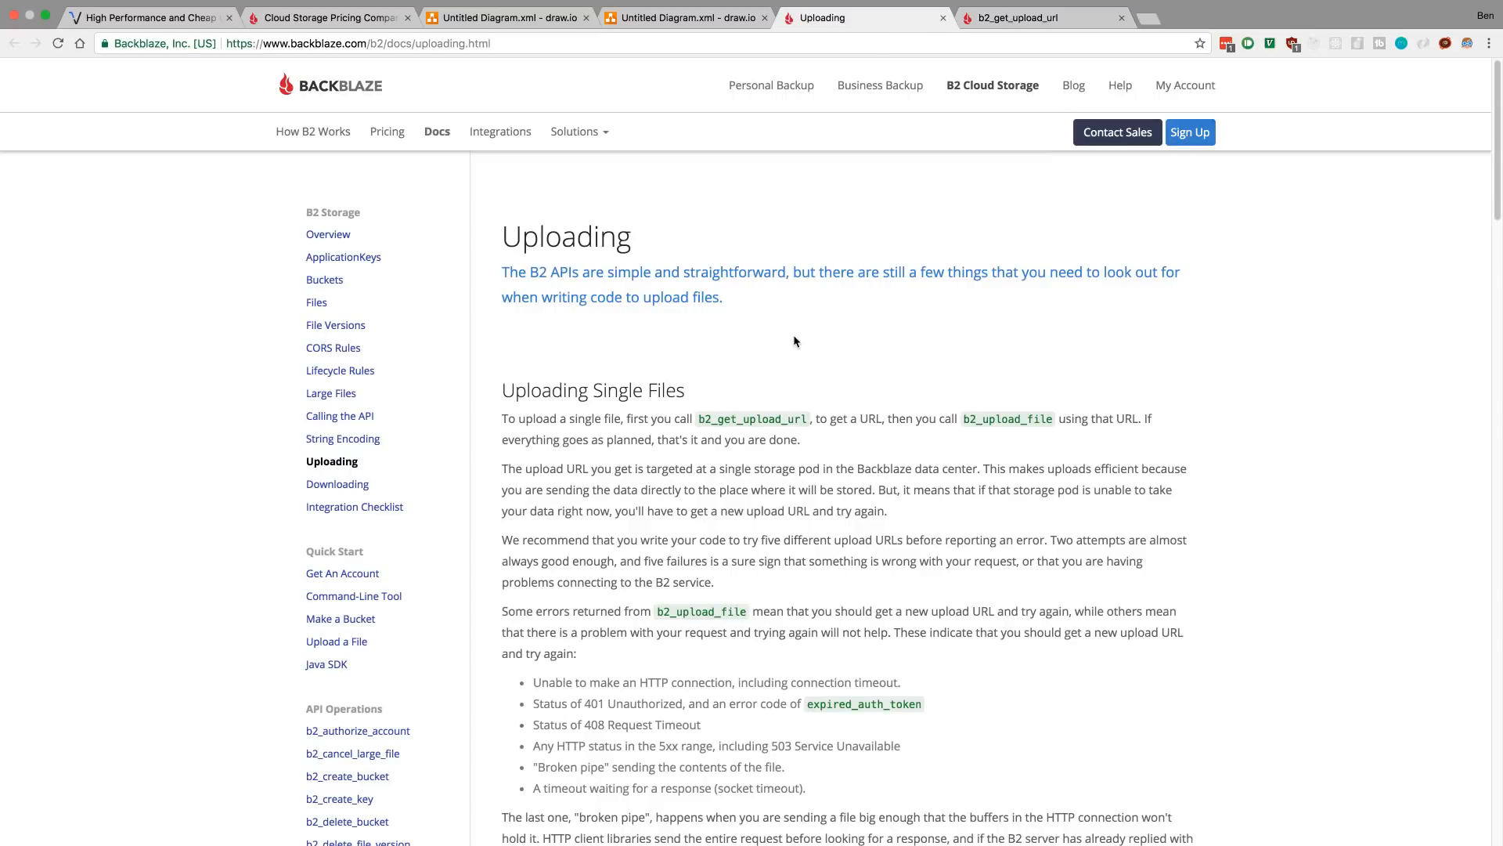
{"action": "mouse_move", "coordinate": [719, 395]}
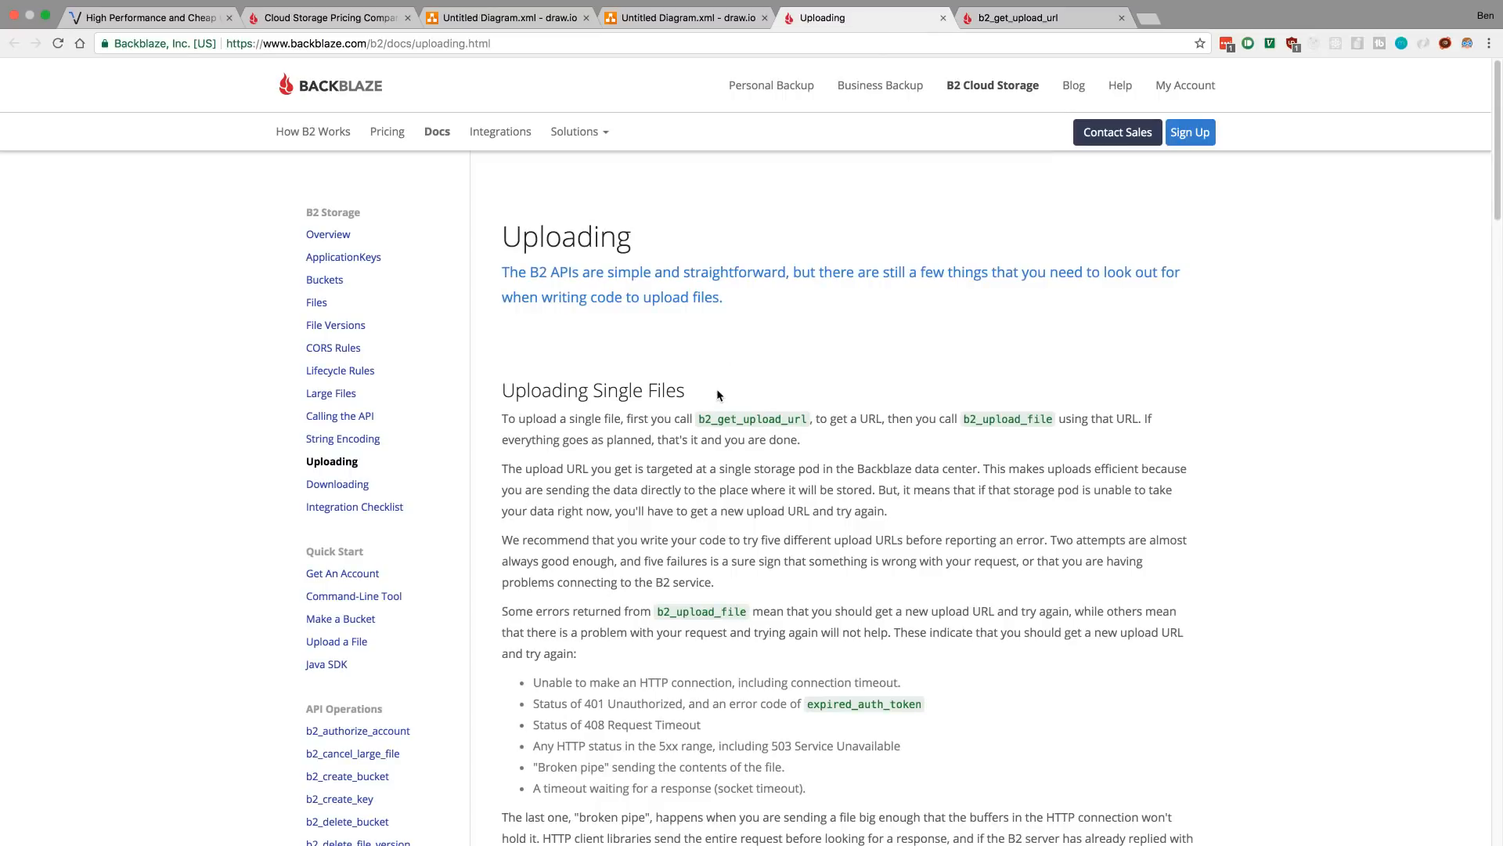
{"action": "mouse_move", "coordinate": [762, 417]}
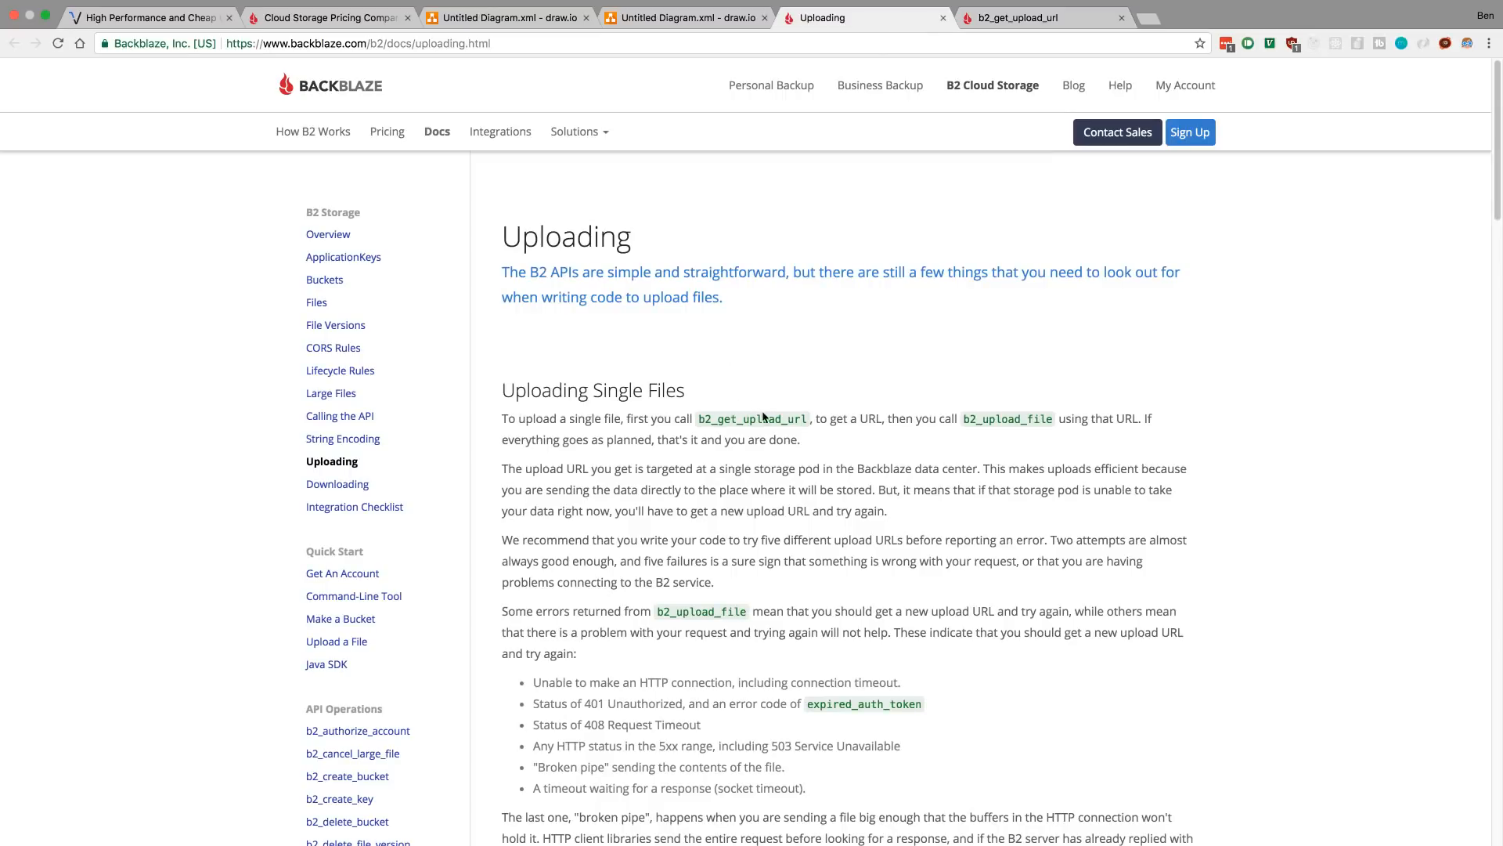
{"action": "double_click", "coordinate": [514, 468]}
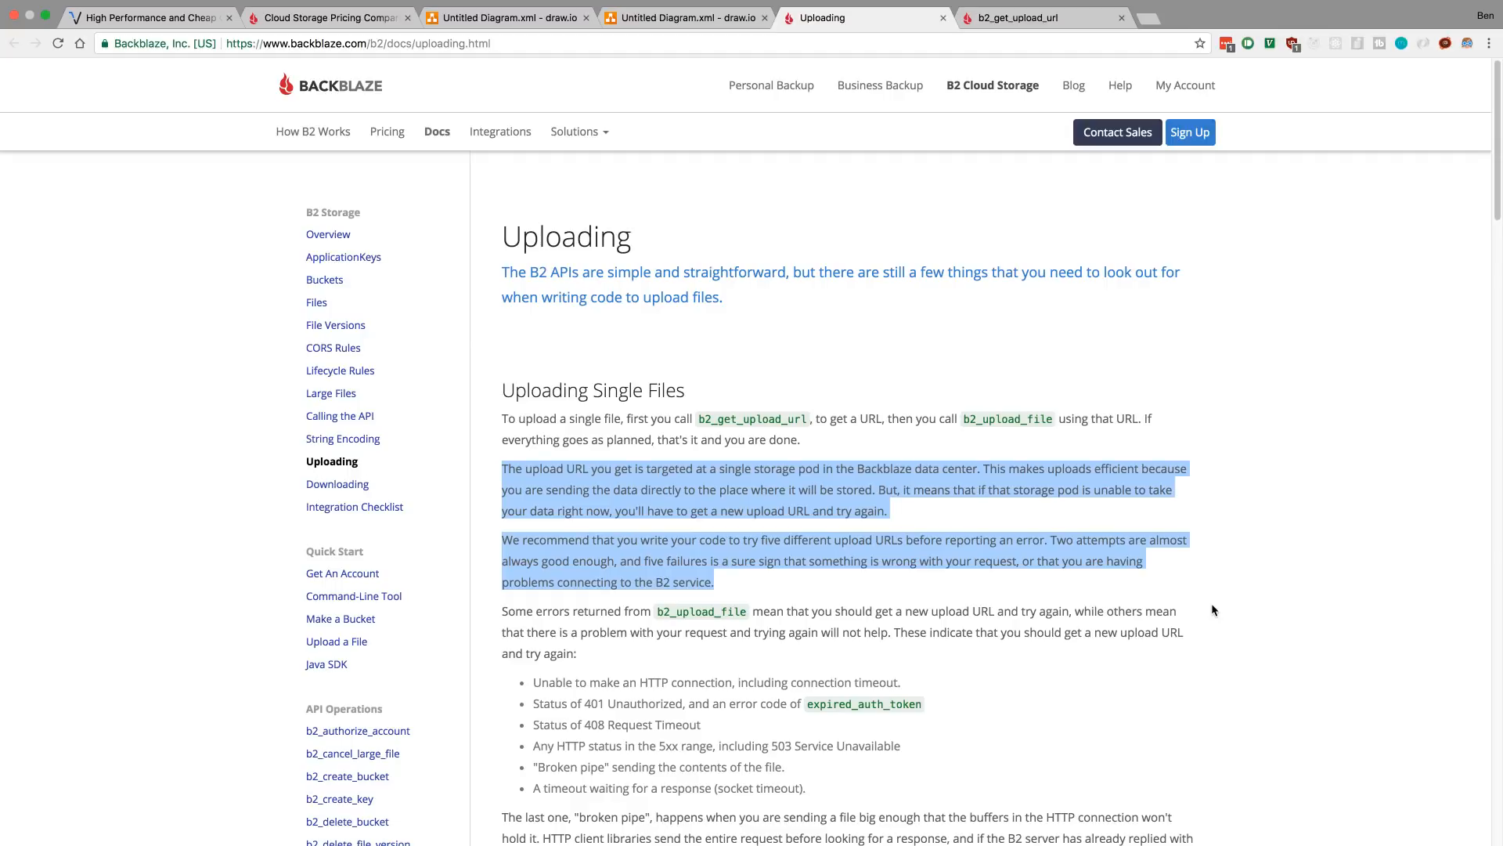
{"action": "mouse_move", "coordinate": [1131, 535]}
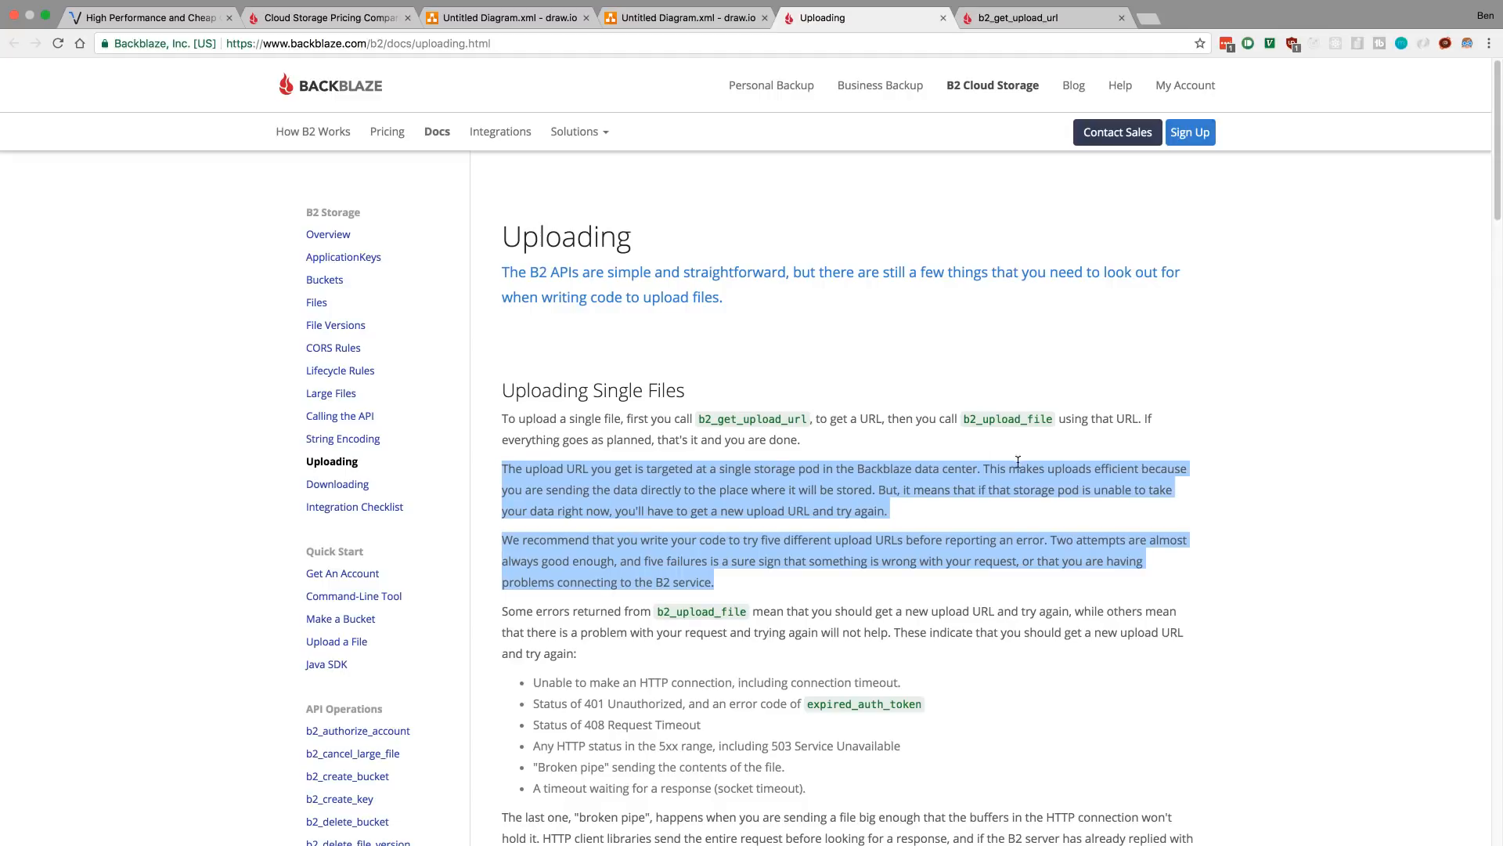
{"action": "double_click", "coordinate": [778, 469]}
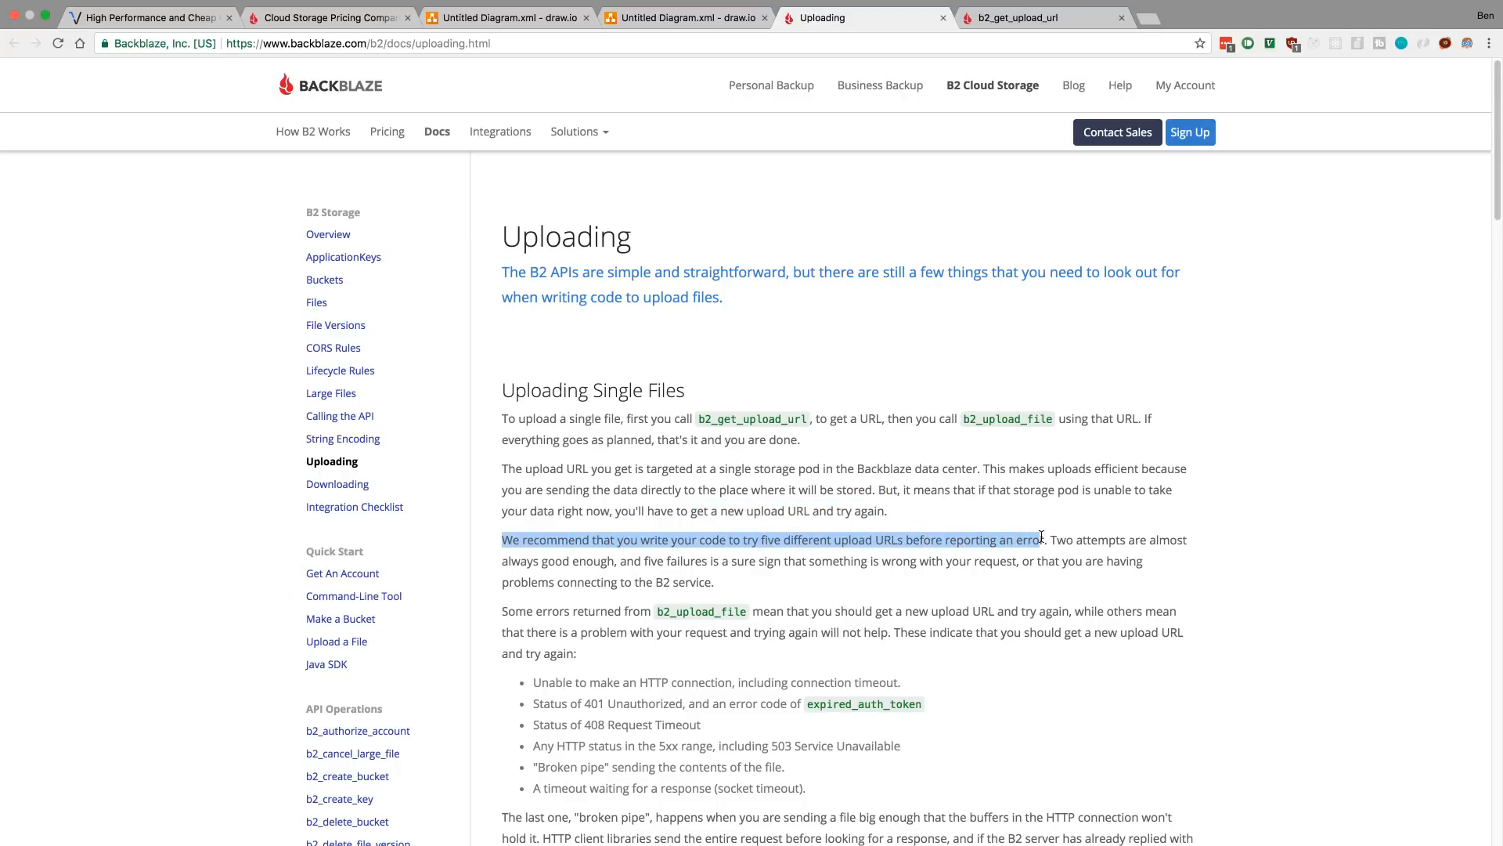
{"action": "mouse_move", "coordinate": [870, 197]}
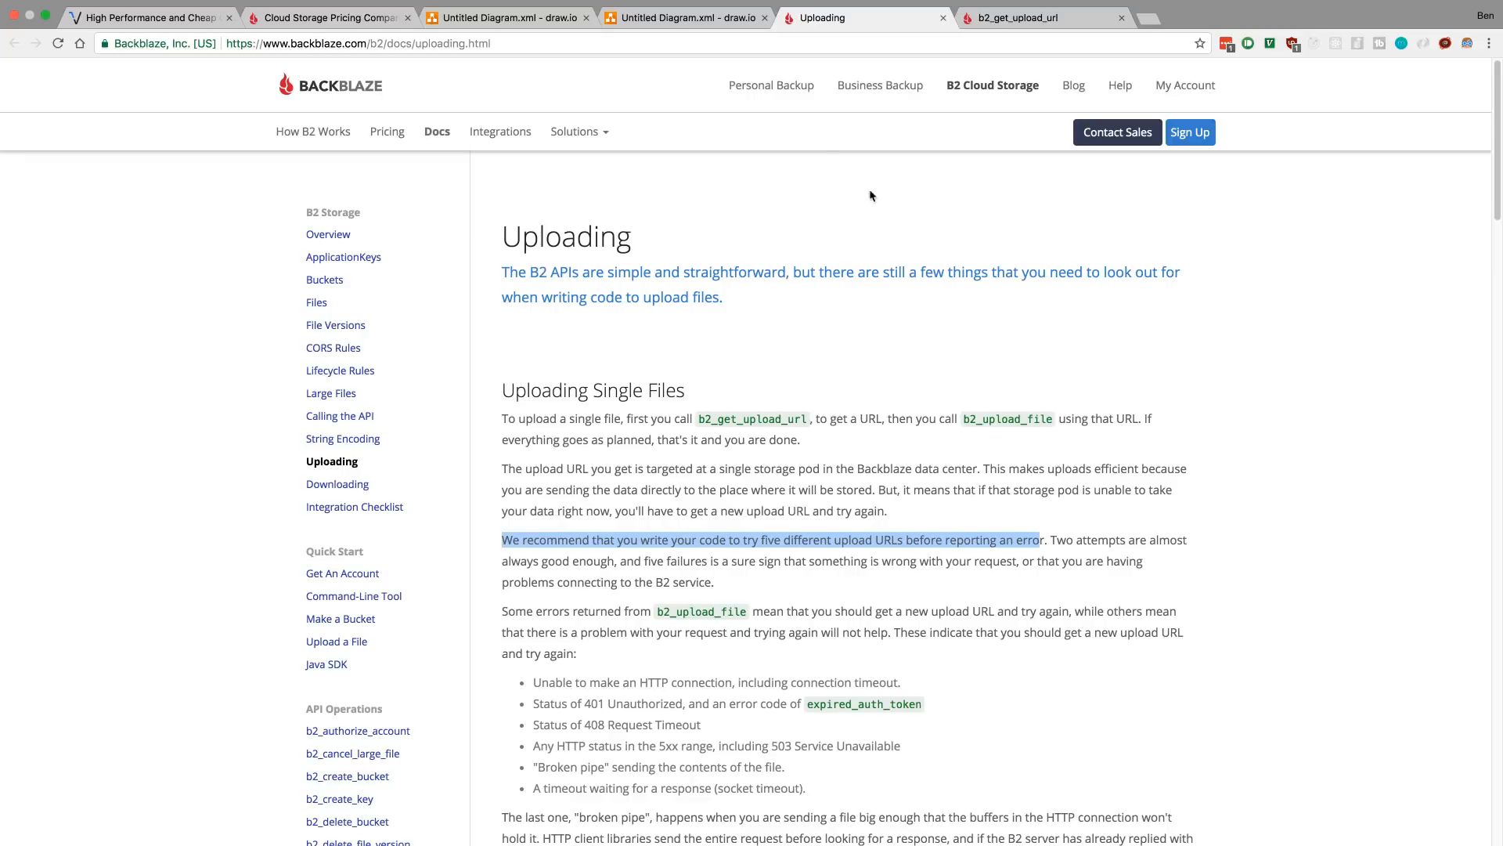
Return to the signed-URL diagram and point out the Server and Website shapes.
{"action": "left_click", "coordinate": [688, 17]}
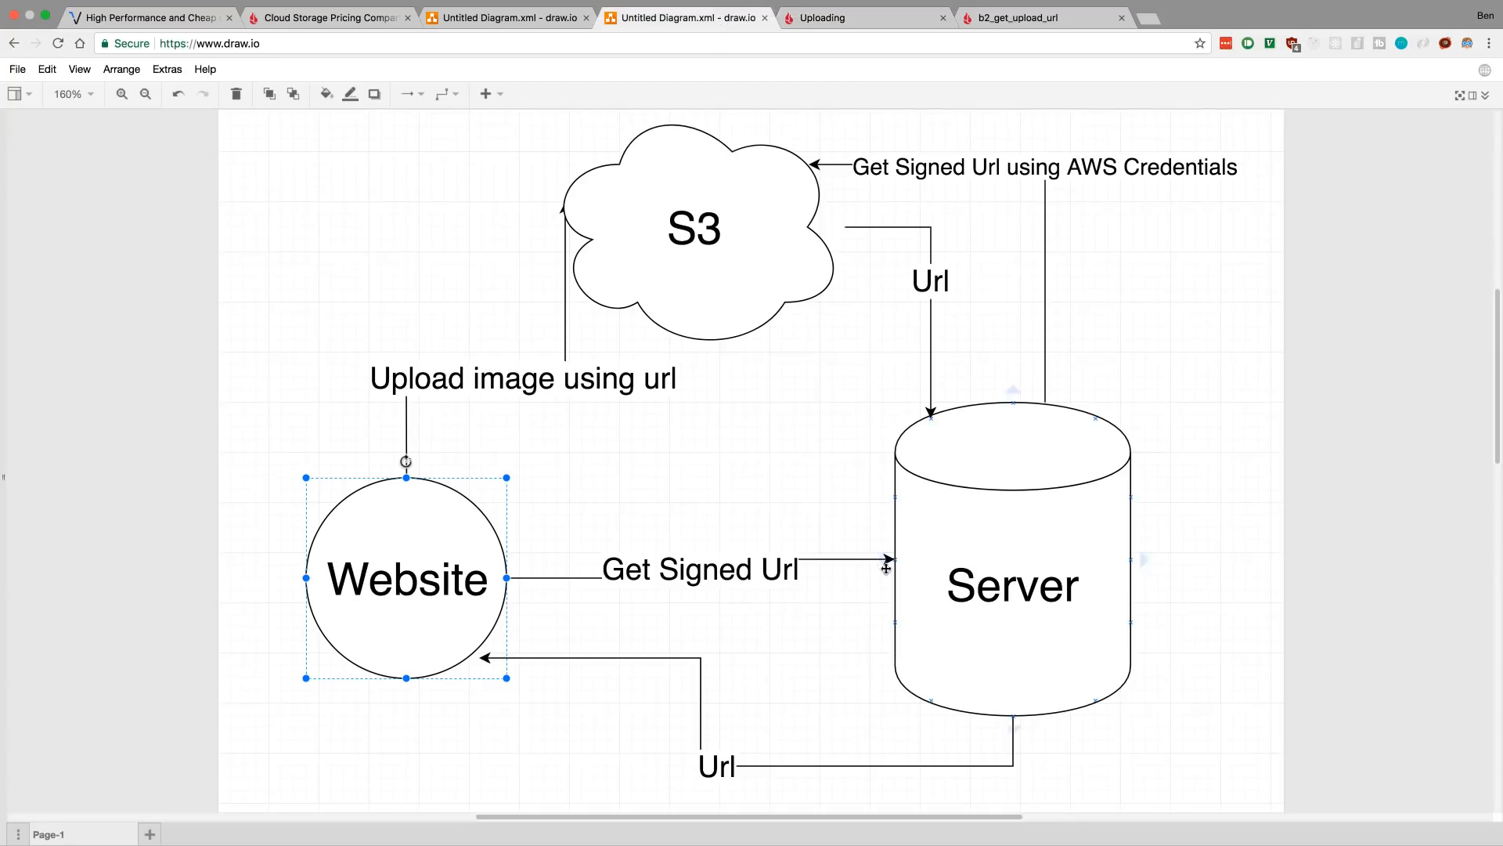
{"action": "left_click", "coordinate": [1012, 584]}
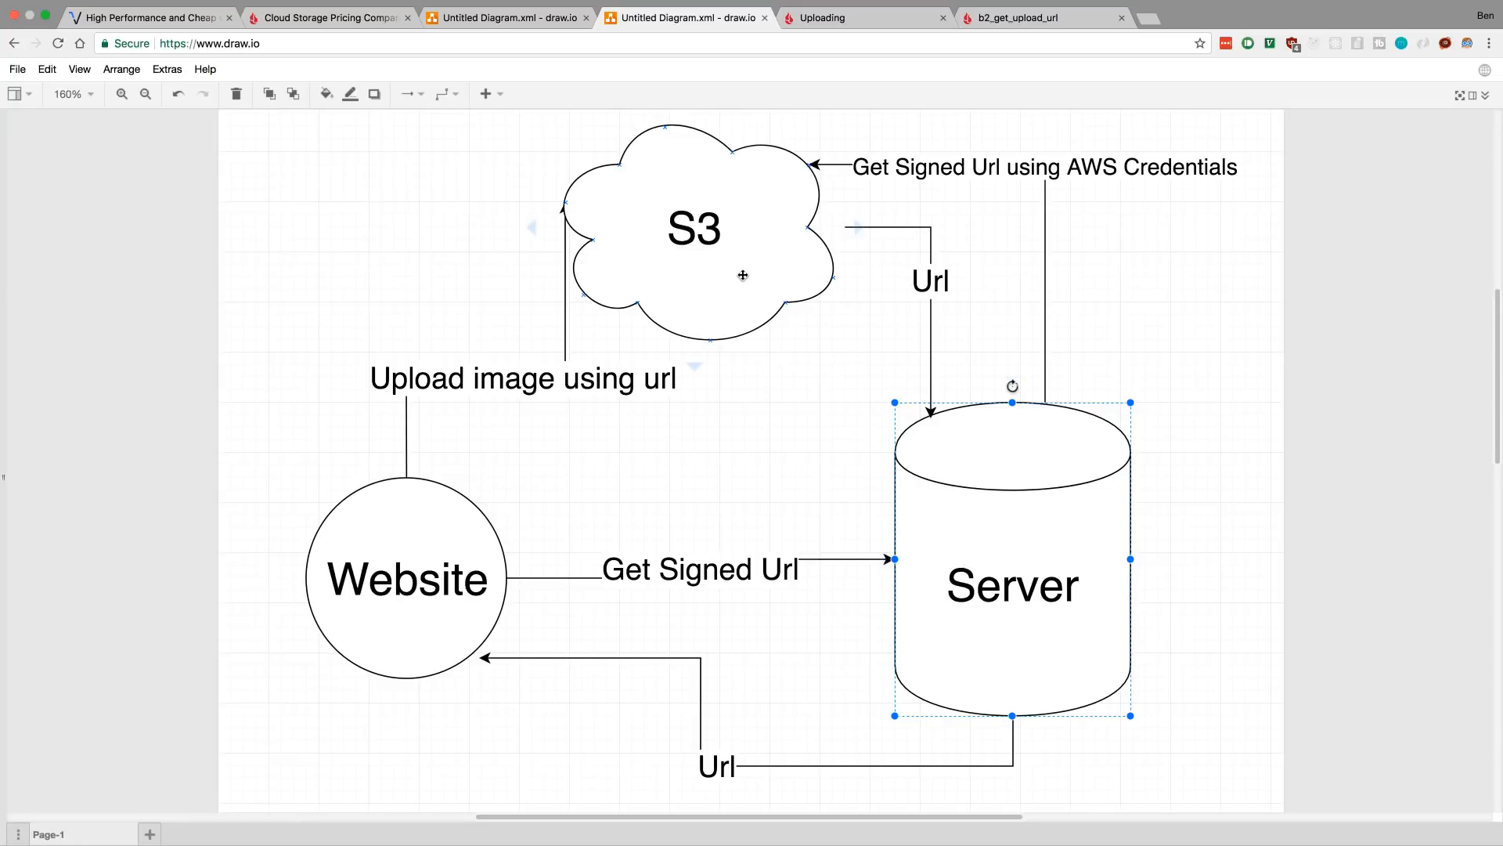
{"action": "mouse_move", "coordinate": [829, 584]}
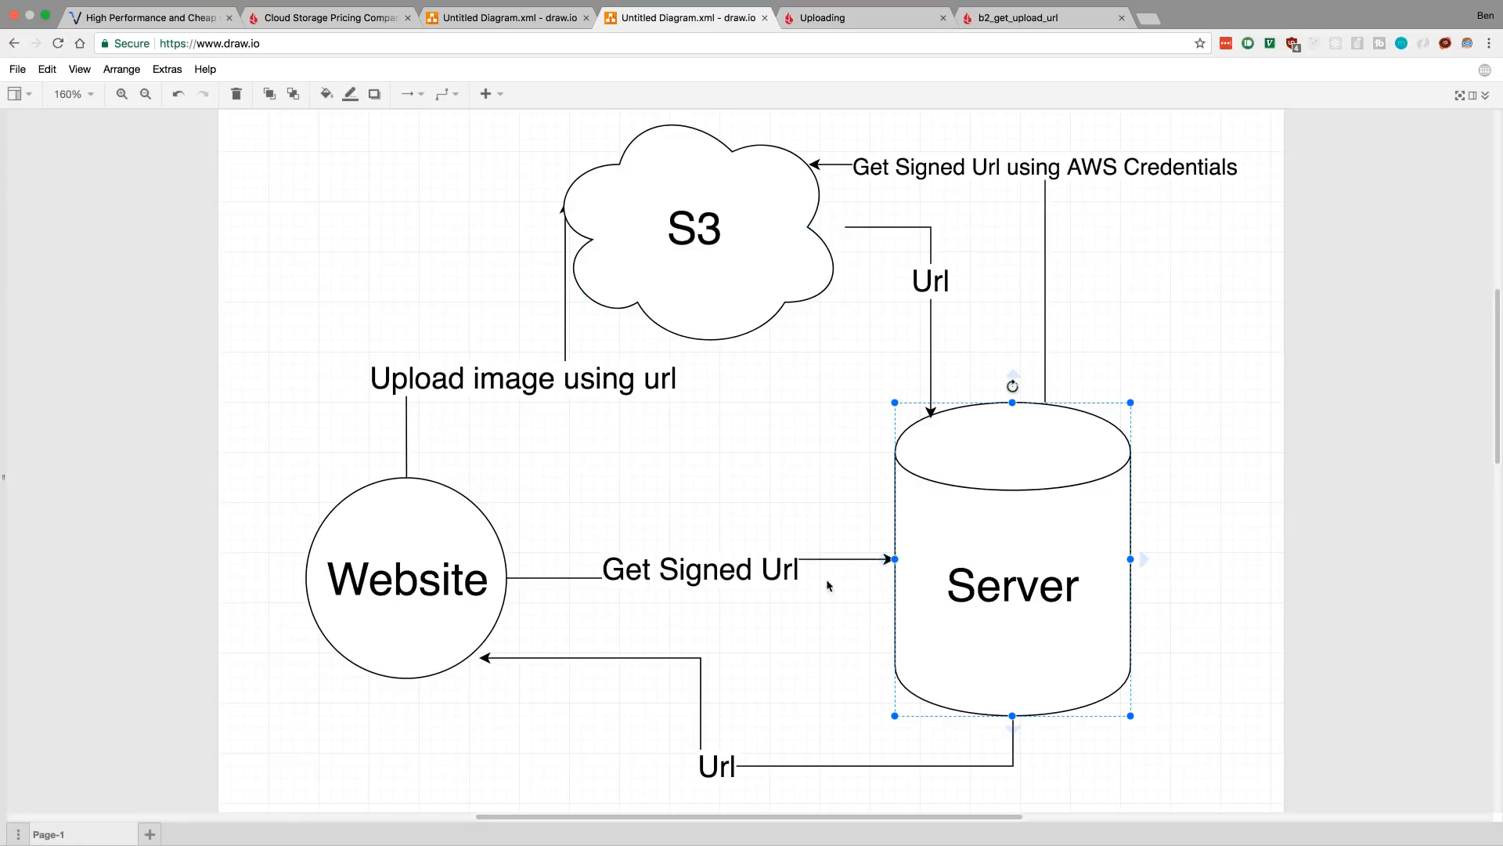
{"action": "left_click", "coordinate": [407, 580]}
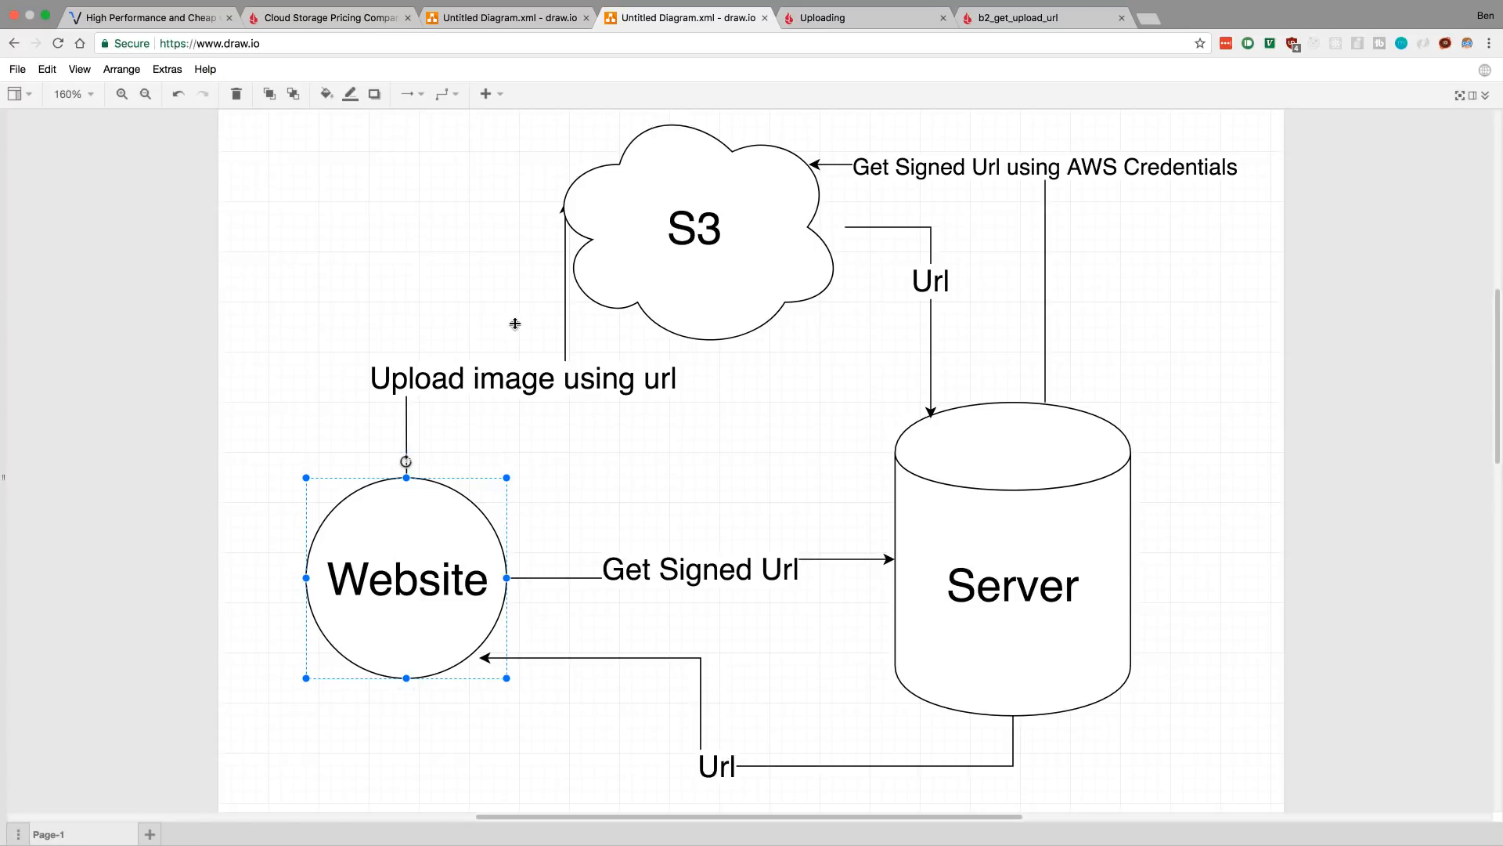
{"action": "mouse_move", "coordinate": [819, 575]}
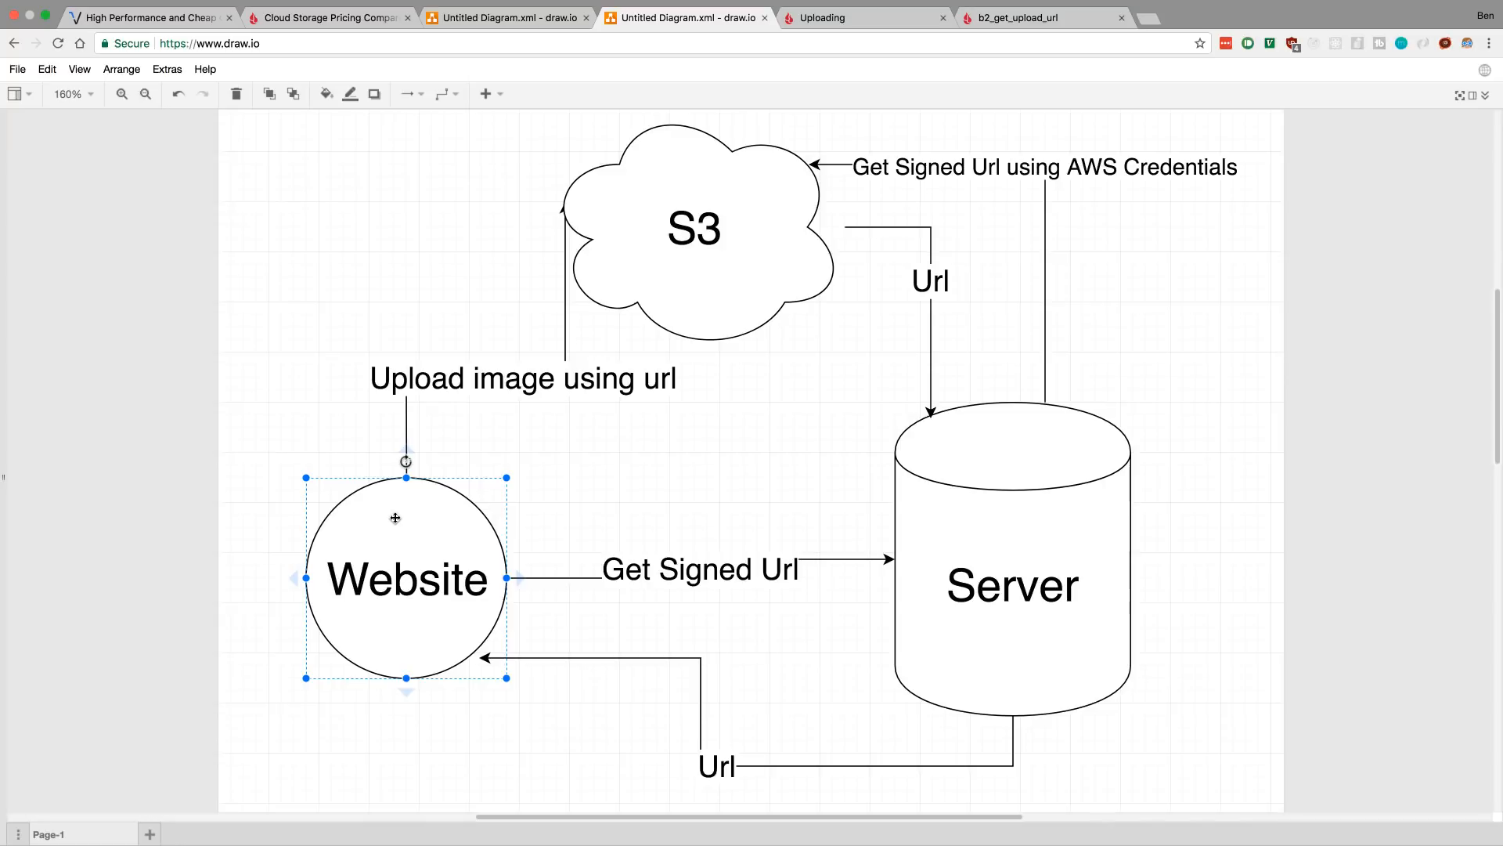
Show the B2 pricing comparison against S3, Azure and Google Cloud again.
{"action": "left_click", "coordinate": [329, 17]}
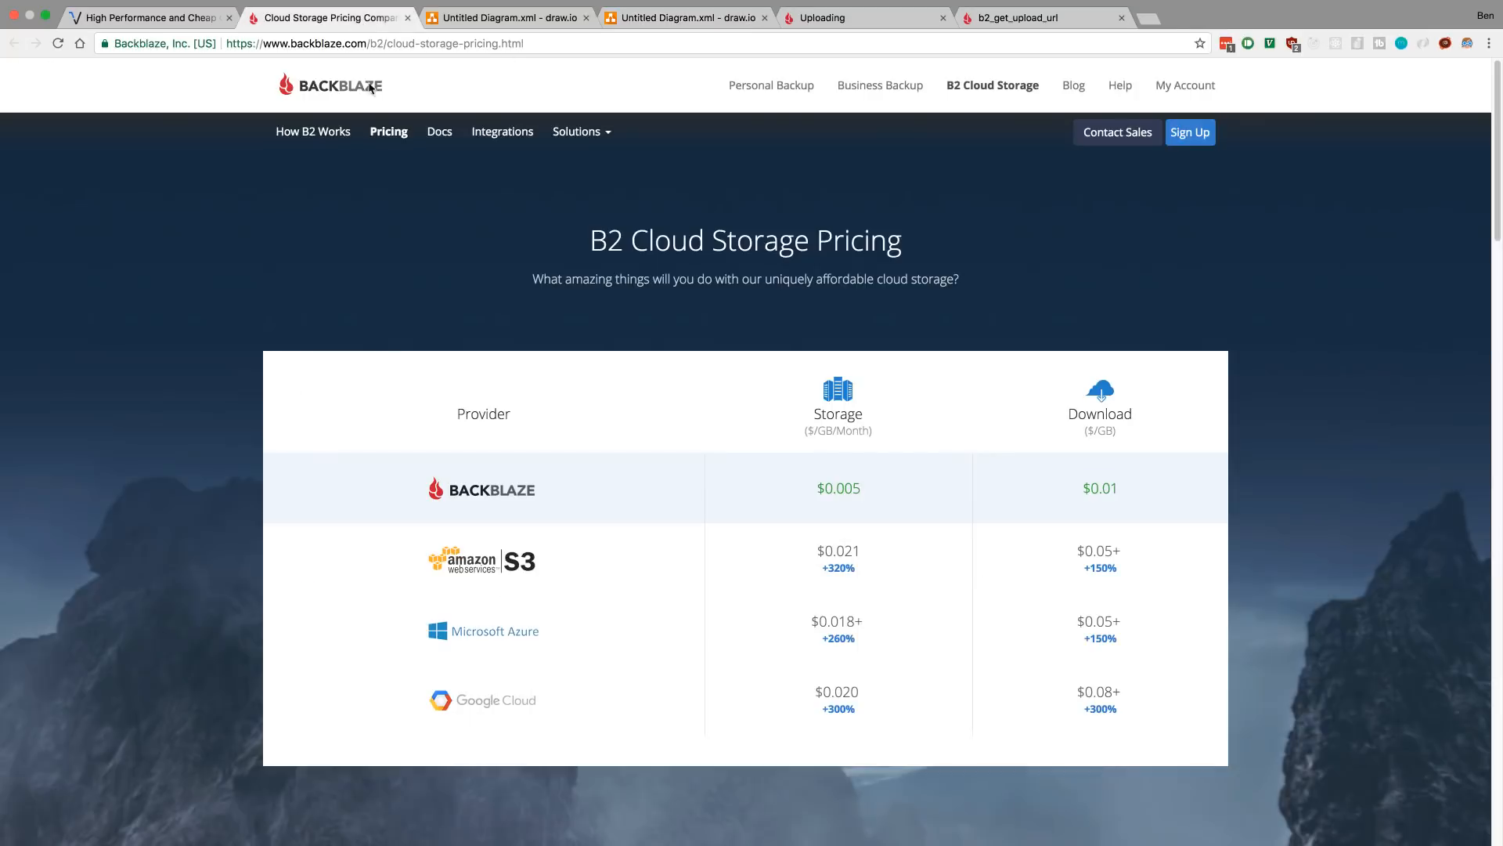
{"action": "mouse_move", "coordinate": [528, 709]}
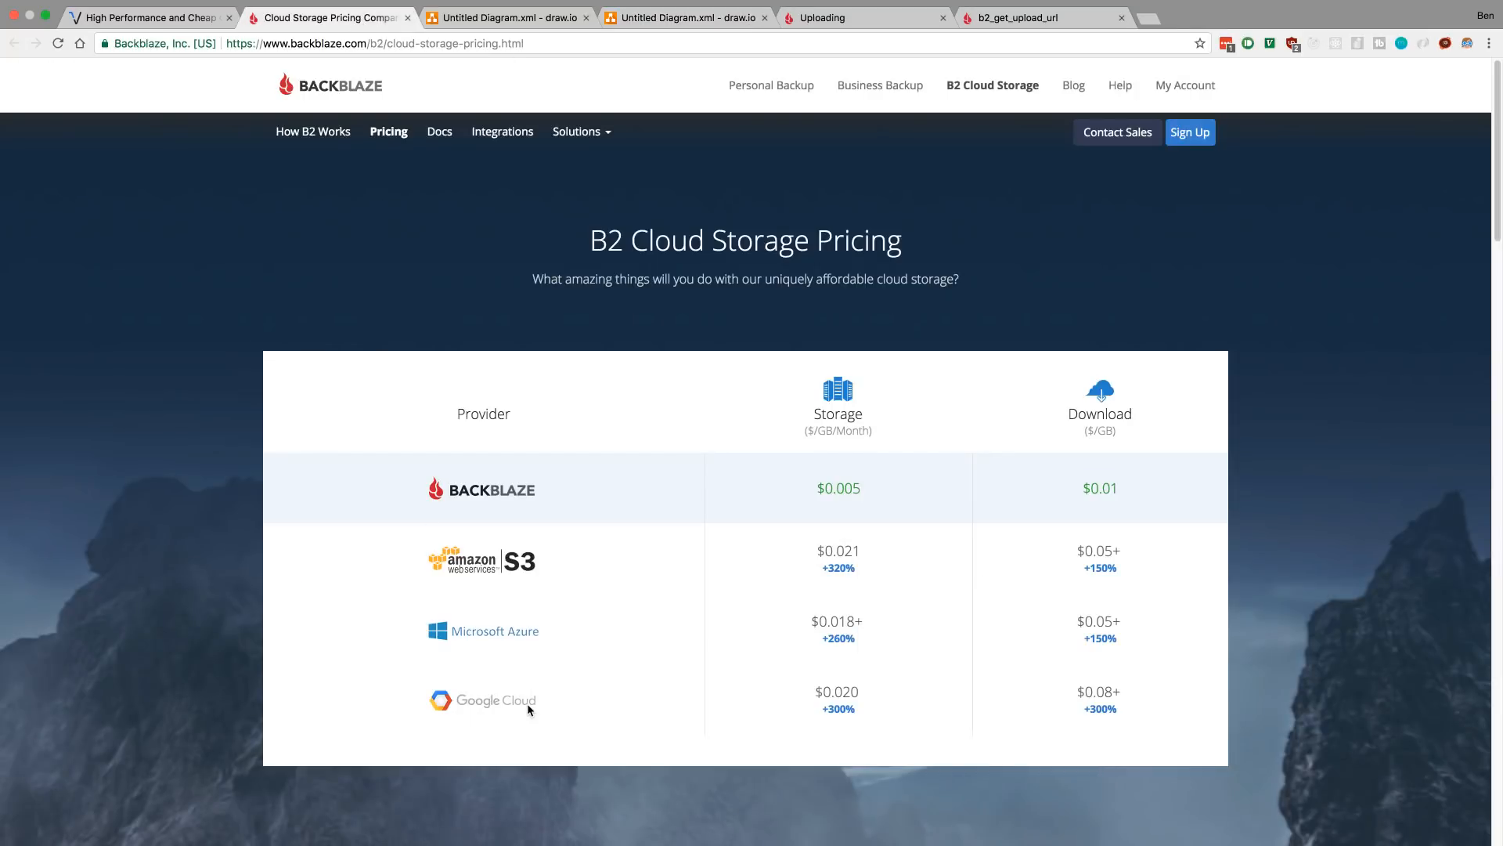
{"action": "mouse_move", "coordinate": [840, 671]}
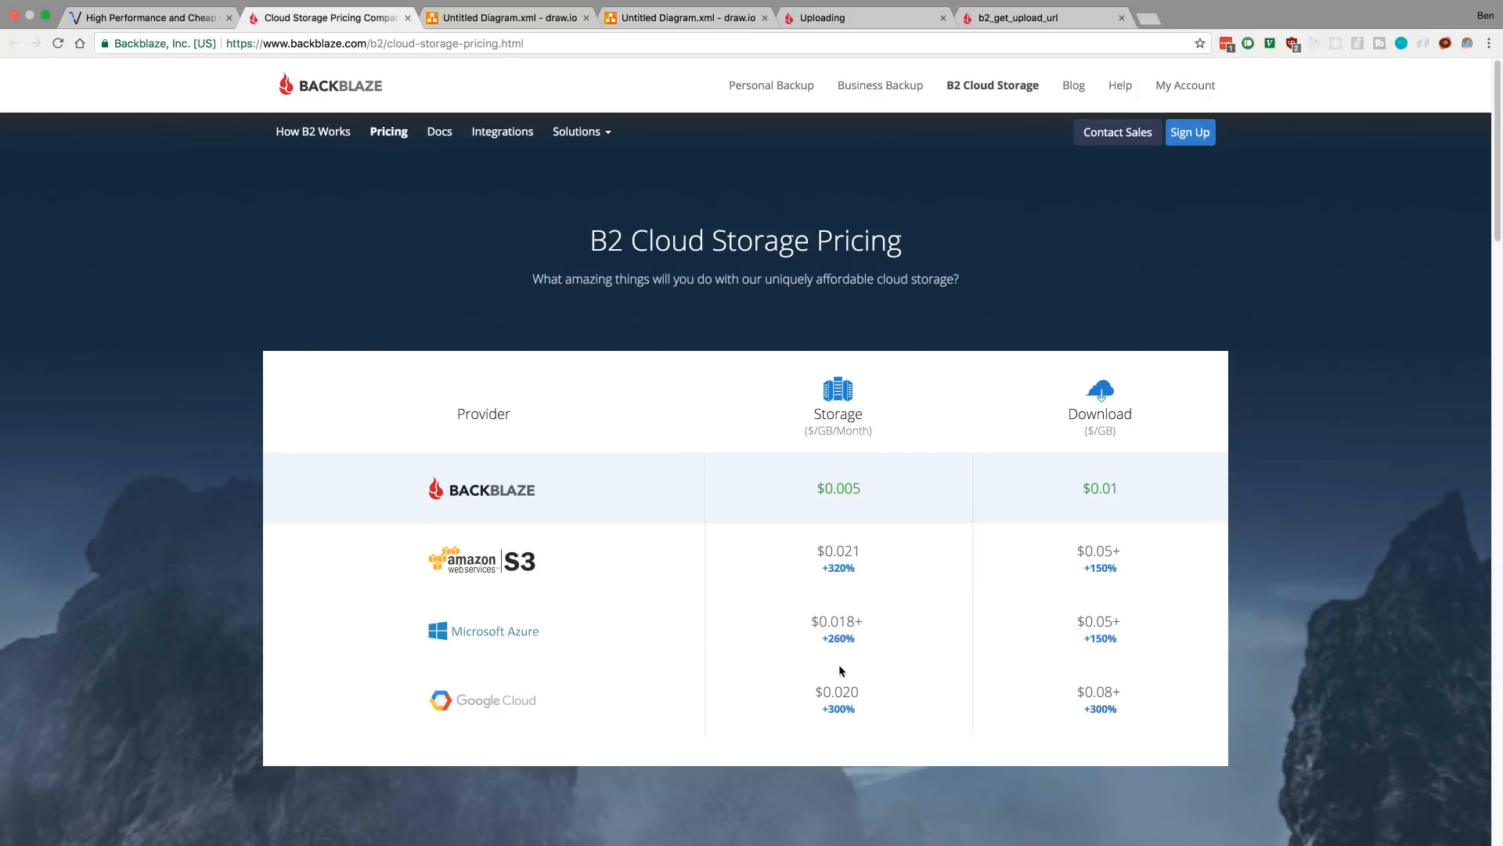
{"action": "mouse_move", "coordinate": [609, 585]}
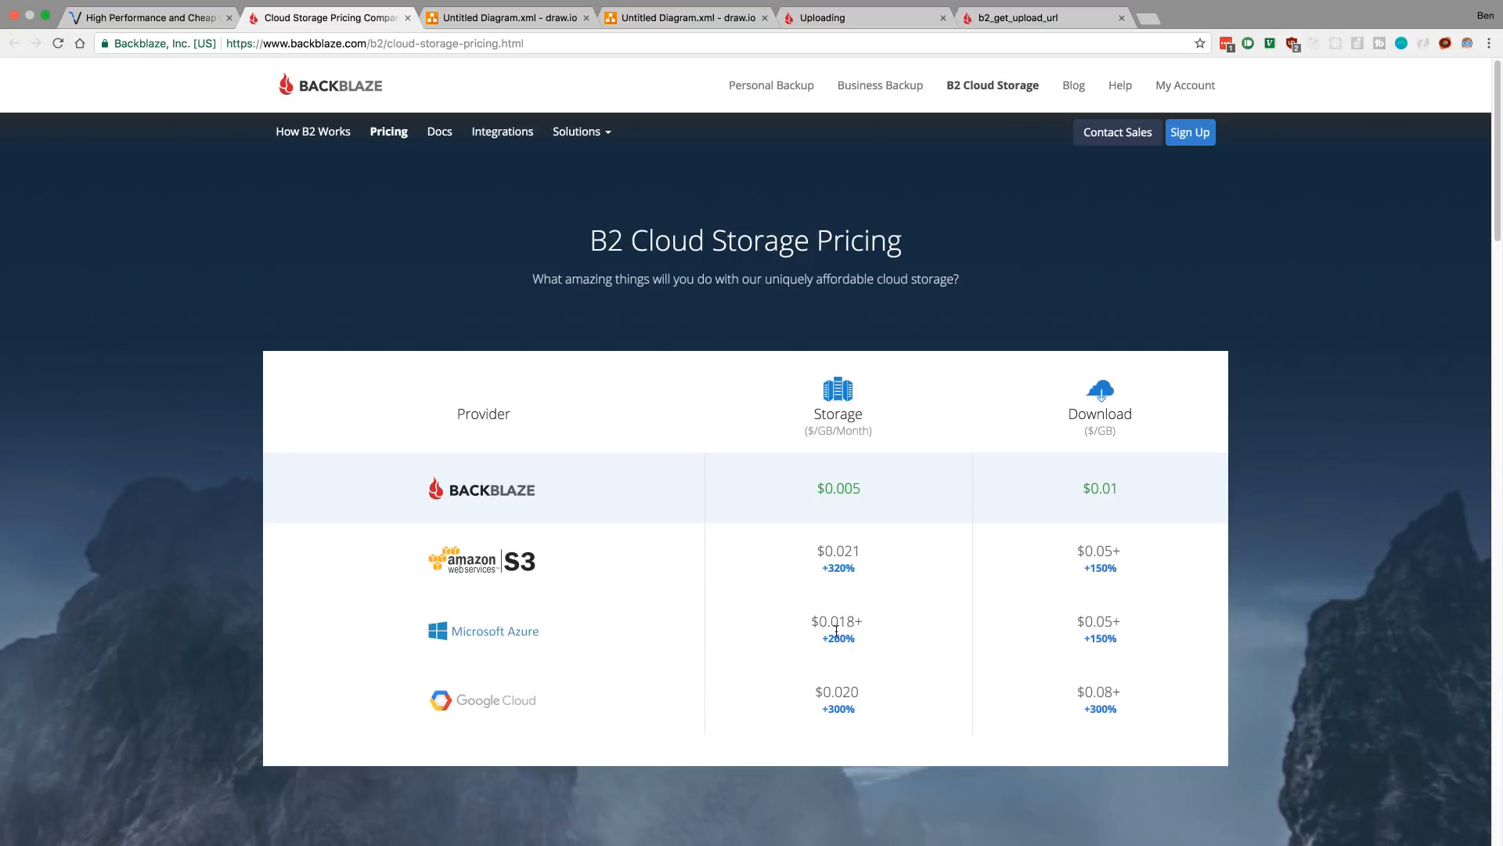
{"action": "mouse_move", "coordinate": [785, 636]}
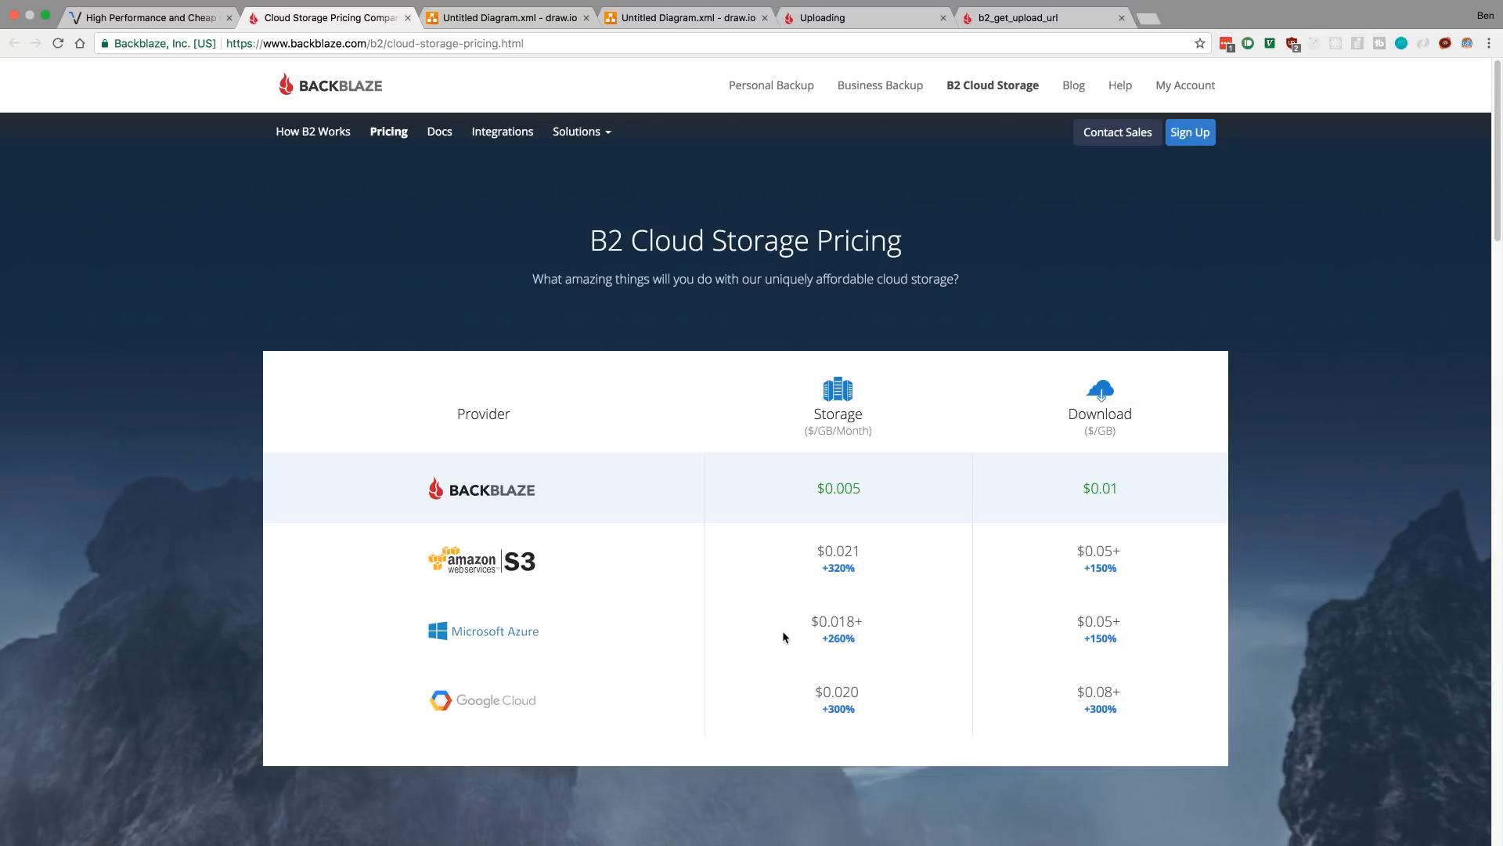
{"action": "mouse_move", "coordinate": [866, 710]}
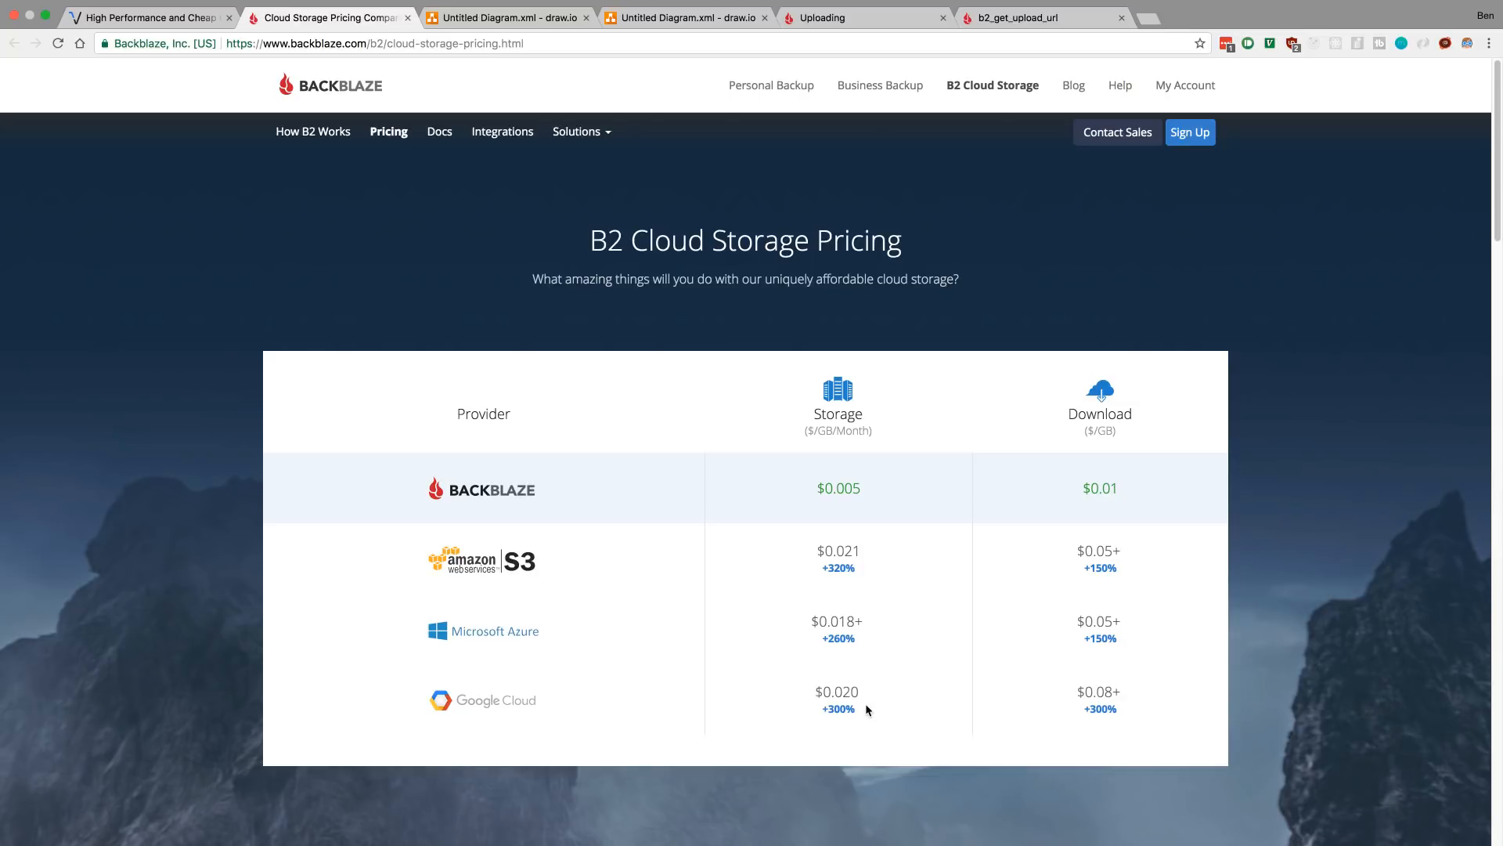
{"action": "mouse_move", "coordinate": [1024, 647]}
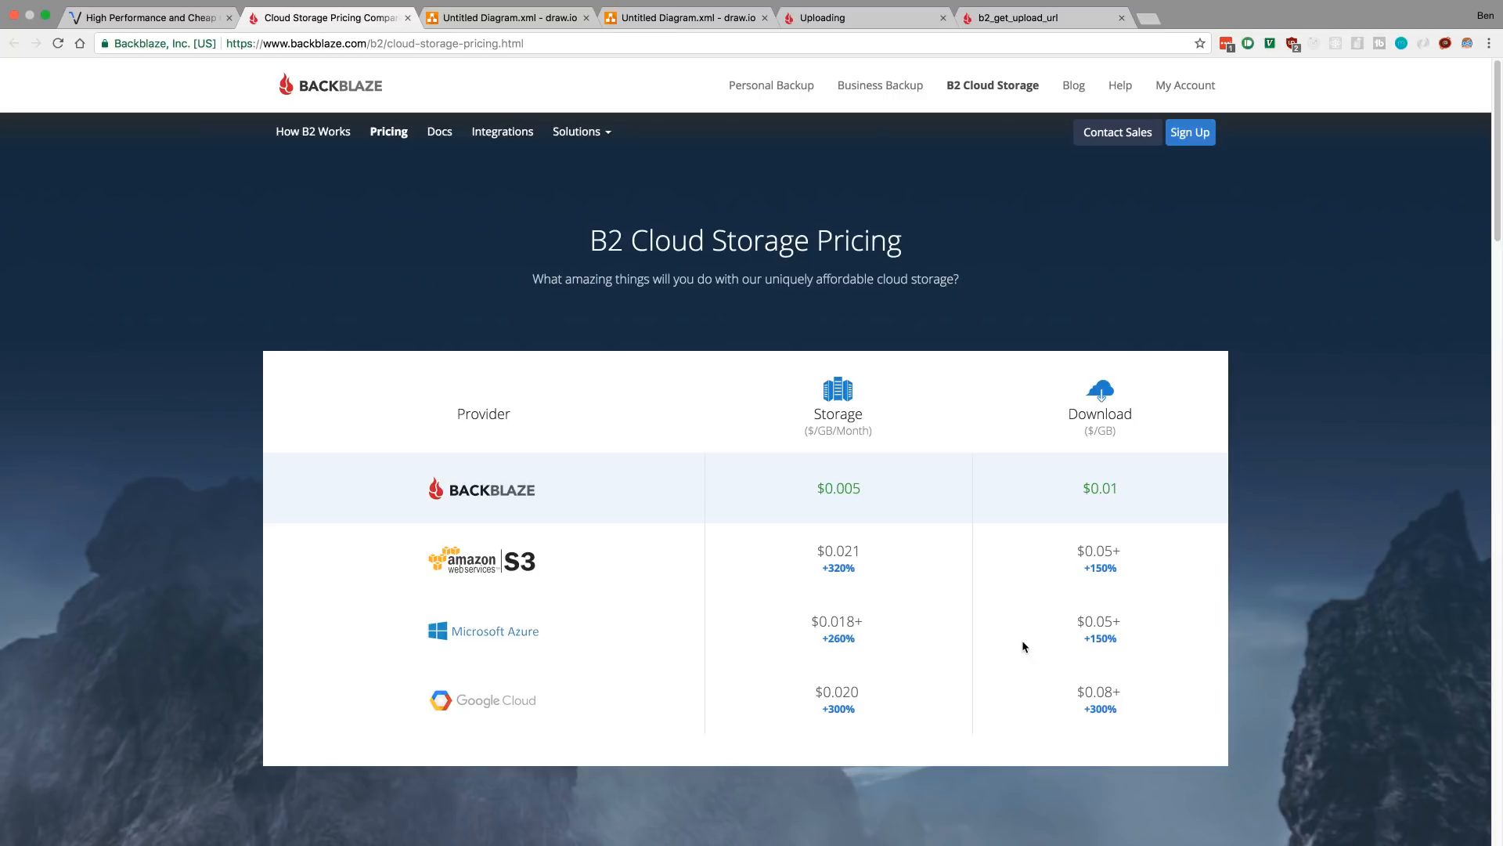
{"action": "mouse_move", "coordinate": [984, 665]}
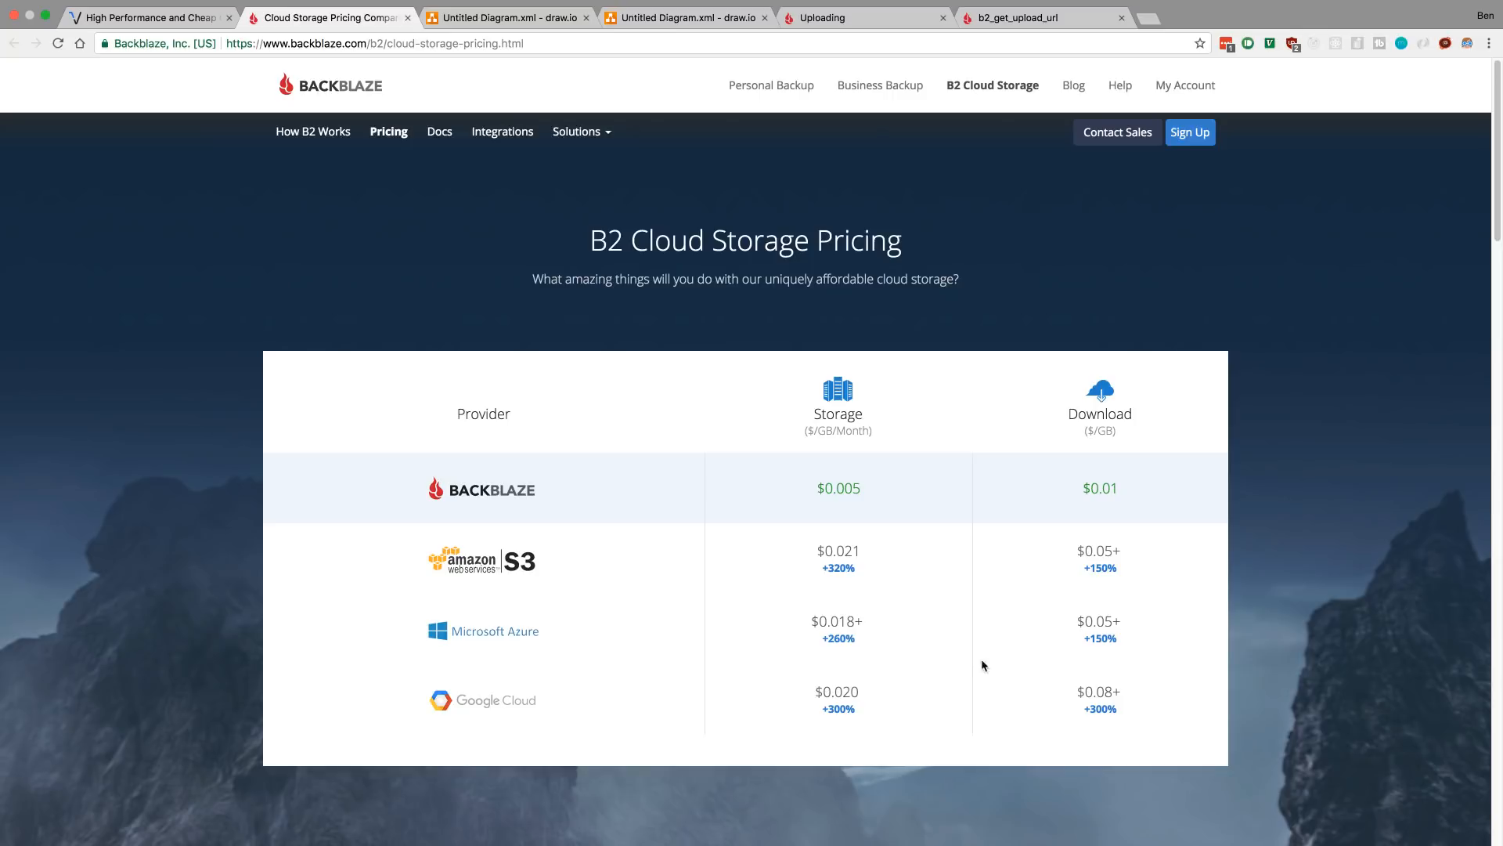
{"action": "mouse_move", "coordinate": [556, 573]}
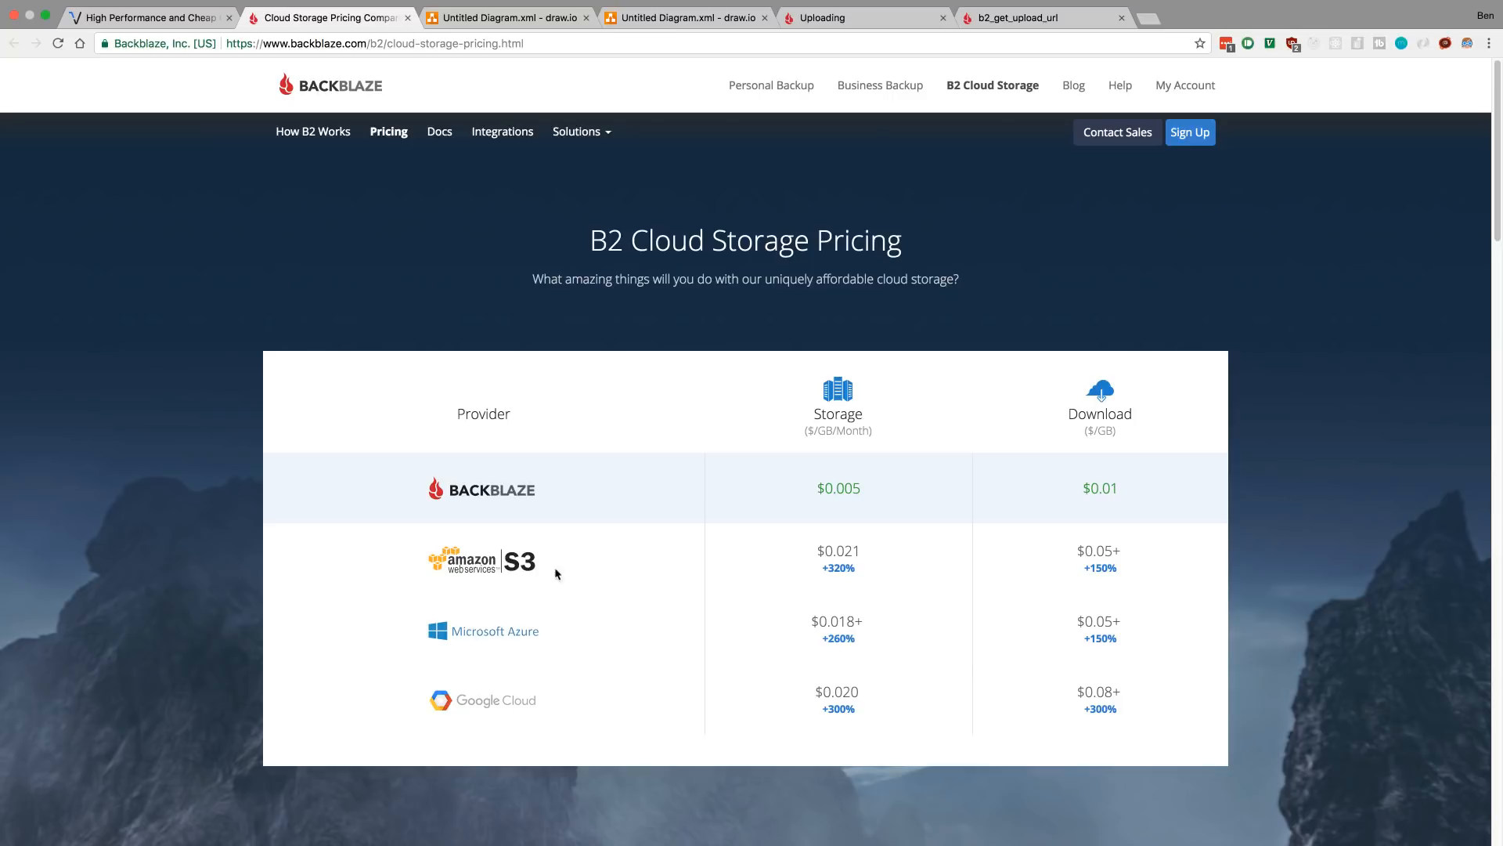
{"action": "mouse_move", "coordinate": [571, 509]}
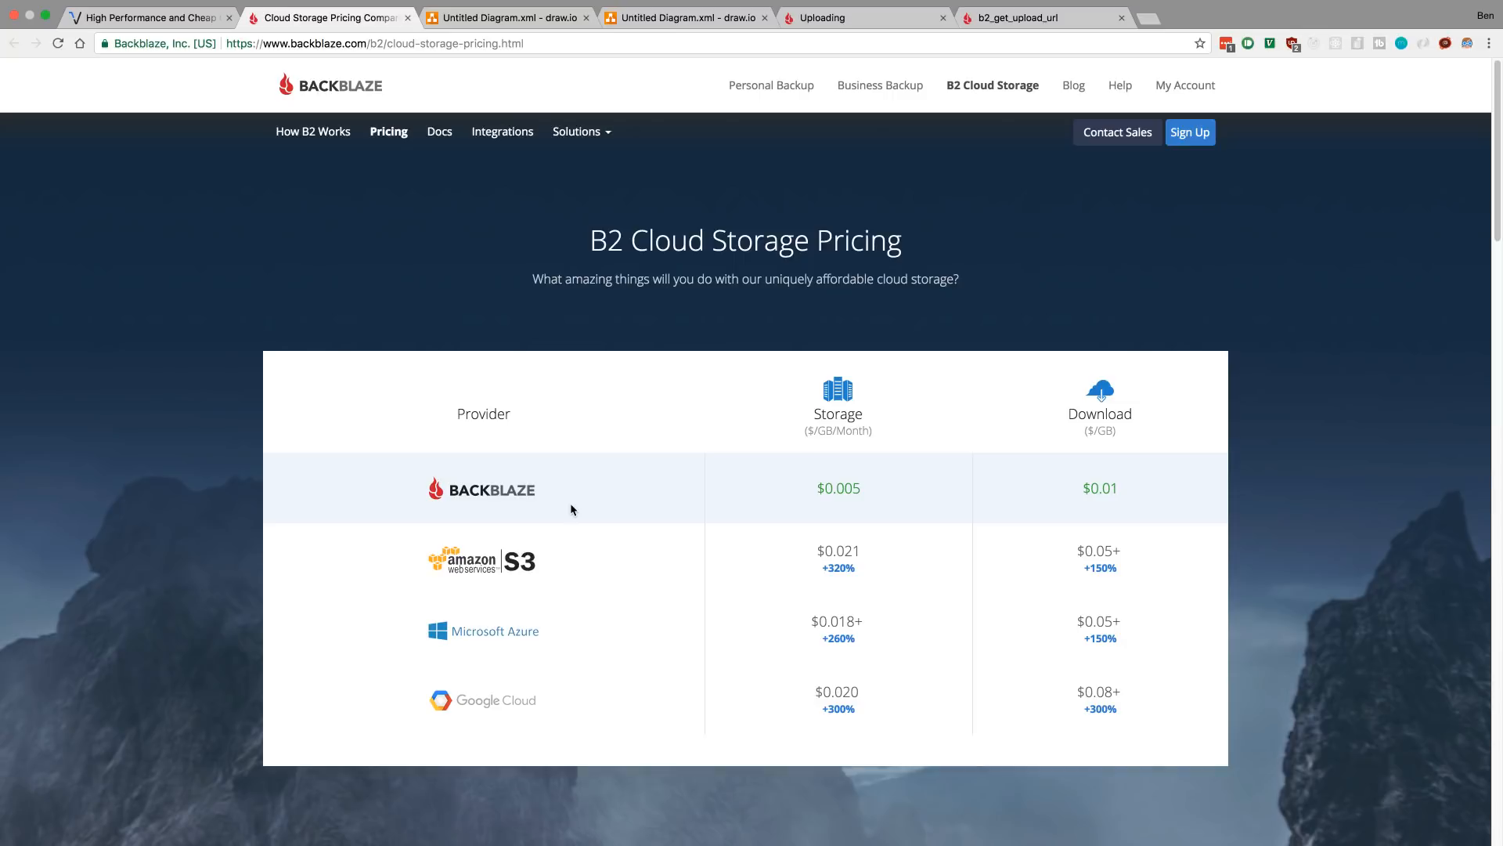
{"action": "mouse_move", "coordinate": [545, 523]}
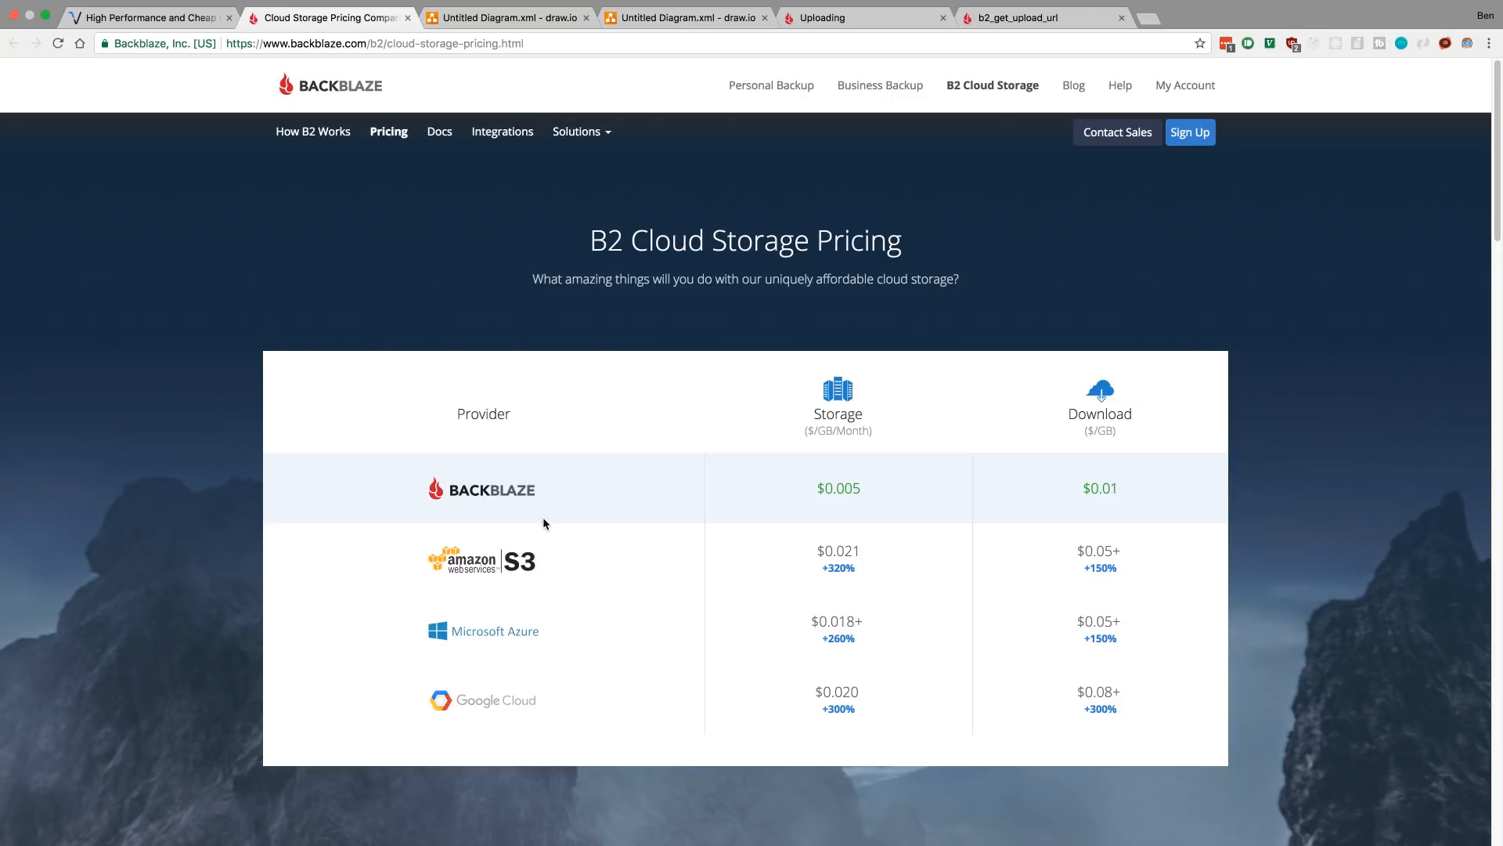
Bring the b2_get_upload_url reference page back up in place of the pricing comparison.
{"action": "left_click", "coordinate": [1035, 17]}
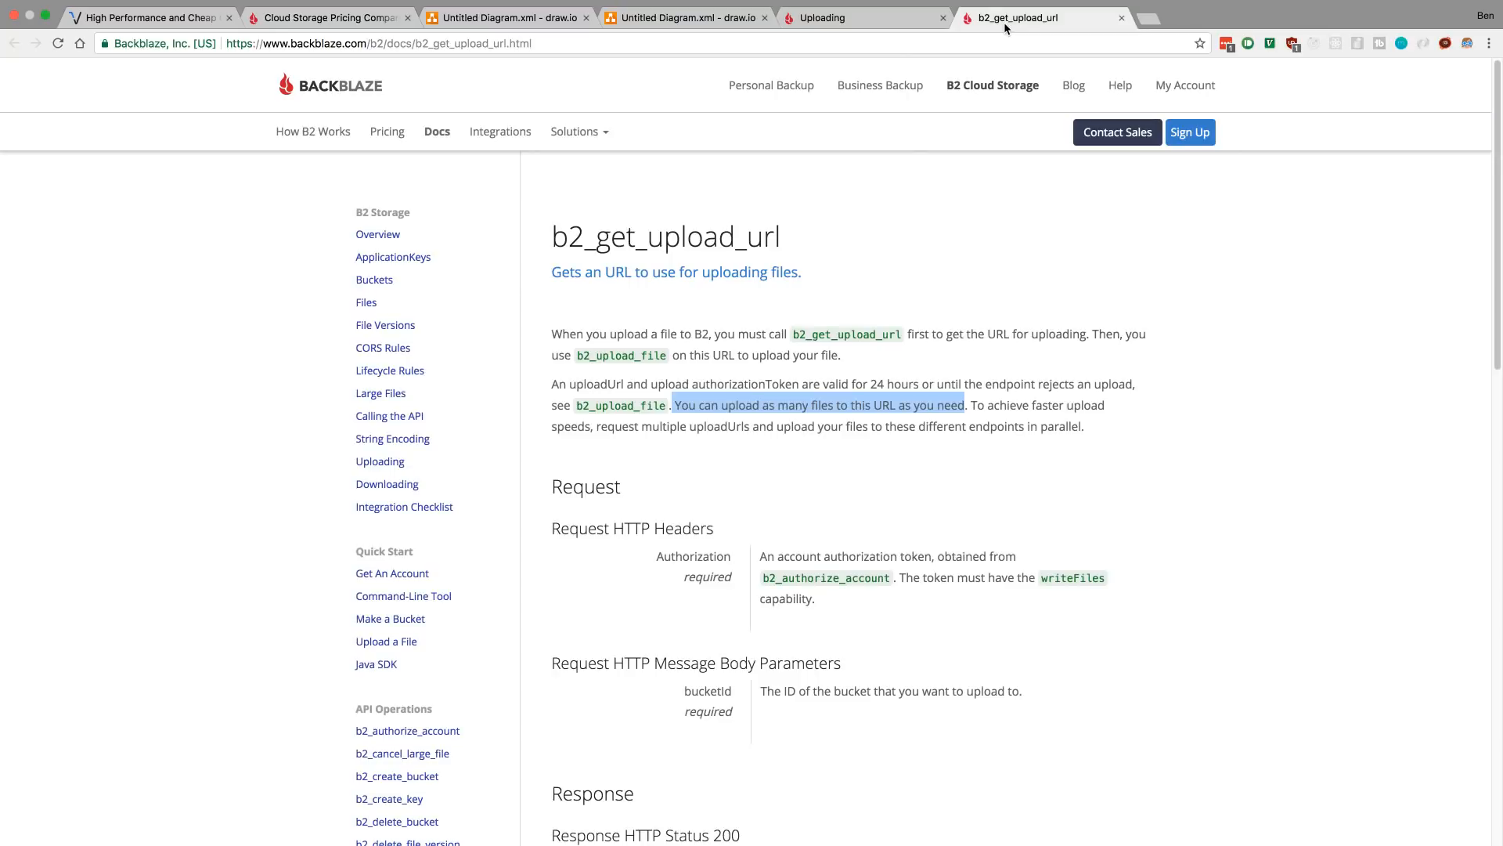
{"action": "left_click", "coordinate": [894, 276]}
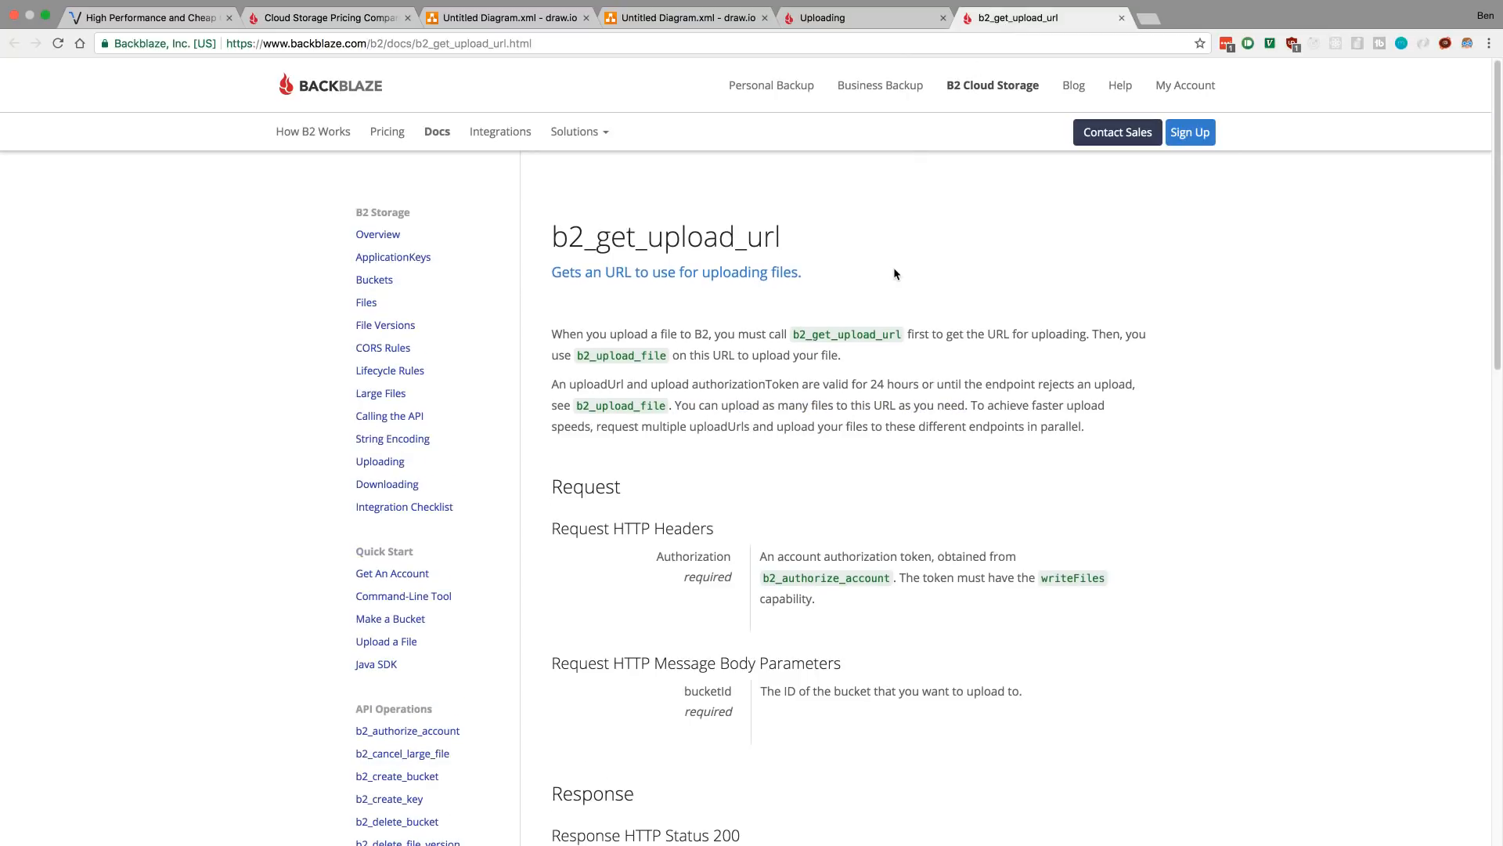
{"action": "mouse_move", "coordinate": [762, 251]}
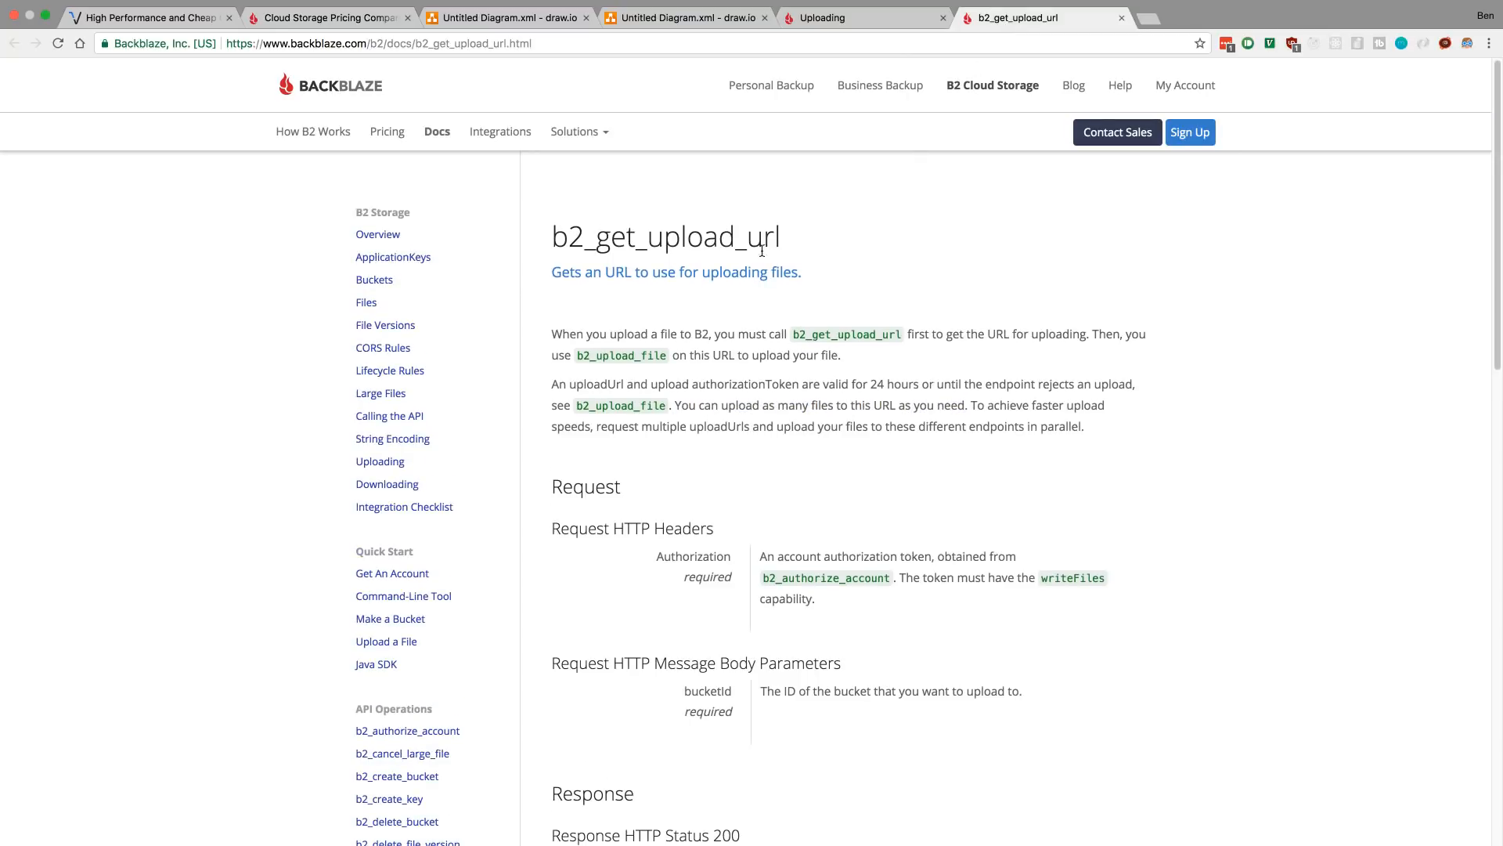
{"action": "mouse_move", "coordinate": [997, 220]}
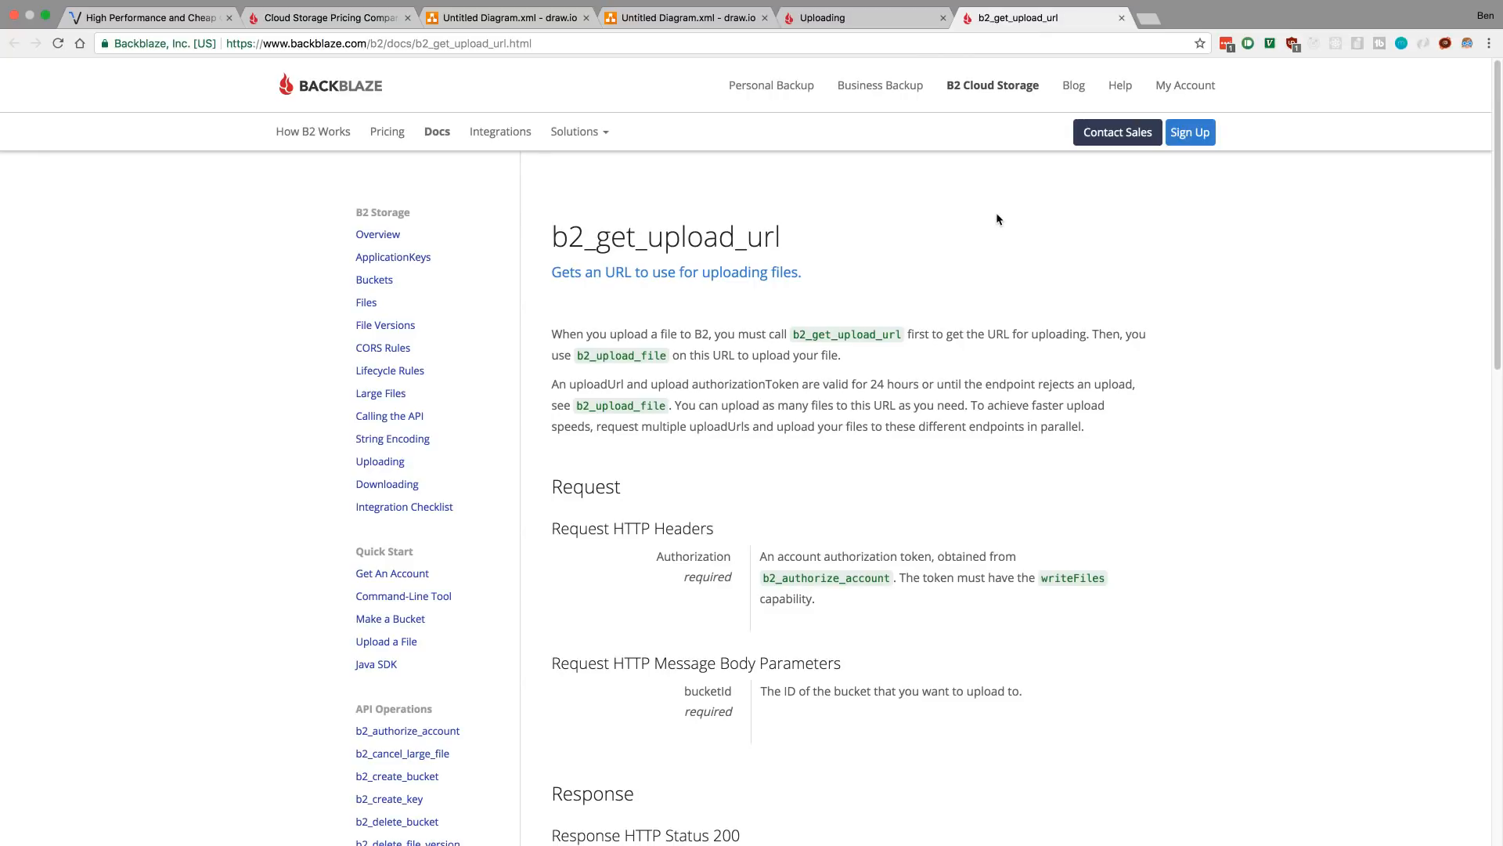
{"action": "mouse_move", "coordinate": [964, 215]}
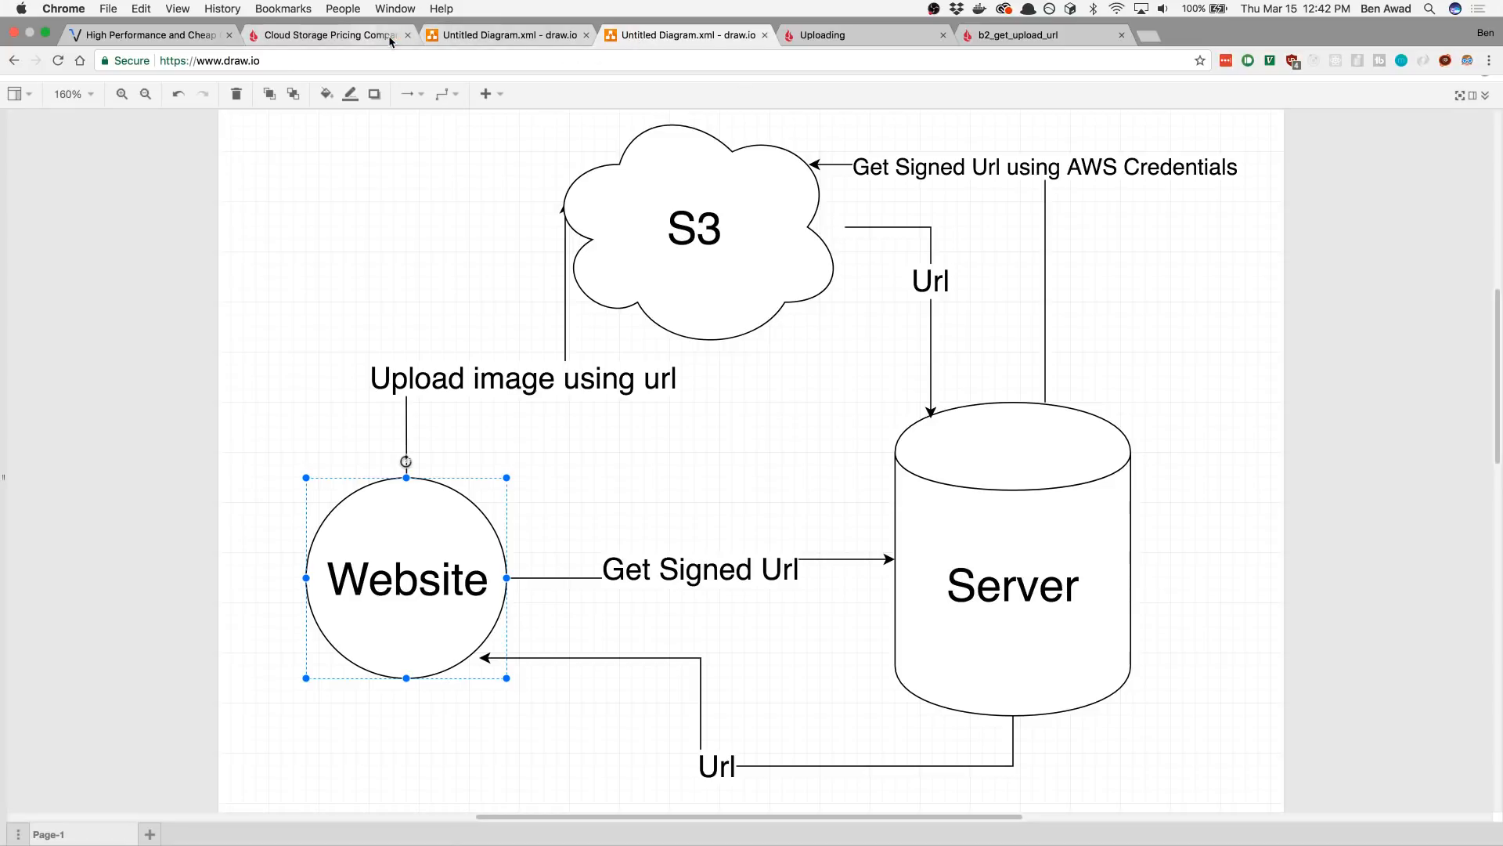
Show the Backblaze B2 pricing comparison table once more.
{"action": "left_click", "coordinate": [326, 35]}
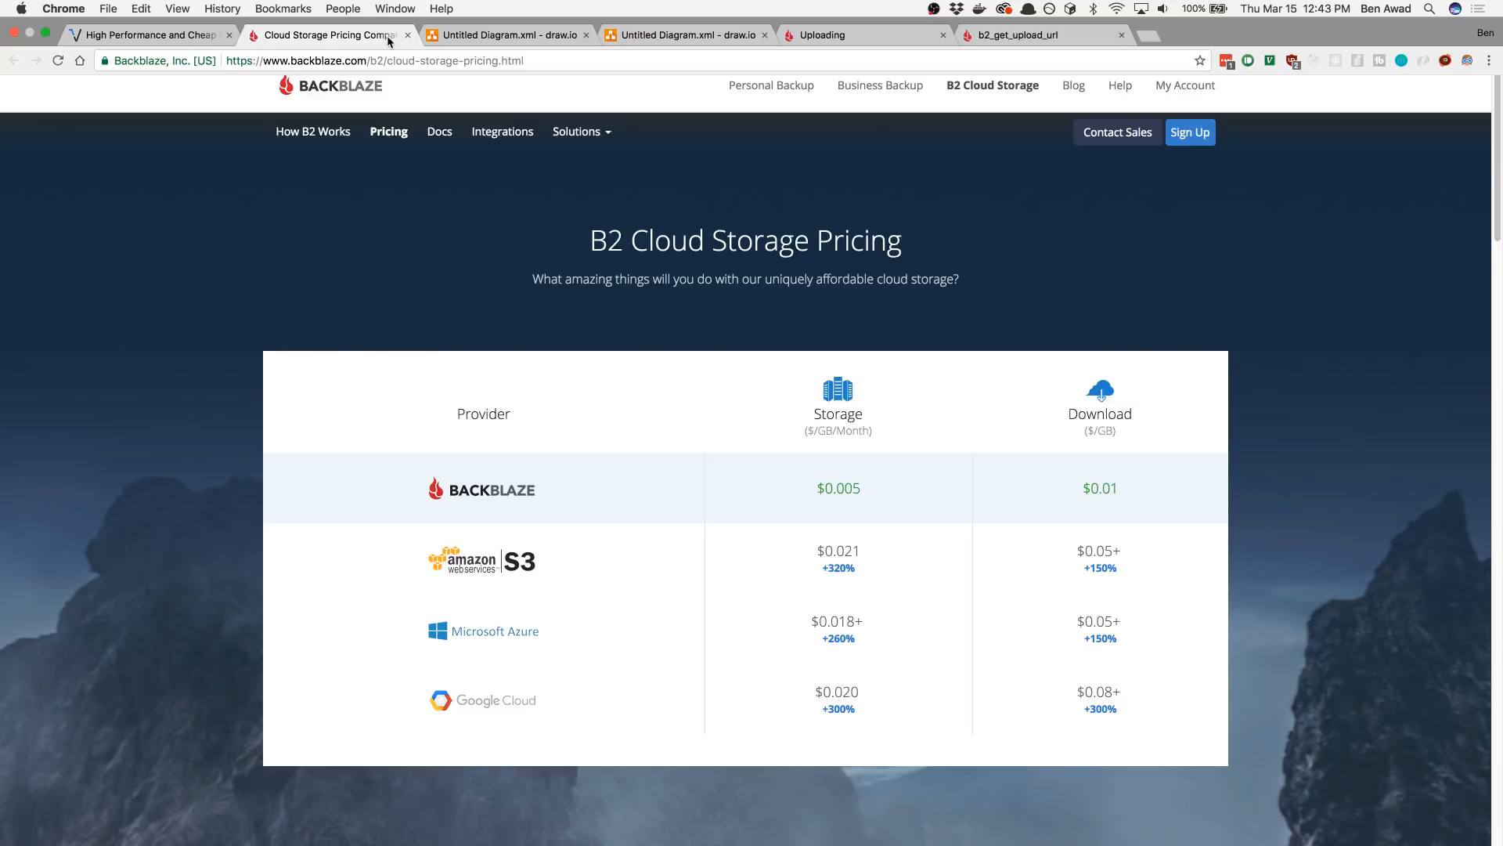
{"action": "mouse_move", "coordinate": [388, 86]}
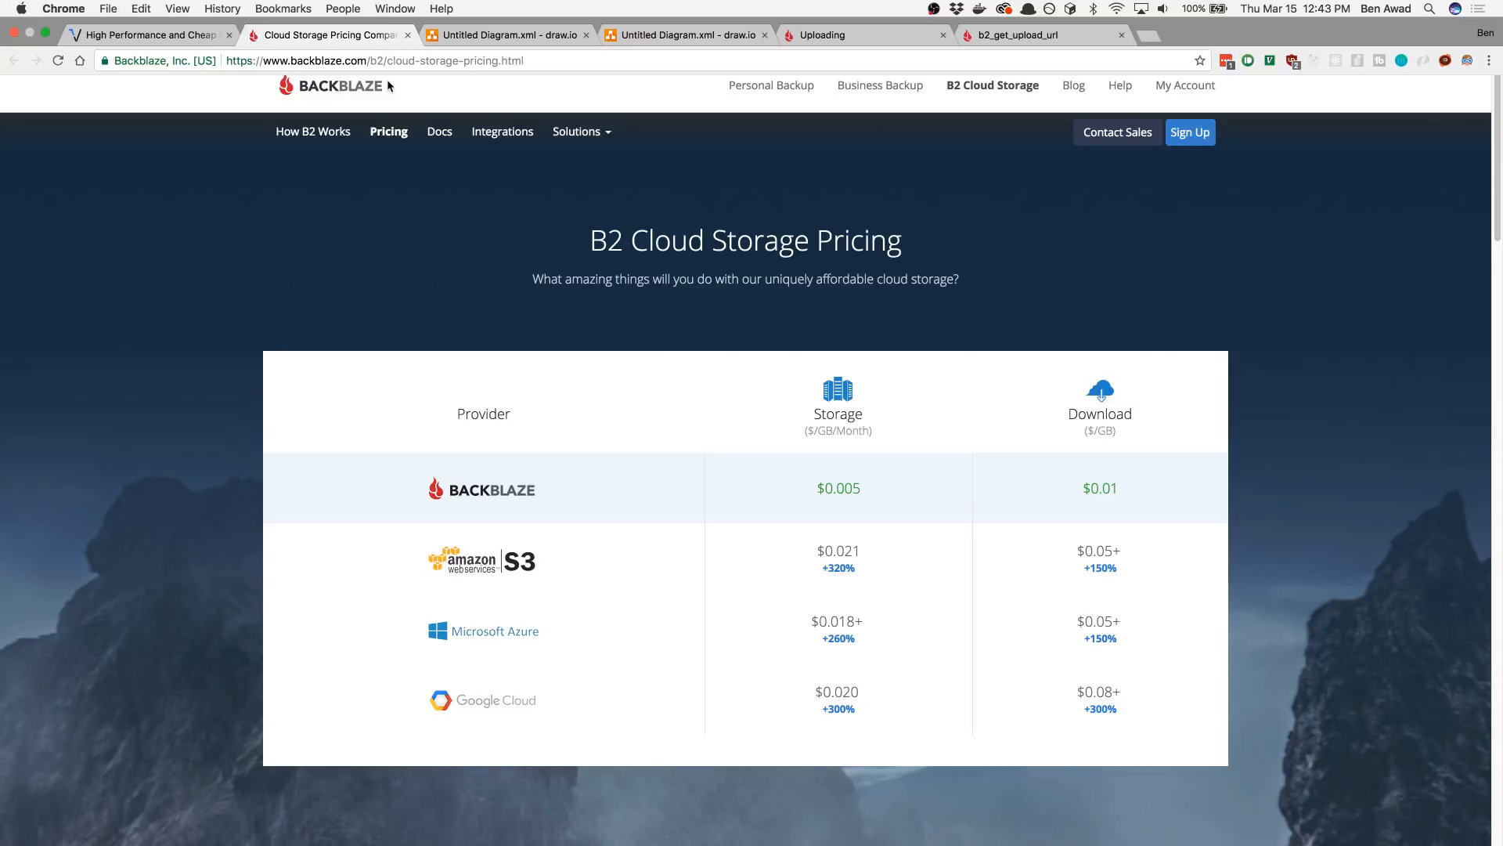